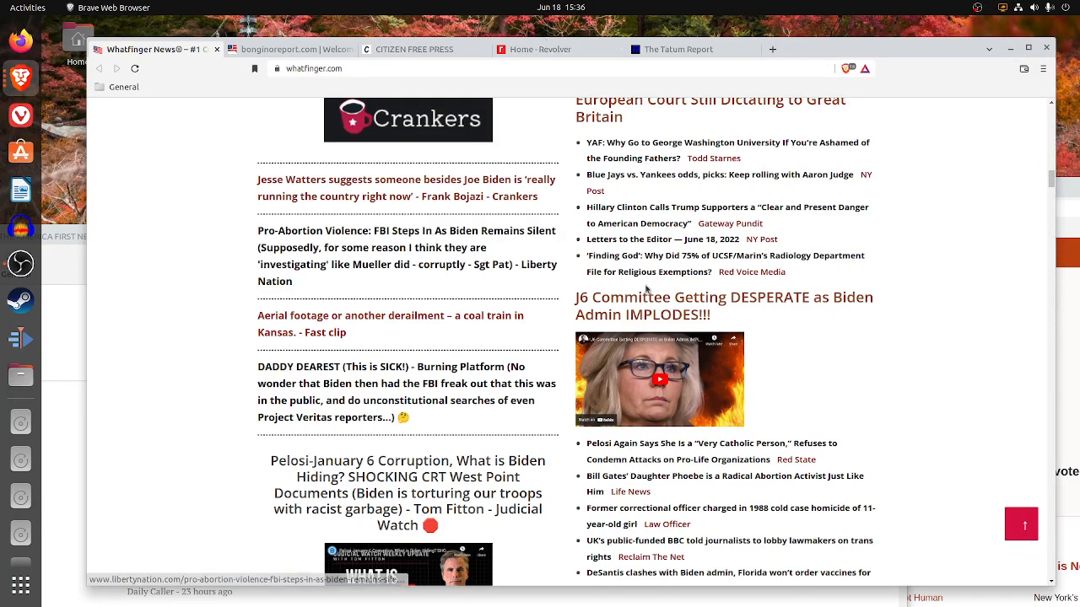
- Scroll through Bongino Report's Top Stories and down into the Capitol Hill section
{"action": "scroll", "scroll_direction": "down", "scroll_amount": 3}
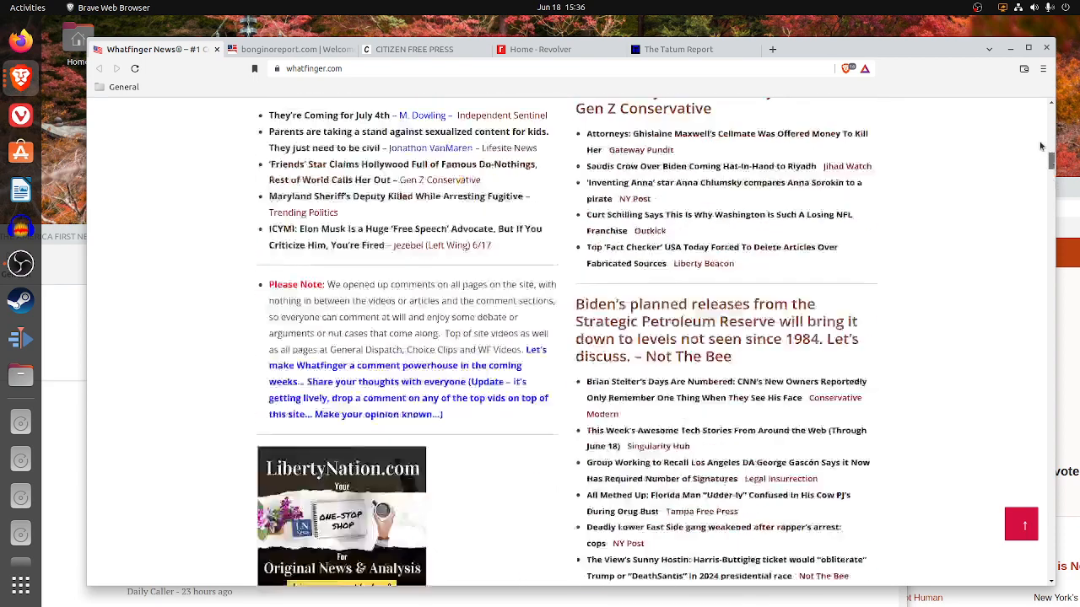
{"action": "scroll", "scroll_direction": "up", "scroll_amount": 3}
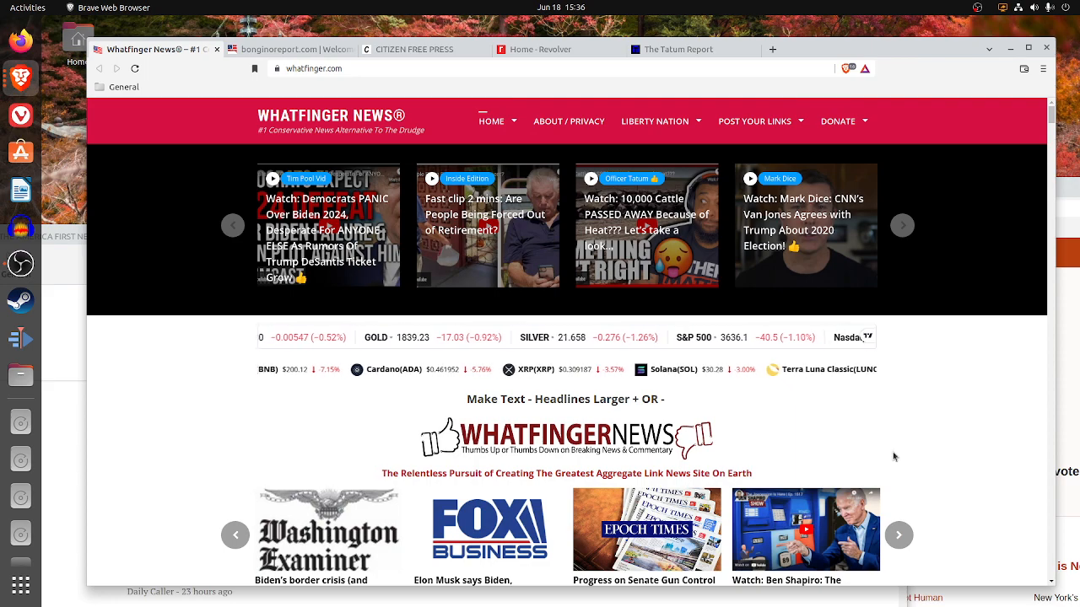
{"action": "scroll", "scroll_direction": "down", "scroll_amount": 3}
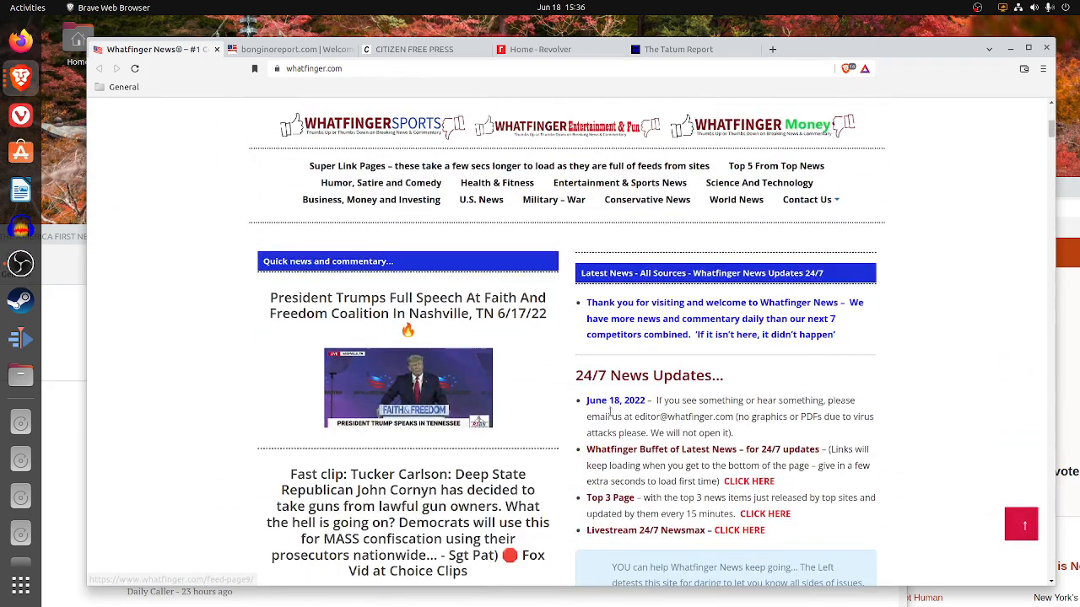
{"action": "scroll", "scroll_direction": "up", "scroll_amount": 3}
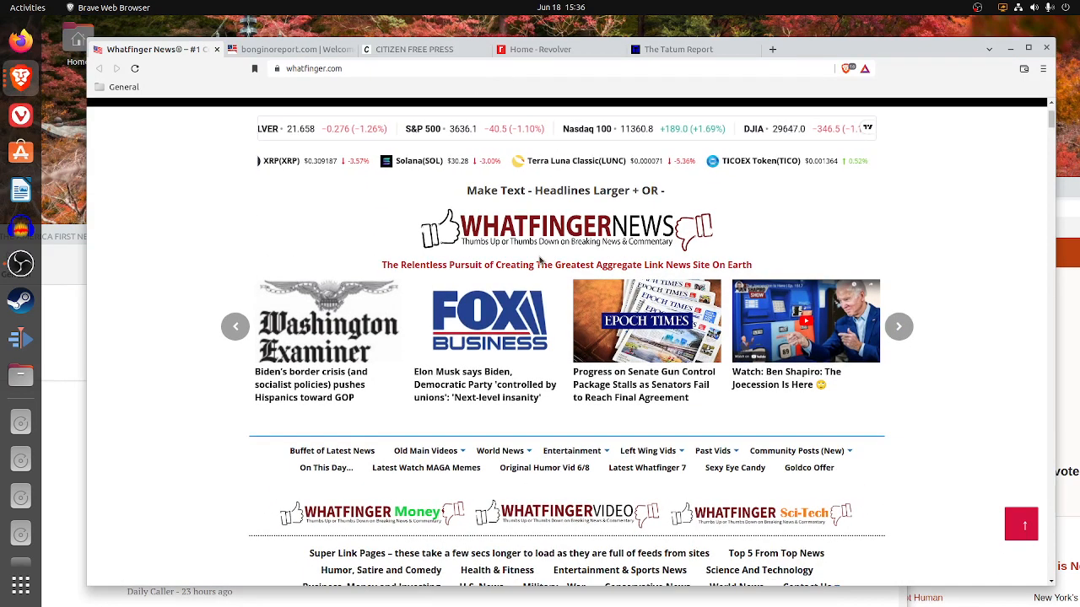
{"action": "scroll", "scroll_direction": "down", "scroll_amount": 3}
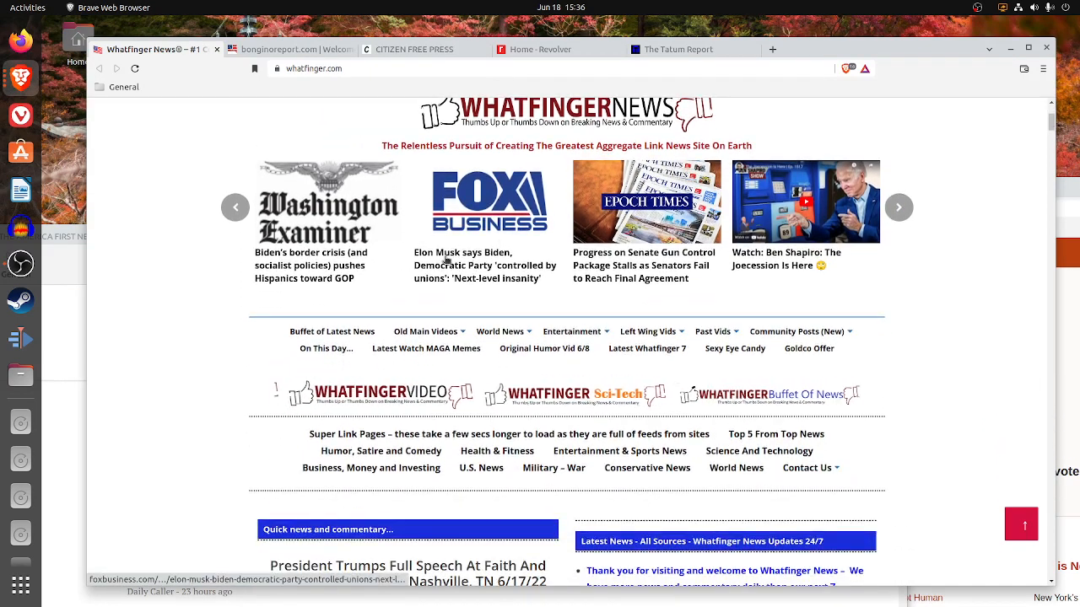
{"action": "scroll", "scroll_direction": "down", "scroll_amount": 3}
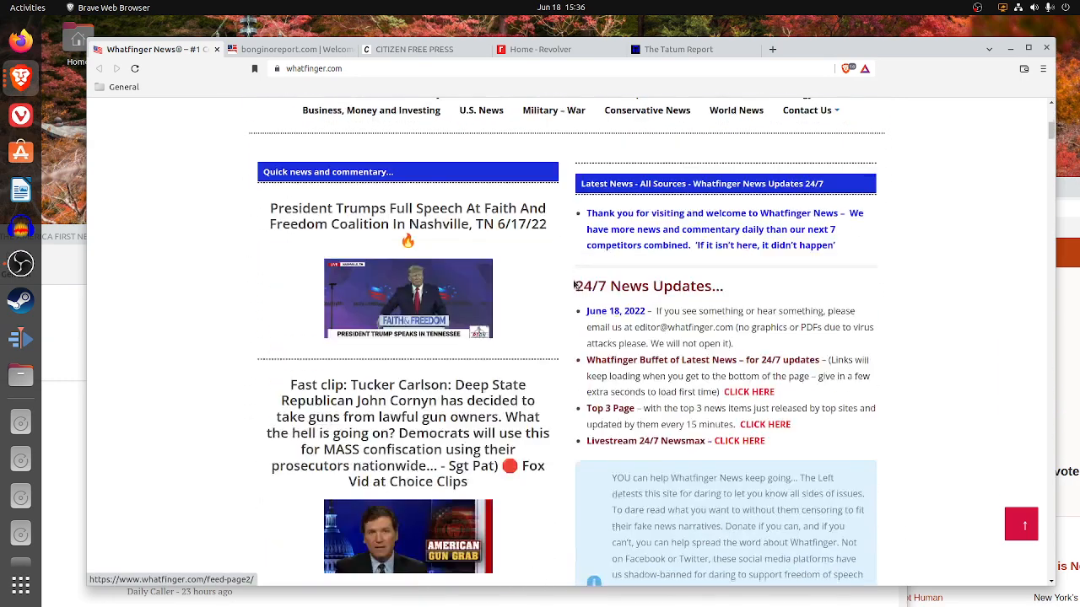
{"action": "scroll", "scroll_direction": "down", "scroll_amount": 3}
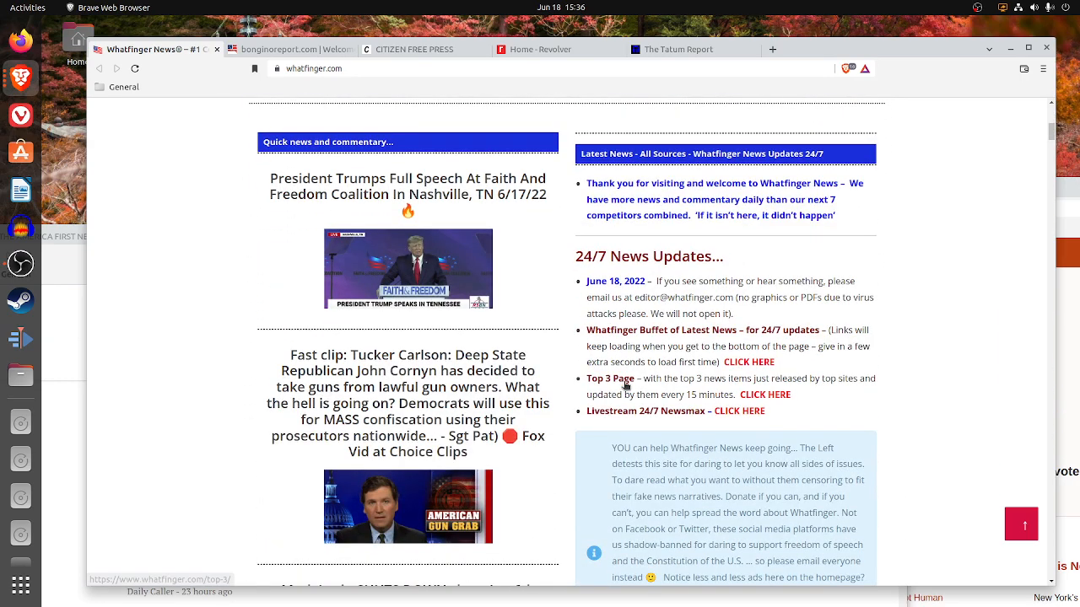
{"action": "scroll", "scroll_direction": "down", "scroll_amount": 3}
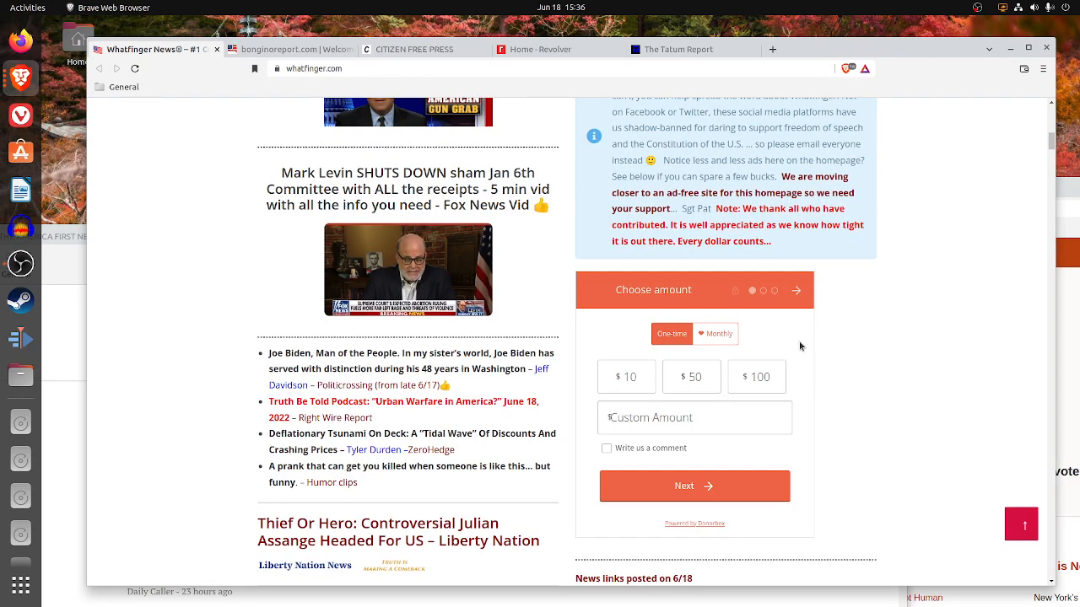
{"action": "mouse_move", "coordinate": [841, 378]}
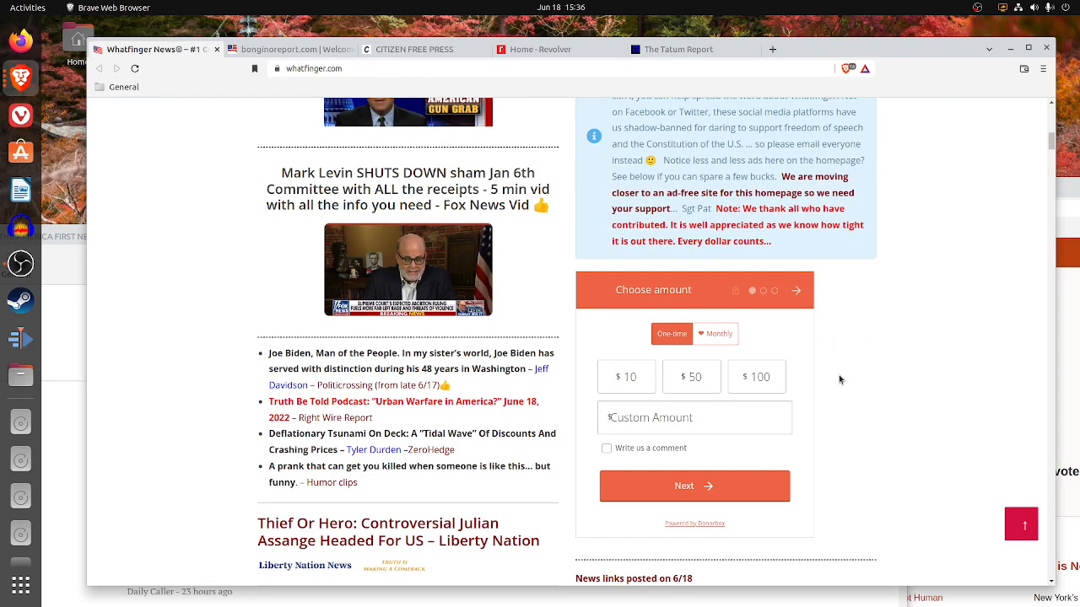
{"action": "mouse_move", "coordinate": [438, 456]}
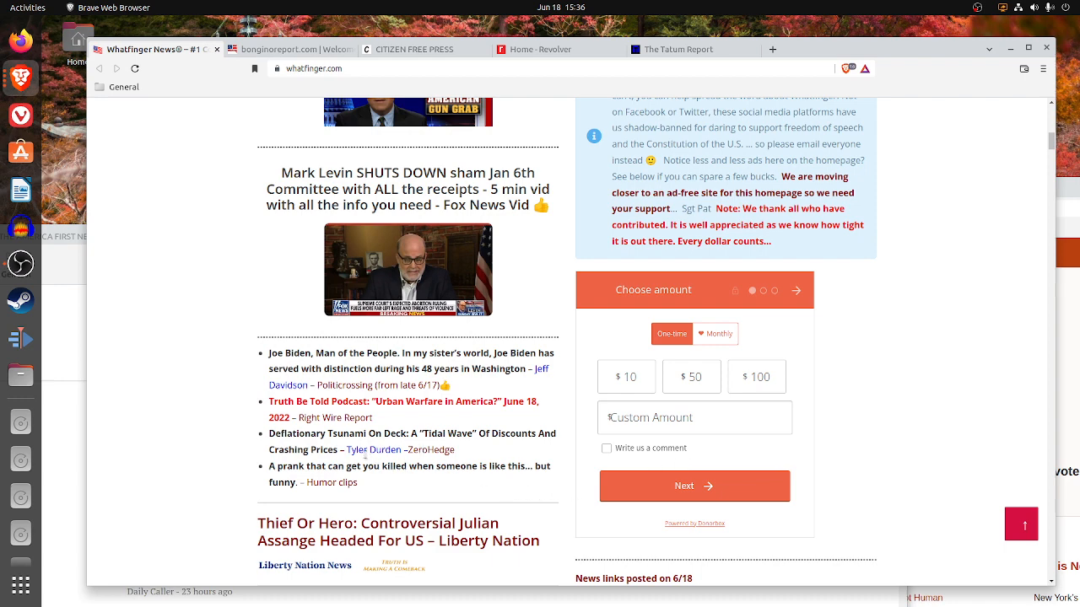
{"action": "mouse_move", "coordinate": [358, 405]}
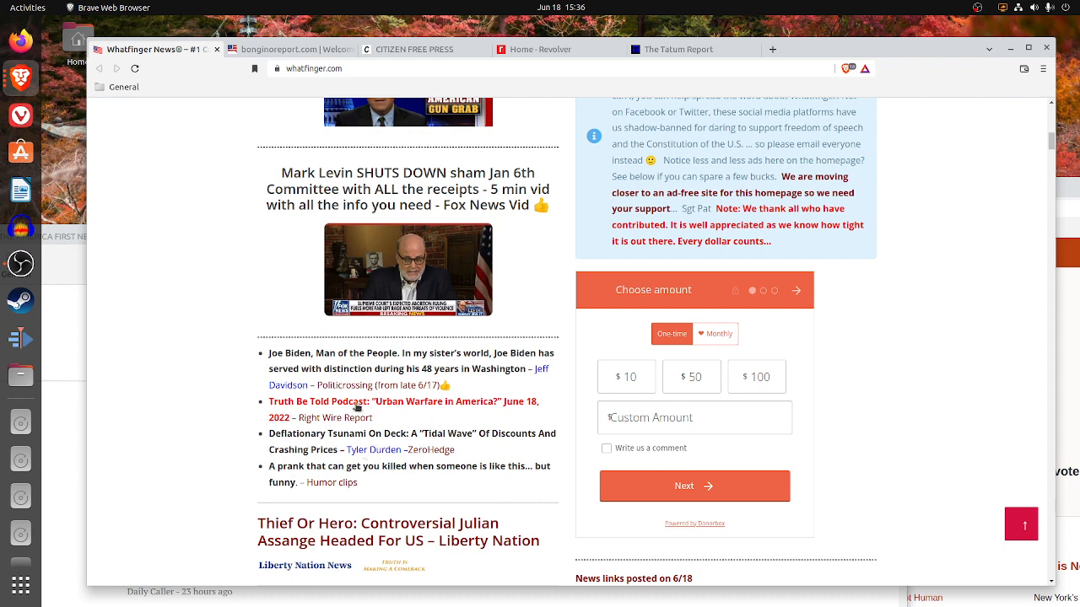
{"action": "mouse_move", "coordinate": [324, 430]}
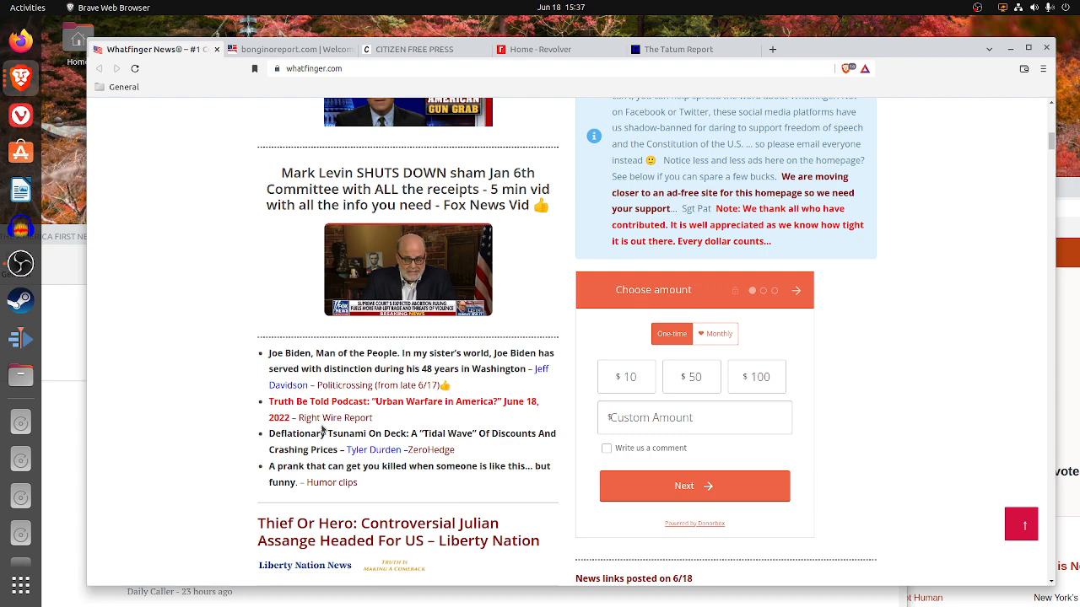
- Continue down through the Culture War and Economy sections of the homepage
{"action": "scroll", "scroll_direction": "down", "scroll_amount": 3}
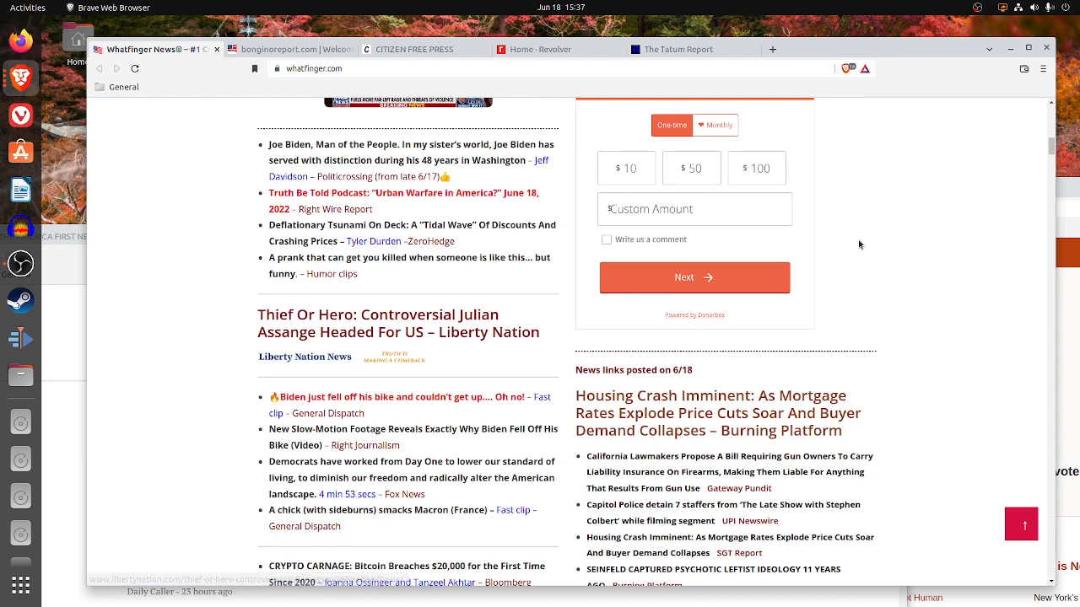
{"action": "scroll", "scroll_direction": "down", "scroll_amount": 3}
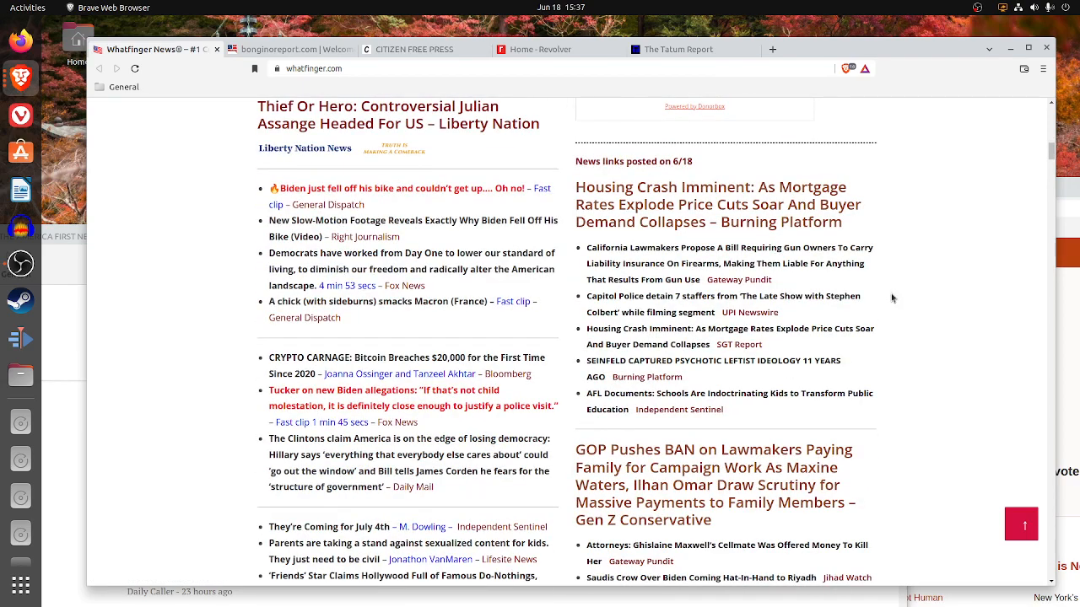
{"action": "mouse_move", "coordinate": [611, 287]}
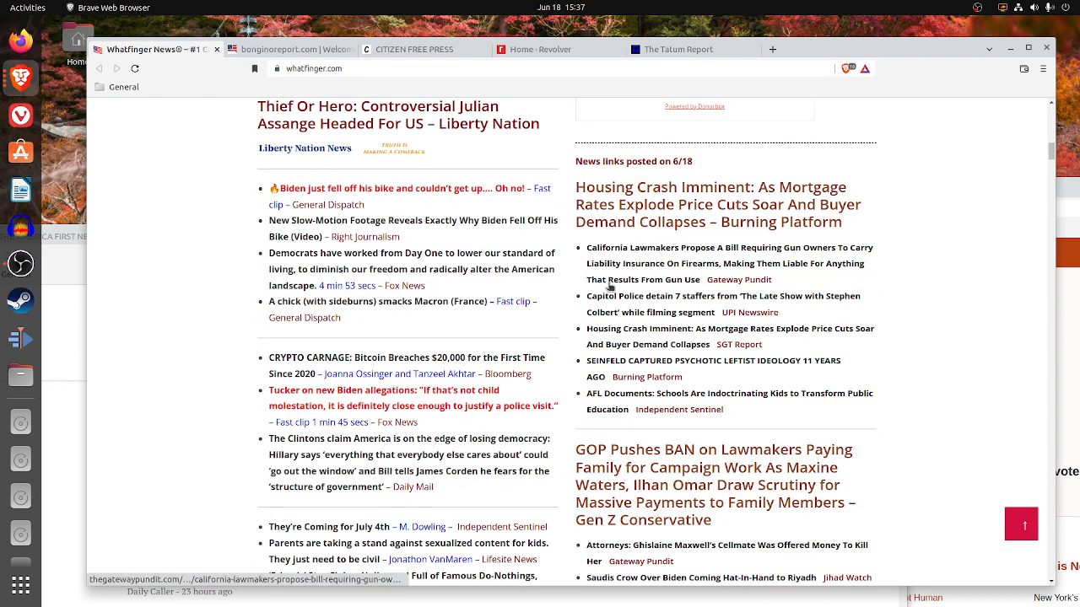
{"action": "mouse_move", "coordinate": [631, 413]}
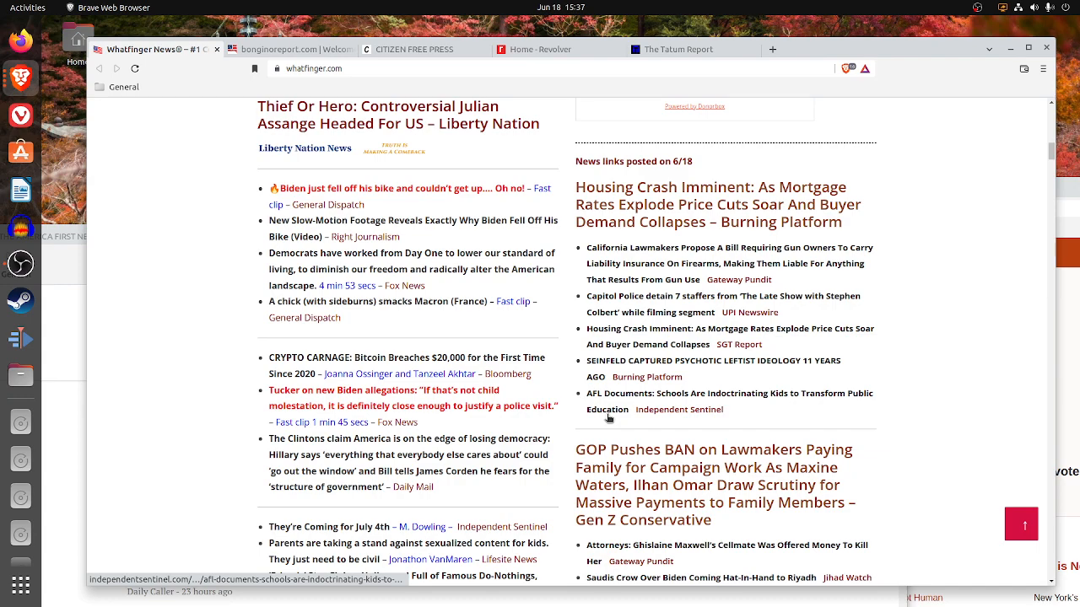
{"action": "mouse_move", "coordinate": [769, 301]}
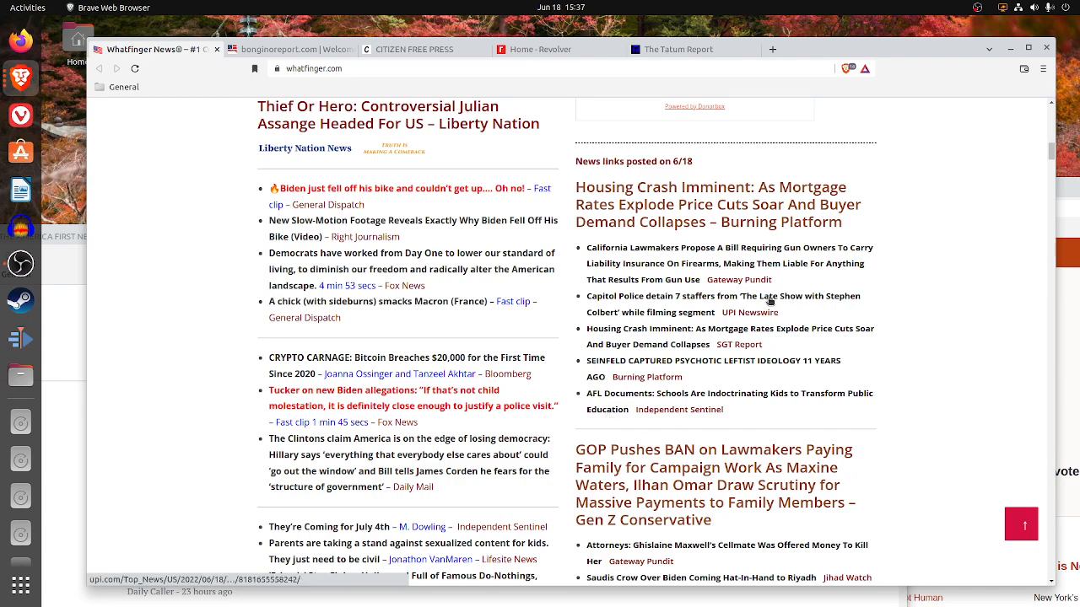
{"action": "scroll", "scroll_direction": "down", "scroll_amount": 3}
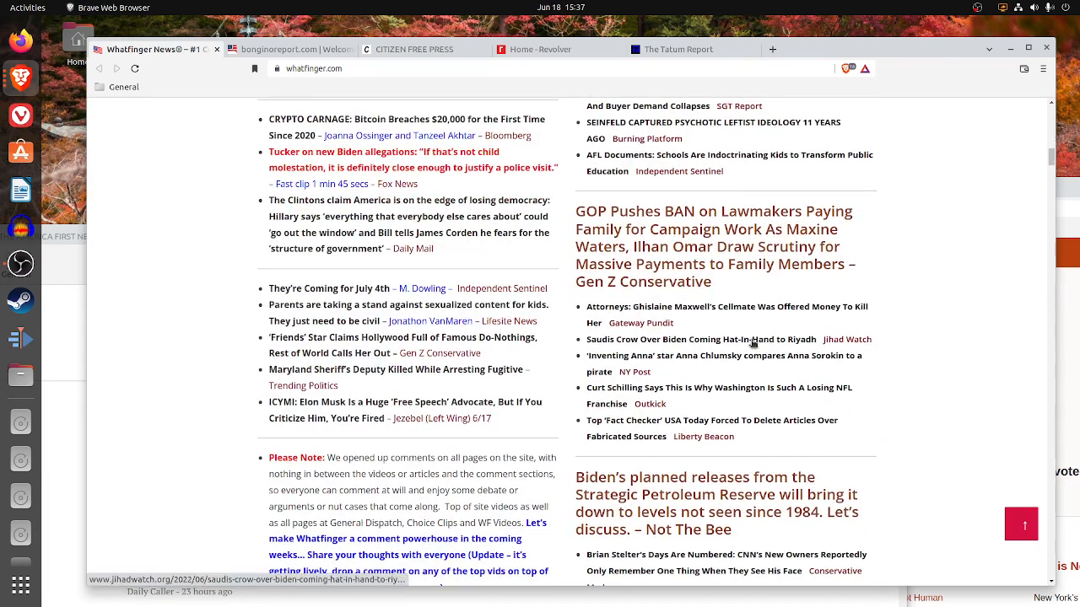
{"action": "scroll", "scroll_direction": "down", "scroll_amount": 3}
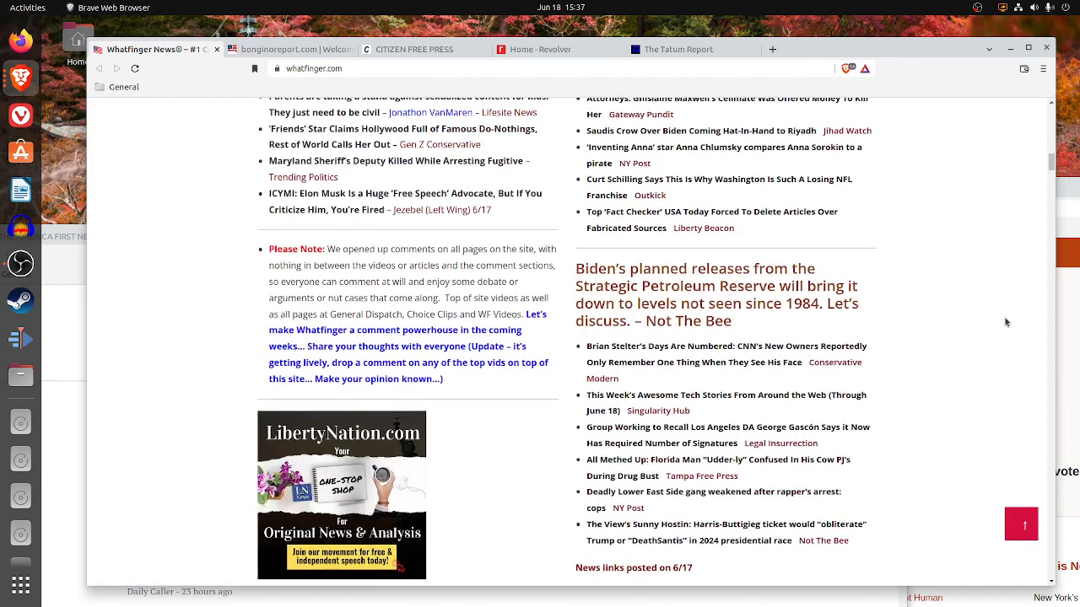
{"action": "scroll", "scroll_direction": "down", "scroll_amount": 3}
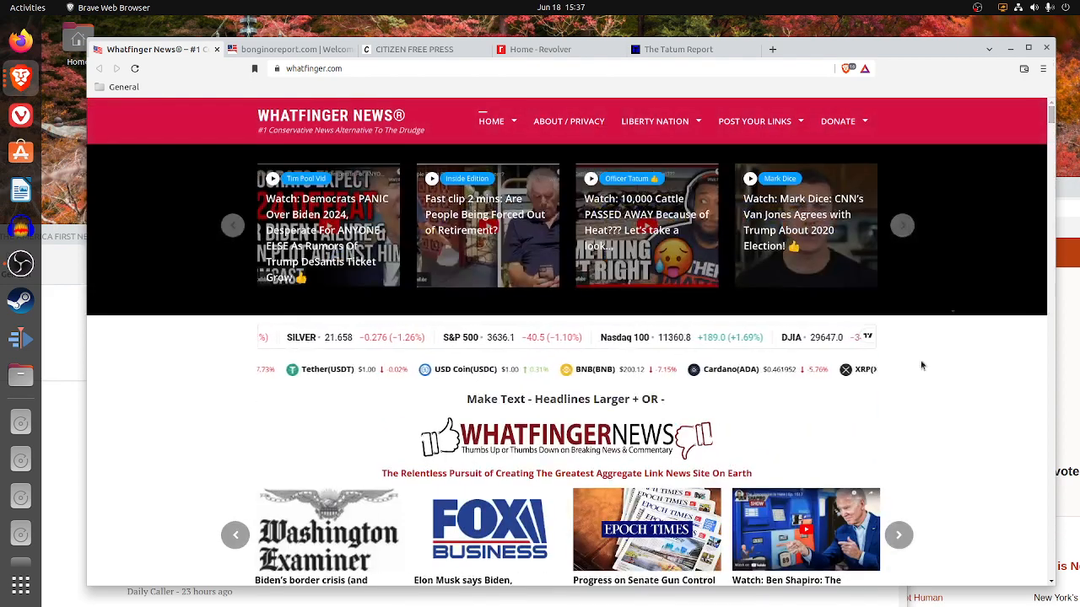
{"action": "scroll", "scroll_direction": "down", "scroll_amount": 3}
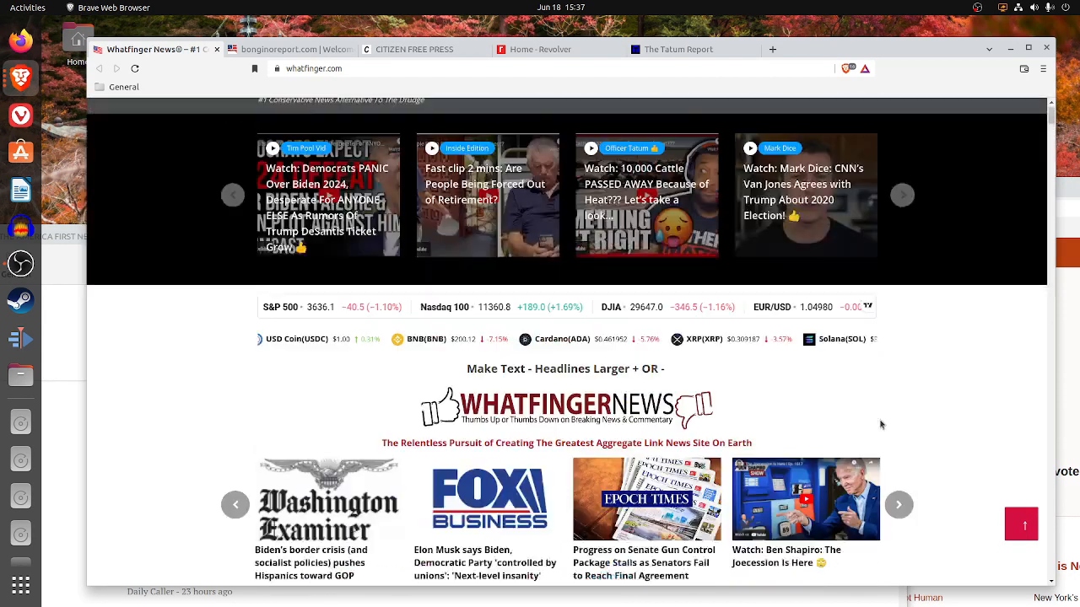
{"action": "scroll", "scroll_direction": "up", "scroll_amount": 3}
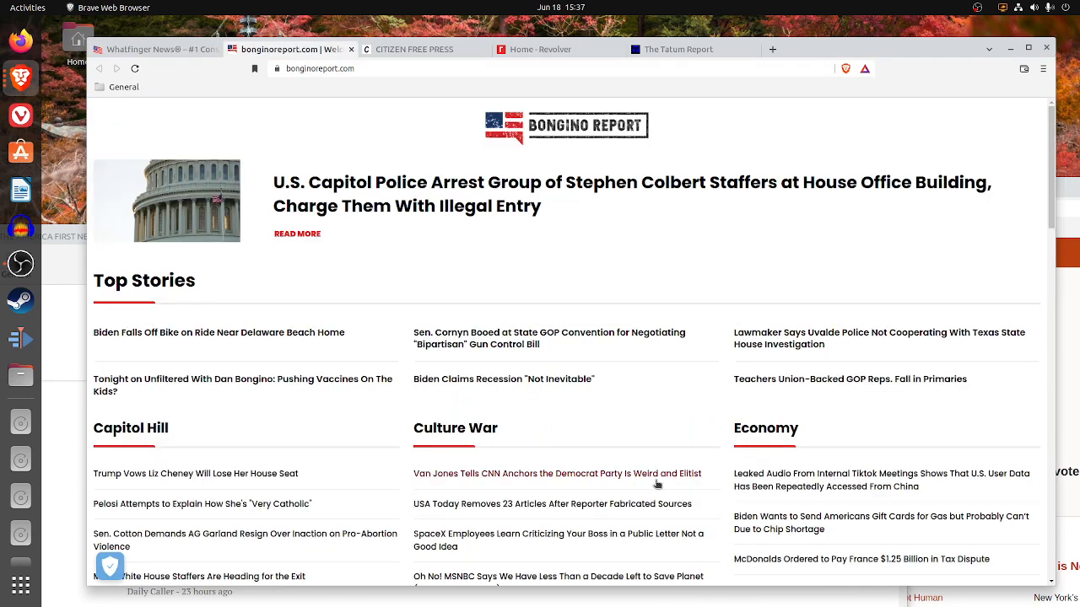
{"action": "scroll", "scroll_direction": "down", "scroll_amount": 3}
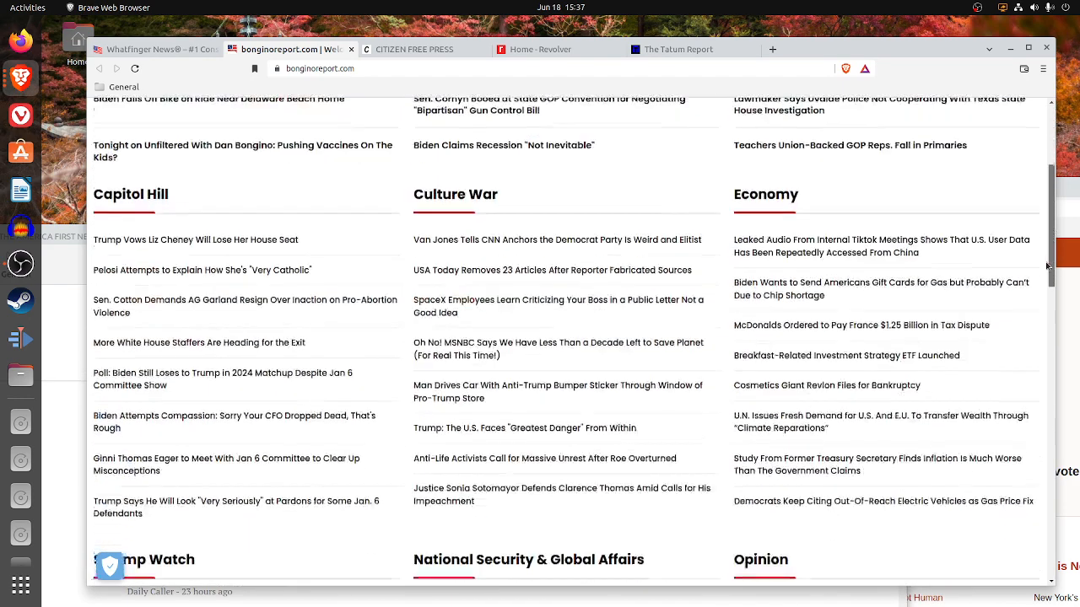
{"action": "scroll", "scroll_direction": "down", "scroll_amount": 3}
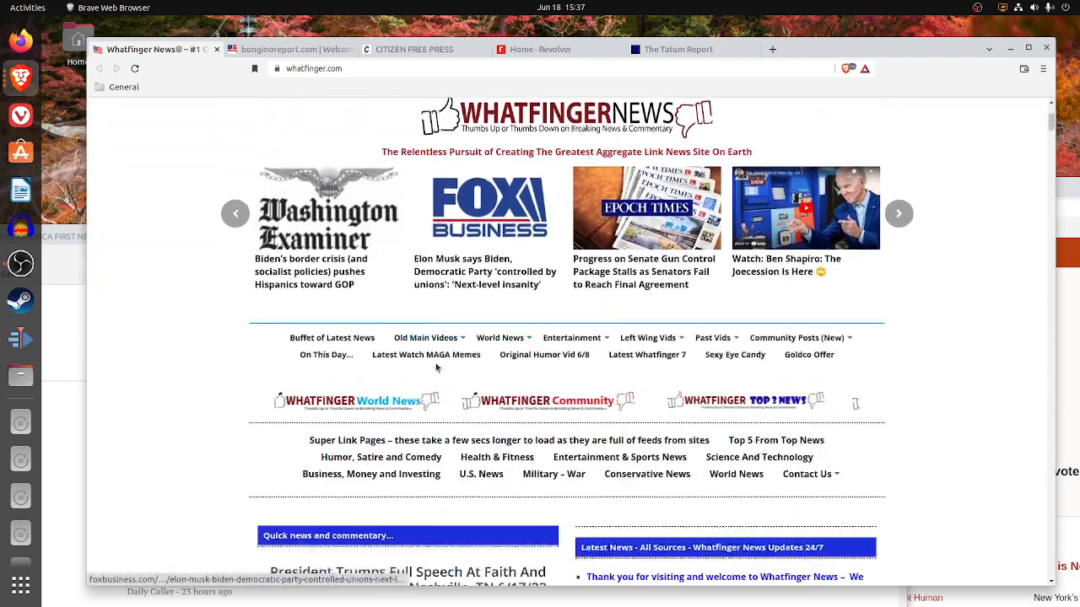
- Scroll down Whatfinger News to its quick news and commentary section
{"action": "scroll", "scroll_direction": "down", "scroll_amount": 3}
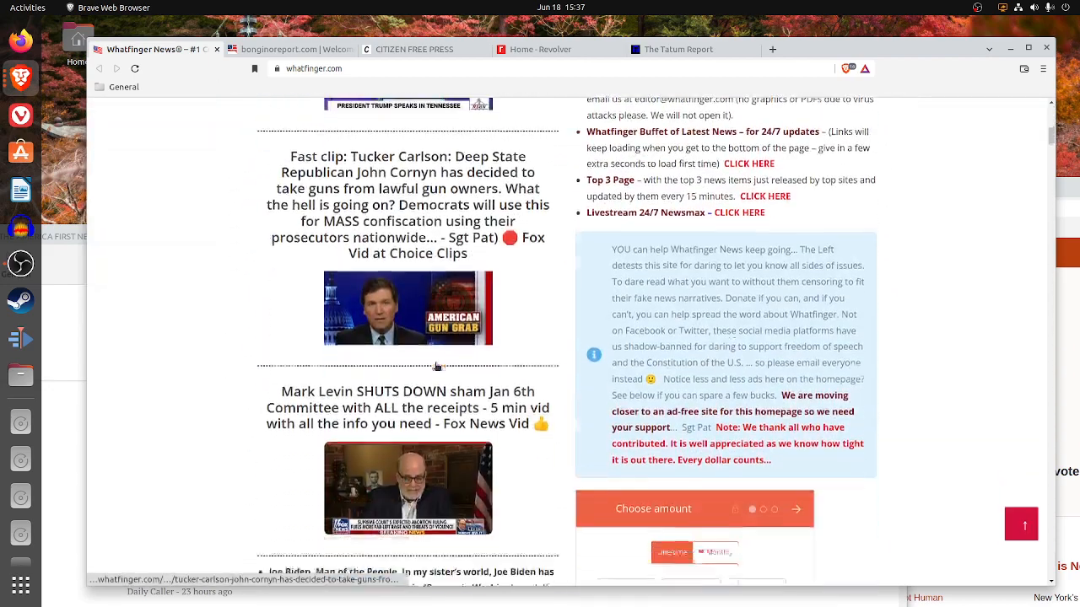
{"action": "scroll", "scroll_direction": "down", "scroll_amount": 3}
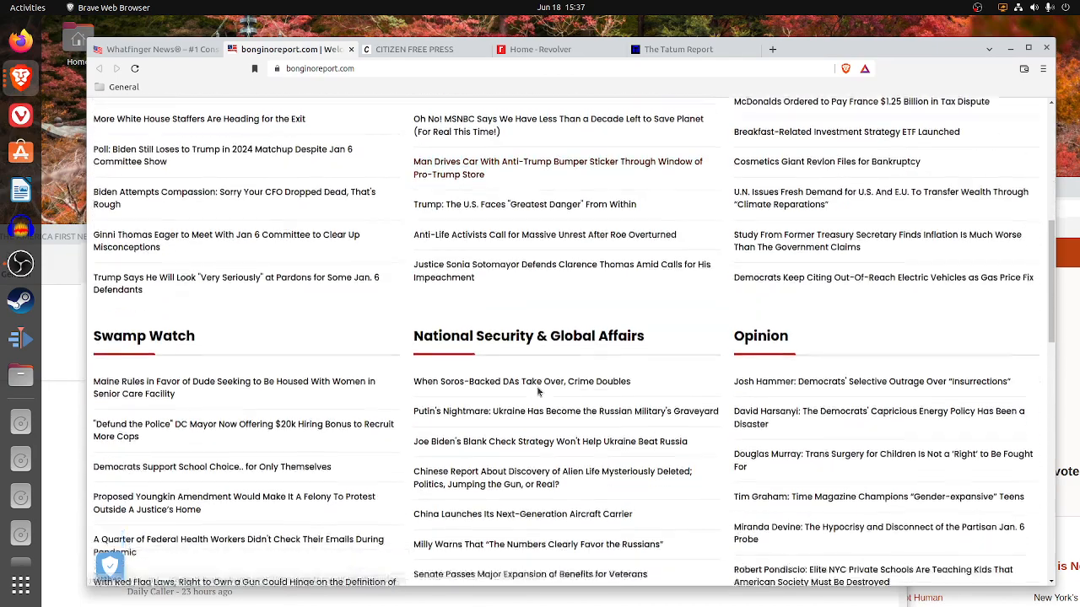
- Scroll past Bongino's Entertainment, Sports and Health sections, then browse Whatfinger News
{"action": "scroll", "scroll_direction": "down", "scroll_amount": 3}
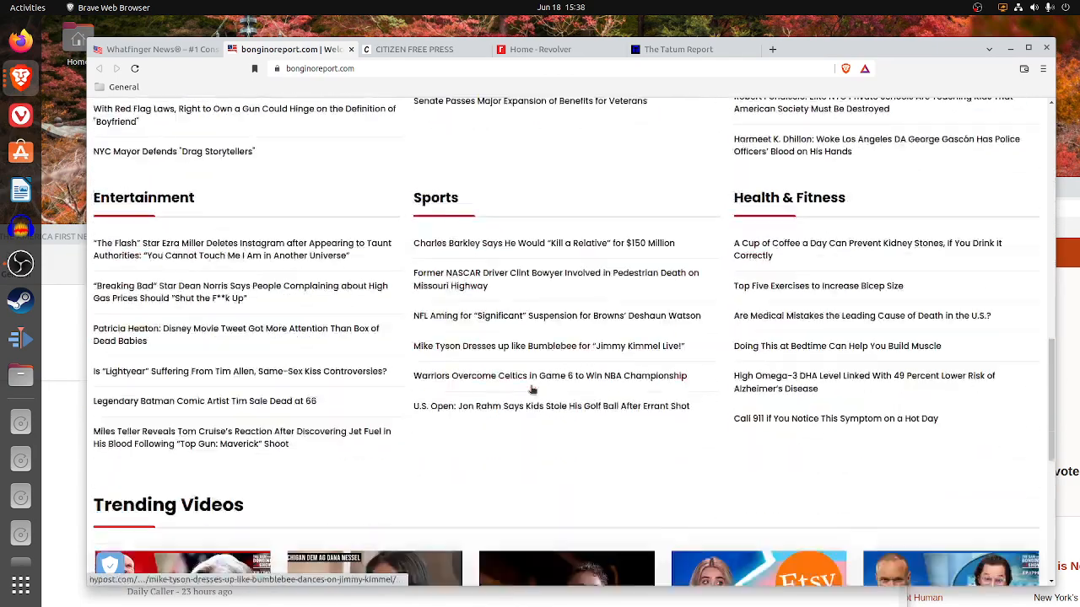
{"action": "scroll", "scroll_direction": "down", "scroll_amount": 3}
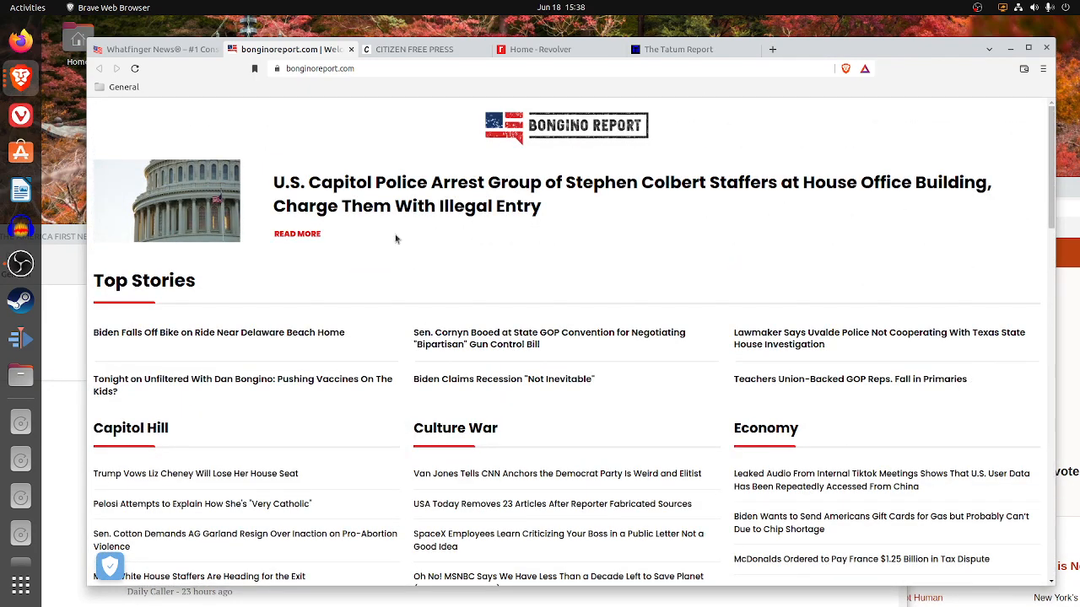
{"action": "mouse_move", "coordinate": [152, 52]}
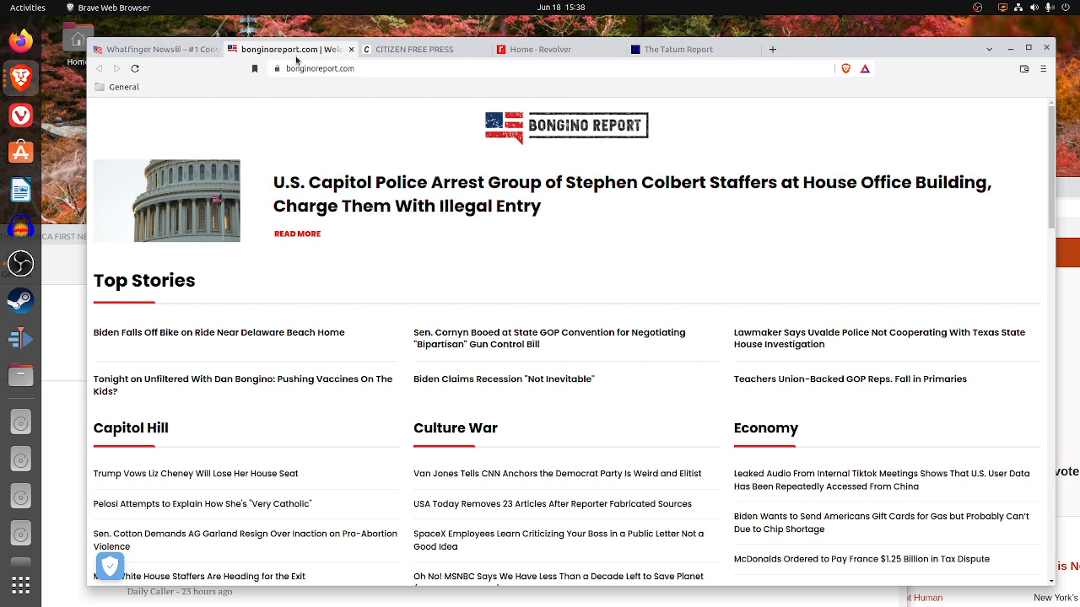
{"action": "mouse_move", "coordinate": [263, 359]}
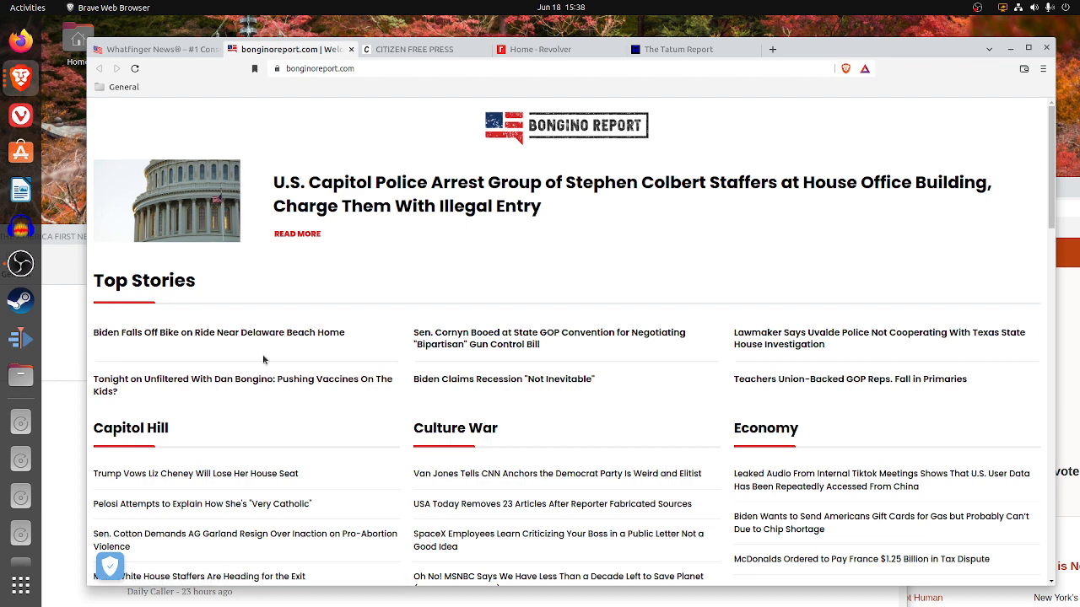
{"action": "scroll", "scroll_direction": "down", "scroll_amount": 3}
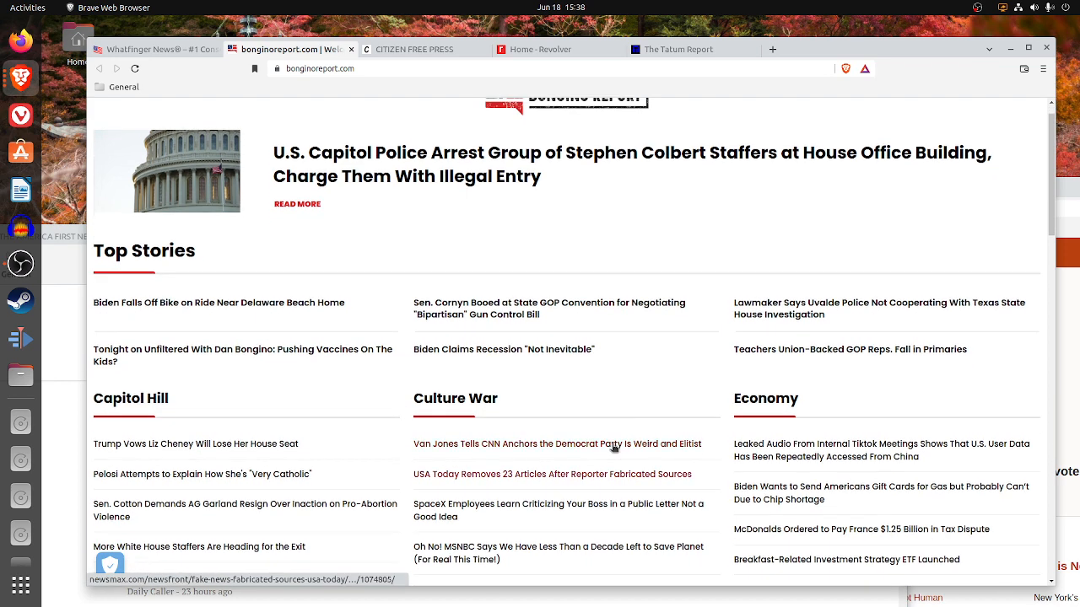
{"action": "mouse_move", "coordinate": [196, 78]}
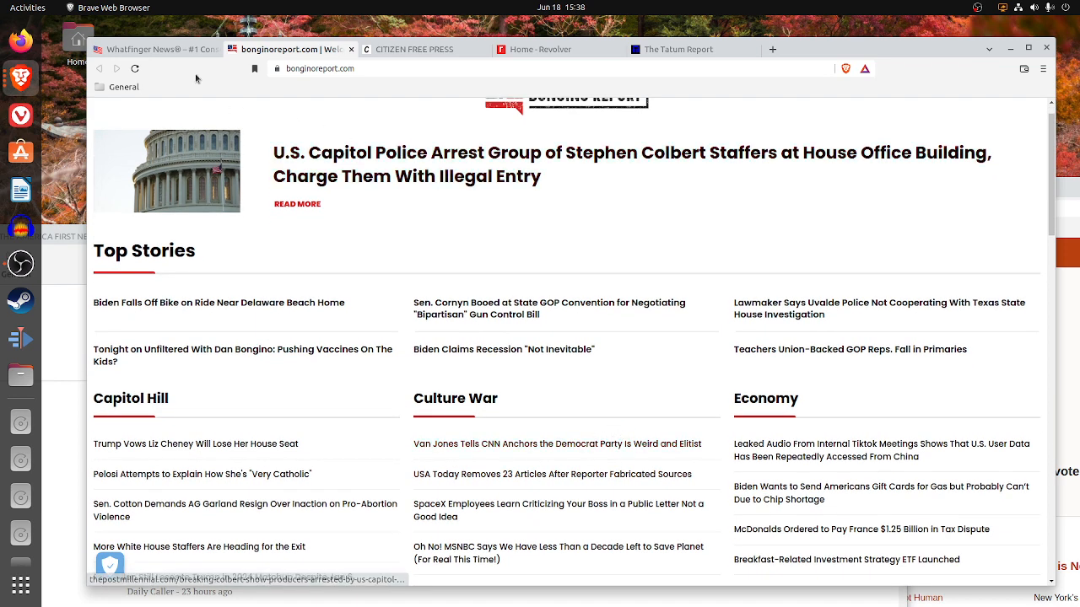
{"action": "left_click", "coordinate": [160, 49]}
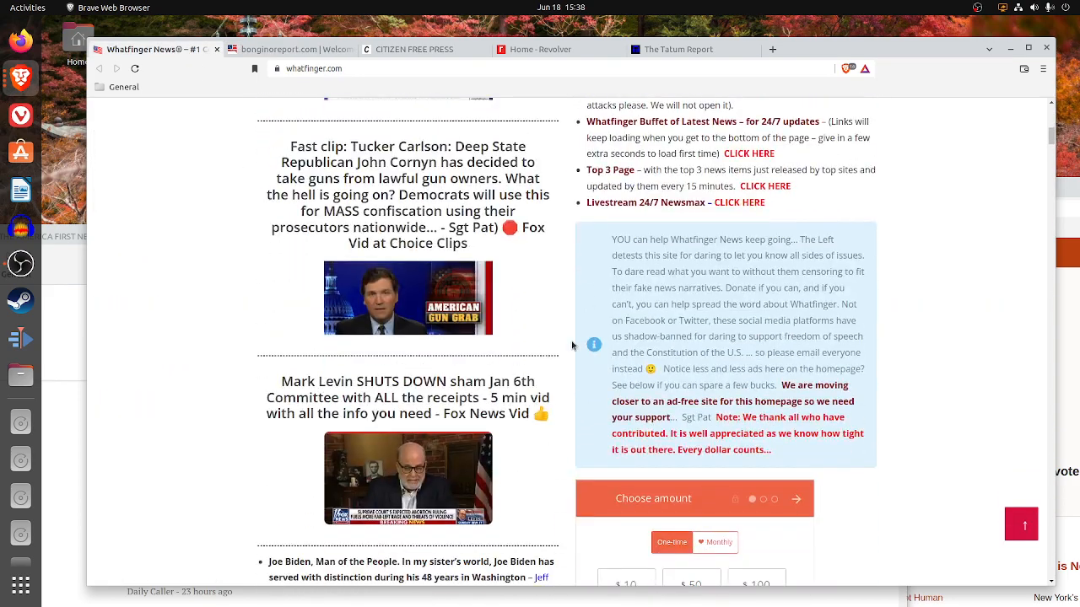
{"action": "scroll", "scroll_direction": "down", "scroll_amount": 3}
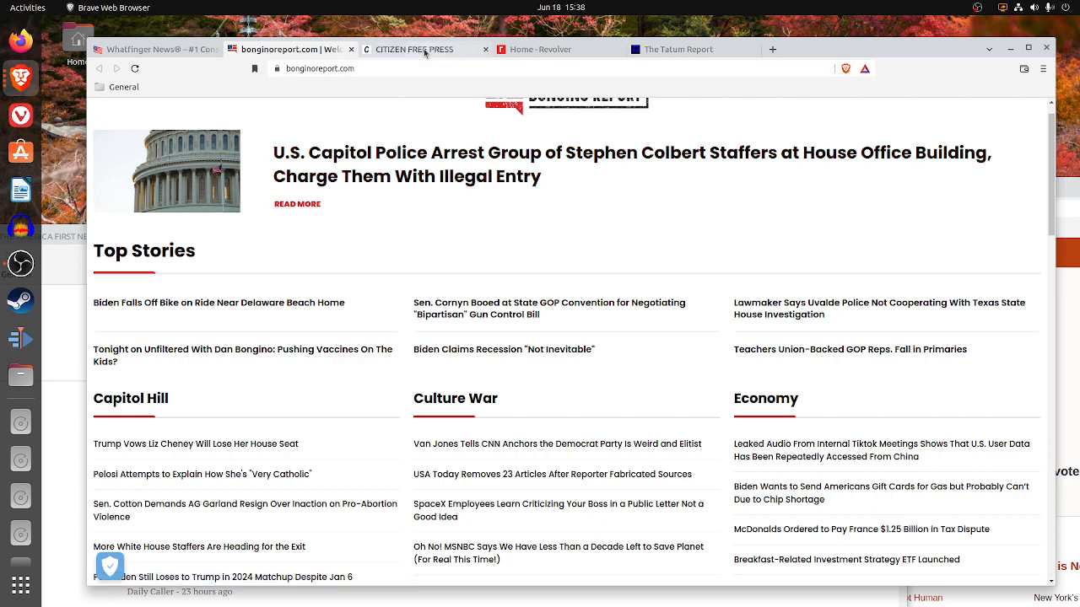
- Switch to the Citizen Free Press tab to view its headline links
{"action": "left_click", "coordinate": [415, 49]}
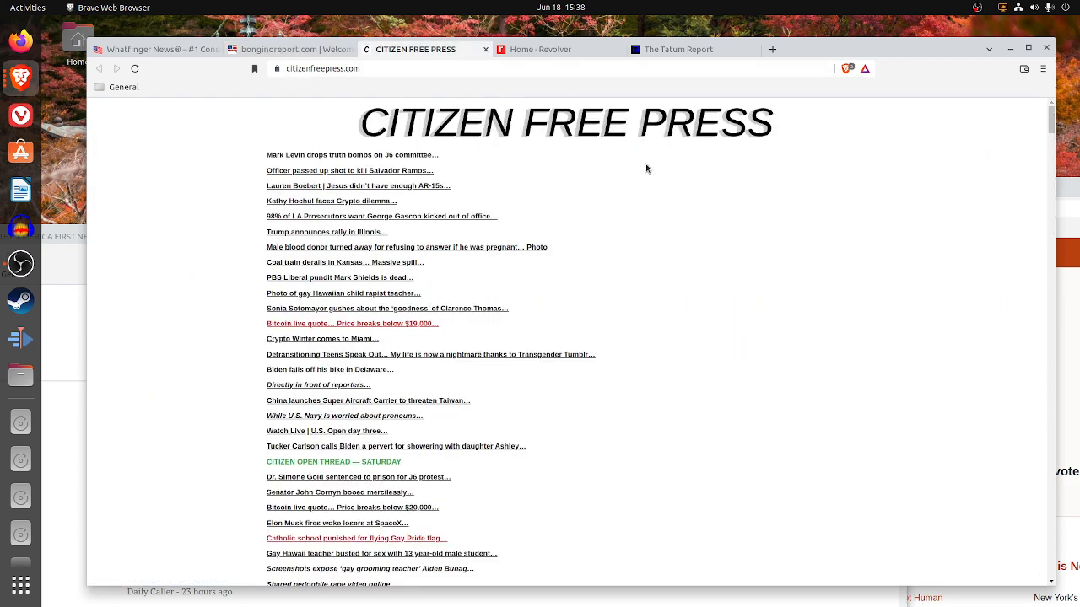
{"action": "mouse_move", "coordinate": [368, 196]}
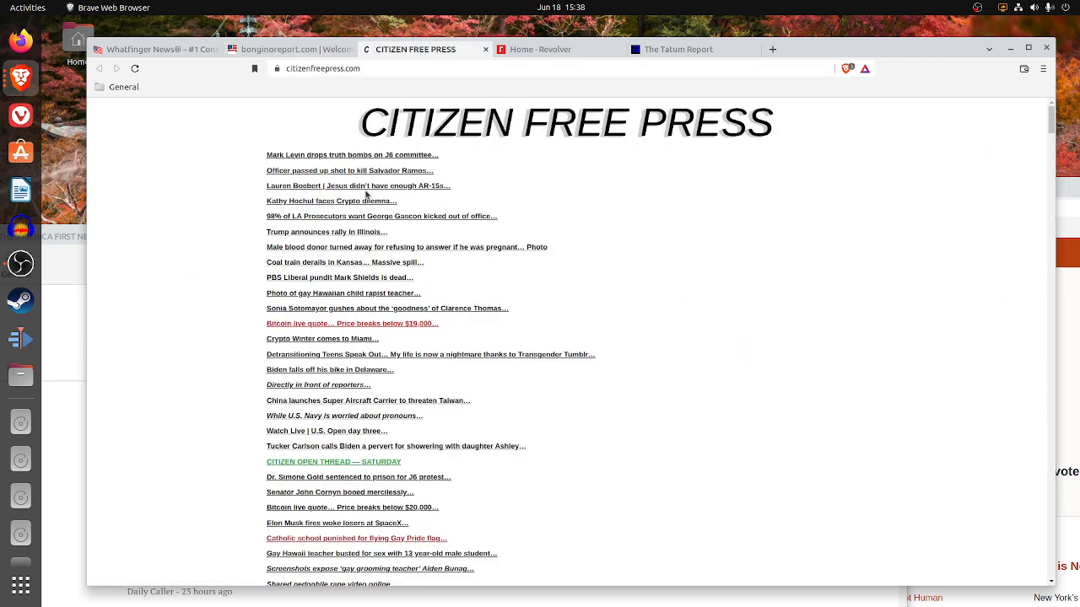
{"action": "mouse_move", "coordinate": [328, 160]}
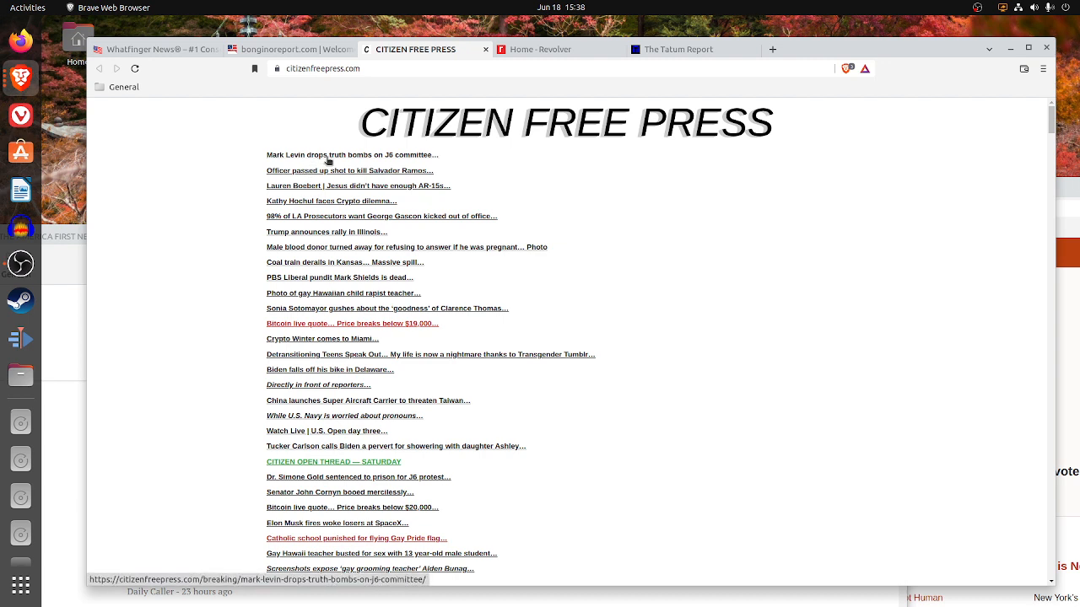
{"action": "mouse_move", "coordinate": [371, 540]}
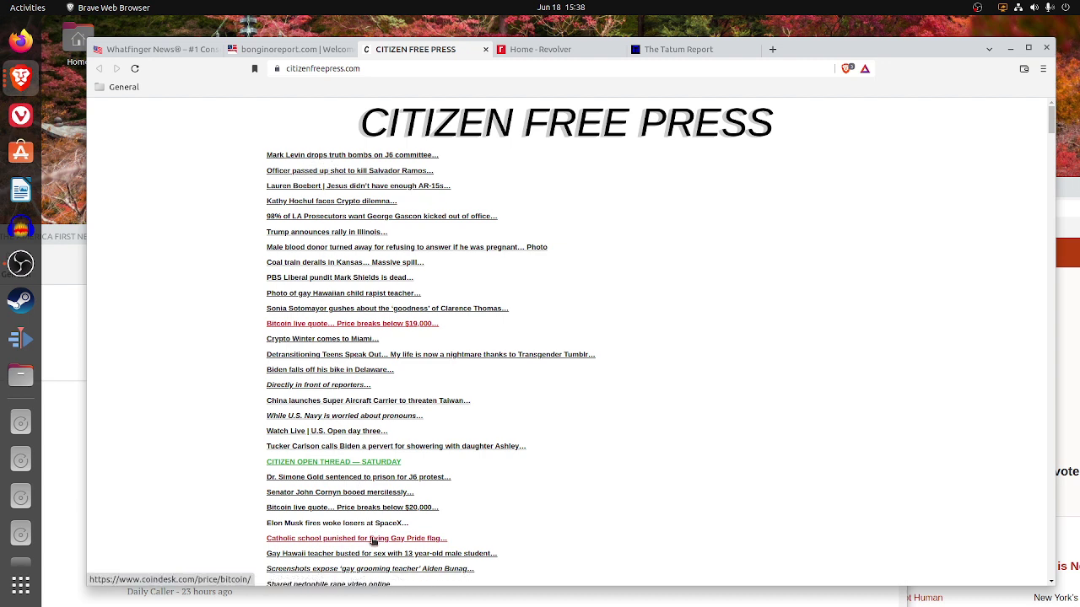
{"action": "mouse_move", "coordinate": [725, 456]}
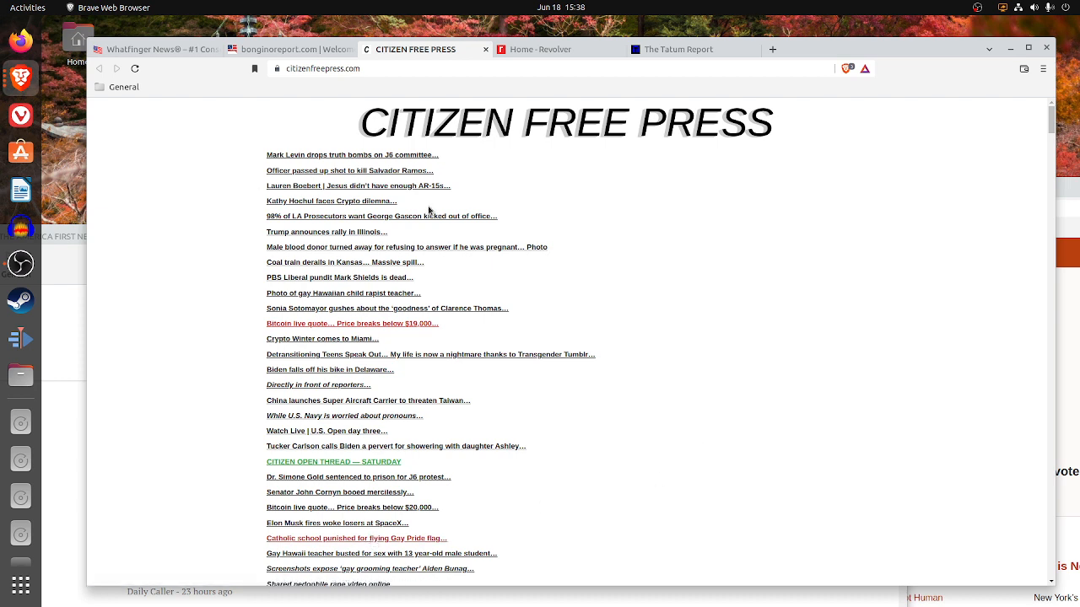
{"action": "mouse_move", "coordinate": [459, 165]}
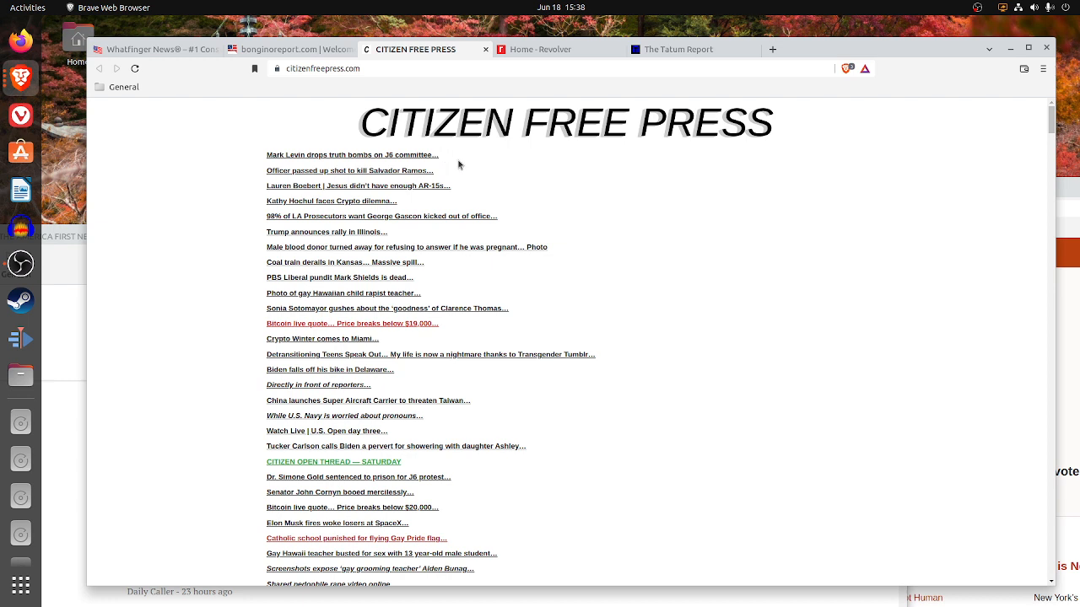
{"action": "mouse_move", "coordinate": [482, 162]}
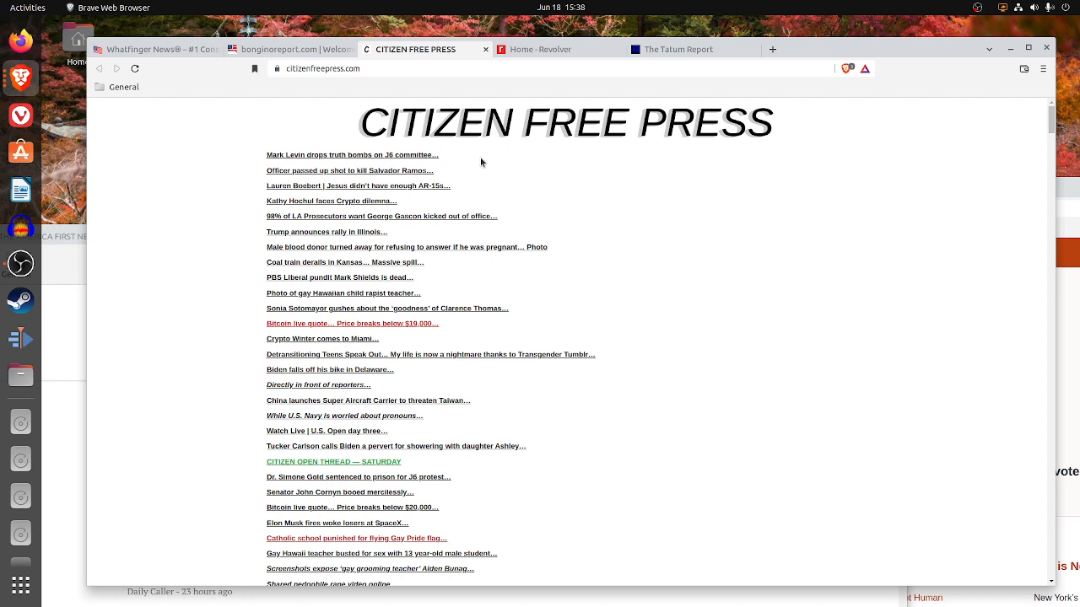
{"action": "mouse_move", "coordinate": [405, 159]}
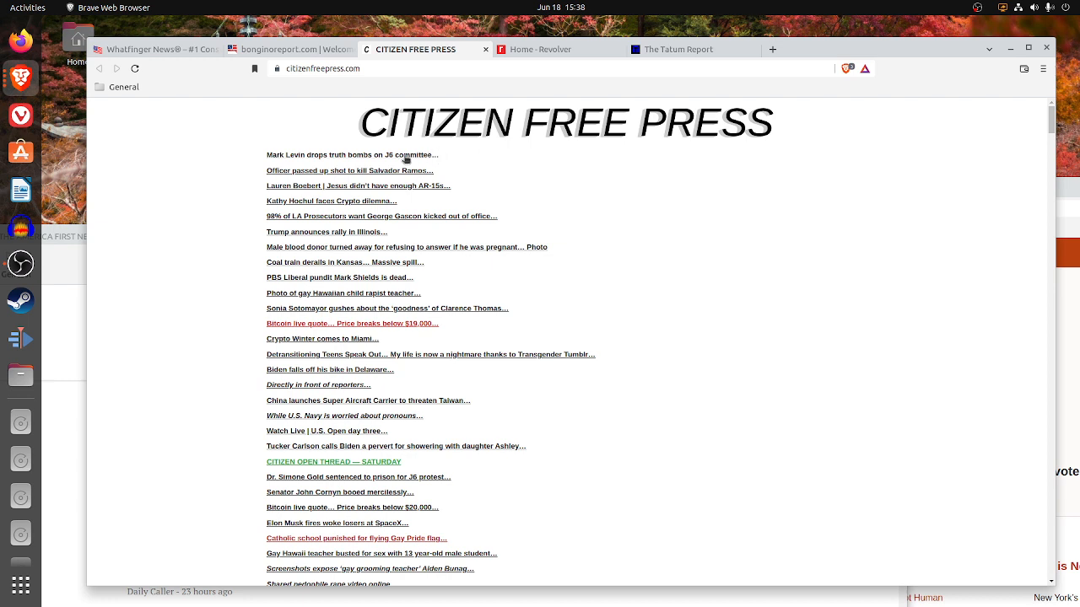
{"action": "mouse_move", "coordinate": [407, 159]}
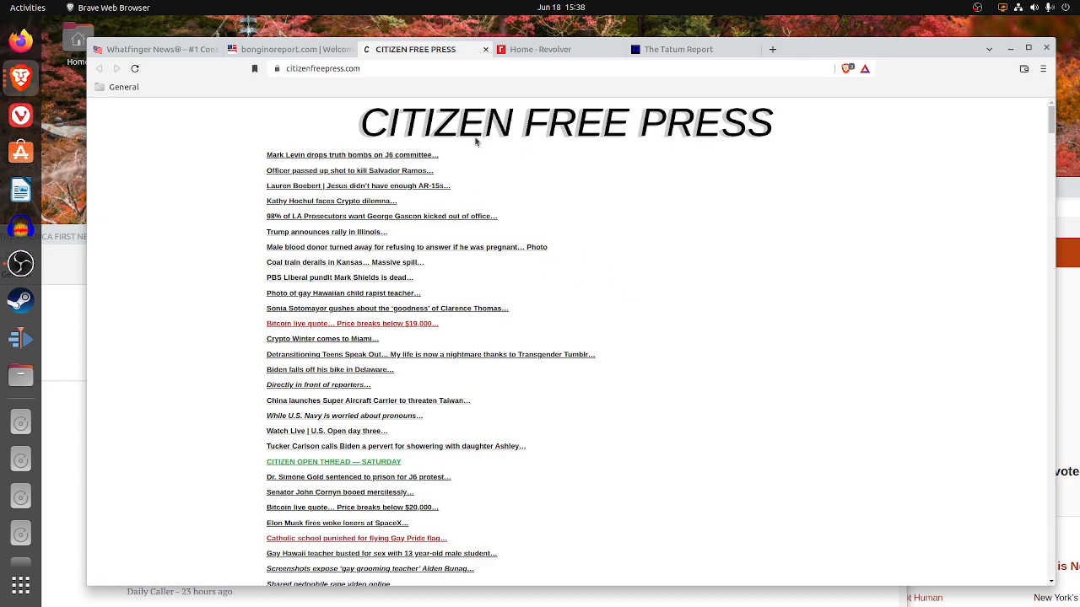
{"action": "mouse_move", "coordinate": [420, 235]}
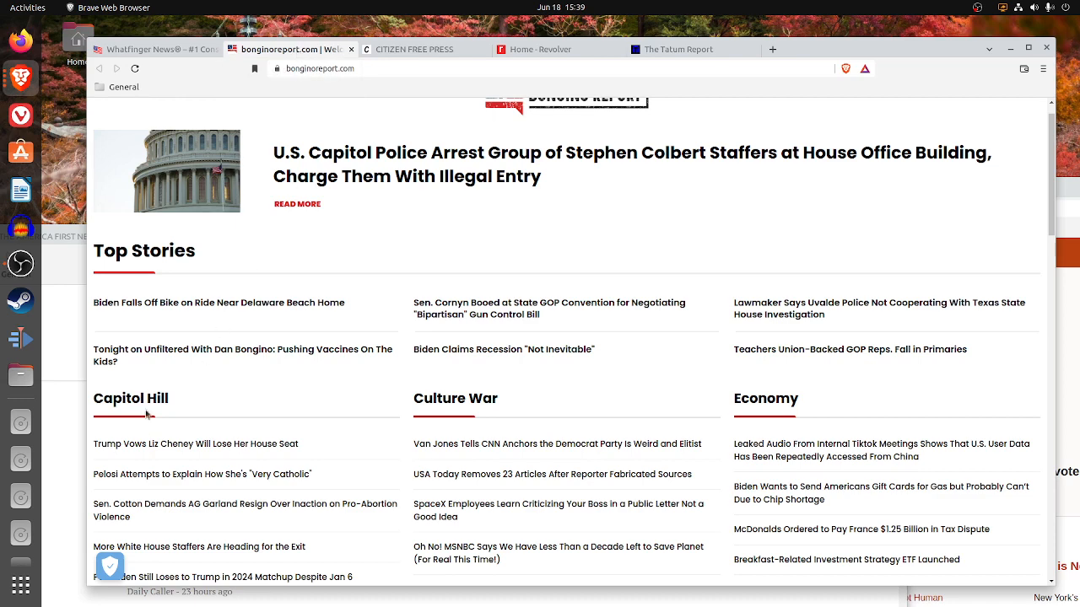
{"action": "mouse_move", "coordinate": [540, 143]}
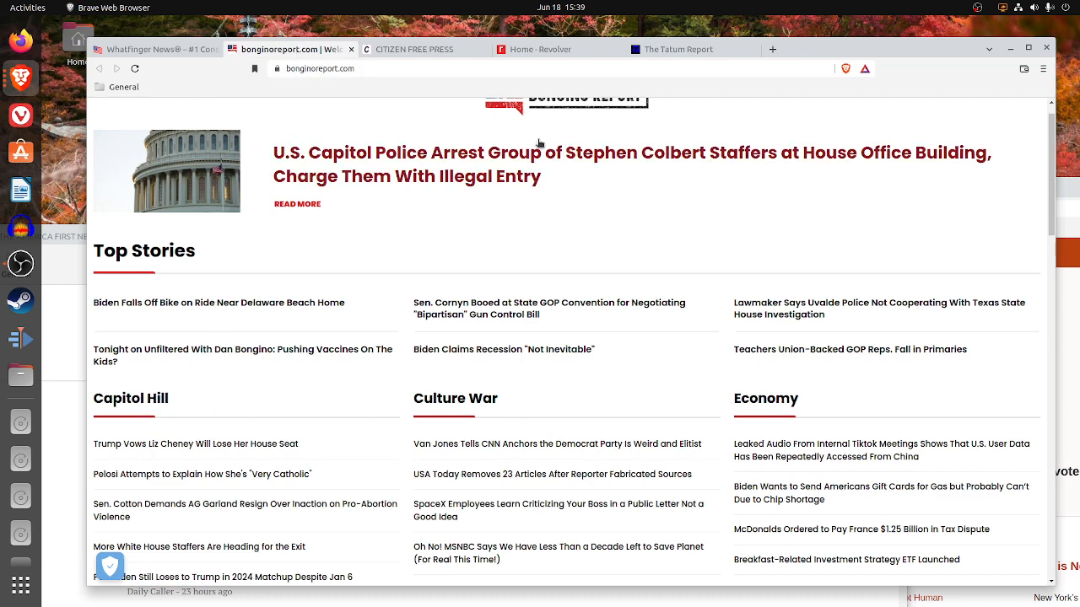
- Bring the Citizen Free Press headline list back into view
{"action": "left_click", "coordinate": [414, 48]}
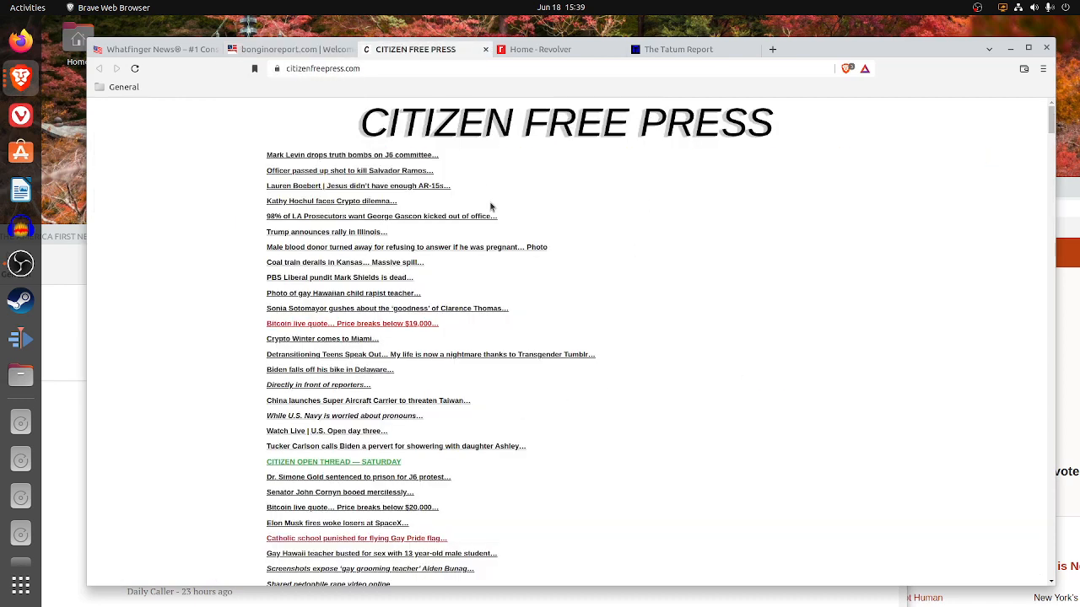
{"action": "mouse_move", "coordinate": [344, 283]}
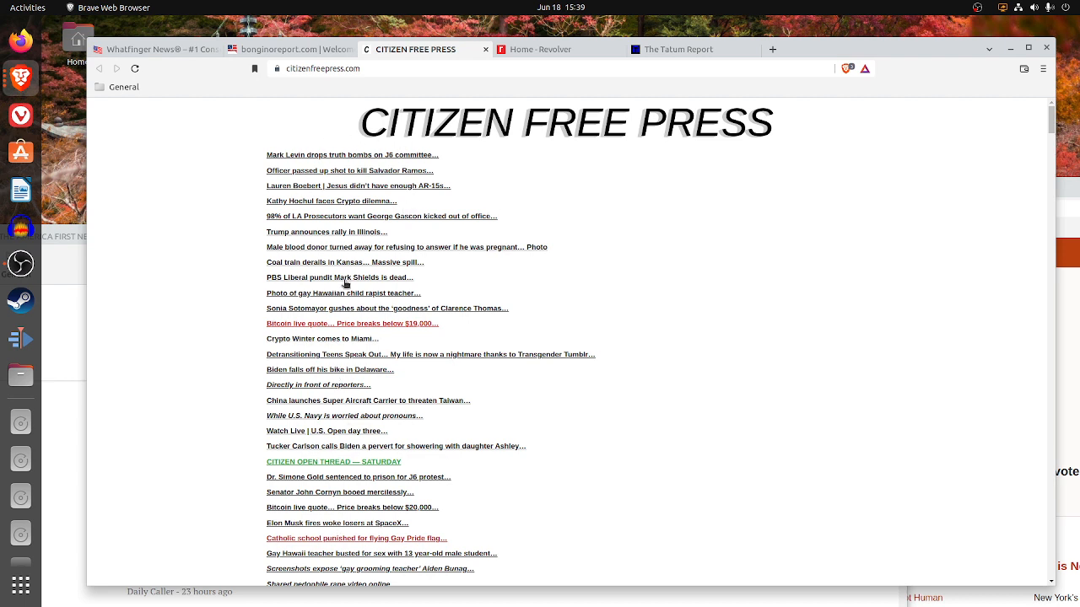
{"action": "mouse_move", "coordinate": [529, 375]}
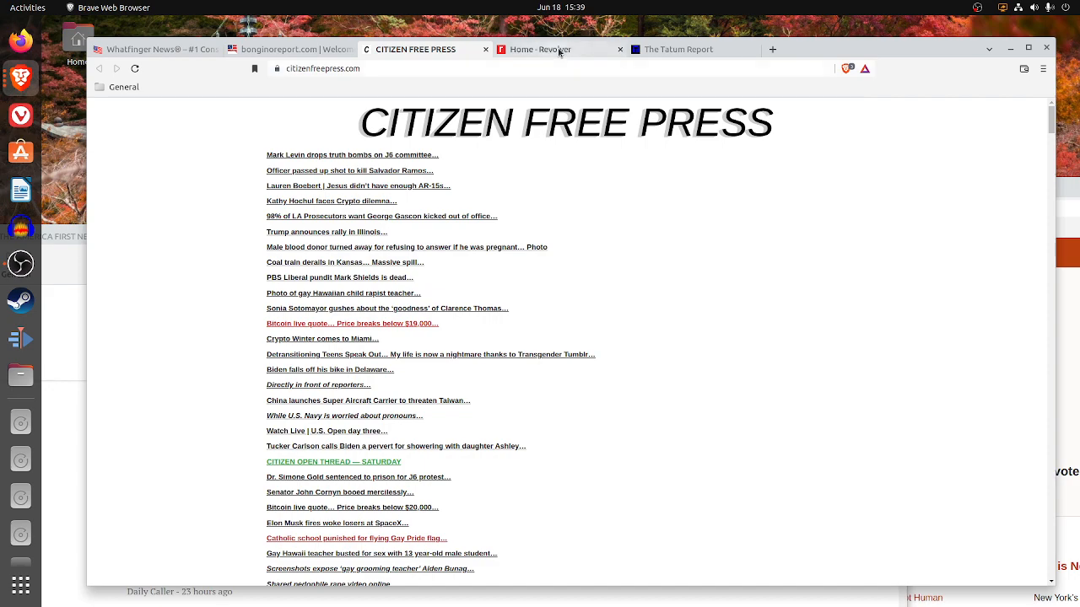
- Browse Revolver's featured links down the homepage and back up to the masthead
{"action": "left_click", "coordinate": [541, 49]}
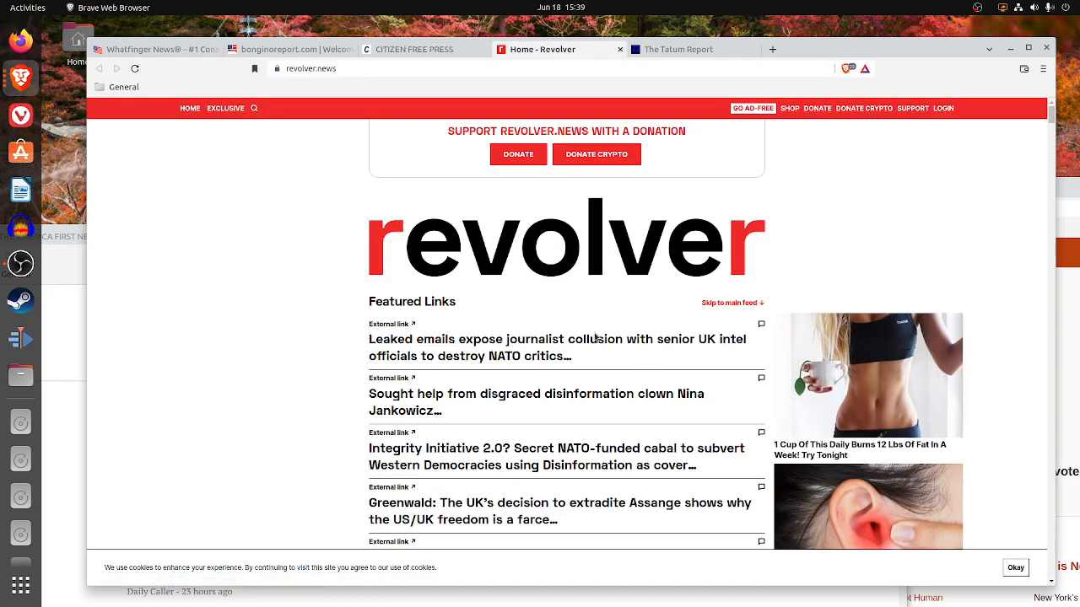
{"action": "scroll", "scroll_direction": "down", "scroll_amount": 3}
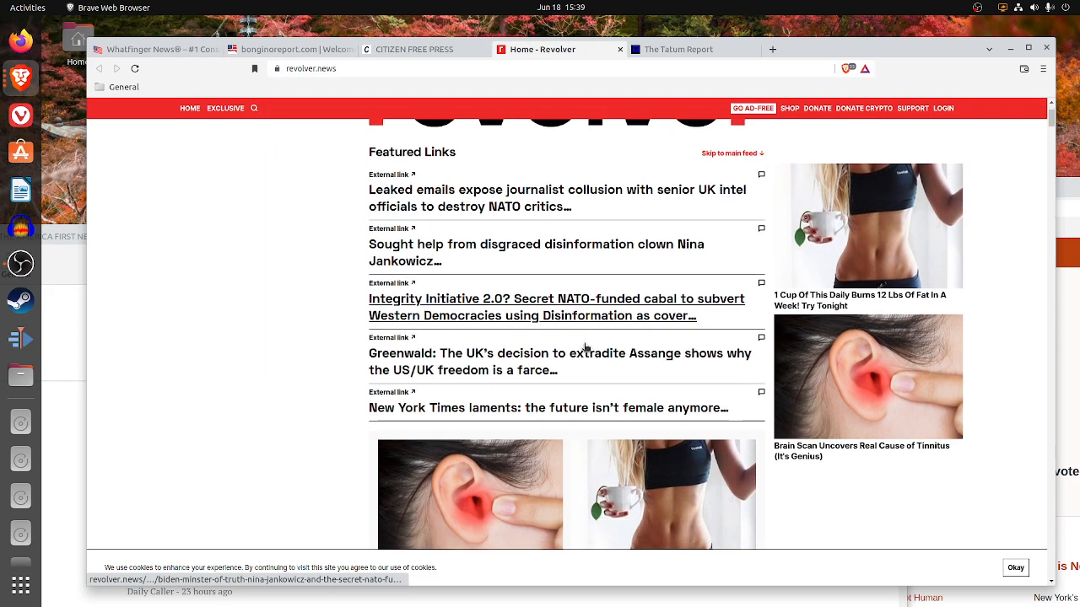
{"action": "scroll", "scroll_direction": "down", "scroll_amount": 3}
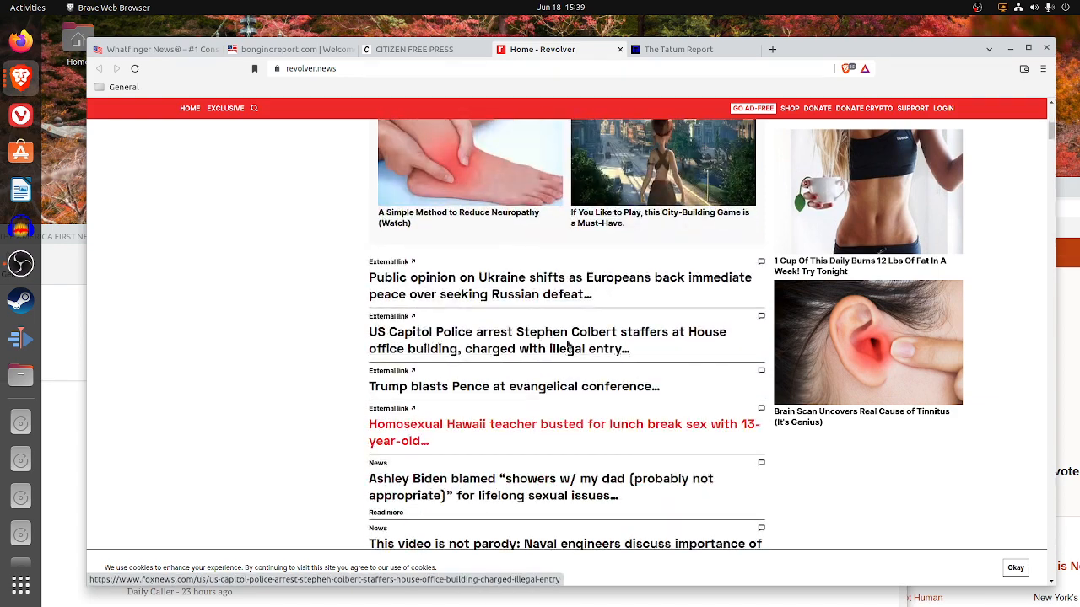
{"action": "scroll", "scroll_direction": "up", "scroll_amount": 3}
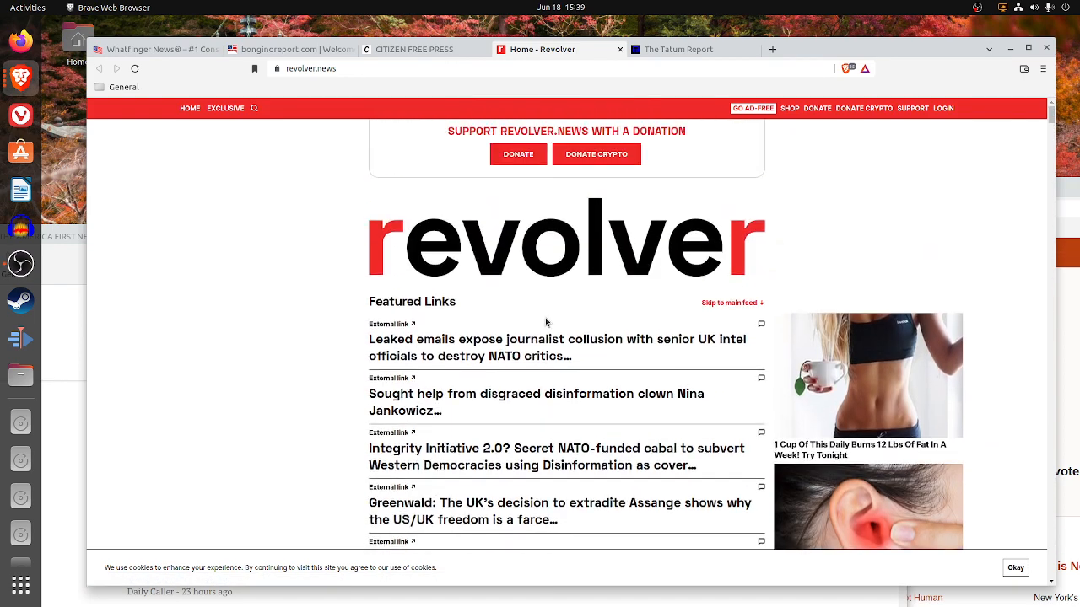
{"action": "mouse_move", "coordinate": [419, 341]}
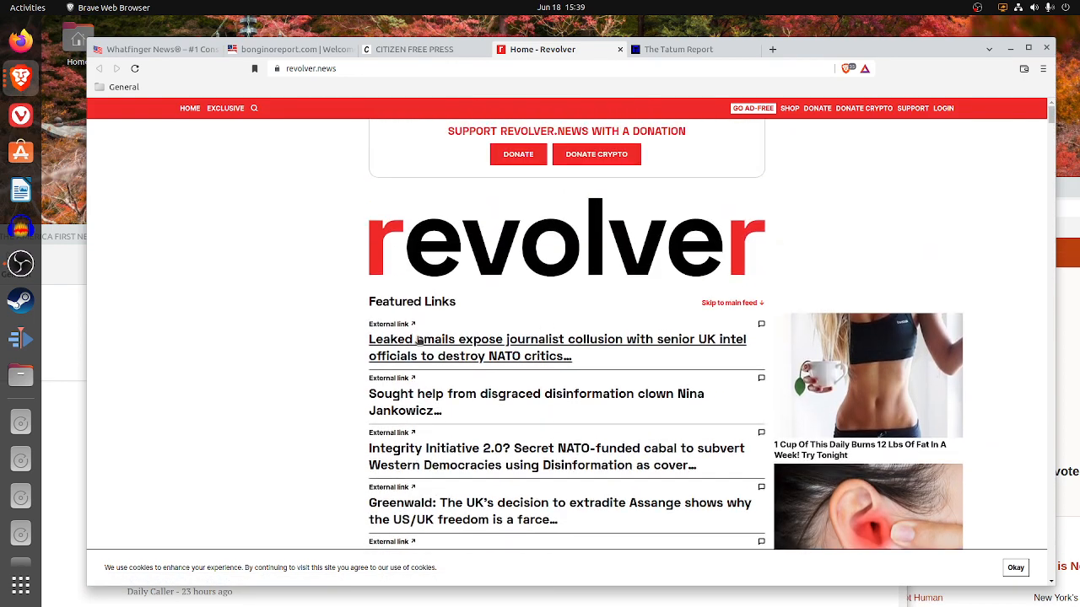
{"action": "mouse_move", "coordinate": [412, 327]}
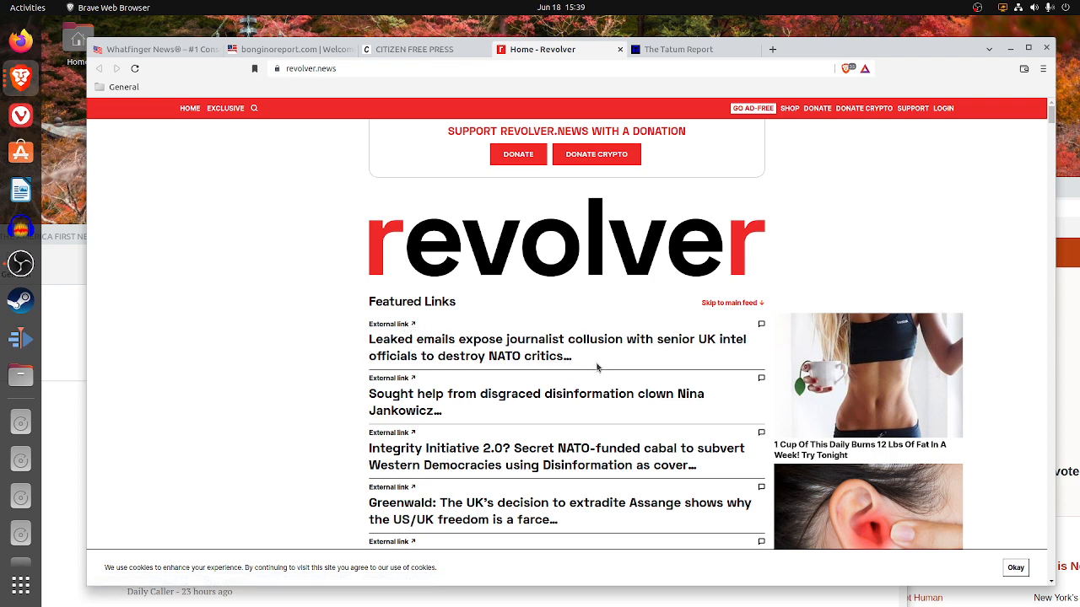
{"action": "mouse_move", "coordinate": [550, 260]}
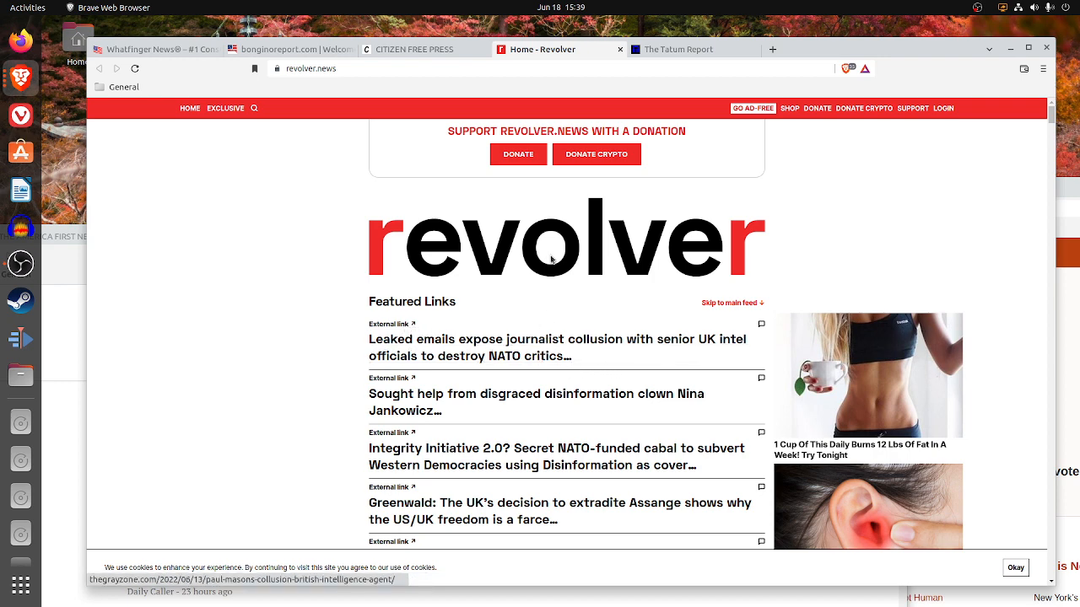
- From Citizen Free Press, read the Mark Levin J6 committee story down to its embedded tweet
{"action": "left_click", "coordinate": [415, 49]}
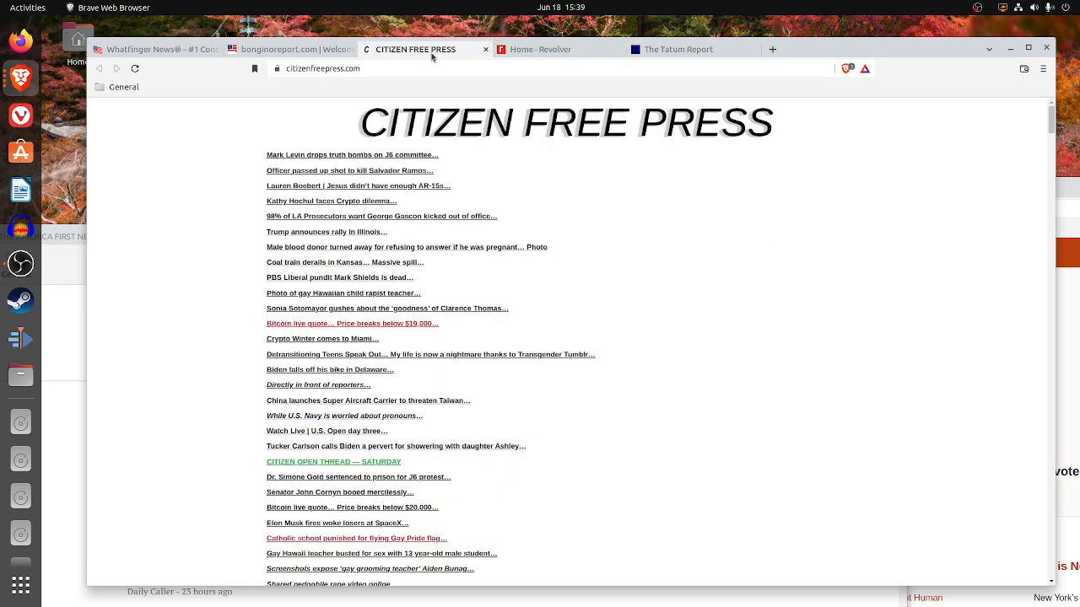
{"action": "mouse_move", "coordinate": [550, 58]}
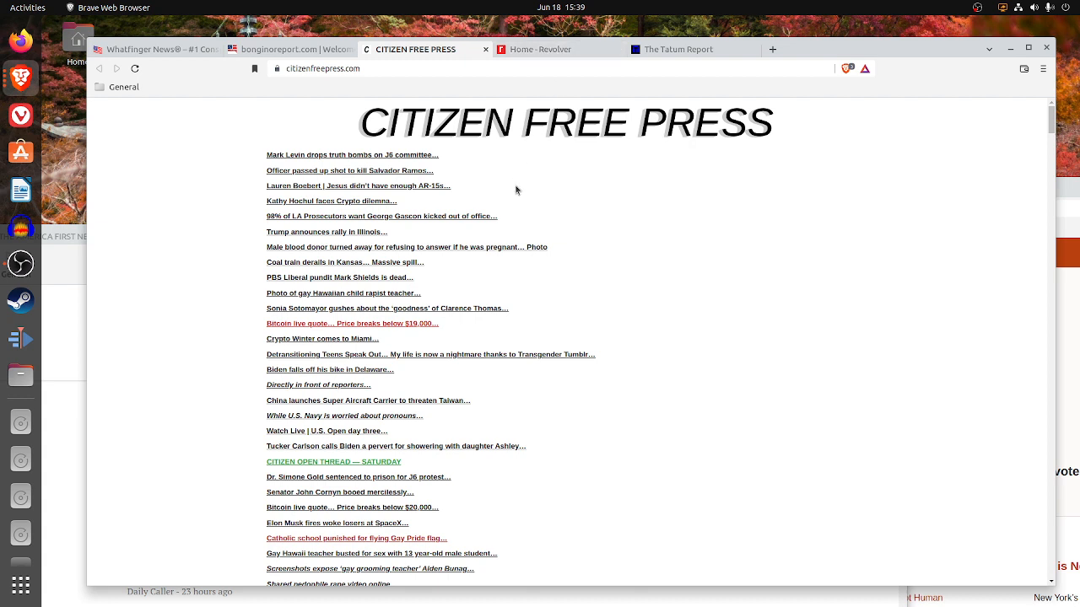
{"action": "mouse_move", "coordinate": [555, 166]}
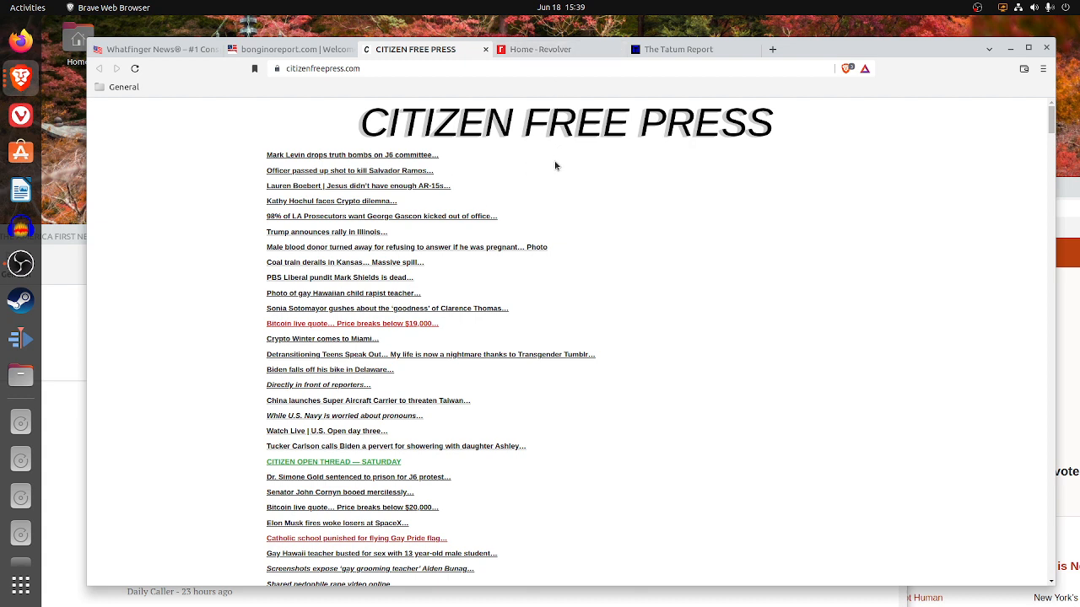
{"action": "mouse_move", "coordinate": [361, 162]}
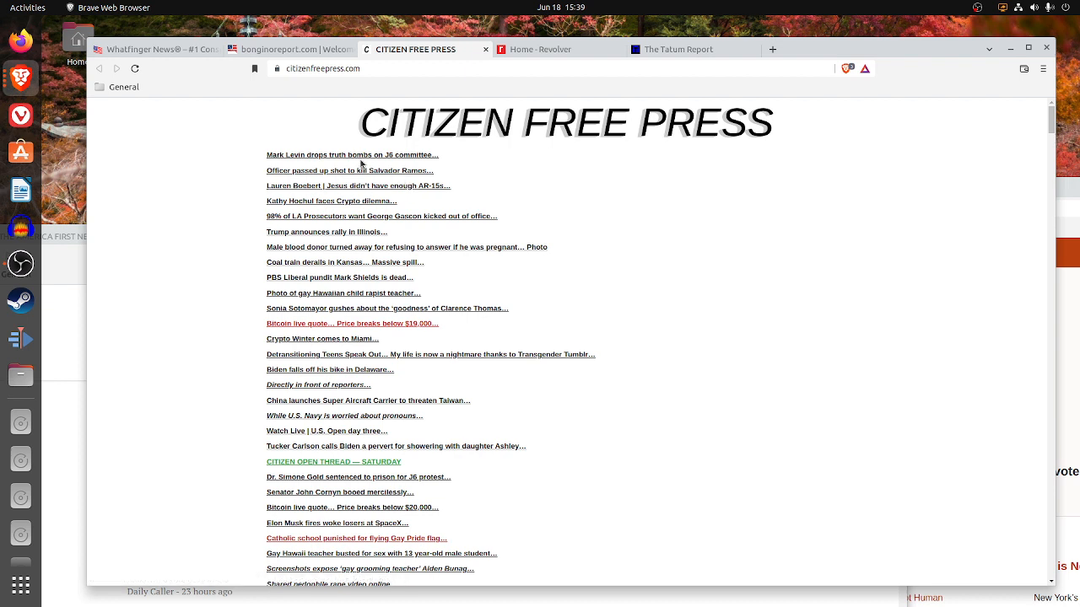
{"action": "mouse_move", "coordinate": [341, 155]}
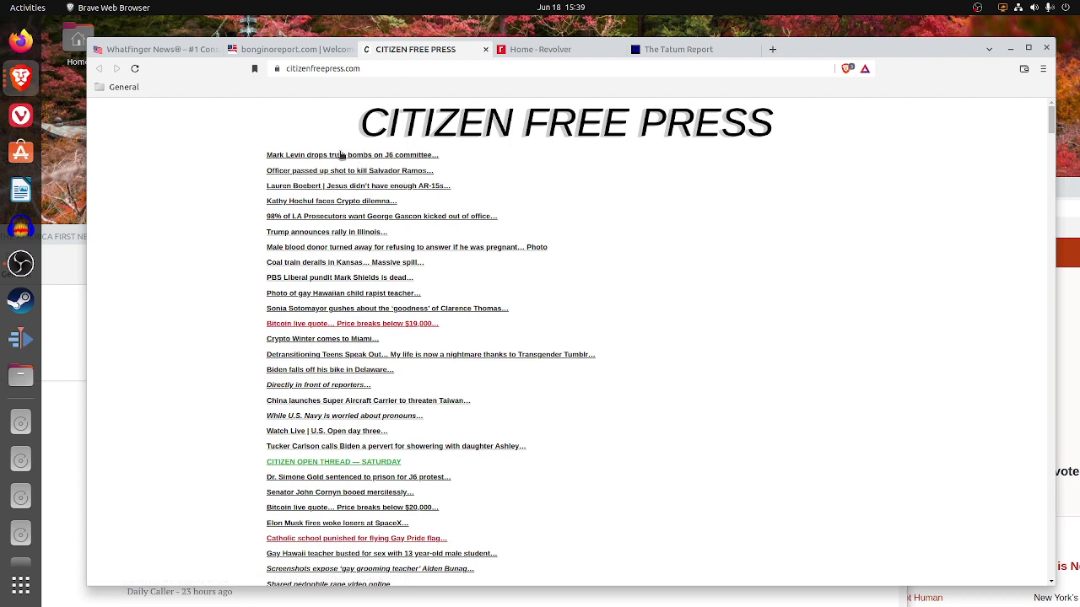
{"action": "left_click", "coordinate": [341, 156]}
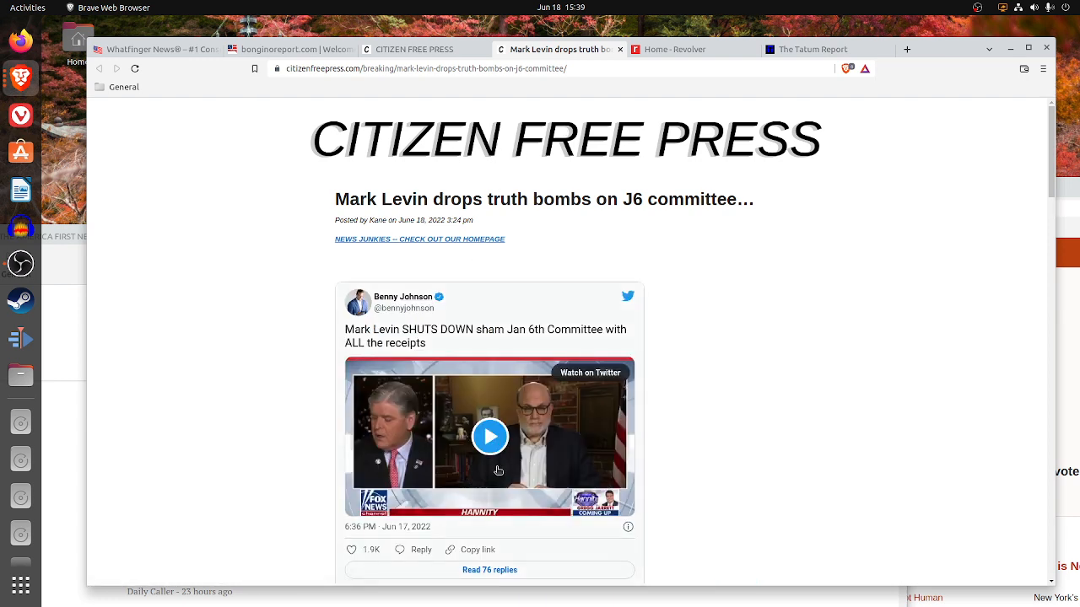
{"action": "mouse_move", "coordinate": [527, 152]}
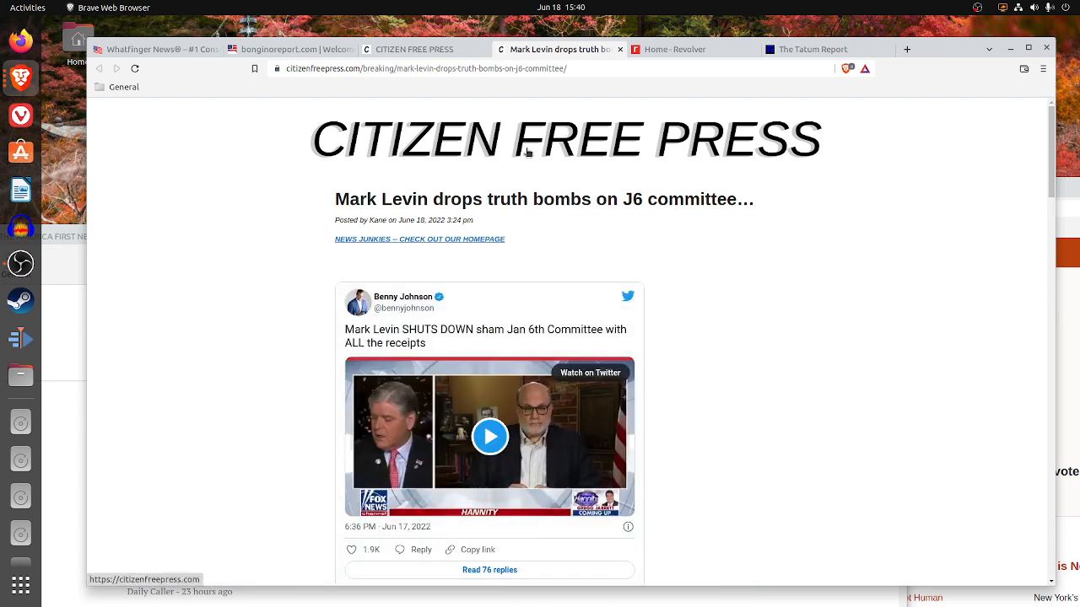
{"action": "mouse_move", "coordinate": [482, 435]}
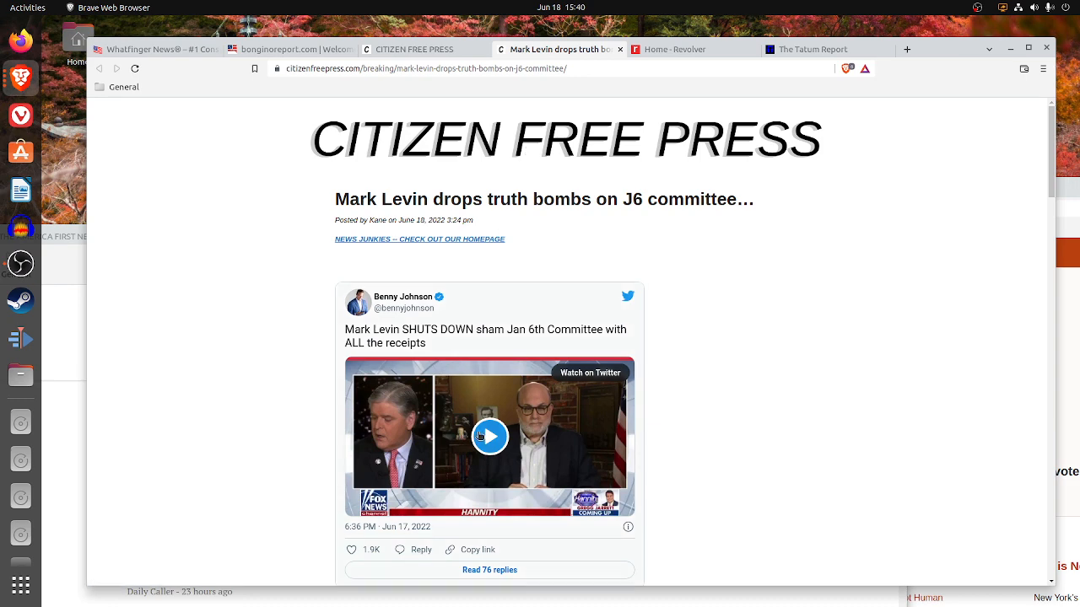
{"action": "scroll", "scroll_direction": "down", "scroll_amount": 3}
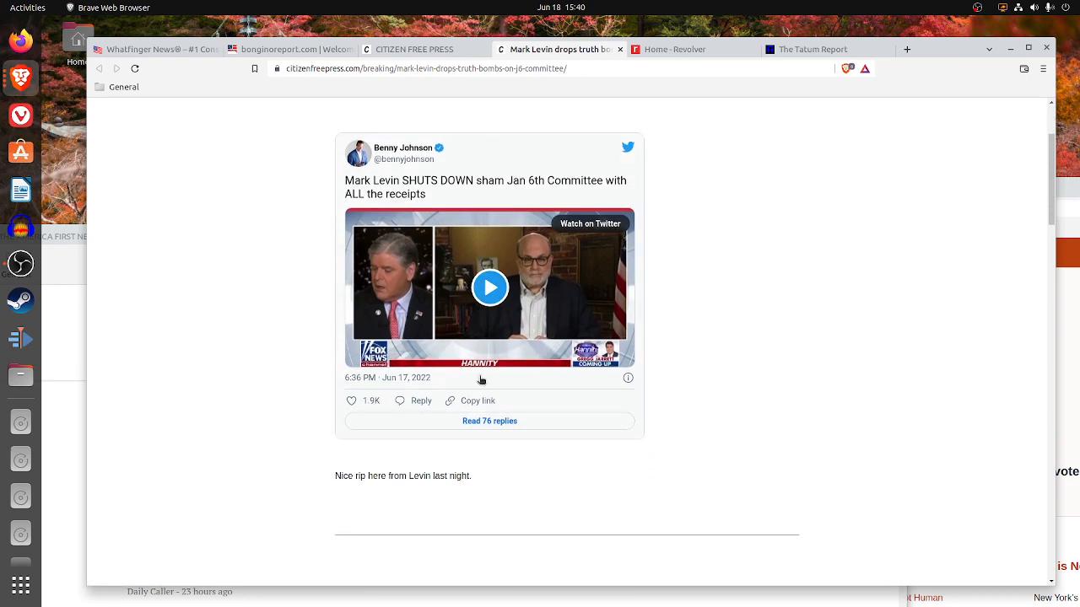
{"action": "mouse_move", "coordinate": [599, 166]}
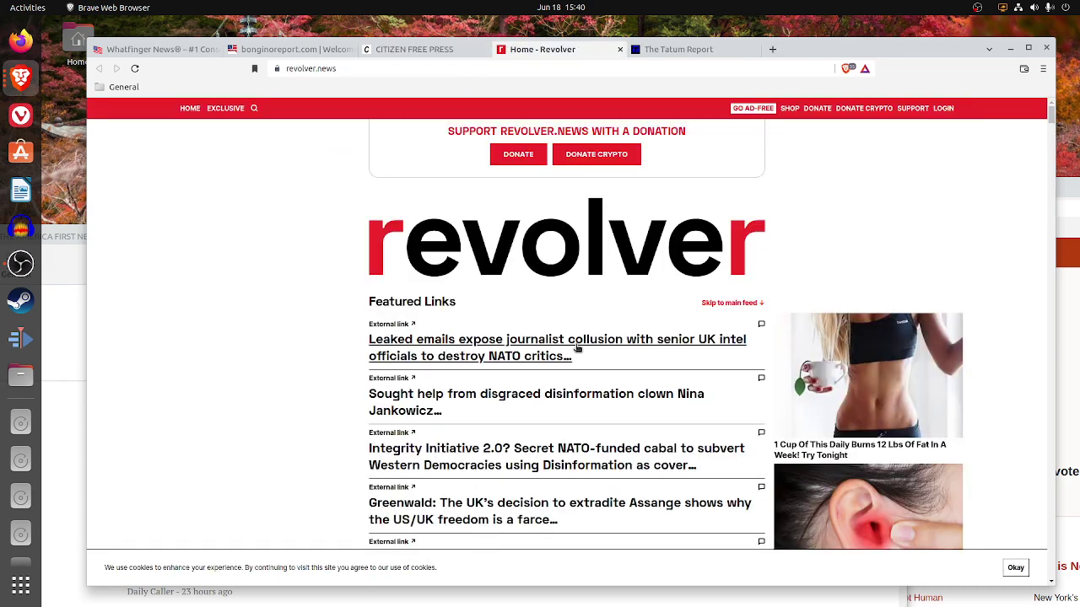
{"action": "mouse_move", "coordinate": [398, 356]}
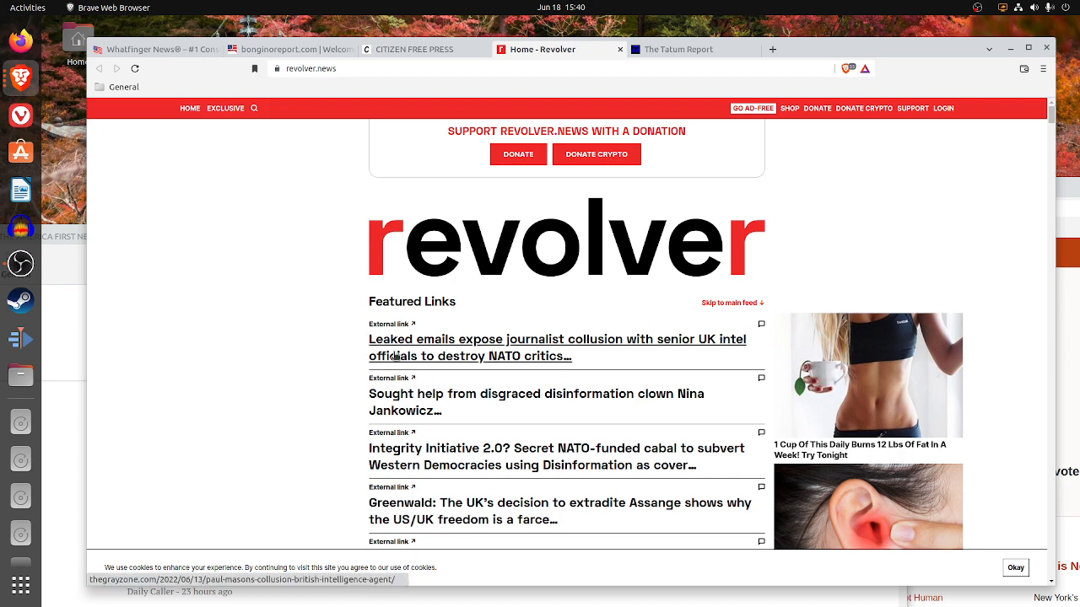
{"action": "mouse_move", "coordinate": [436, 339]}
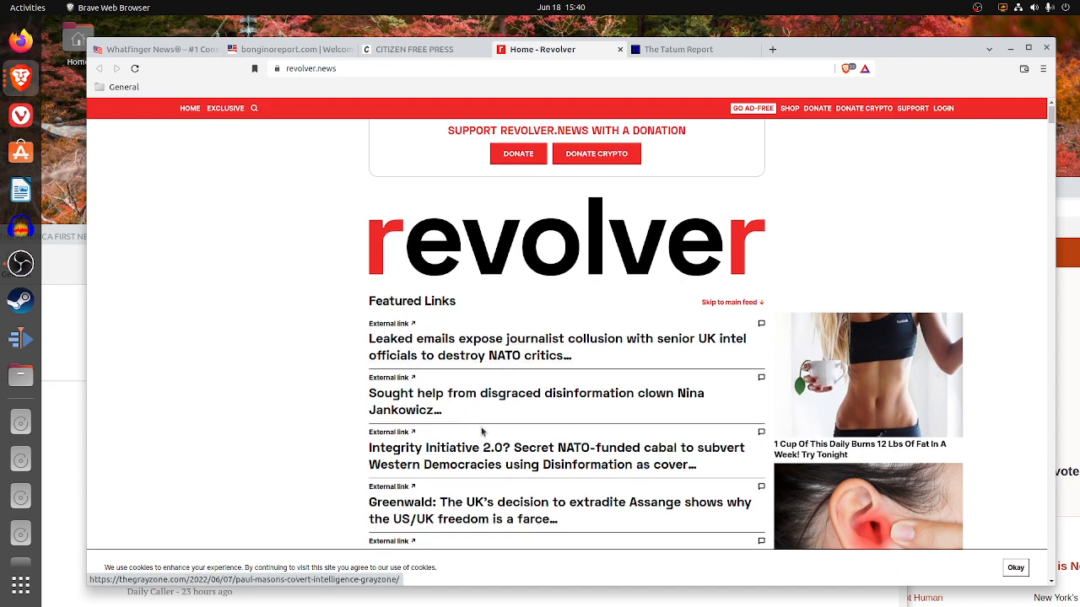
- Preview the Grayzone story on Paul Mason's leaked emails from Revolver's featured links, then close it
{"action": "scroll", "scroll_direction": "down", "scroll_amount": 3}
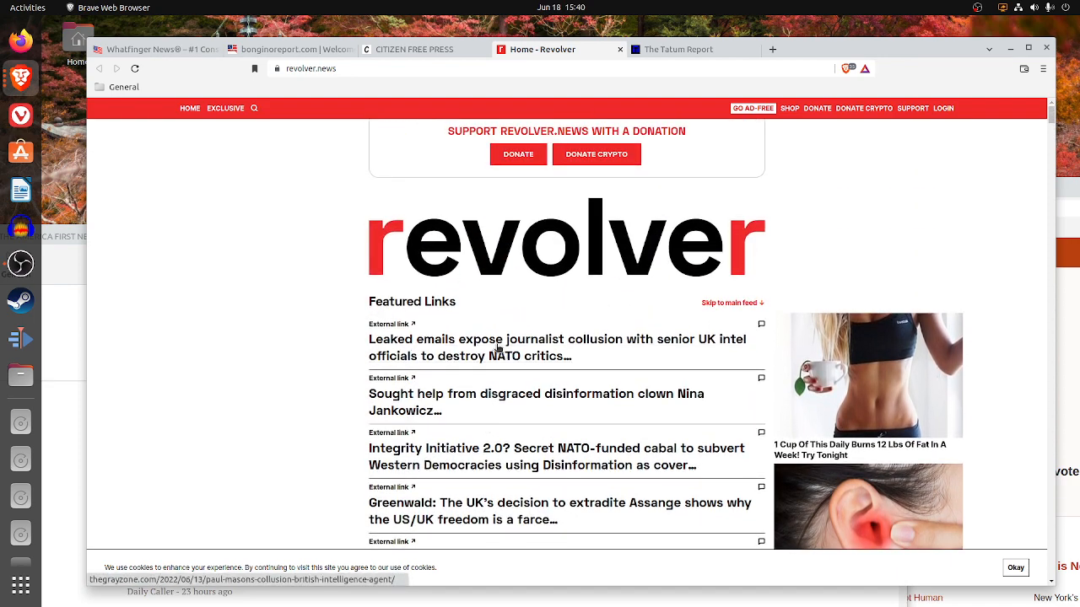
{"action": "left_click", "coordinate": [498, 348]}
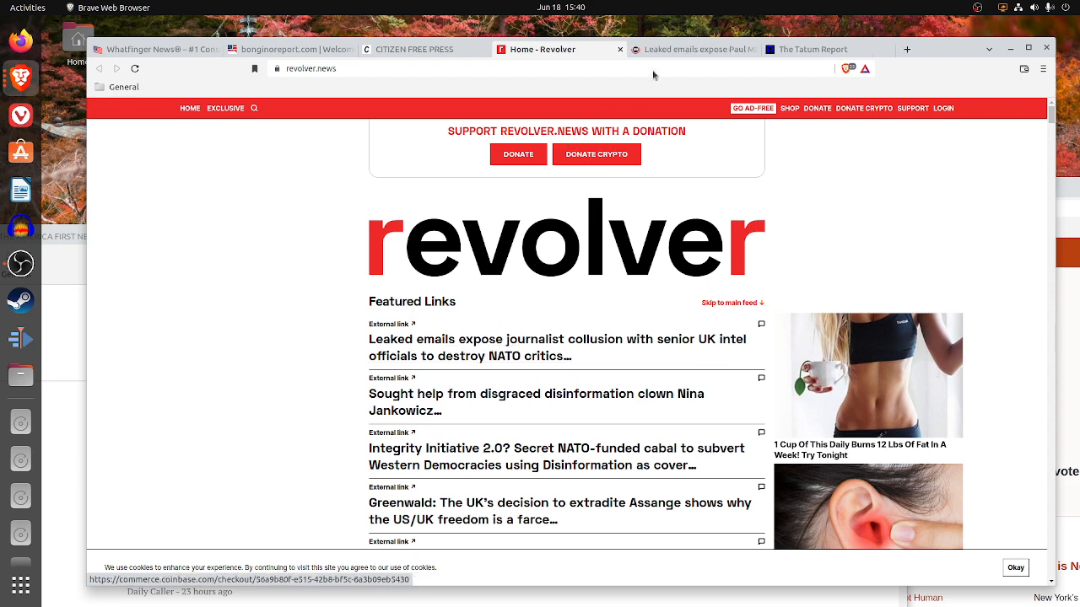
{"action": "left_click", "coordinate": [694, 49]}
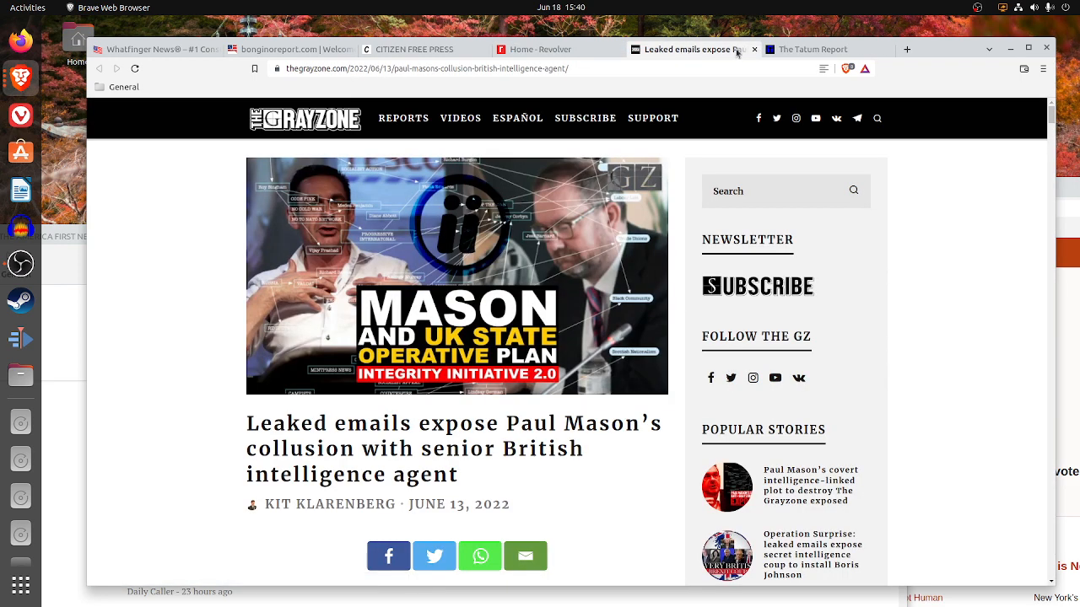
{"action": "left_click", "coordinate": [544, 49]}
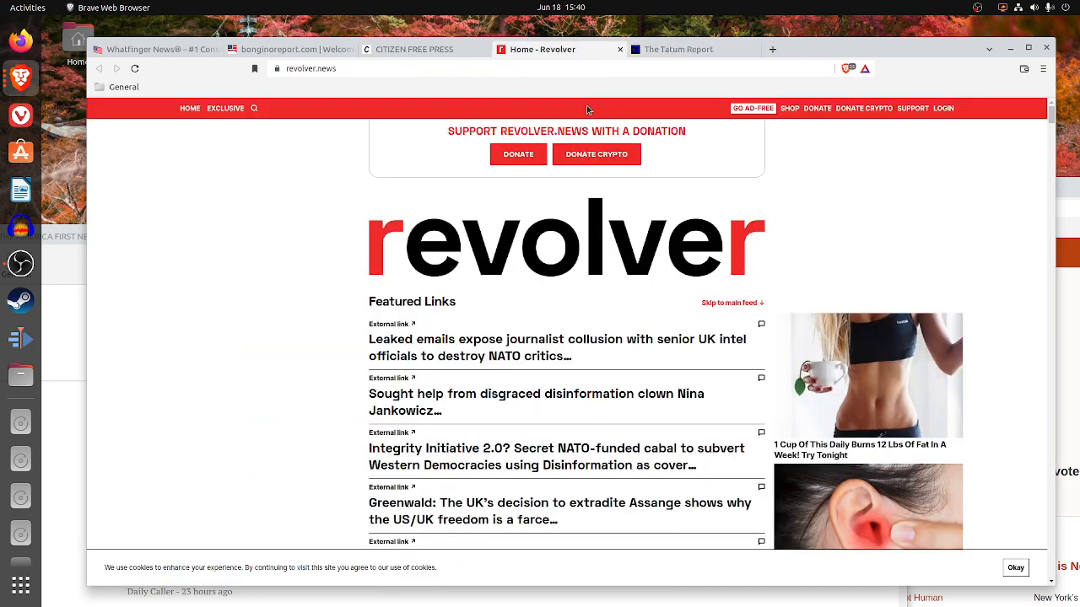
- Browse The Tatum Report homepage through its Latest, Politics and Law Enforcement stories
{"action": "left_click", "coordinate": [688, 49]}
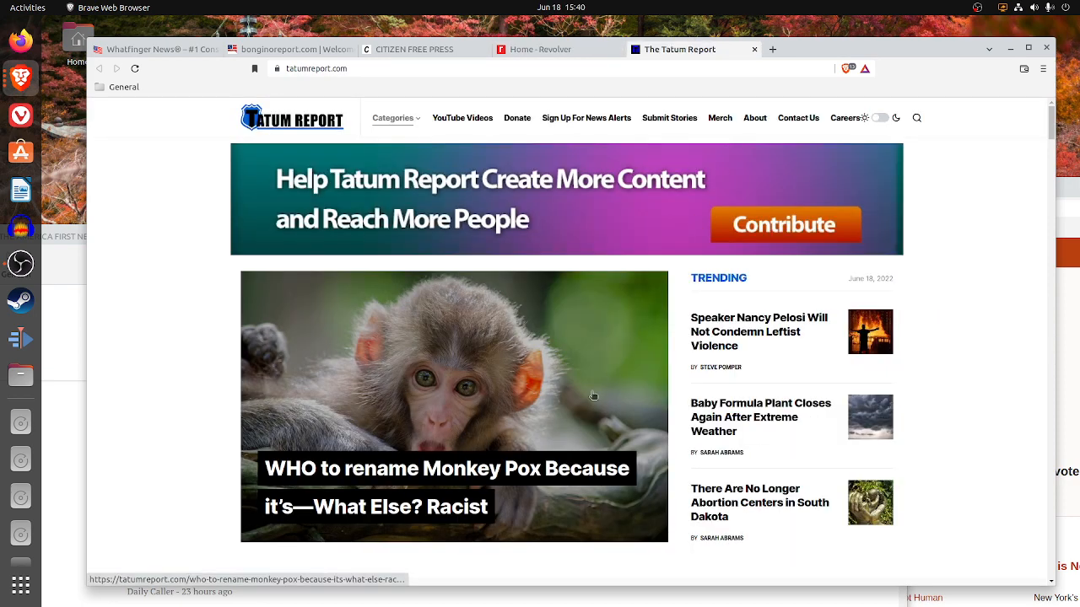
{"action": "scroll", "scroll_direction": "down", "scroll_amount": 3}
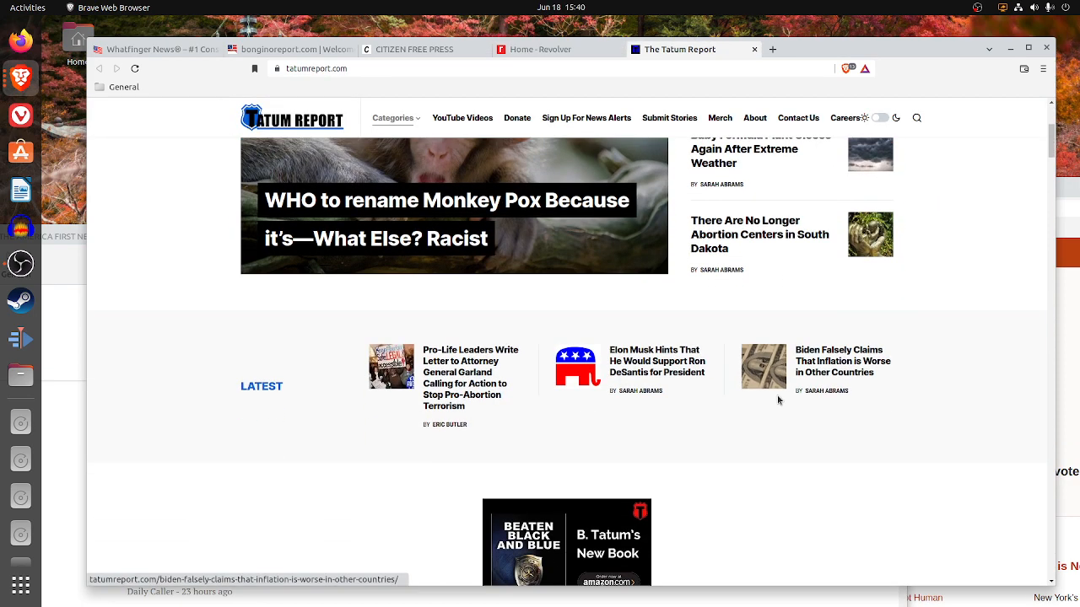
{"action": "mouse_move", "coordinate": [479, 427]}
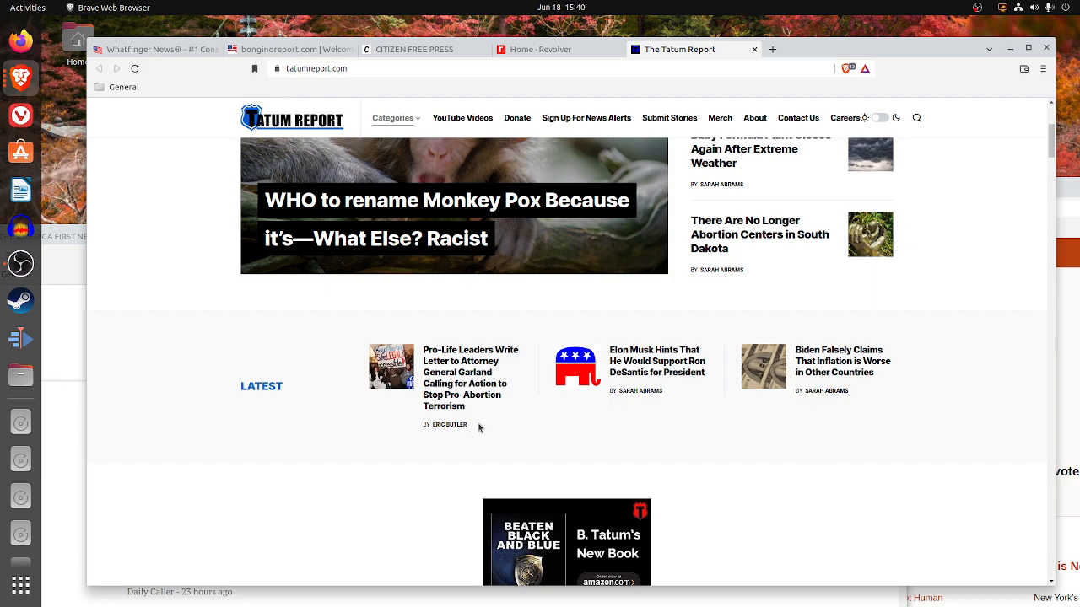
{"action": "scroll", "scroll_direction": "down", "scroll_amount": 3}
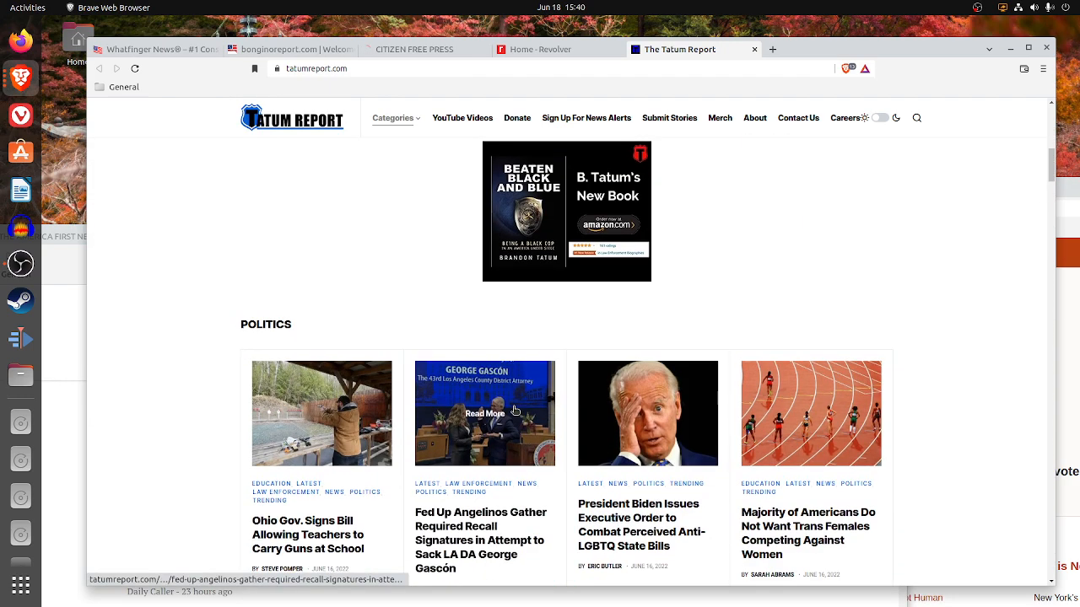
{"action": "scroll", "scroll_direction": "down", "scroll_amount": 3}
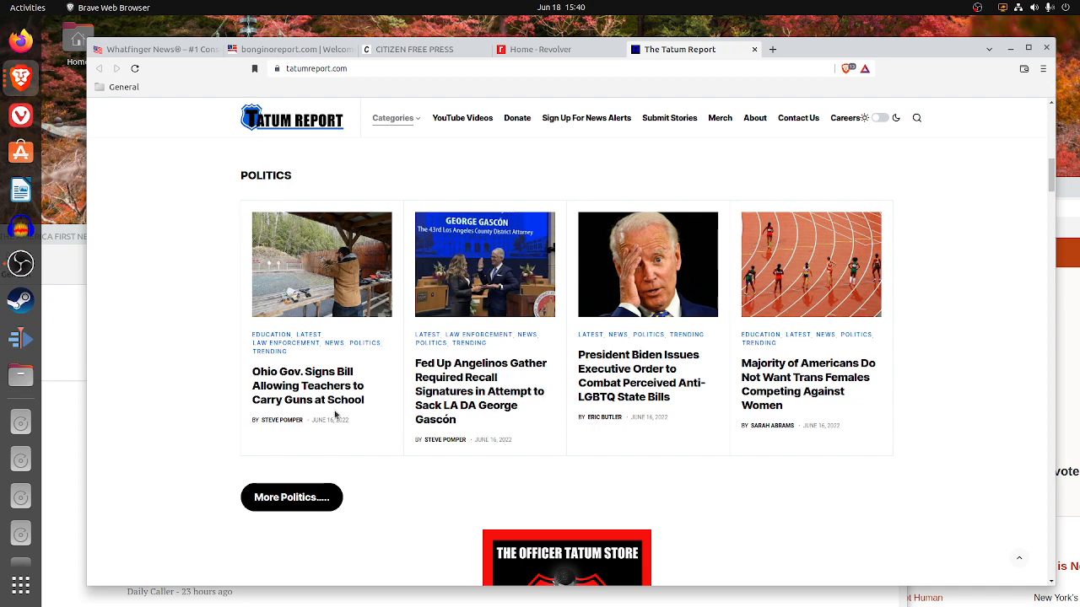
{"action": "scroll", "scroll_direction": "down", "scroll_amount": 3}
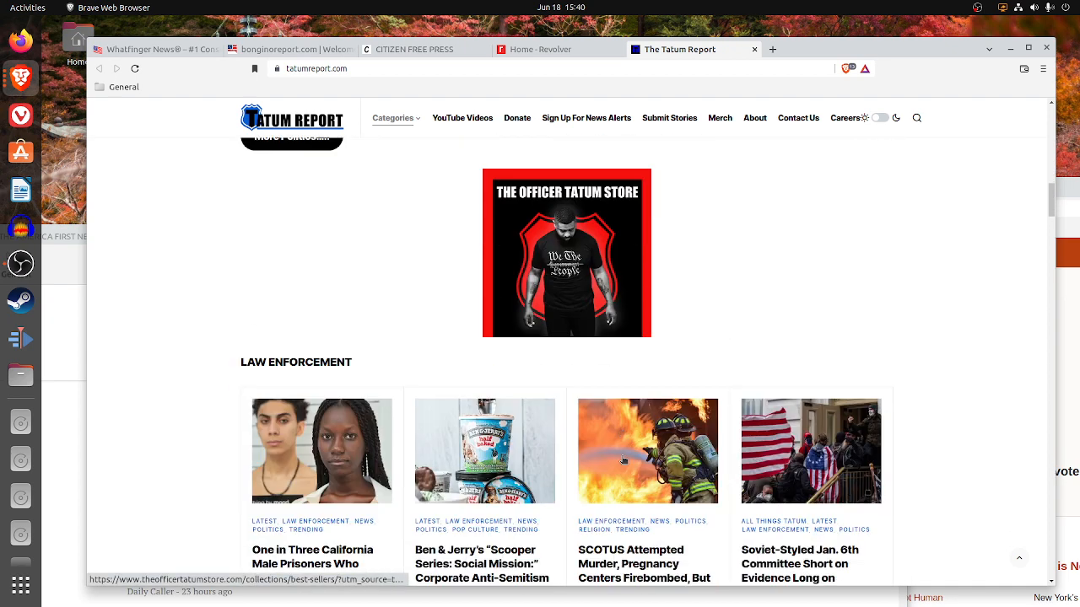
{"action": "scroll", "scroll_direction": "down", "scroll_amount": 3}
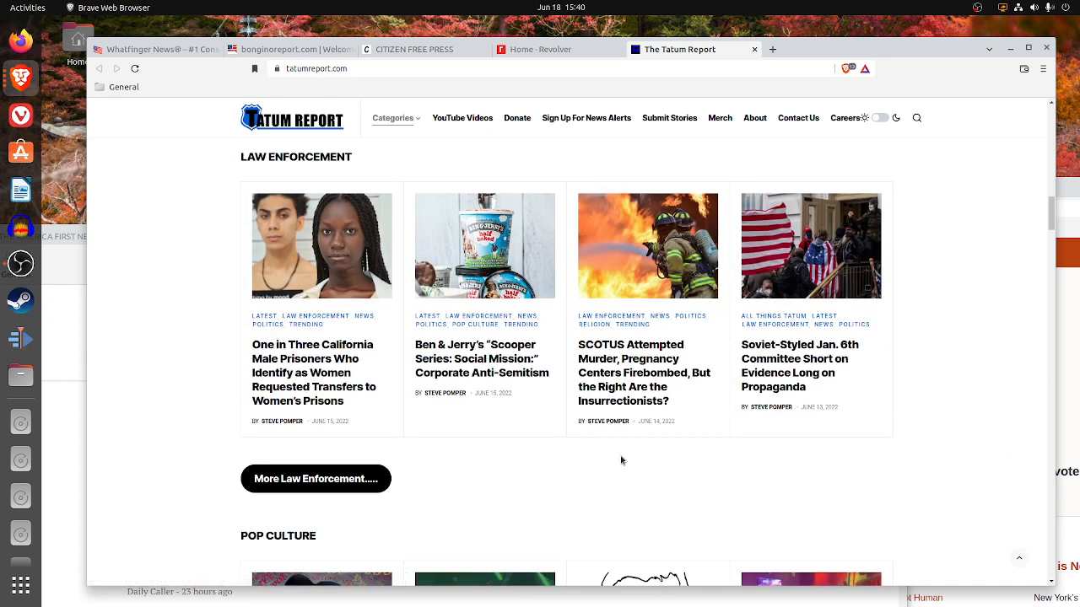
{"action": "mouse_move", "coordinate": [451, 405]}
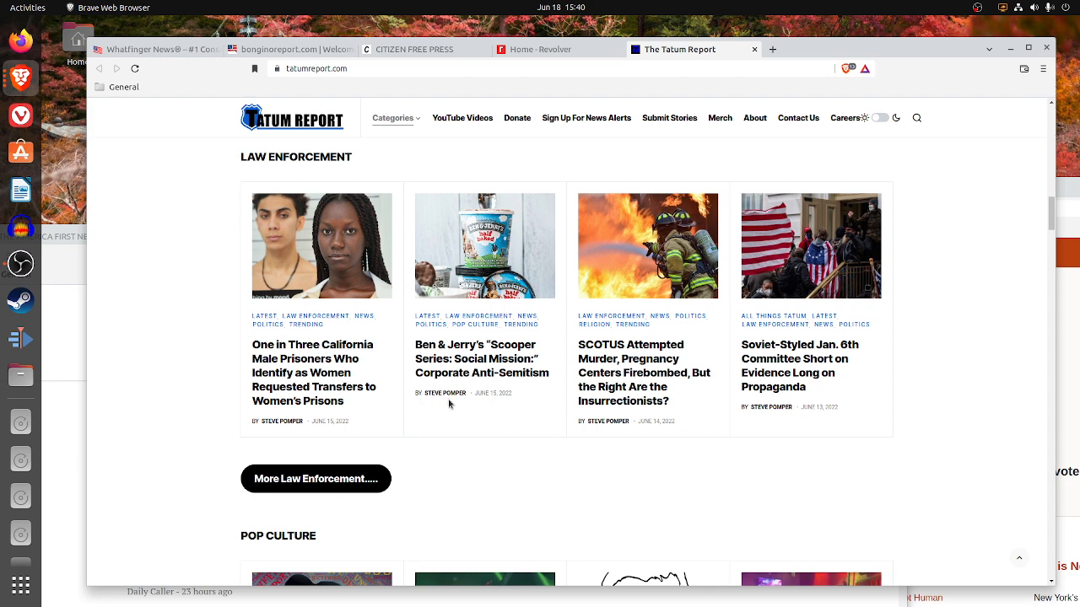
{"action": "mouse_move", "coordinate": [473, 361]}
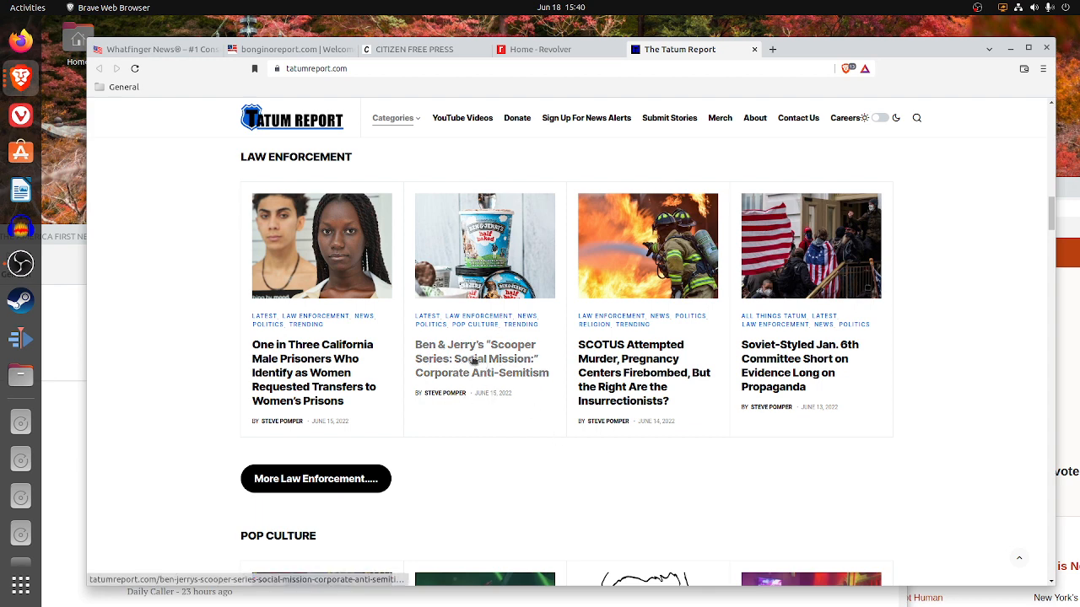
- Read the Ben & Jerry's Scooper Series article and highlight the passage citing The Daily Wire
{"action": "left_click", "coordinate": [483, 358]}
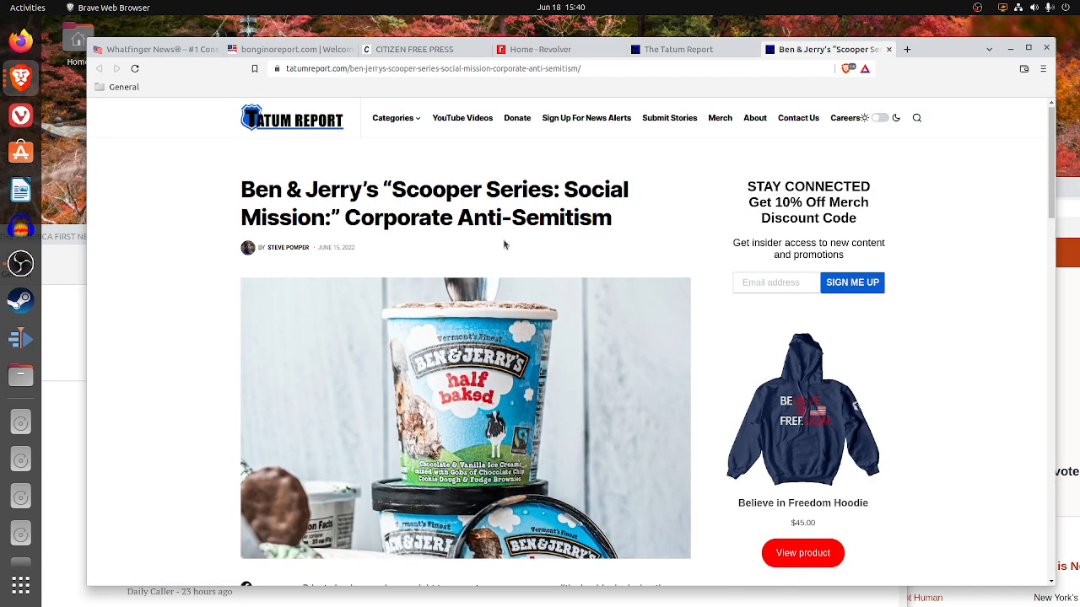
{"action": "scroll", "scroll_direction": "down", "scroll_amount": 3}
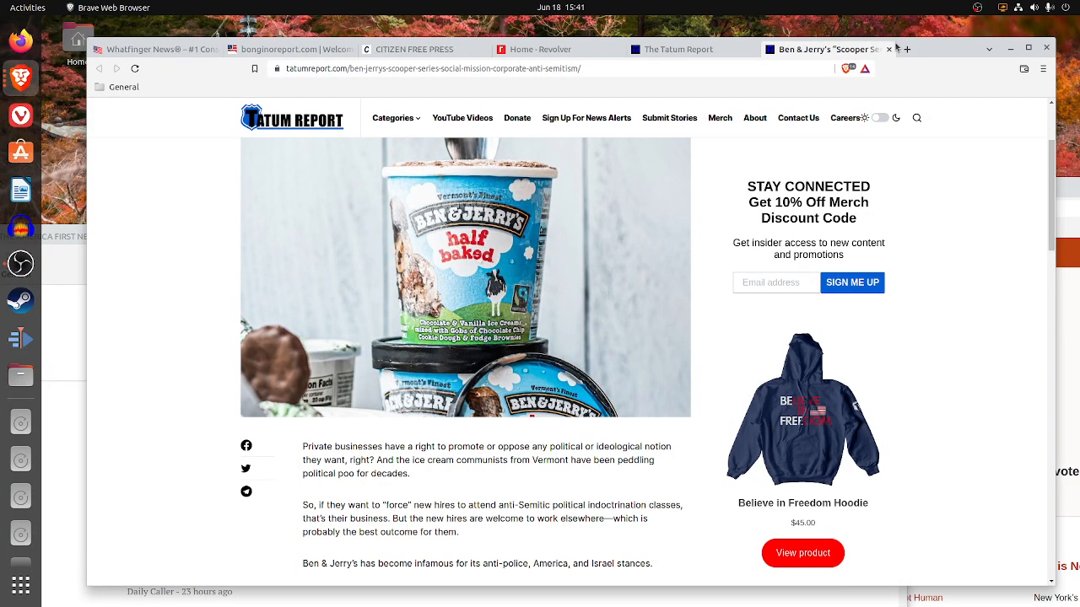
{"action": "scroll", "scroll_direction": "down", "scroll_amount": 3}
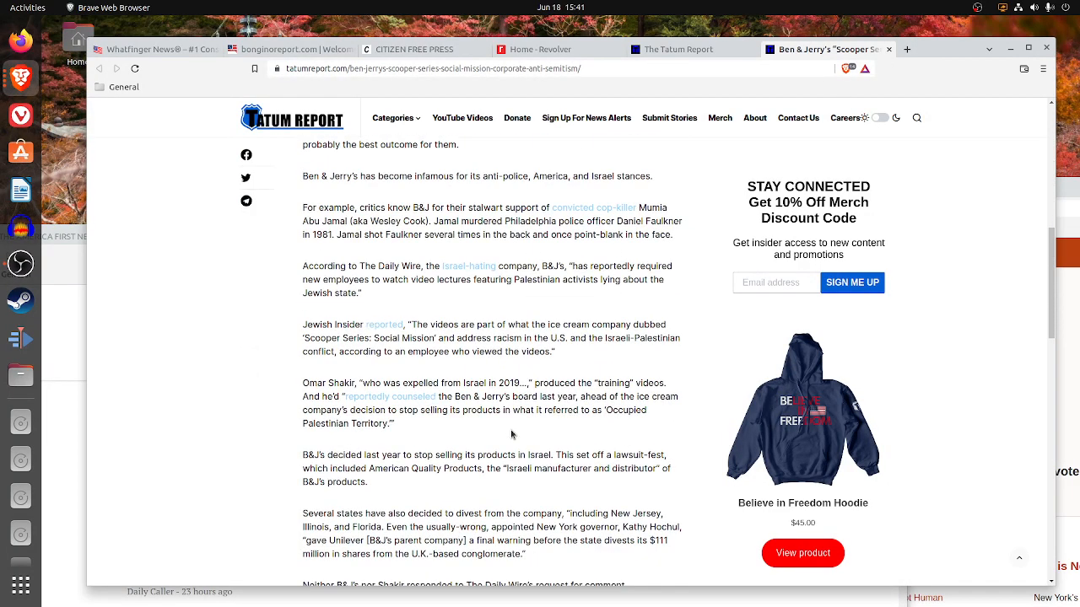
{"action": "mouse_move", "coordinate": [402, 291]}
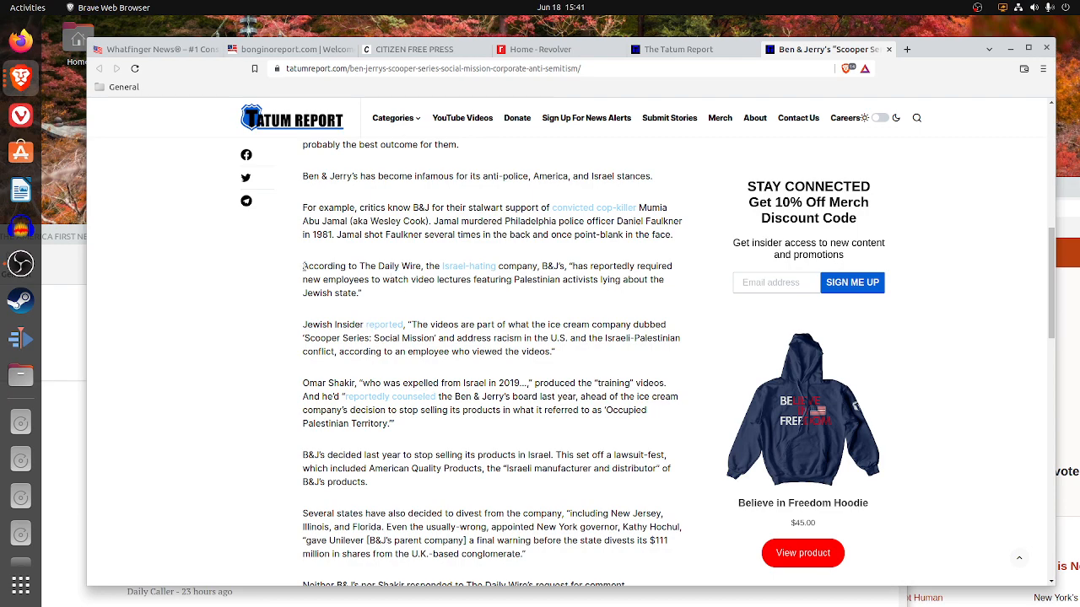
{"action": "left_click_drag", "start_coordinate": [302, 266], "coordinate": [523, 267]}
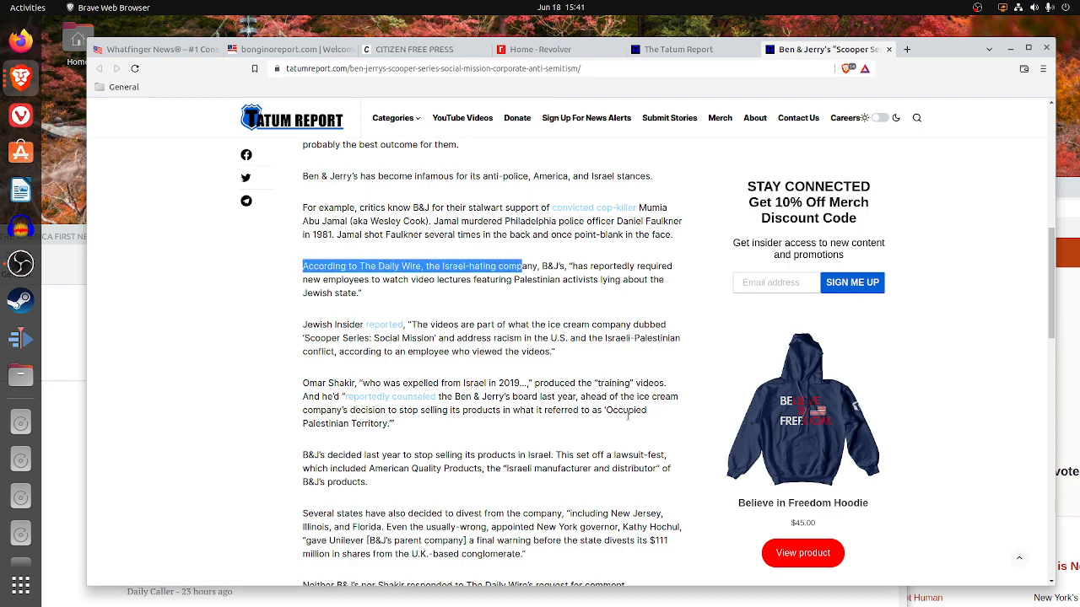
{"action": "scroll", "scroll_direction": "up", "scroll_amount": 3}
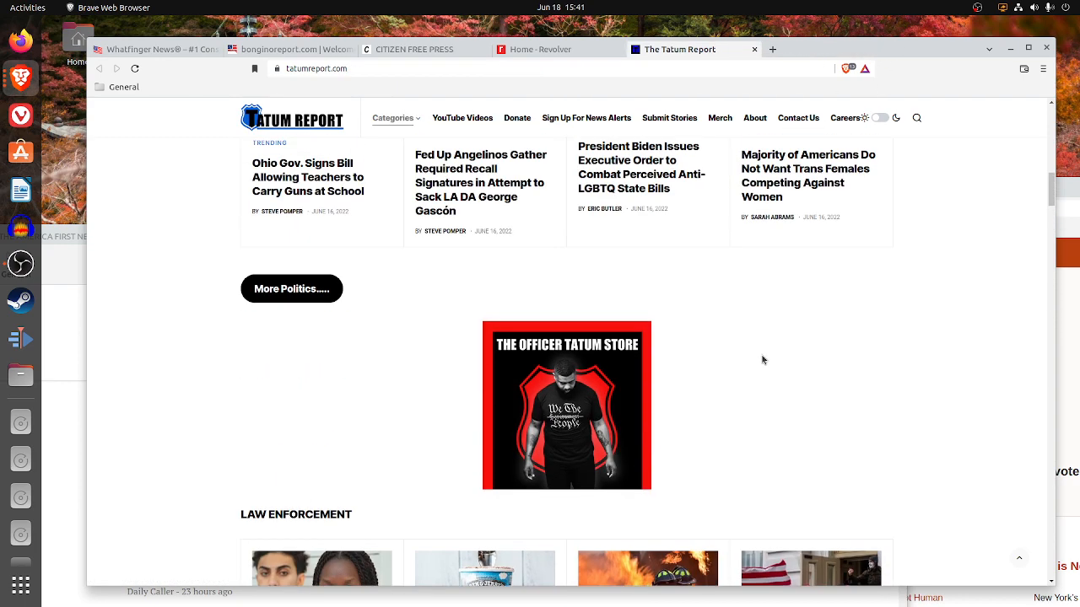
{"action": "scroll", "scroll_direction": "down", "scroll_amount": 3}
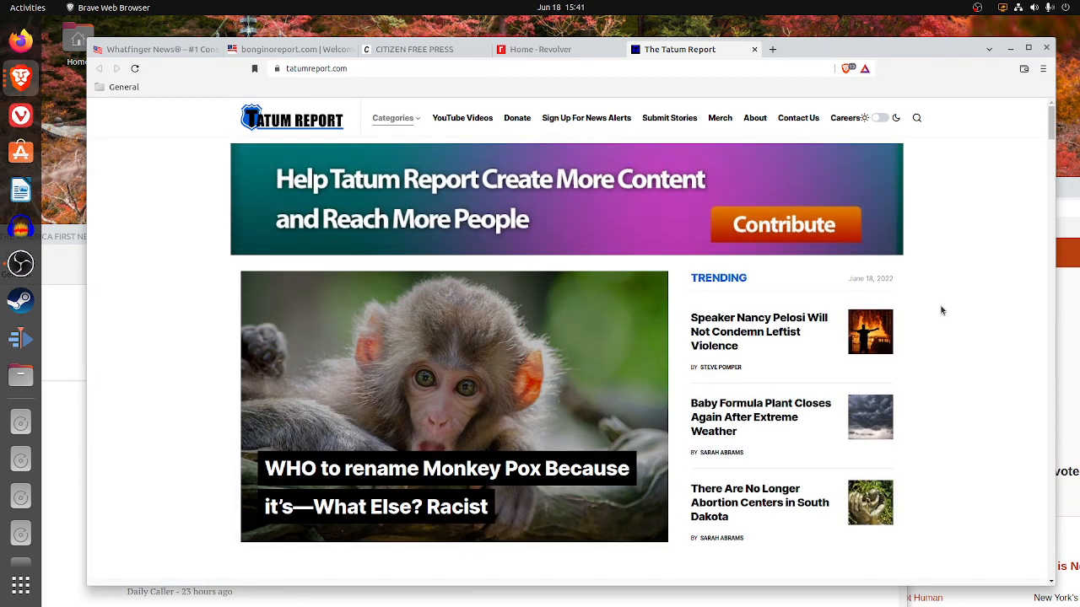
{"action": "mouse_move", "coordinate": [995, 341]}
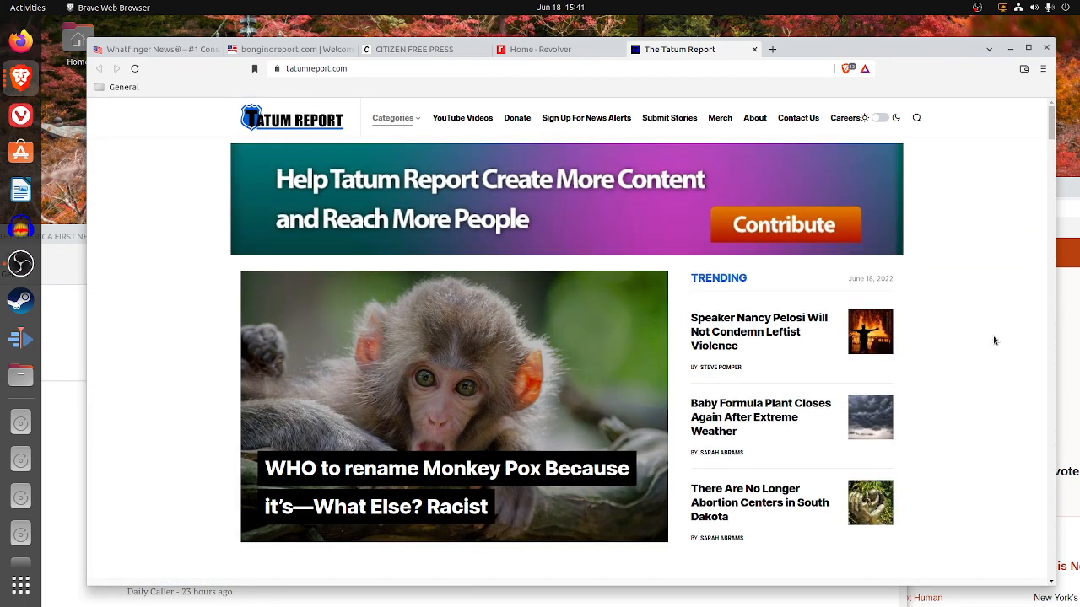
{"action": "mouse_move", "coordinate": [719, 182]}
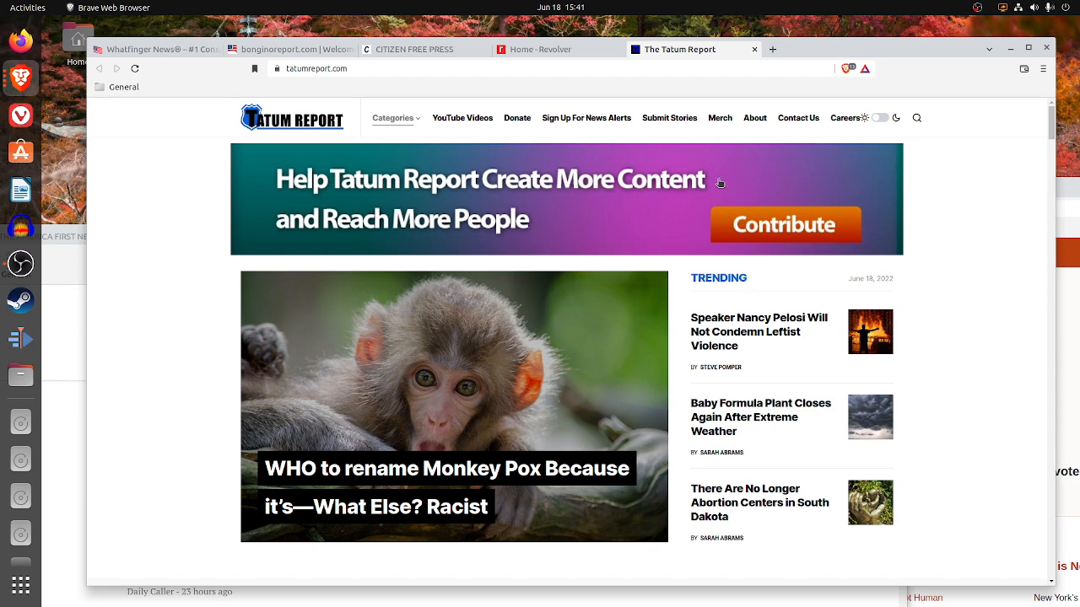
{"action": "scroll", "scroll_direction": "down", "scroll_amount": 3}
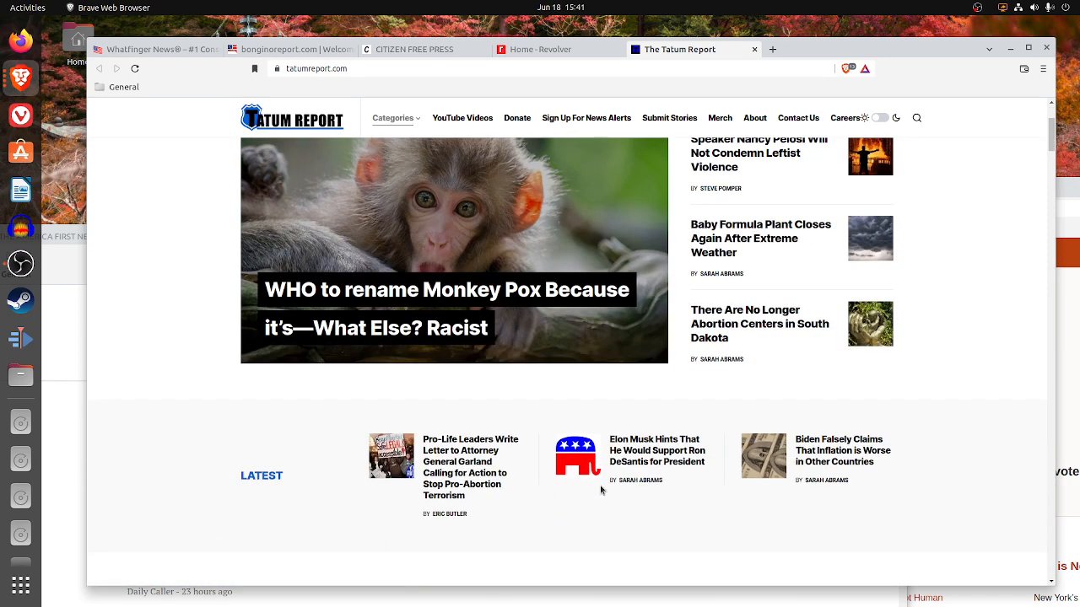
{"action": "scroll", "scroll_direction": "down", "scroll_amount": 3}
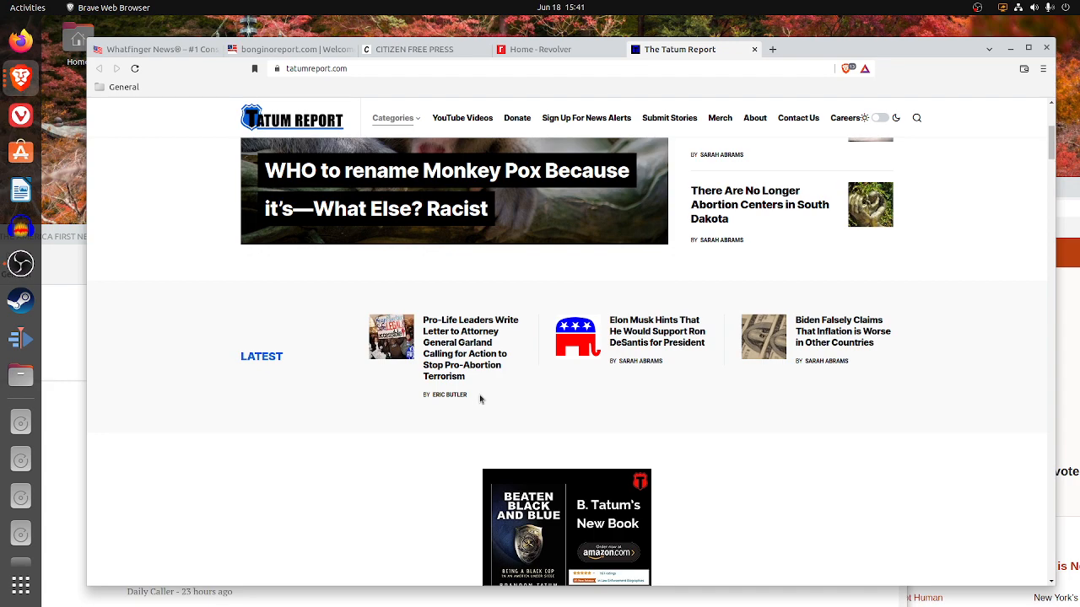
{"action": "mouse_move", "coordinate": [591, 402]}
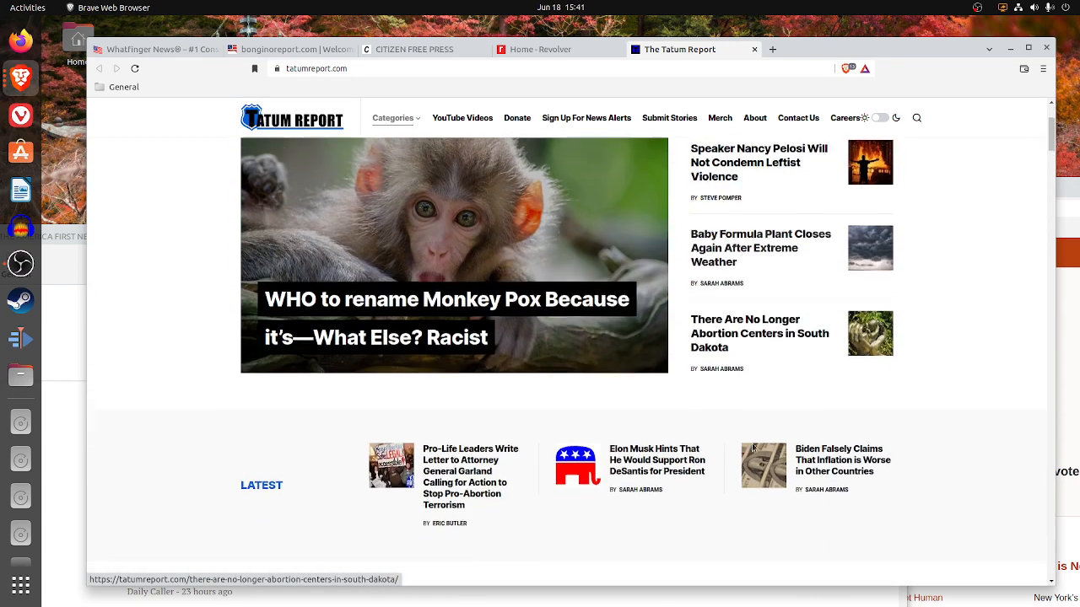
{"action": "scroll", "scroll_direction": "down", "scroll_amount": 3}
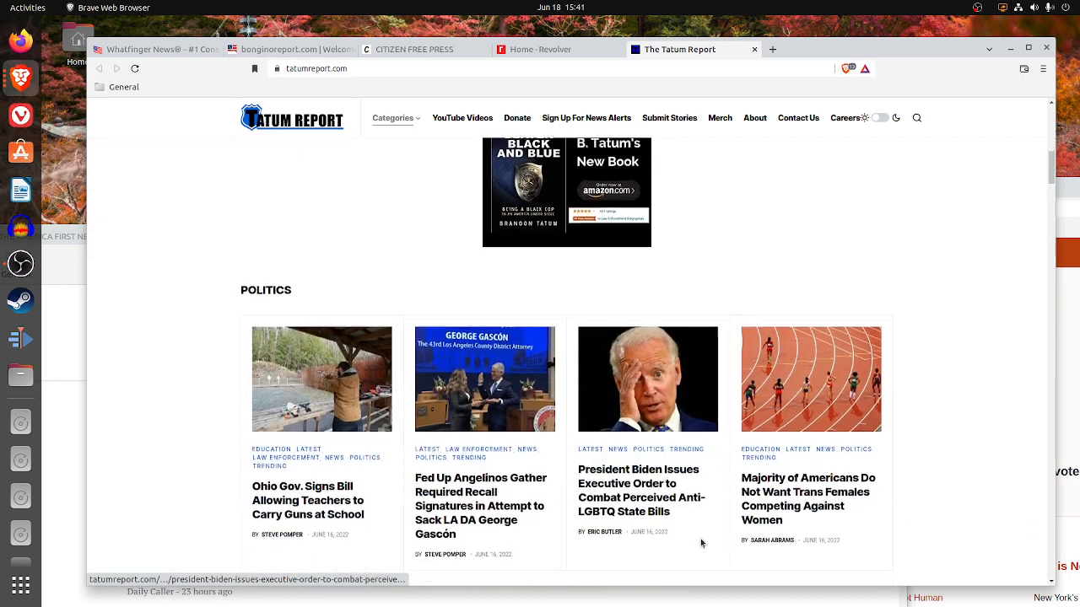
{"action": "scroll", "scroll_direction": "down", "scroll_amount": 3}
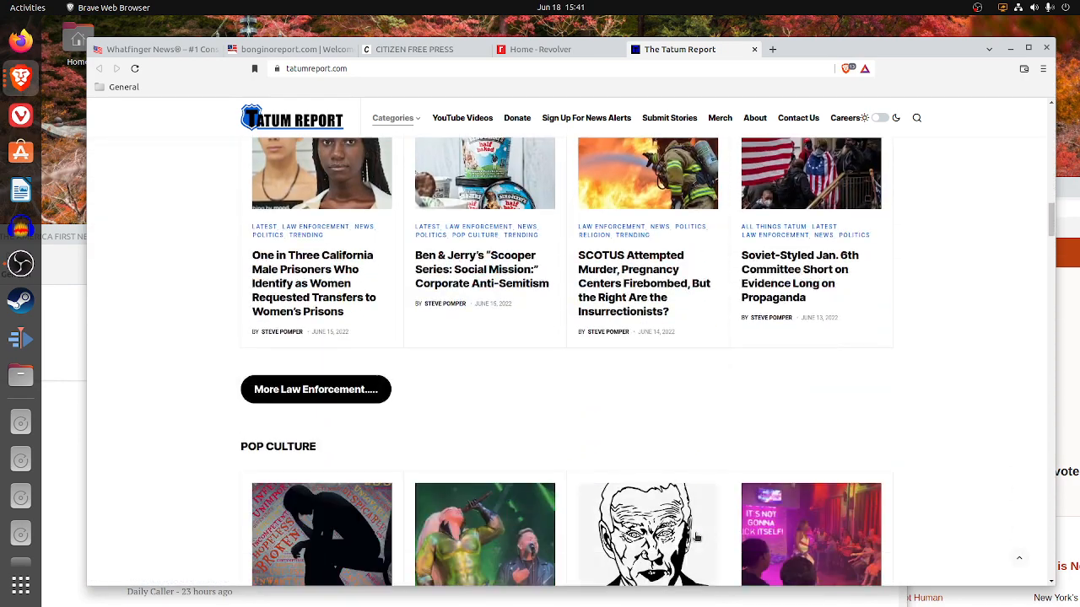
{"action": "scroll", "scroll_direction": "down", "scroll_amount": 3}
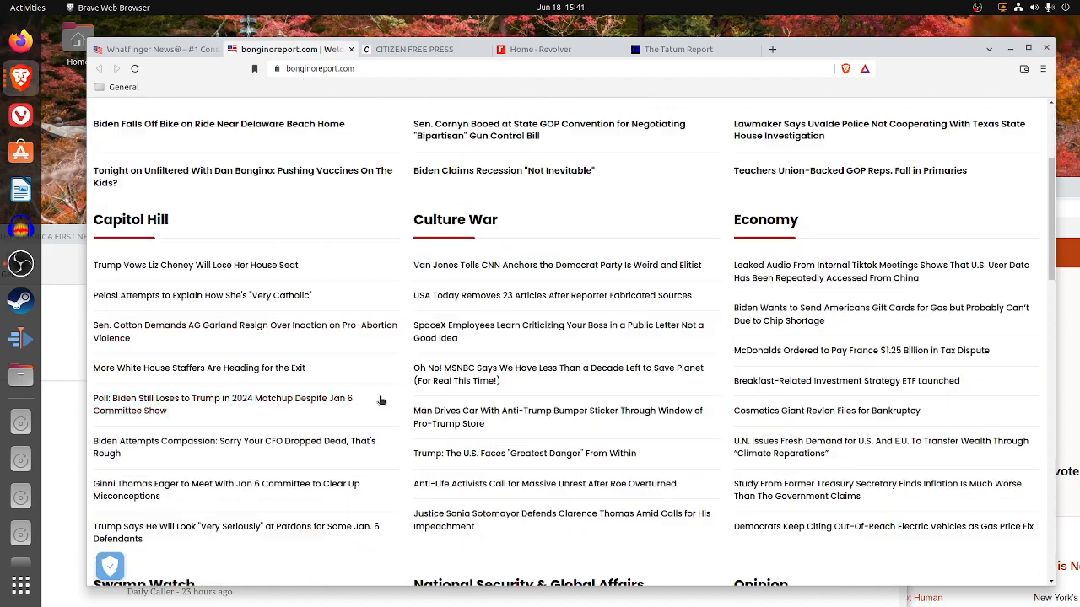
- Return to the top of Bongino Report, then switch to the Revolver news tab
{"action": "scroll", "scroll_direction": "down", "scroll_amount": 3}
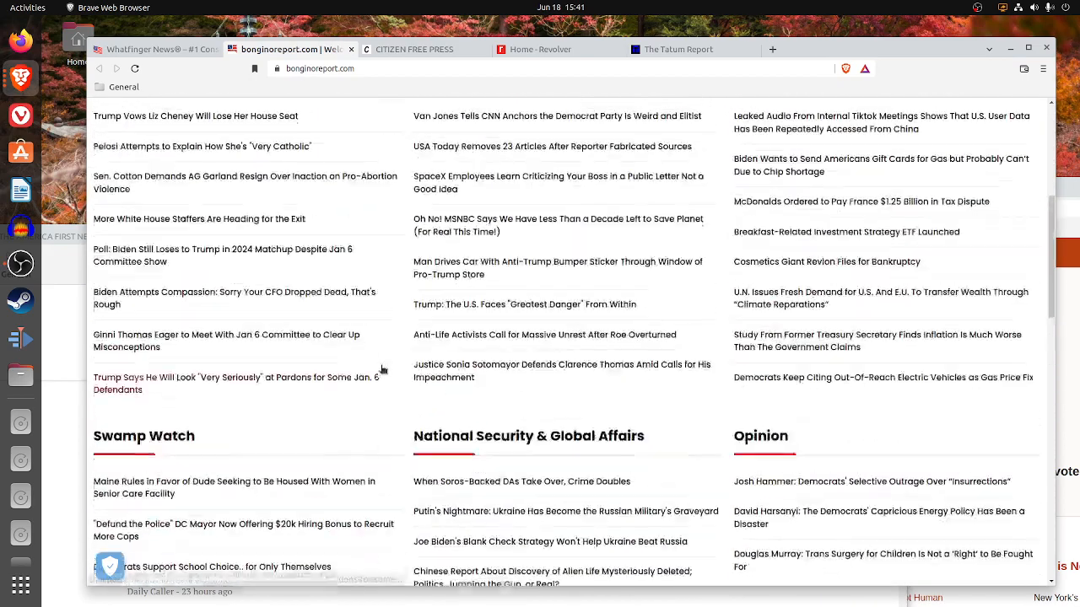
{"action": "scroll", "scroll_direction": "up", "scroll_amount": 3}
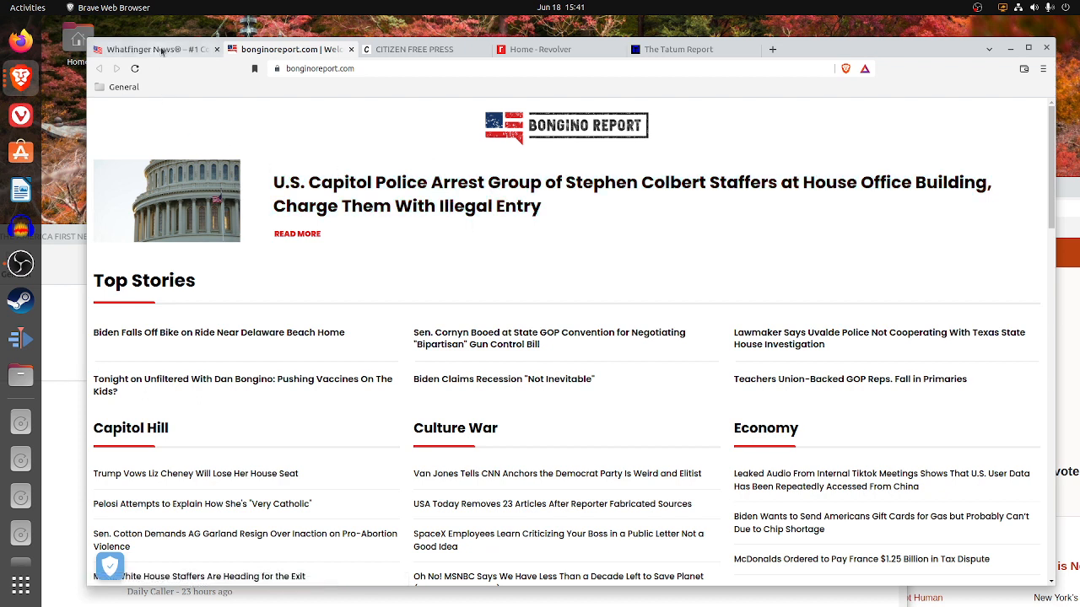
{"action": "mouse_move", "coordinate": [279, 49]}
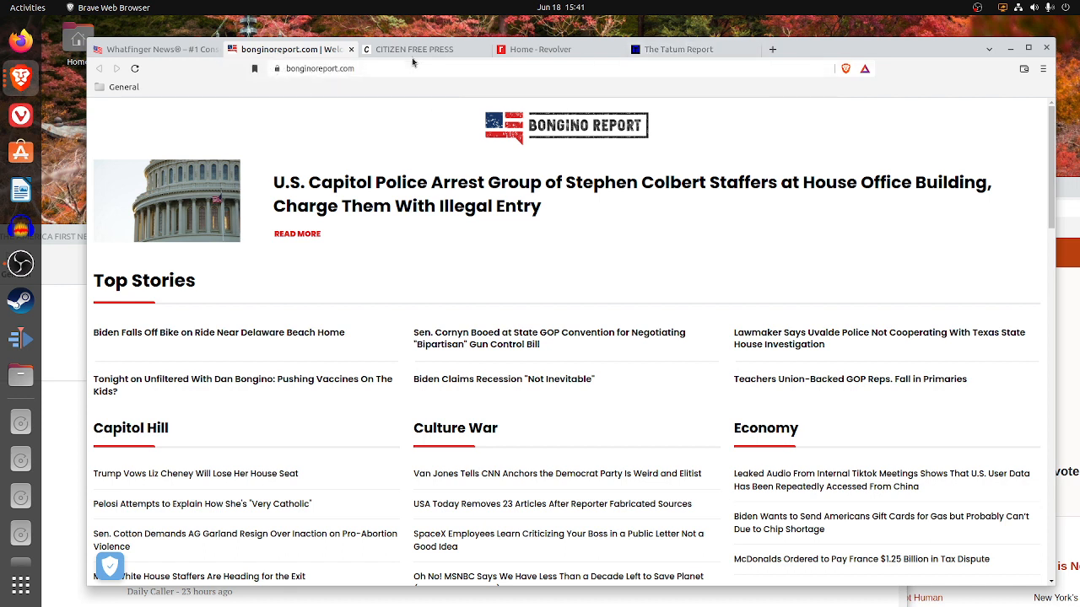
{"action": "left_click", "coordinate": [543, 49]}
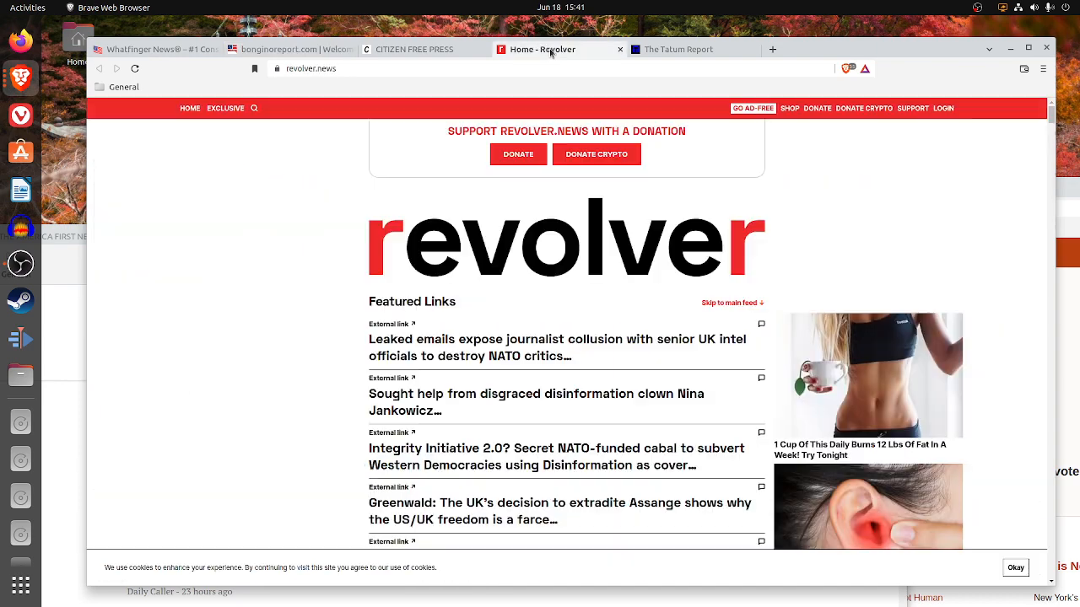
{"action": "mouse_move", "coordinate": [47, 354]}
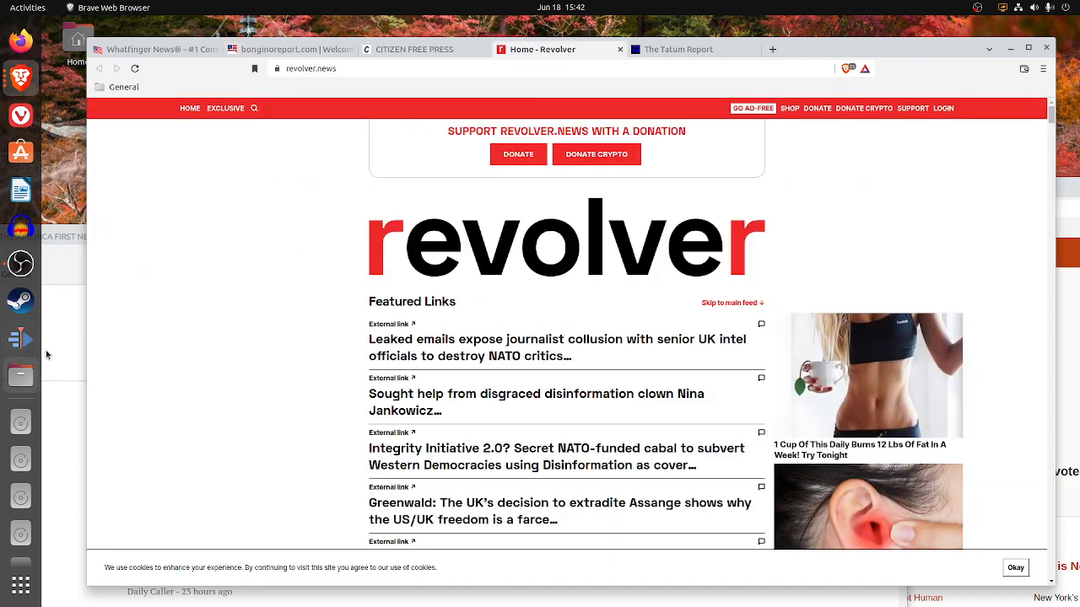
{"action": "mouse_move", "coordinate": [820, 52]}
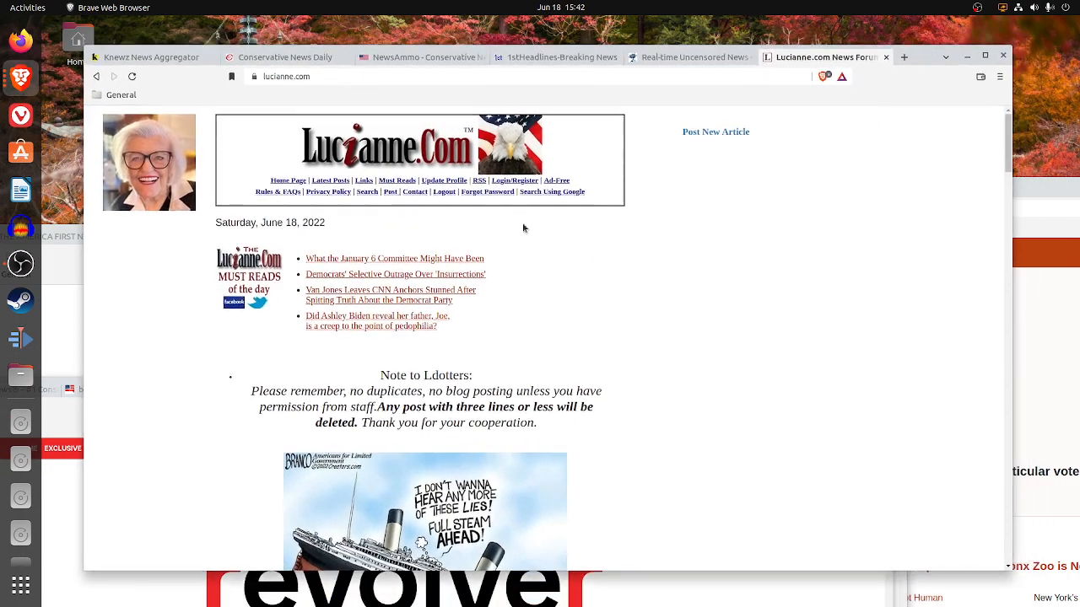
- Switch to the Knewz tab and browse down from the top story through its first clusters
{"action": "left_click", "coordinate": [152, 58]}
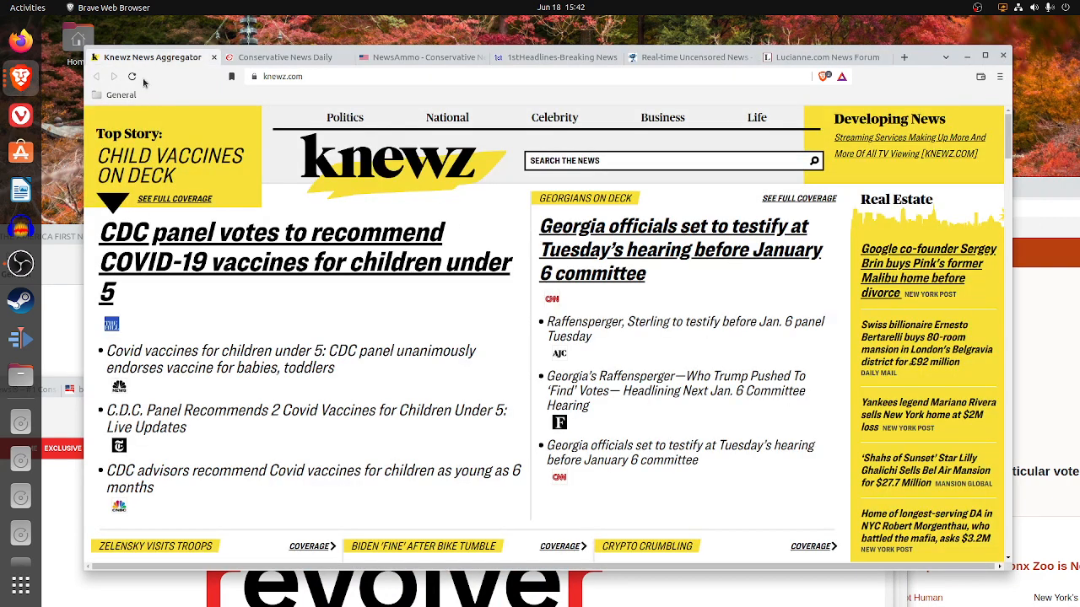
{"action": "mouse_move", "coordinate": [384, 395]}
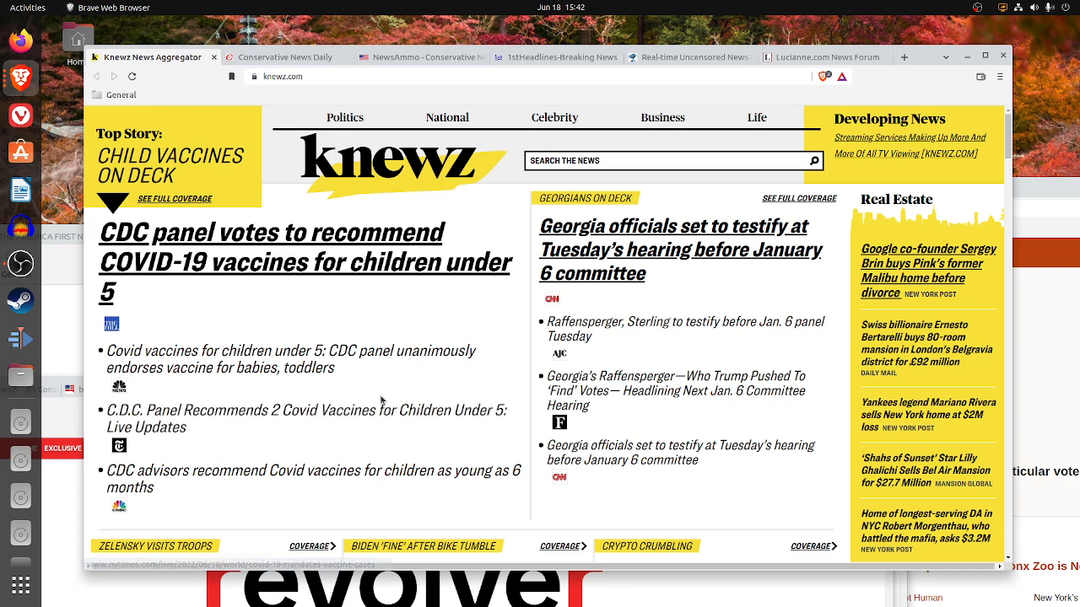
{"action": "mouse_move", "coordinate": [392, 422]}
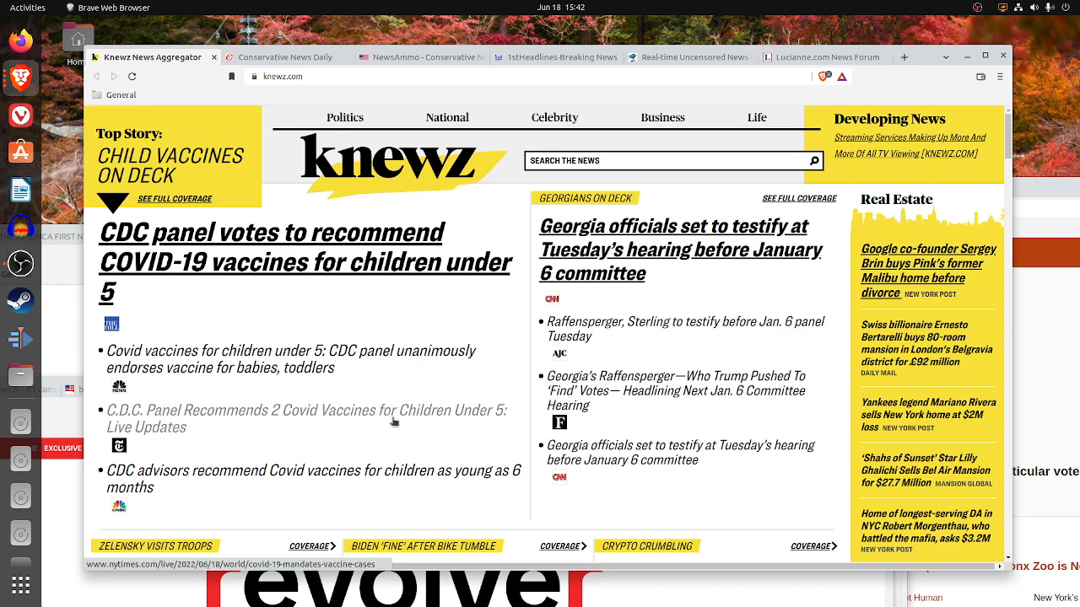
{"action": "mouse_move", "coordinate": [388, 428]}
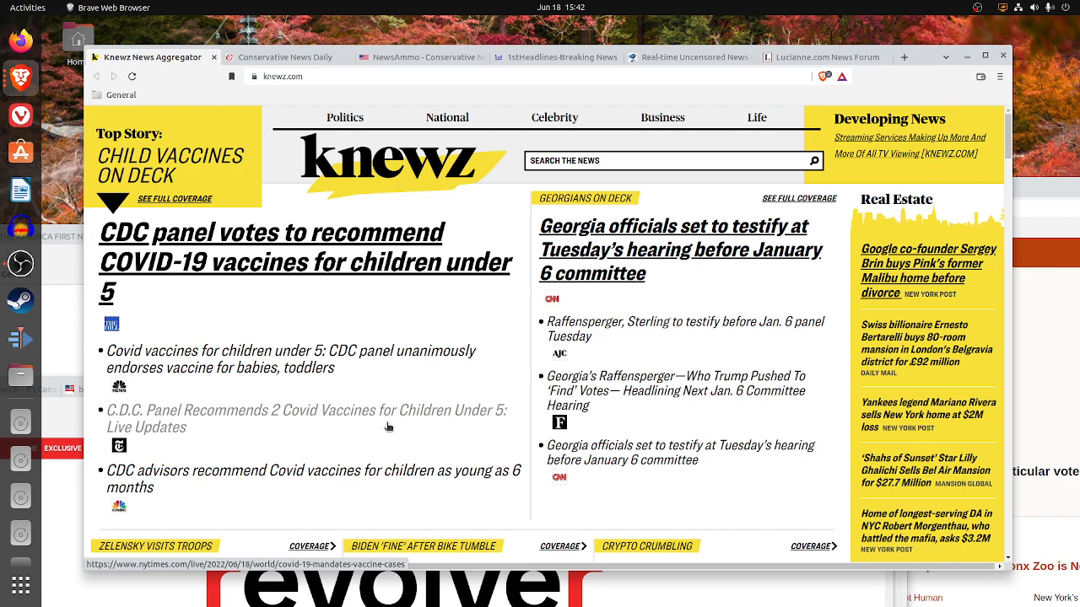
{"action": "scroll", "scroll_direction": "down", "scroll_amount": 3}
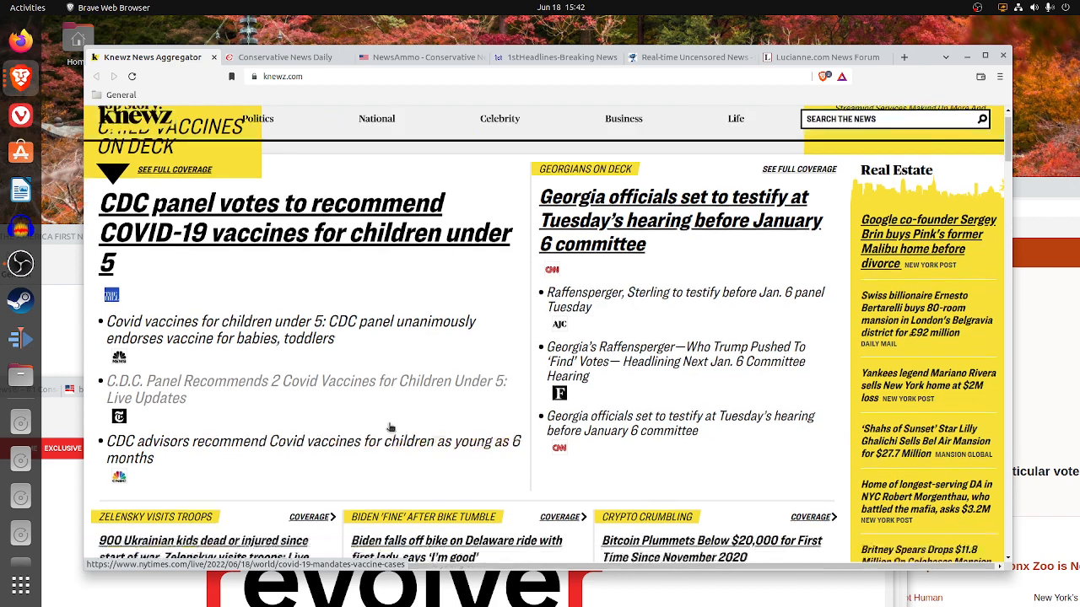
{"action": "scroll", "scroll_direction": "down", "scroll_amount": 3}
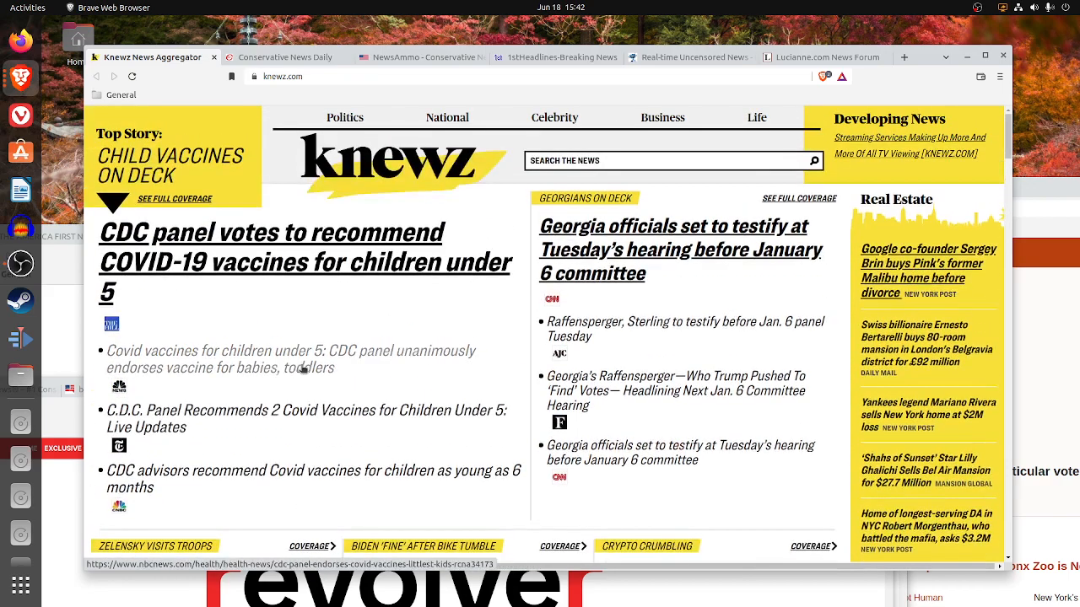
{"action": "scroll", "scroll_direction": "down", "scroll_amount": 3}
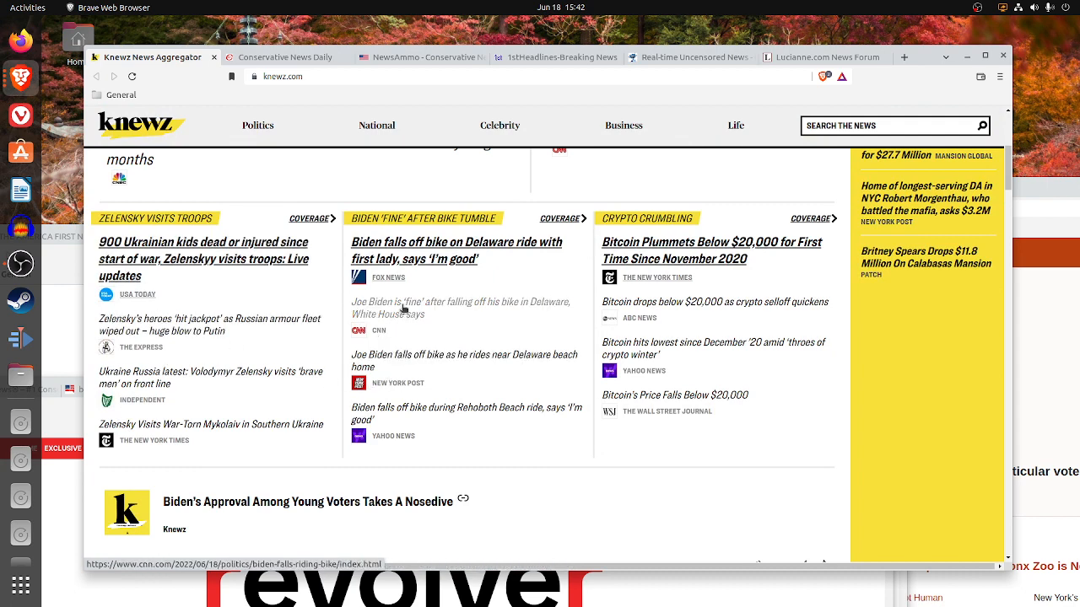
{"action": "mouse_move", "coordinate": [382, 319]}
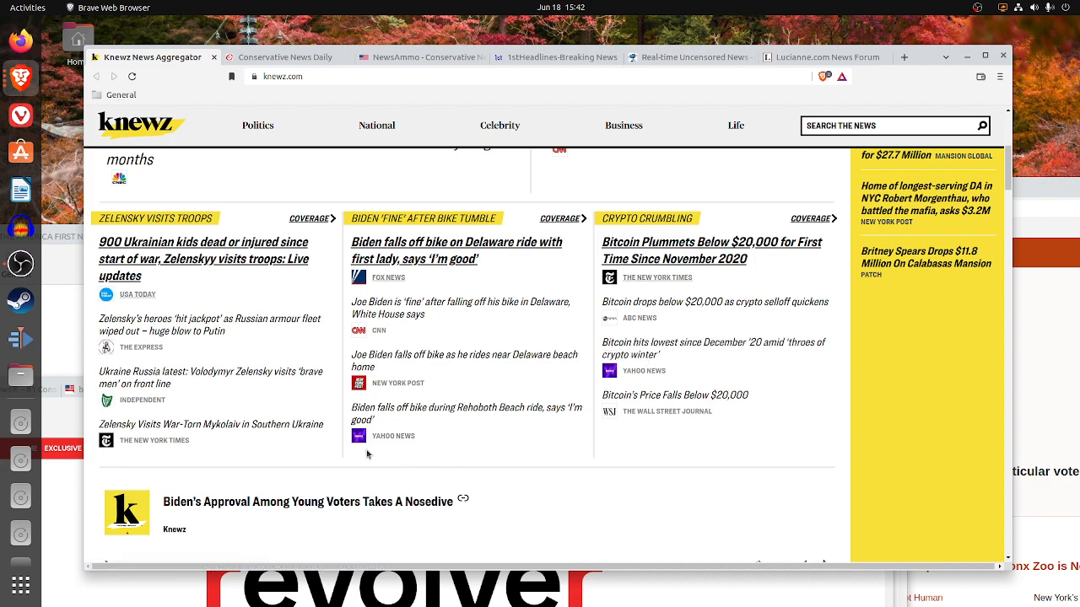
{"action": "scroll", "scroll_direction": "down", "scroll_amount": 3}
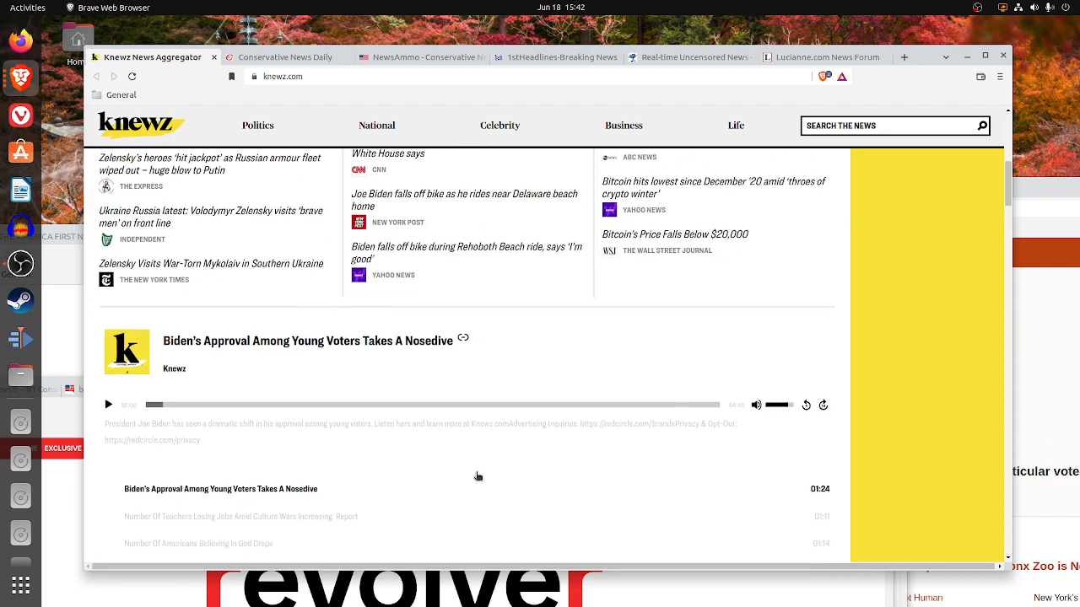
{"action": "scroll", "scroll_direction": "down", "scroll_amount": 3}
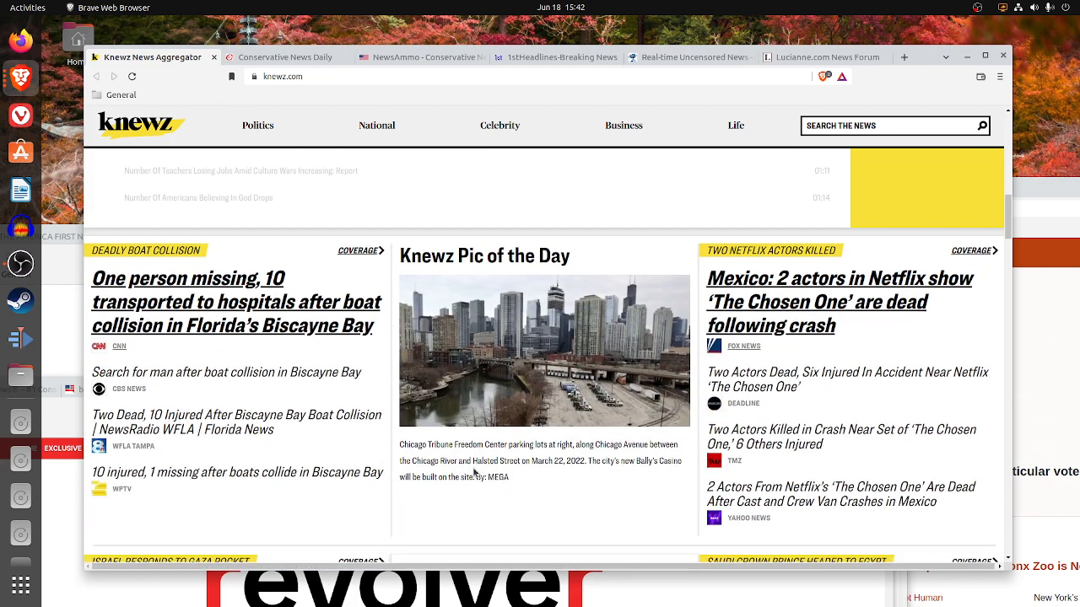
- Continue down Knewz's story sections toward the Business section
{"action": "scroll", "scroll_direction": "down", "scroll_amount": 3}
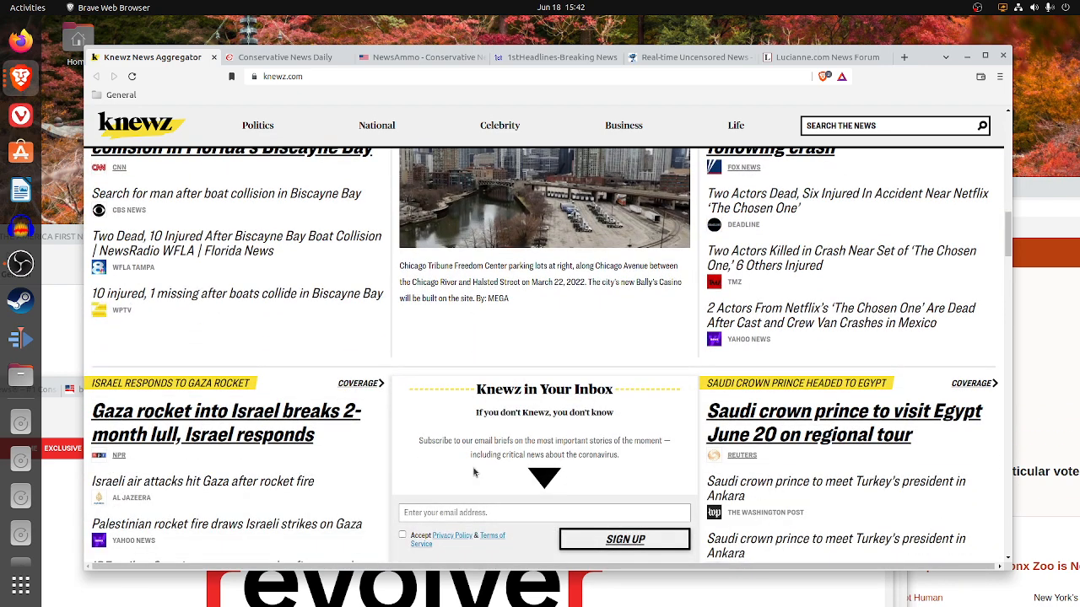
{"action": "scroll", "scroll_direction": "down", "scroll_amount": 3}
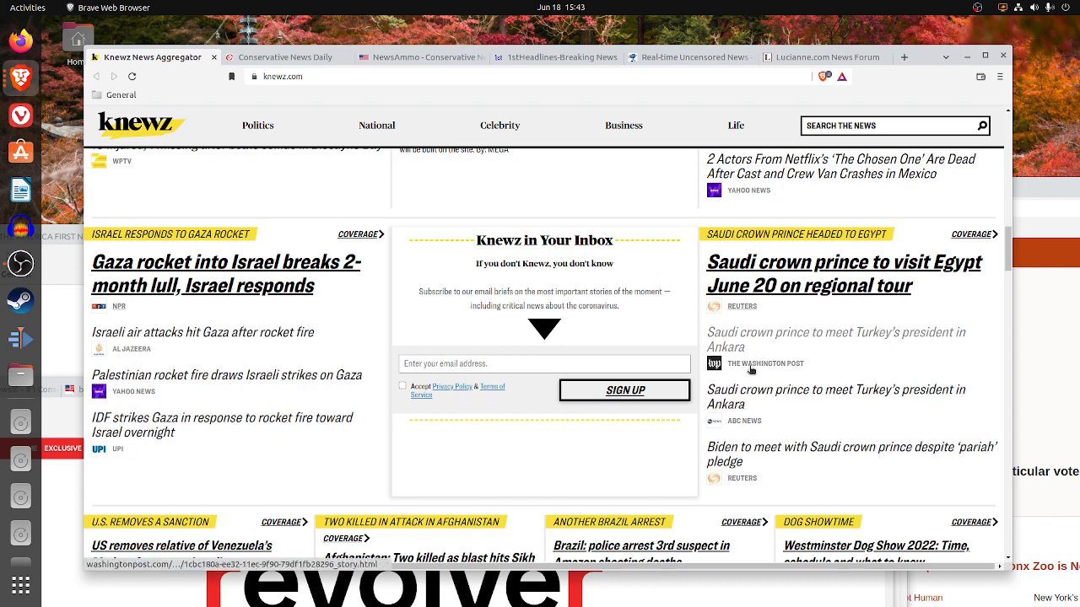
{"action": "scroll", "scroll_direction": "down", "scroll_amount": 3}
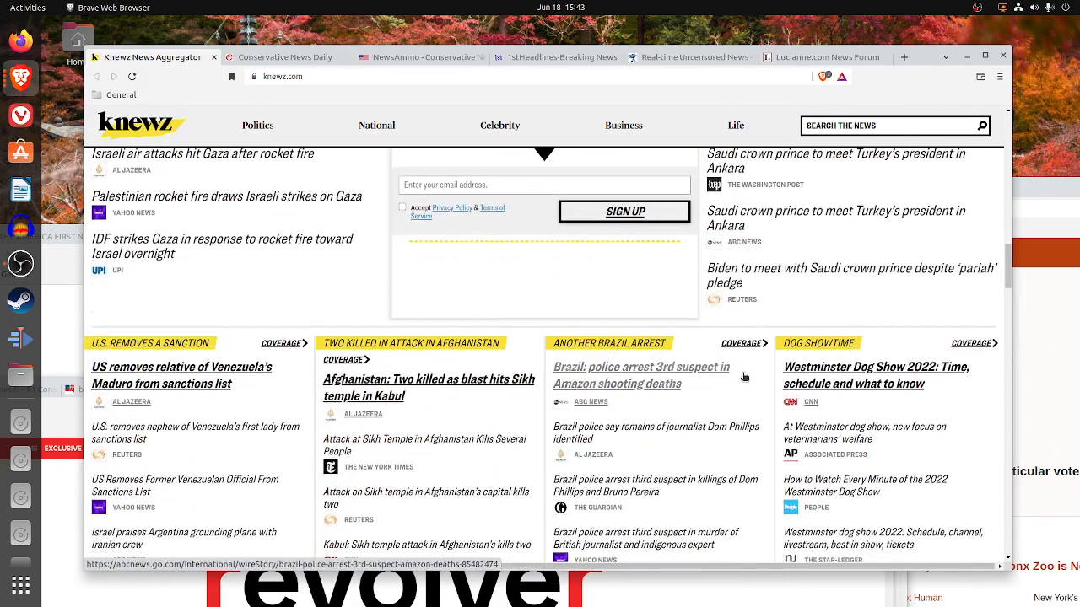
{"action": "scroll", "scroll_direction": "down", "scroll_amount": 3}
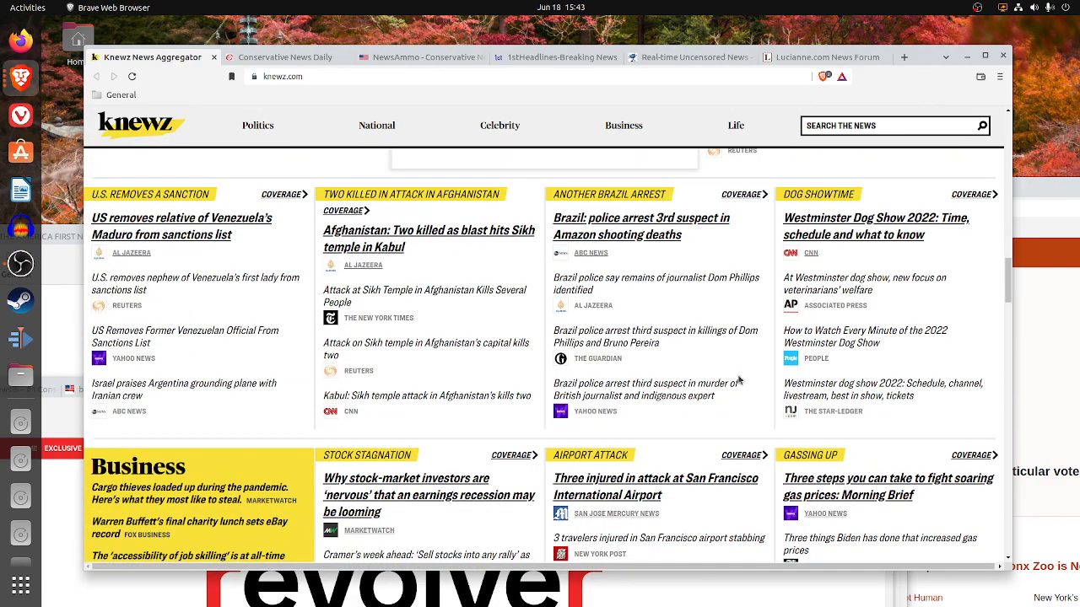
{"action": "mouse_move", "coordinate": [588, 368]}
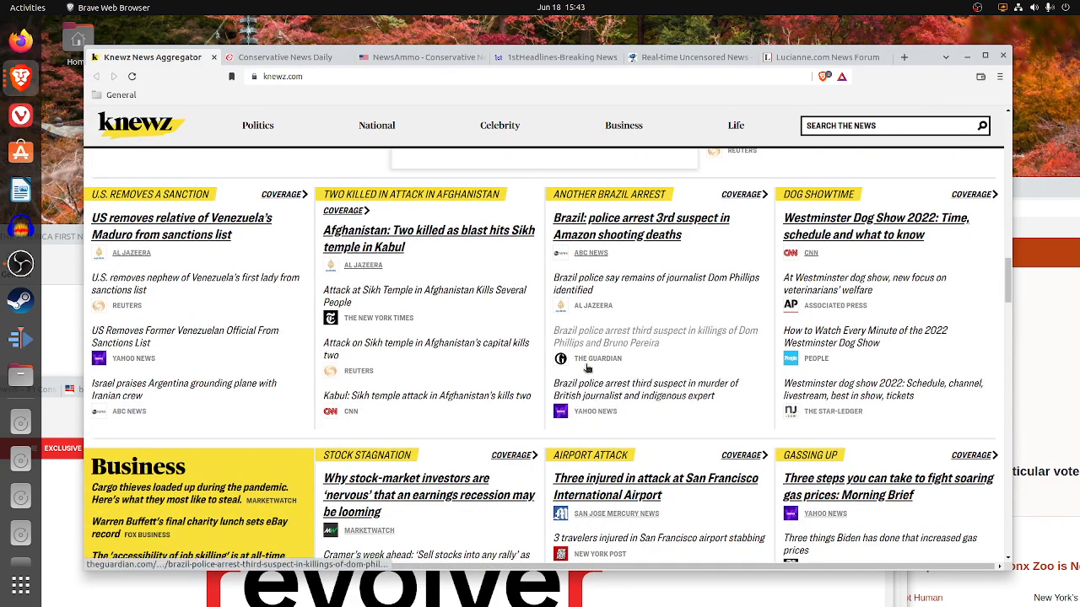
{"action": "mouse_move", "coordinate": [347, 420]}
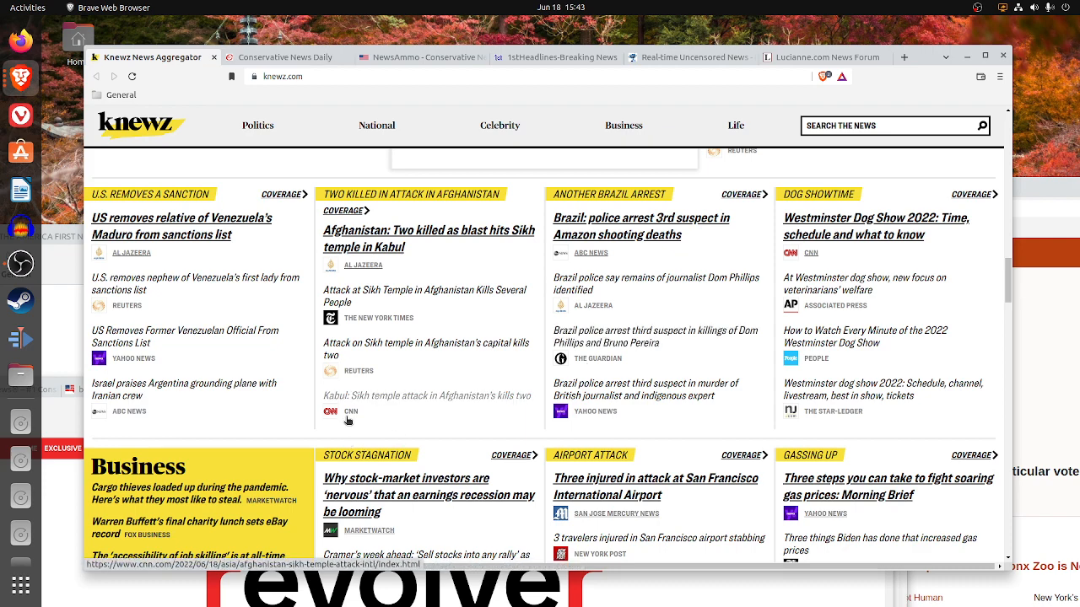
{"action": "scroll", "scroll_direction": "down", "scroll_amount": 3}
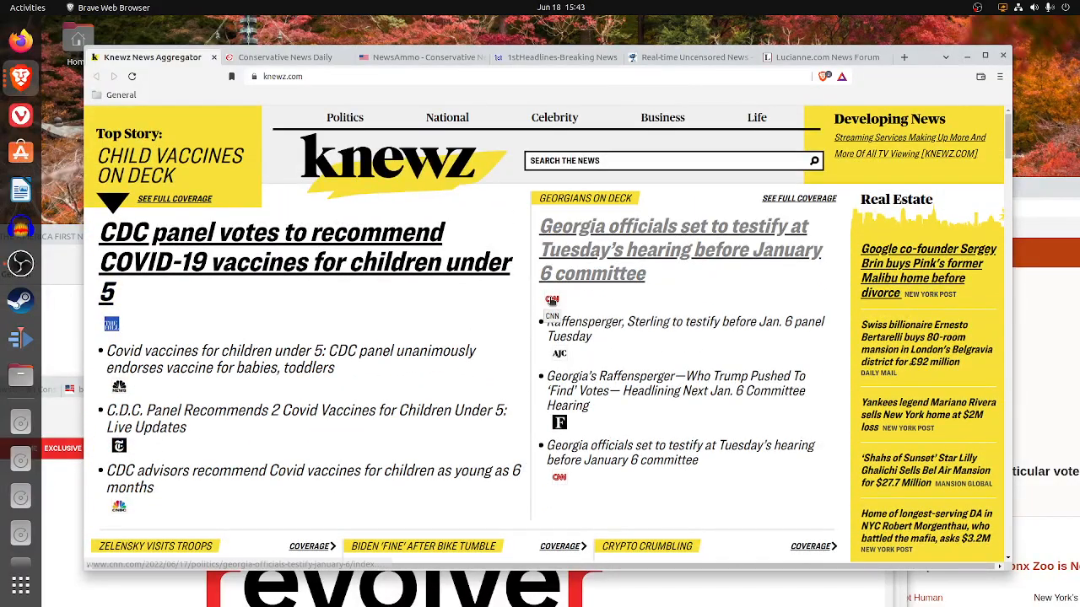
{"action": "mouse_move", "coordinate": [388, 368]}
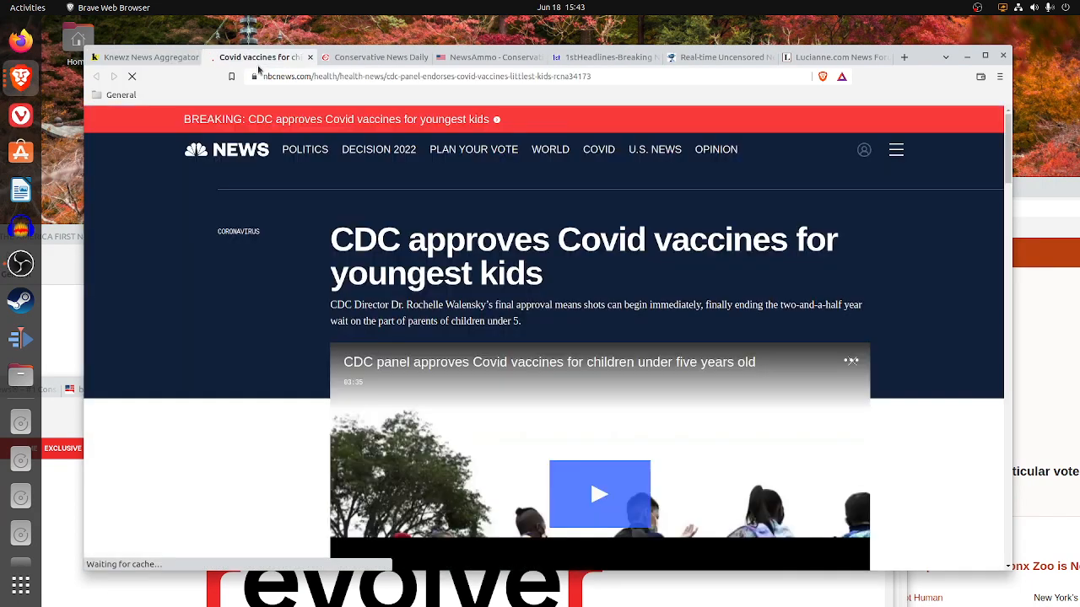
- Play the NBC video on CDC approving Covid vaccines for youngest kids and read the article
{"action": "left_click", "coordinate": [599, 494]}
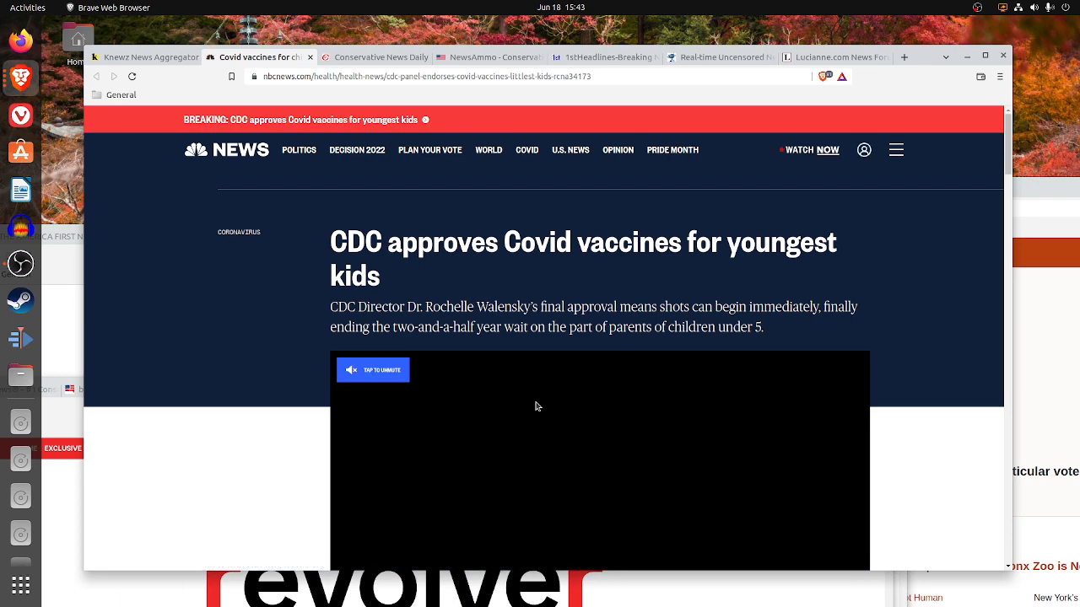
{"action": "scroll", "scroll_direction": "down", "scroll_amount": 3}
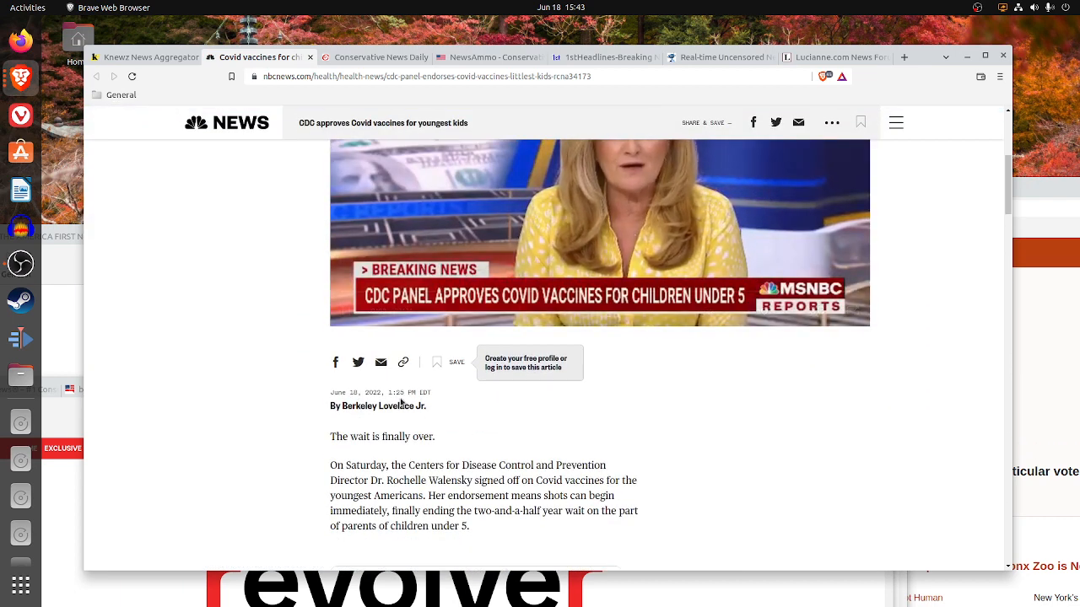
{"action": "left_click", "coordinate": [600, 233]}
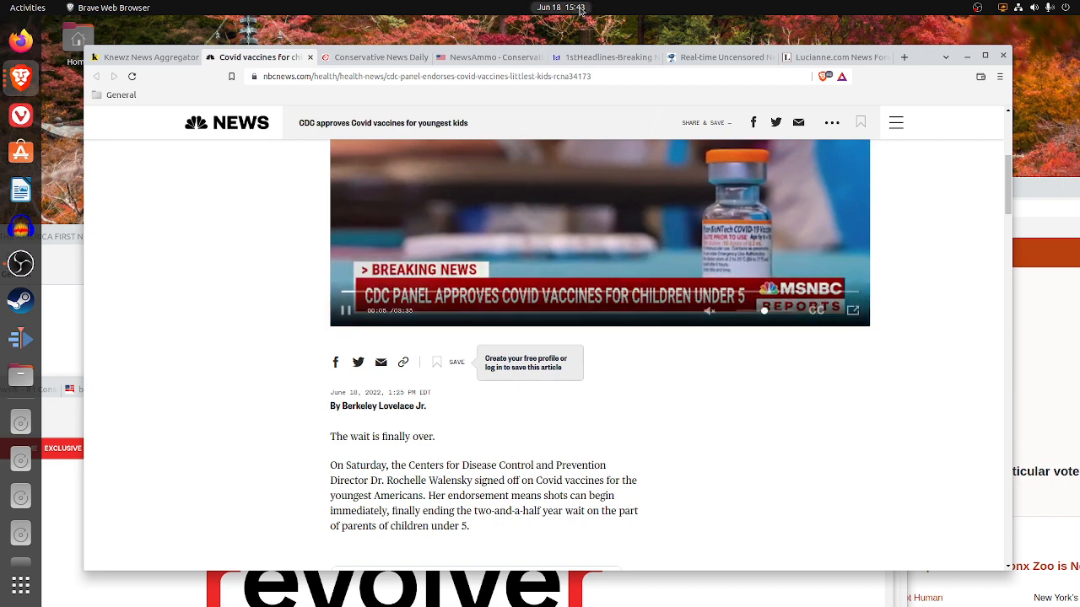
- Read the AJC Raffensperger testimony article, then close it and return to Knewz
{"action": "left_click", "coordinate": [152, 57]}
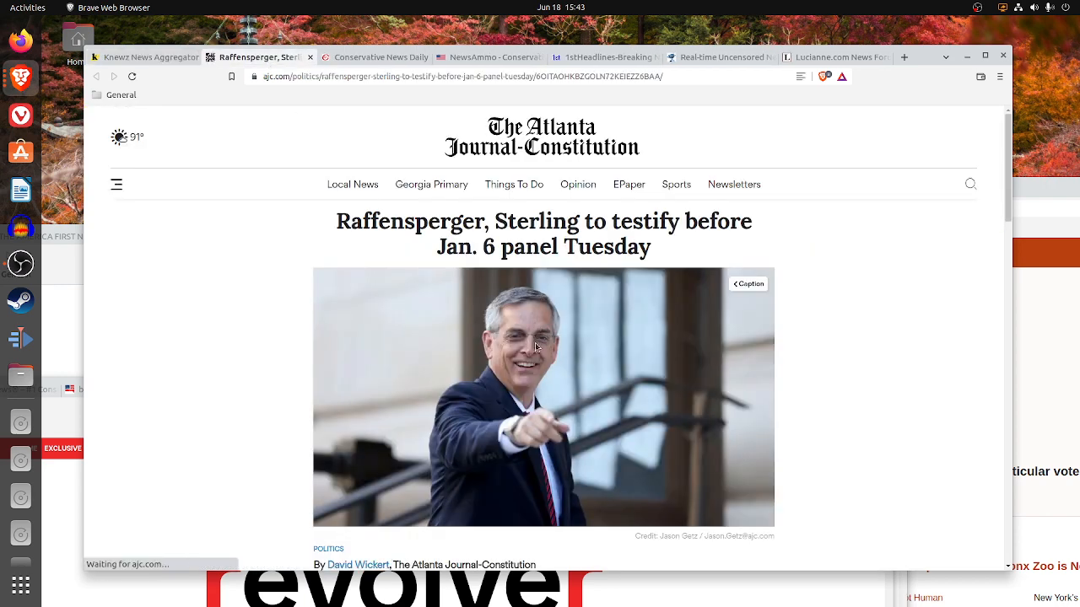
{"action": "scroll", "scroll_direction": "down", "scroll_amount": 3}
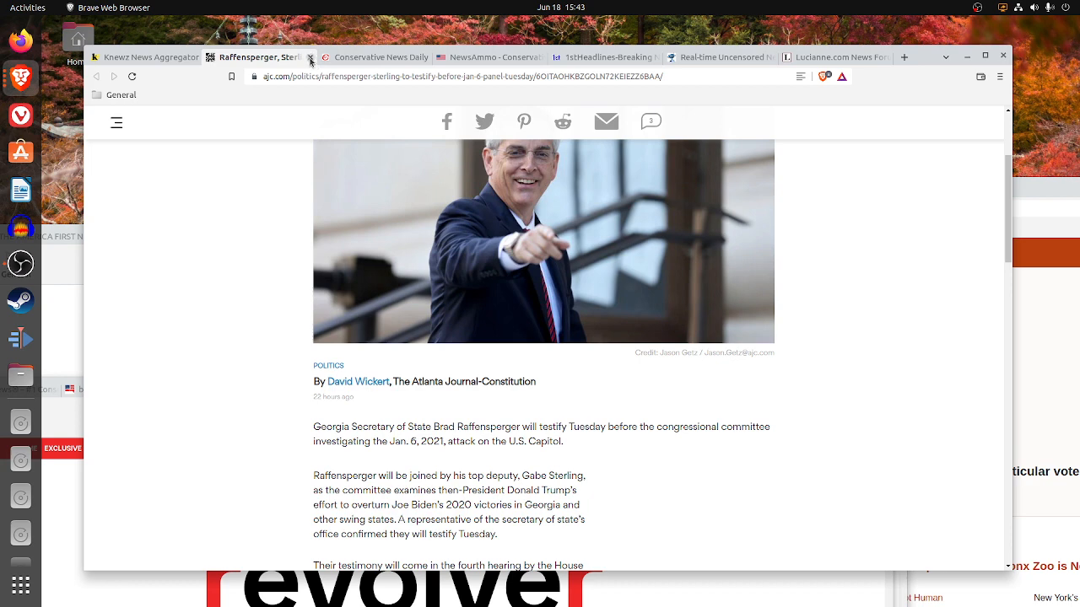
{"action": "left_click", "coordinate": [311, 57]}
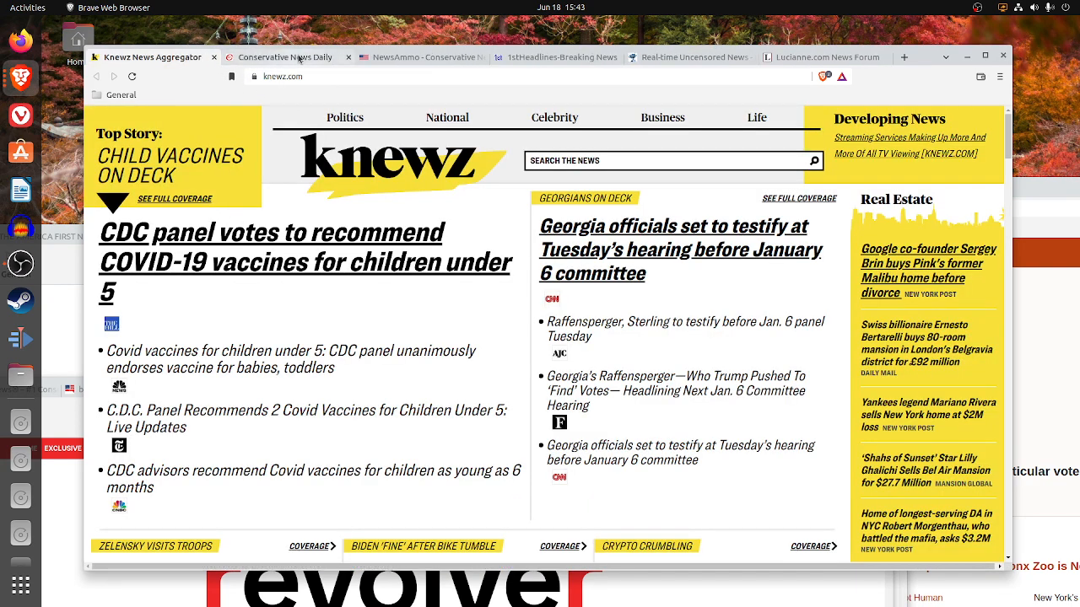
- Switch to Conservative News Daily and reload it for the latest headlines
{"action": "left_click", "coordinate": [285, 57]}
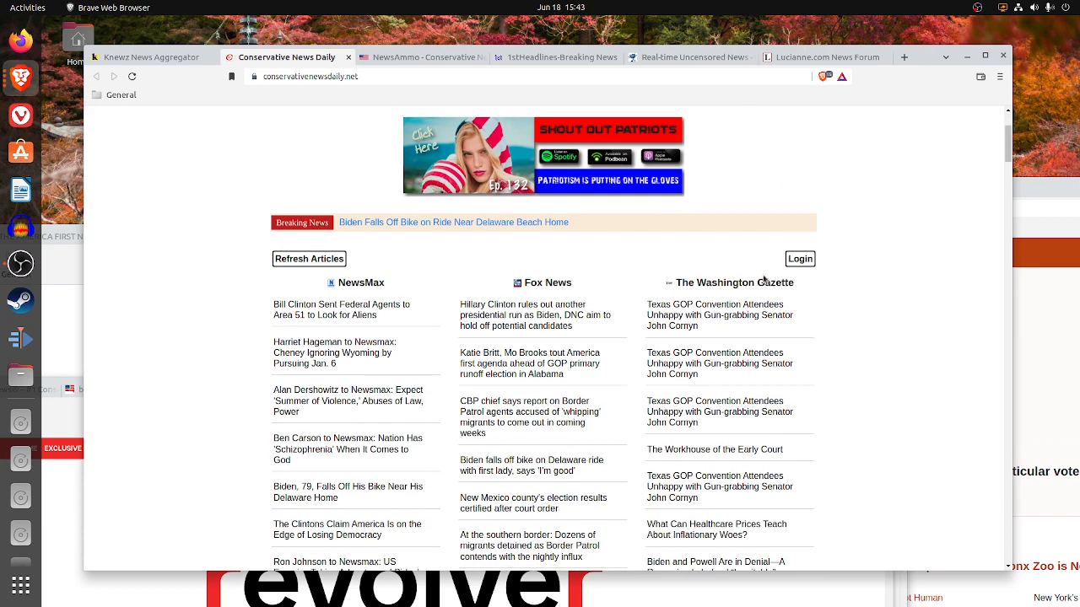
{"action": "mouse_move", "coordinate": [364, 294]}
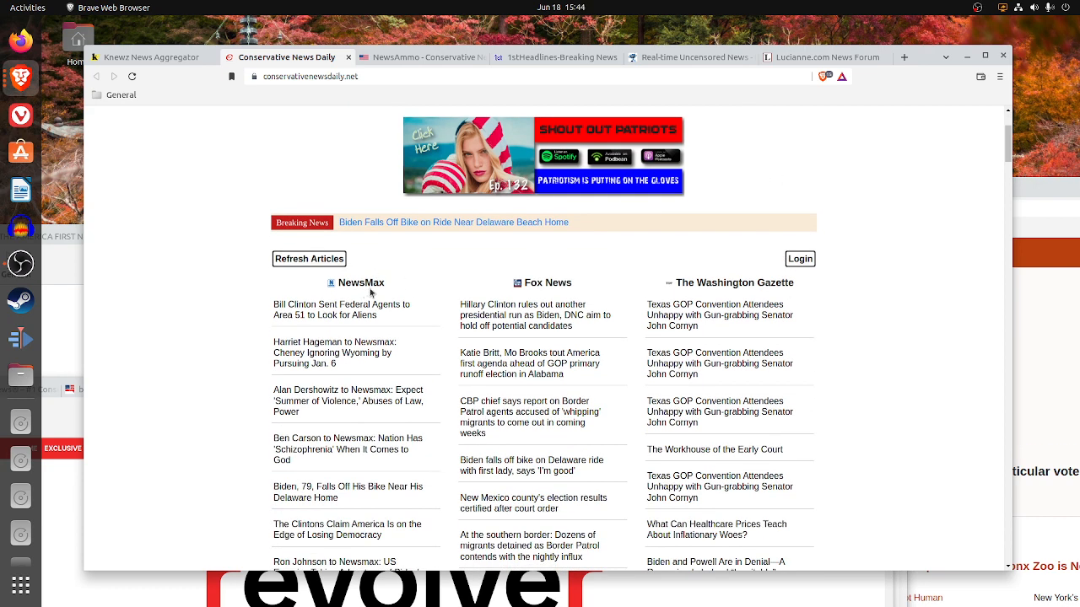
{"action": "mouse_move", "coordinate": [750, 277]}
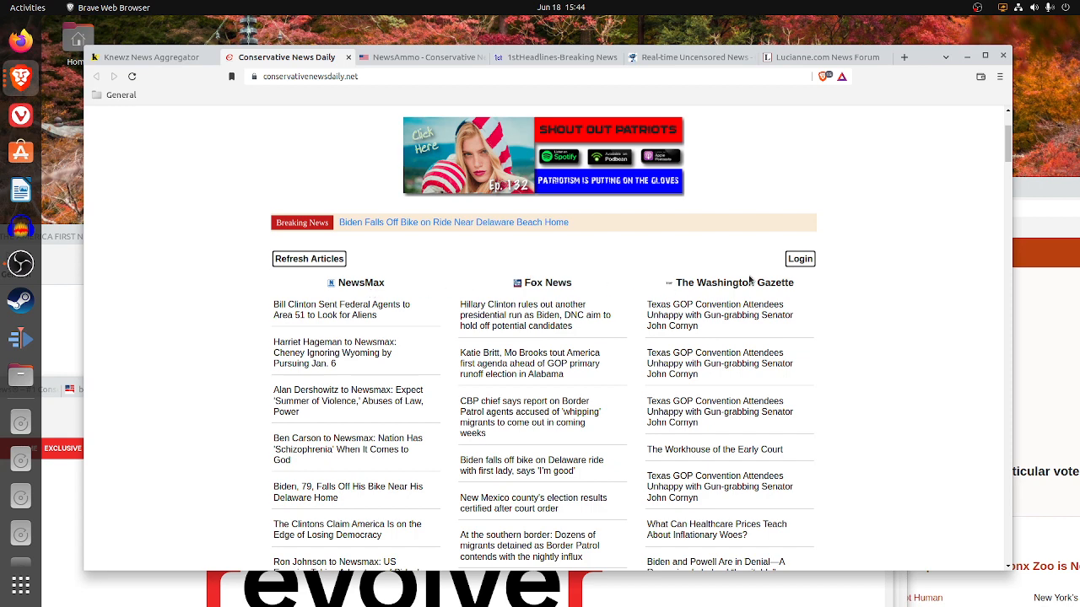
{"action": "scroll", "scroll_direction": "down", "scroll_amount": 3}
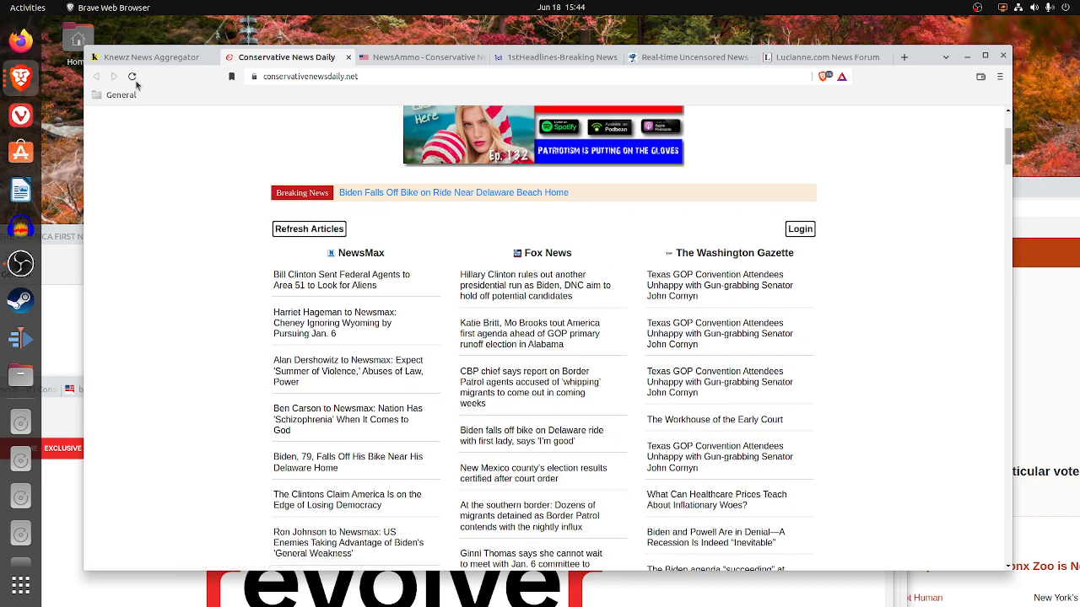
{"action": "mouse_move", "coordinate": [313, 294]}
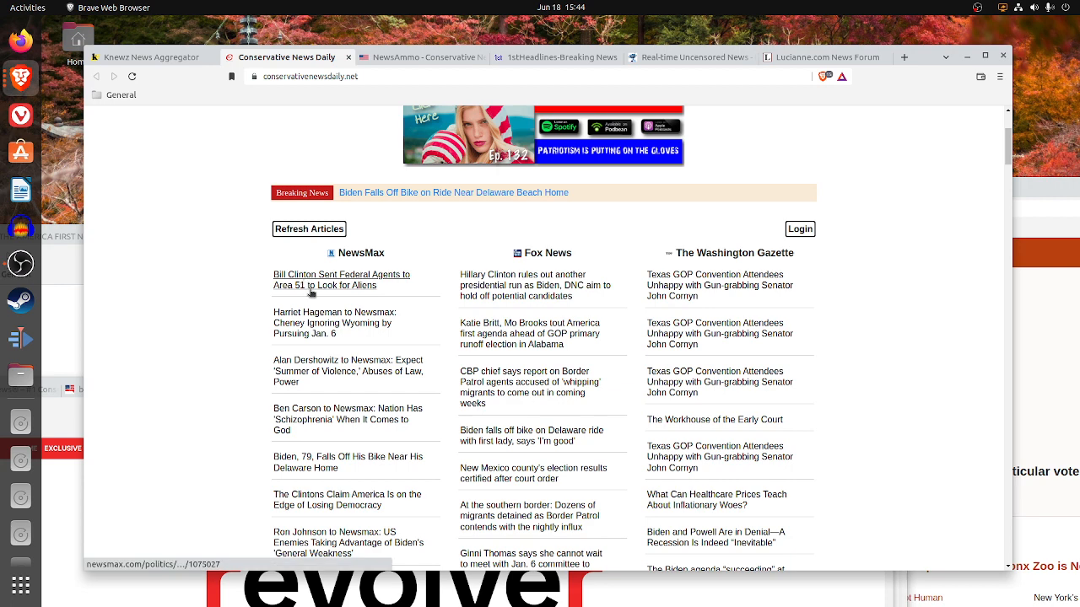
{"action": "mouse_move", "coordinate": [186, 140]}
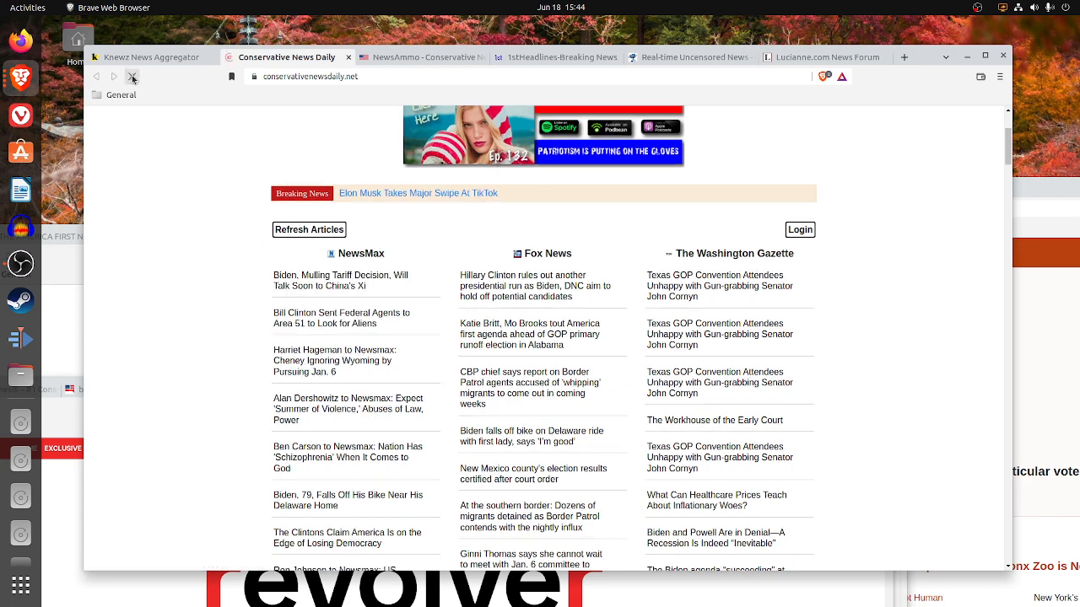
{"action": "left_click", "coordinate": [131, 76]}
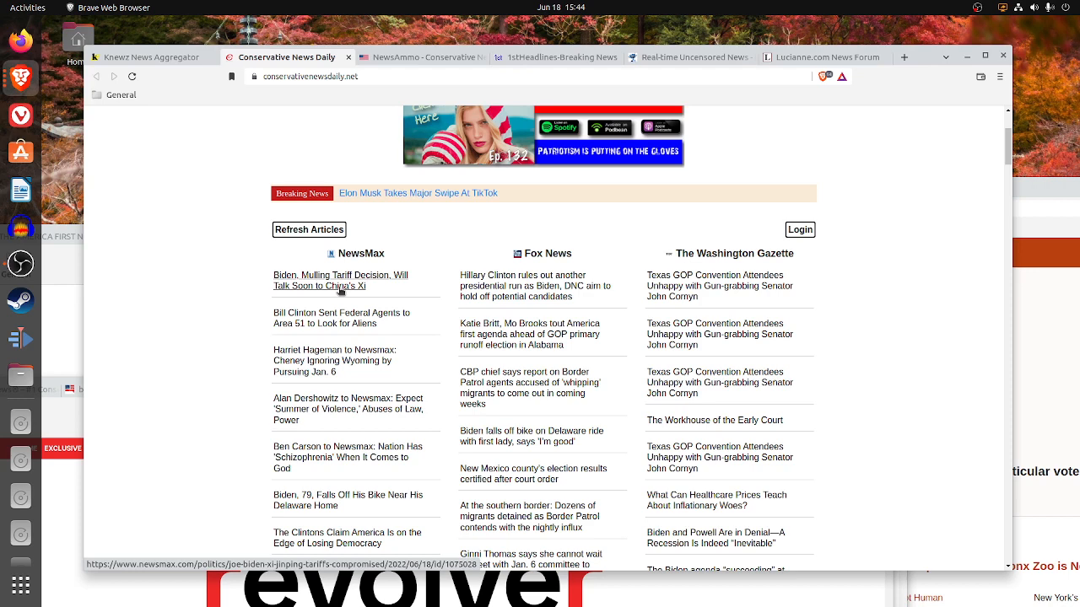
{"action": "mouse_move", "coordinate": [368, 265]}
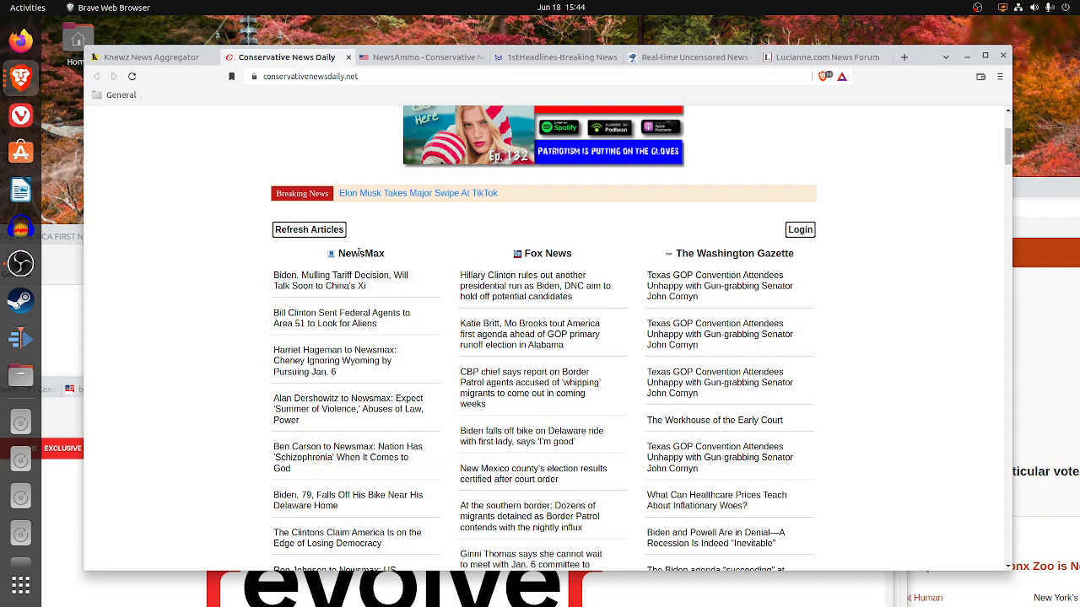
{"action": "mouse_move", "coordinate": [547, 287]}
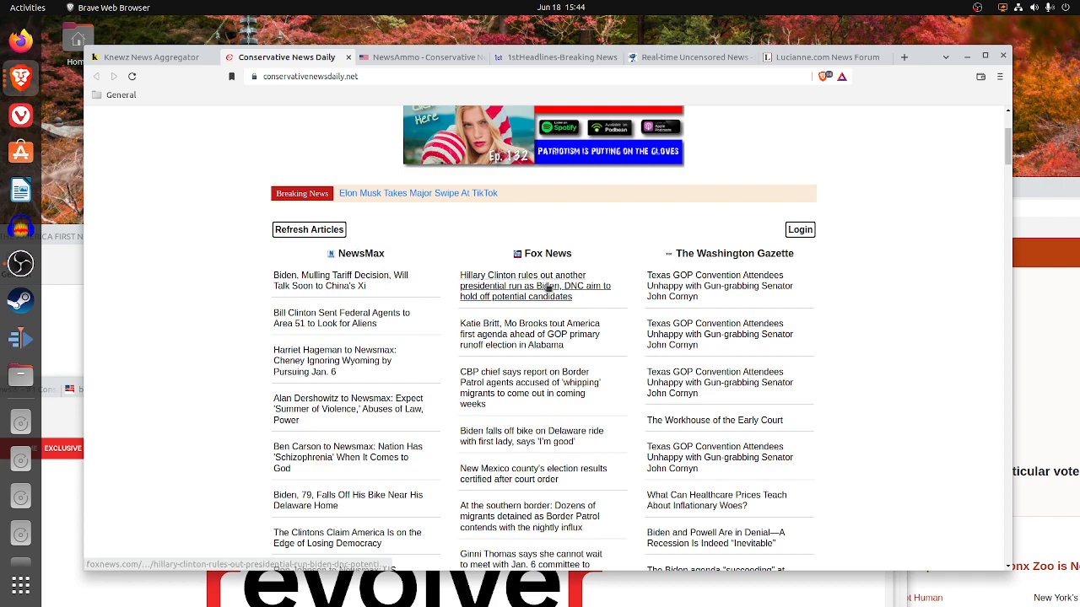
- Browse down through the news source columns toward Citizen Free Press
{"action": "scroll", "scroll_direction": "down", "scroll_amount": 3}
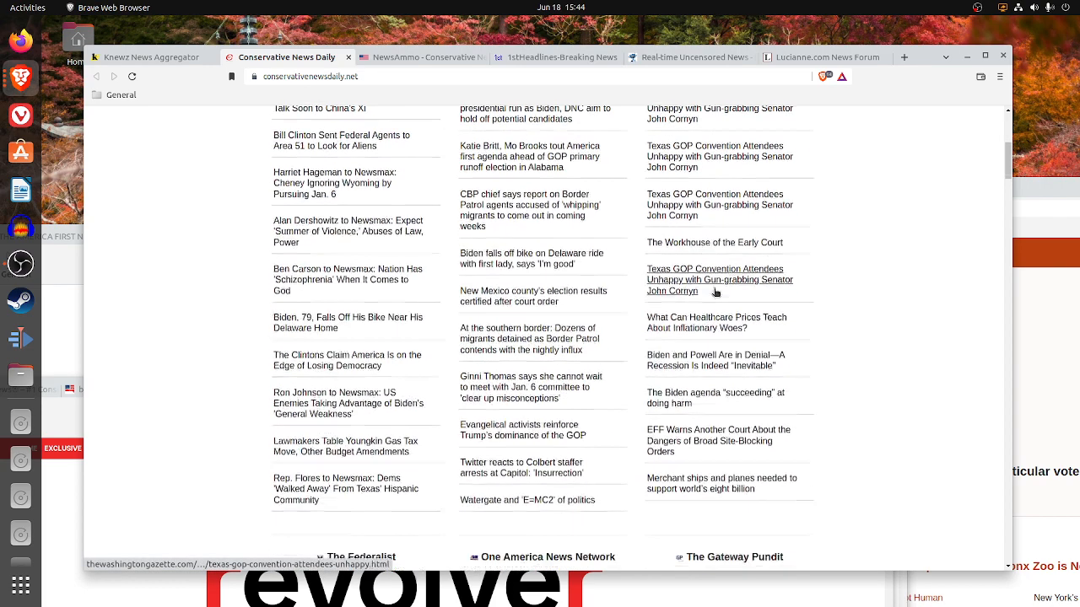
{"action": "scroll", "scroll_direction": "down", "scroll_amount": 3}
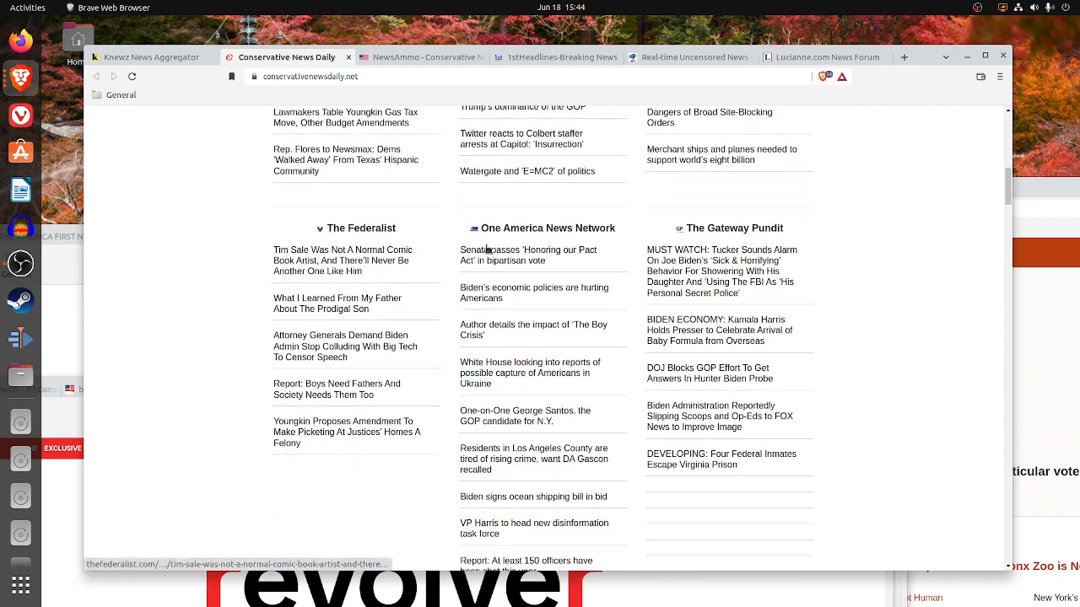
{"action": "mouse_move", "coordinate": [725, 243]}
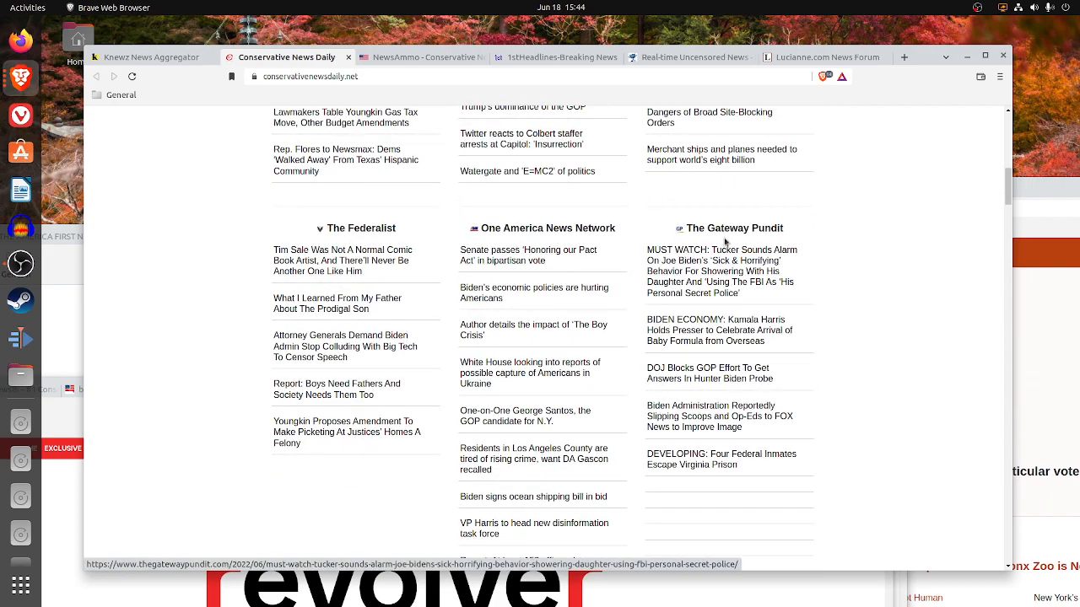
{"action": "scroll", "scroll_direction": "down", "scroll_amount": 3}
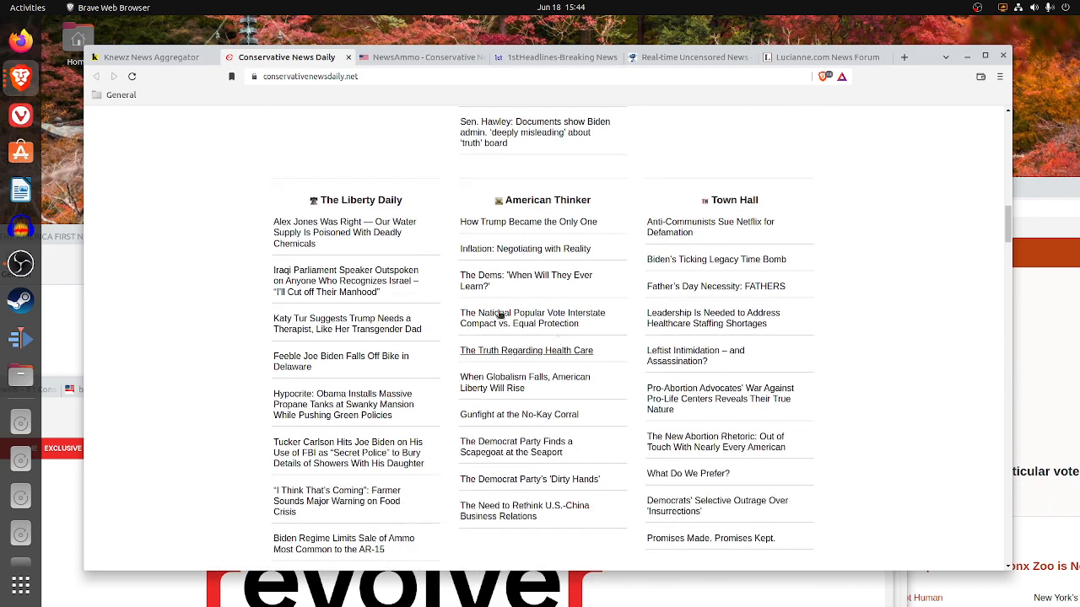
{"action": "scroll", "scroll_direction": "down", "scroll_amount": 3}
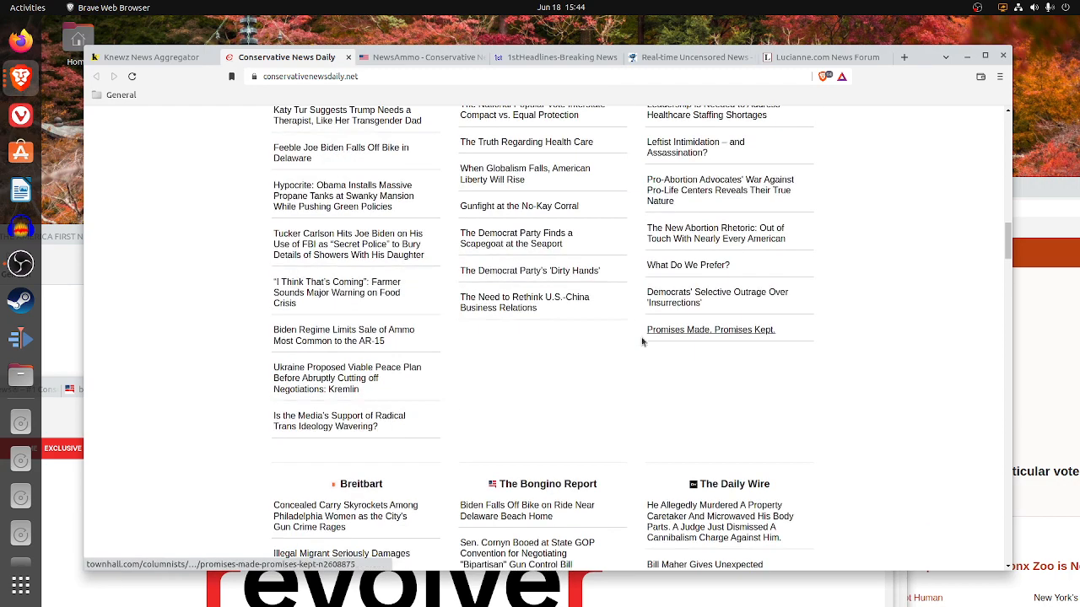
{"action": "scroll", "scroll_direction": "down", "scroll_amount": 3}
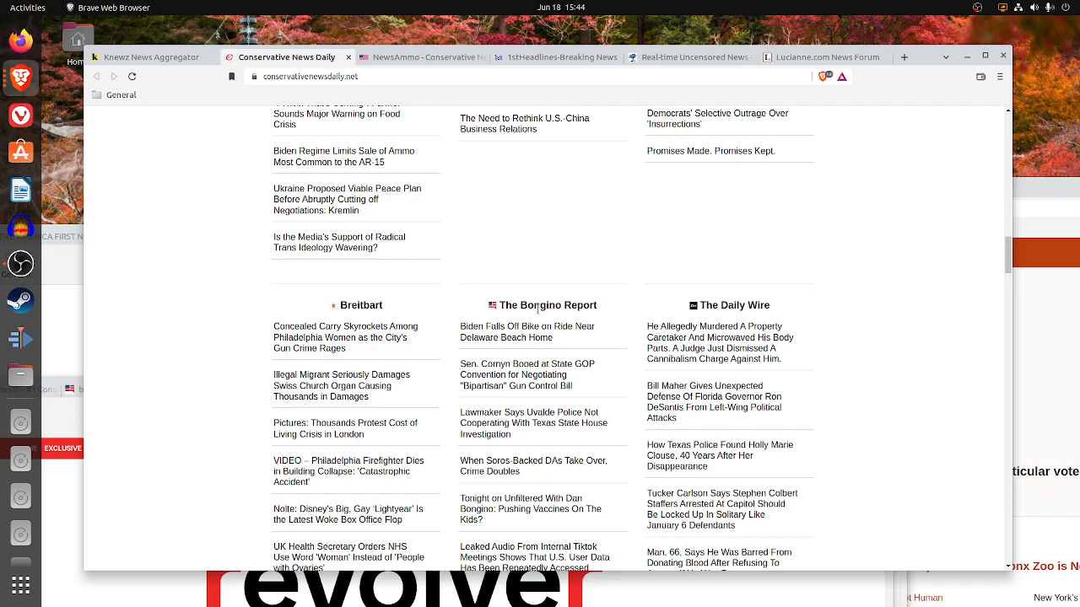
{"action": "scroll", "scroll_direction": "down", "scroll_amount": 3}
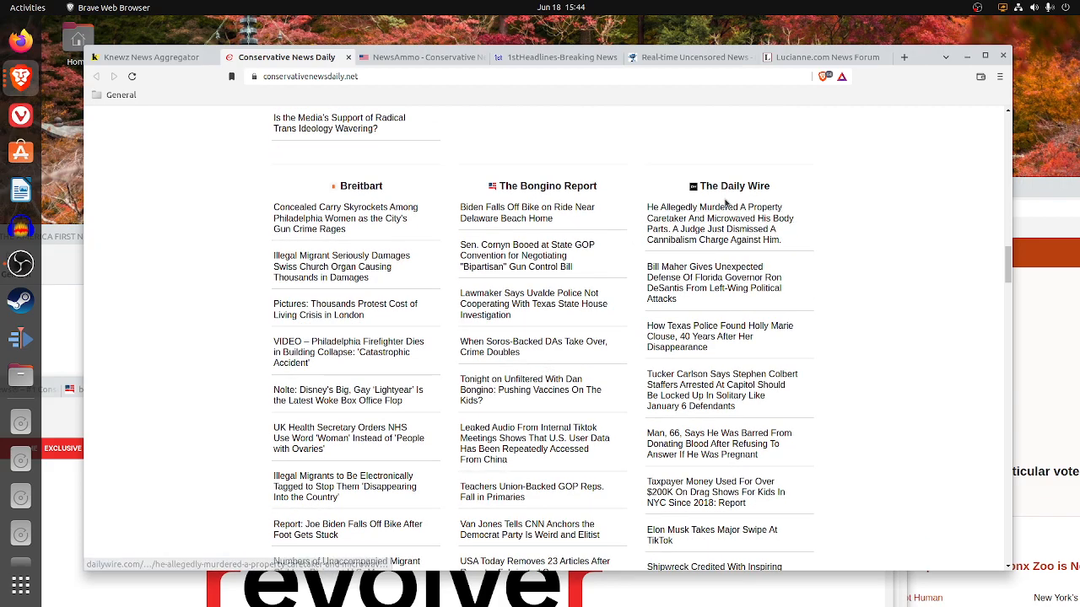
{"action": "scroll", "scroll_direction": "down", "scroll_amount": 3}
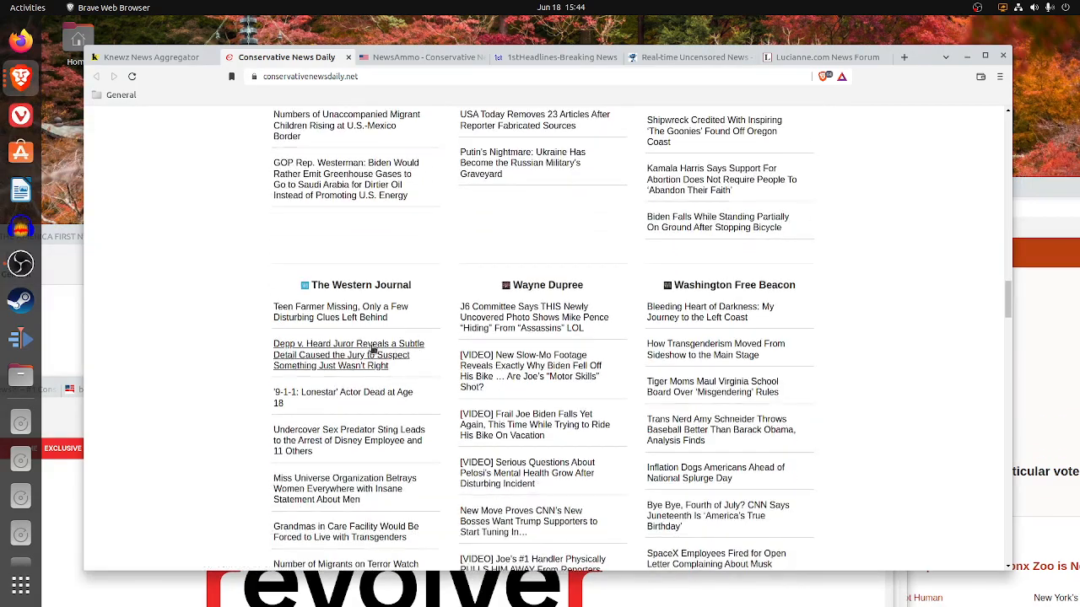
{"action": "scroll", "scroll_direction": "down", "scroll_amount": 3}
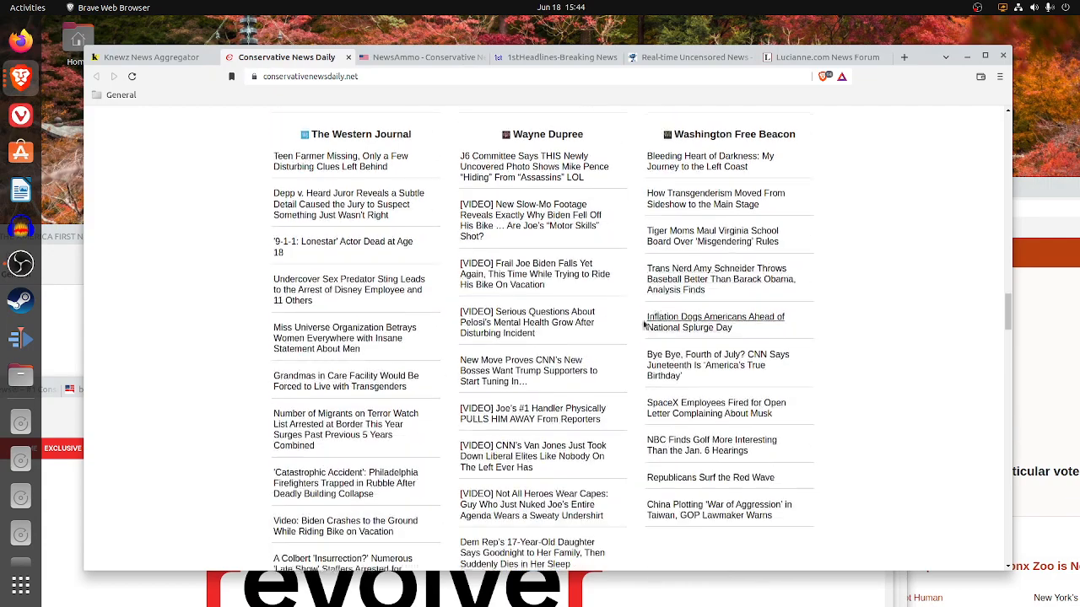
- Continue down the columns past Judicial Watch to Babylon Bee
{"action": "scroll", "scroll_direction": "down", "scroll_amount": 3}
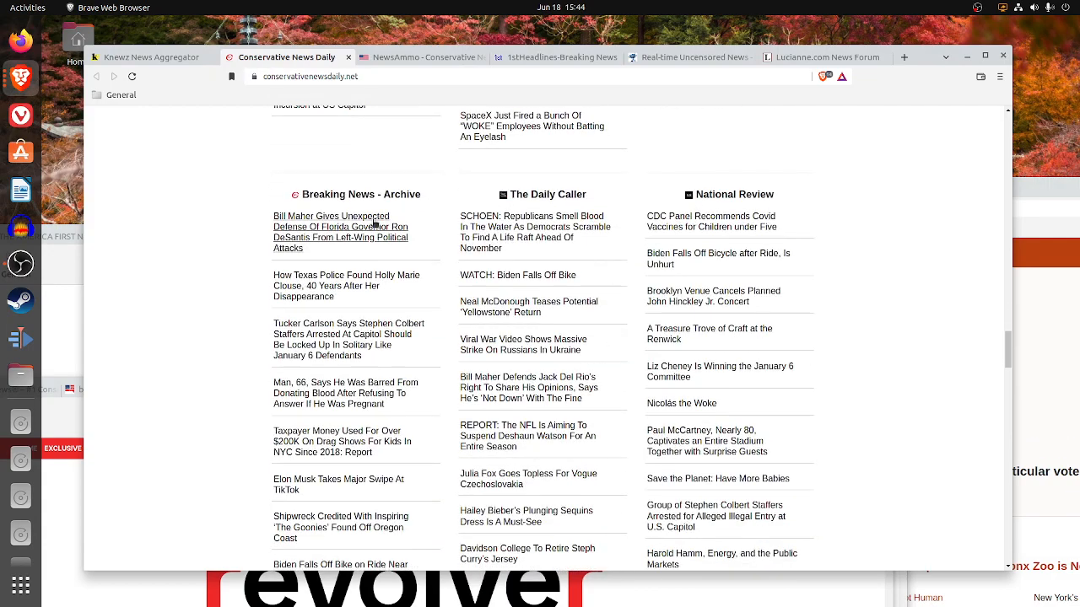
{"action": "mouse_move", "coordinate": [365, 378]}
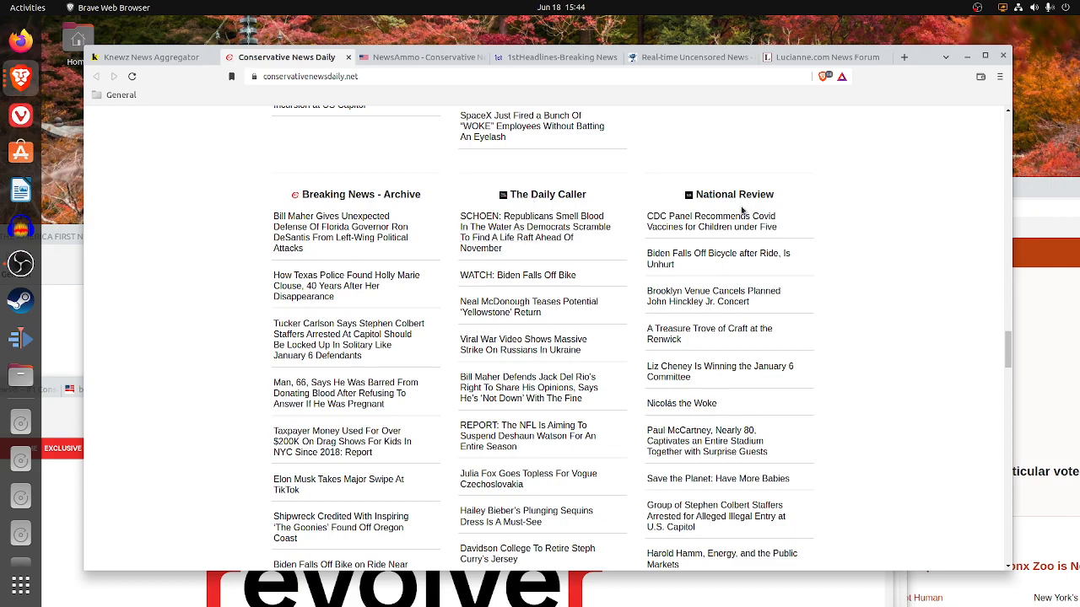
{"action": "scroll", "scroll_direction": "down", "scroll_amount": 3}
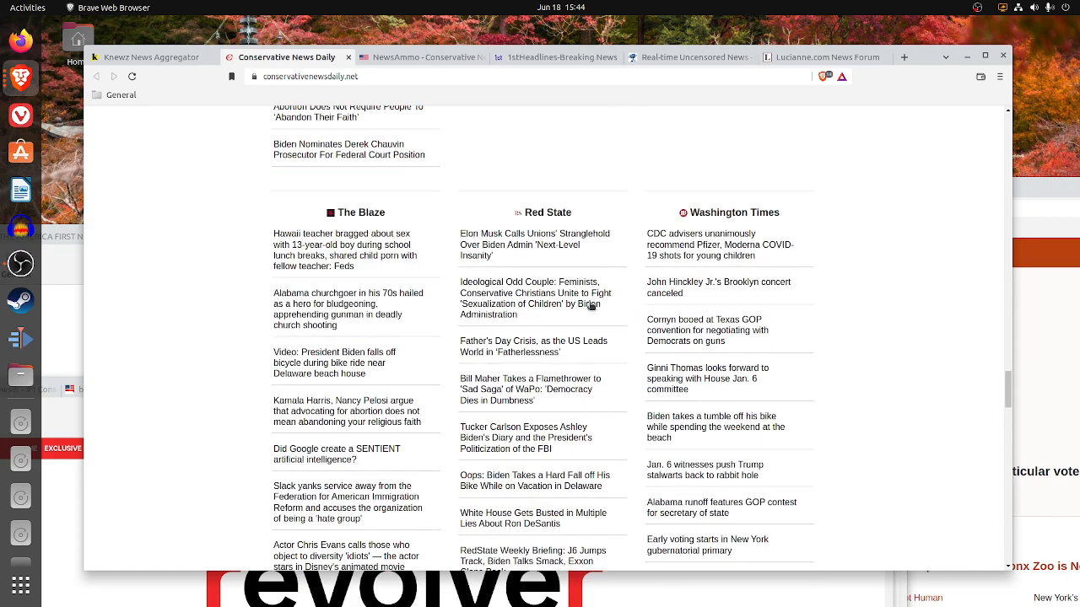
{"action": "scroll", "scroll_direction": "down", "scroll_amount": 3}
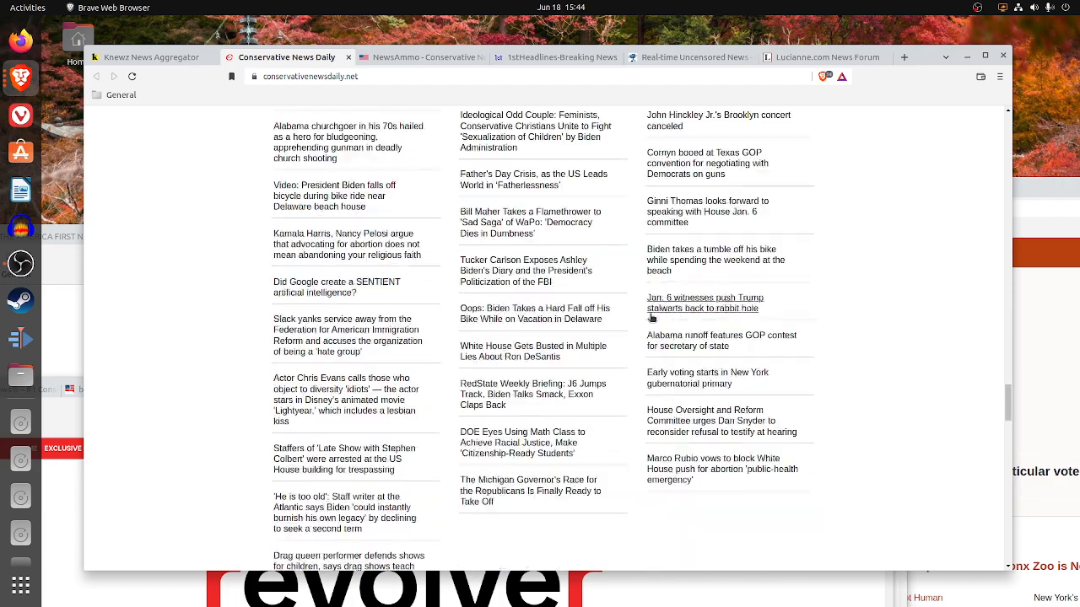
{"action": "scroll", "scroll_direction": "down", "scroll_amount": 3}
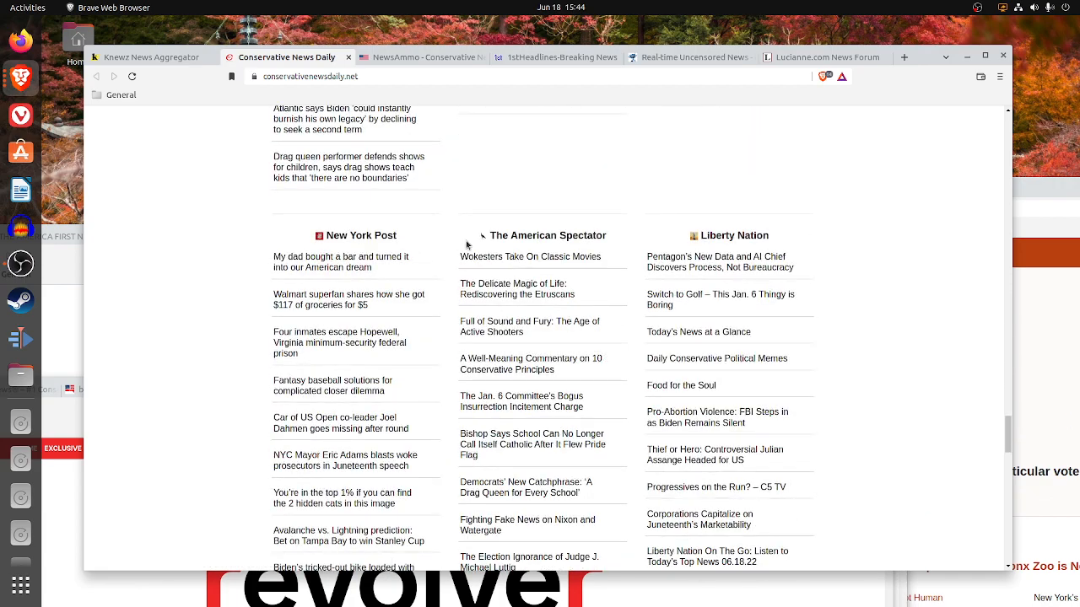
{"action": "right_click", "coordinate": [592, 230]}
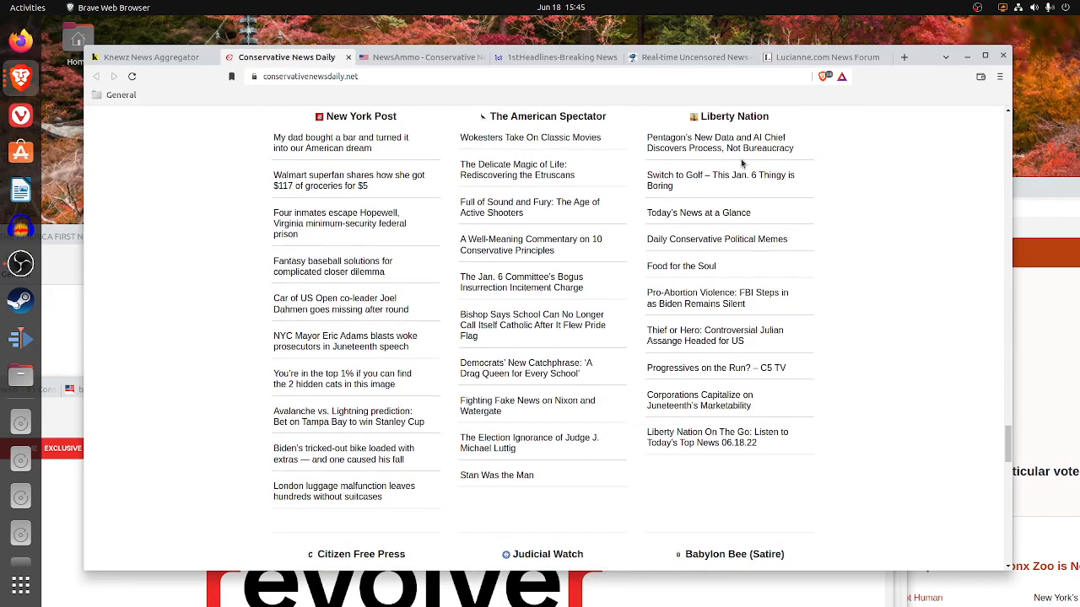
{"action": "scroll", "scroll_direction": "down", "scroll_amount": 3}
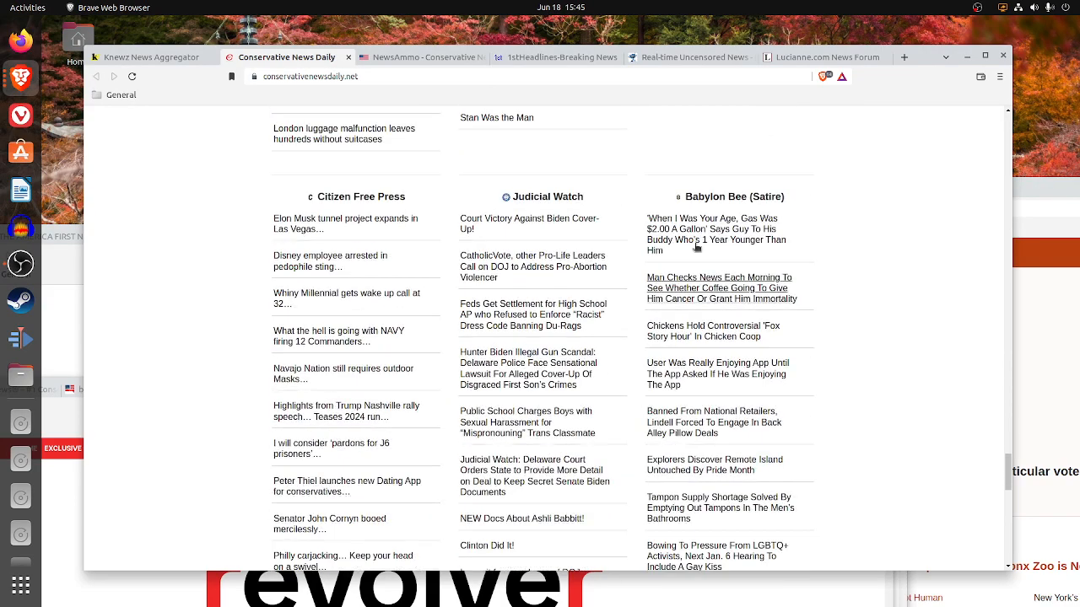
{"action": "scroll", "scroll_direction": "down", "scroll_amount": 3}
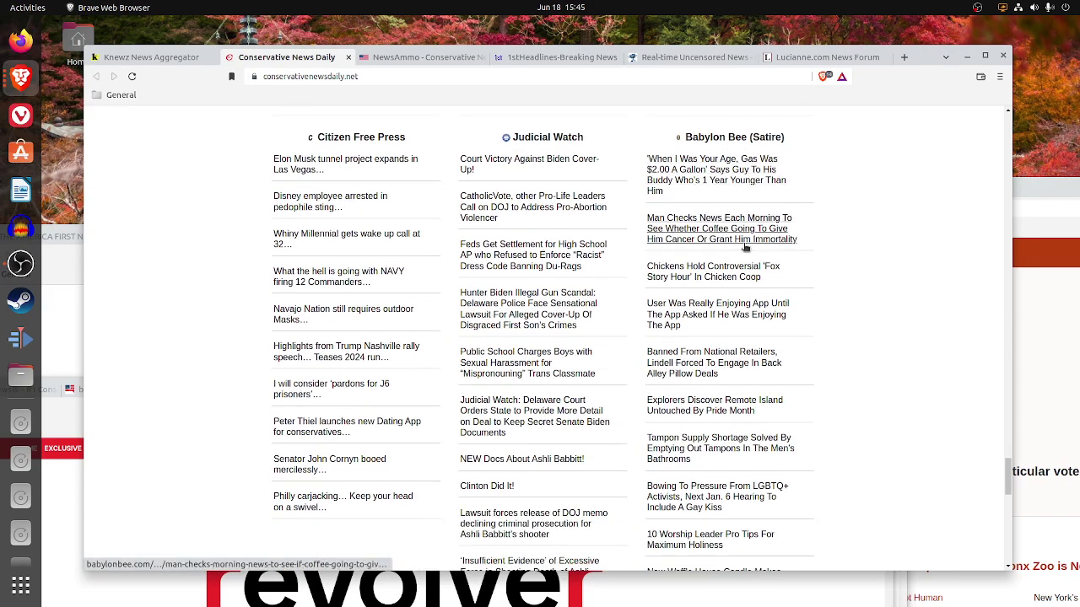
{"action": "mouse_move", "coordinate": [754, 168]}
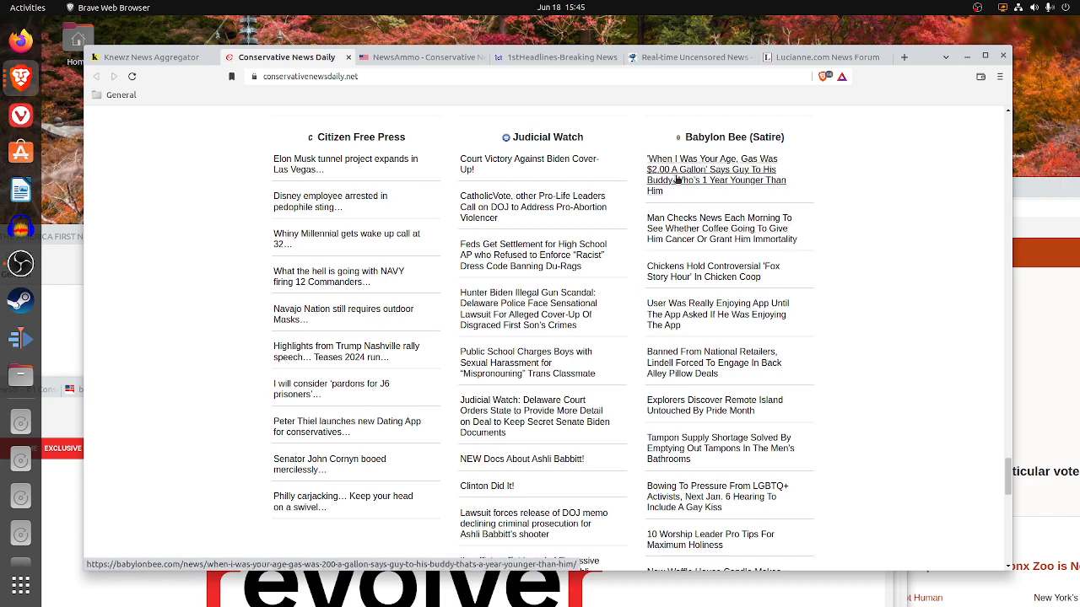
{"action": "mouse_move", "coordinate": [689, 184]}
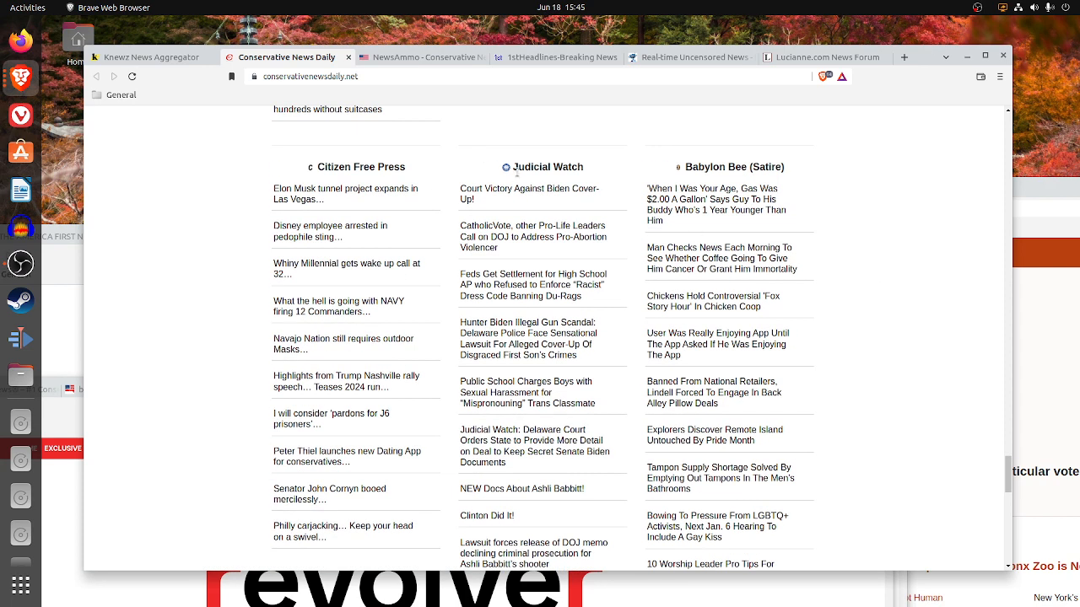
{"action": "scroll", "scroll_direction": "down", "scroll_amount": 3}
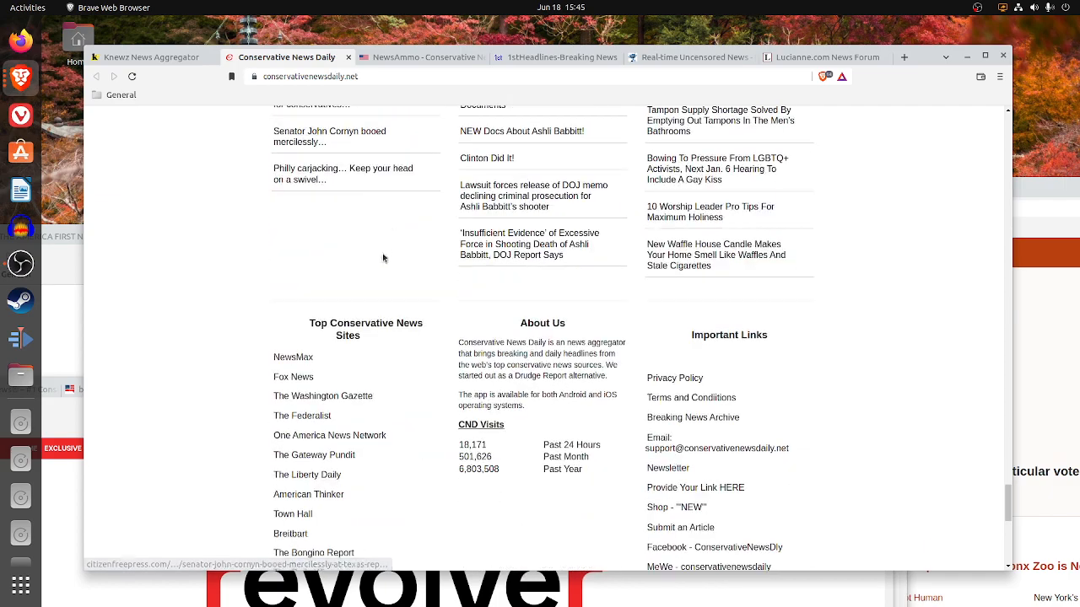
{"action": "scroll", "scroll_direction": "down", "scroll_amount": 3}
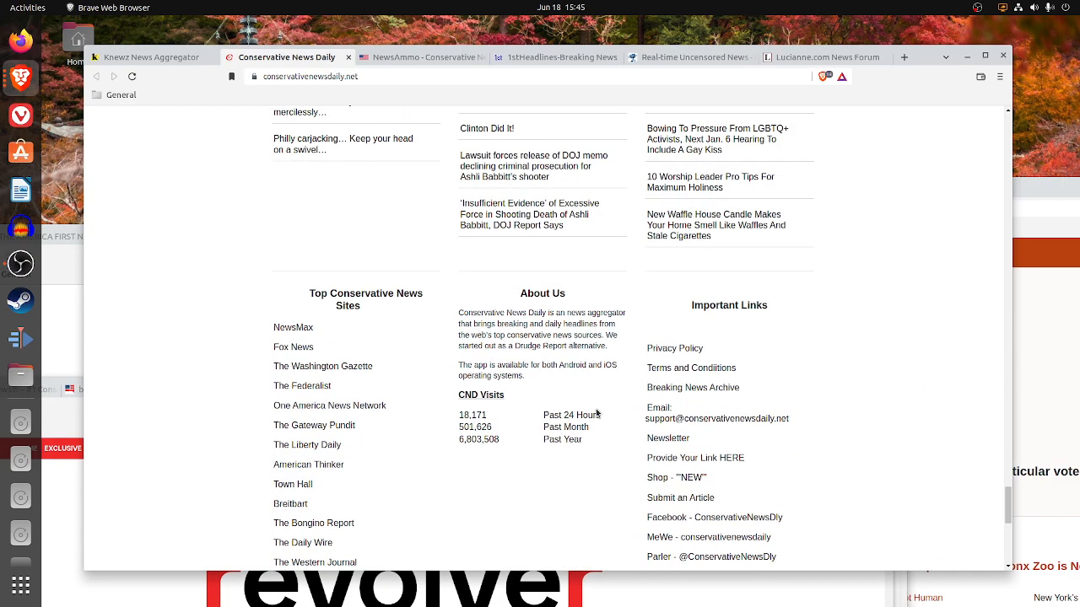
{"action": "scroll", "scroll_direction": "down", "scroll_amount": 3}
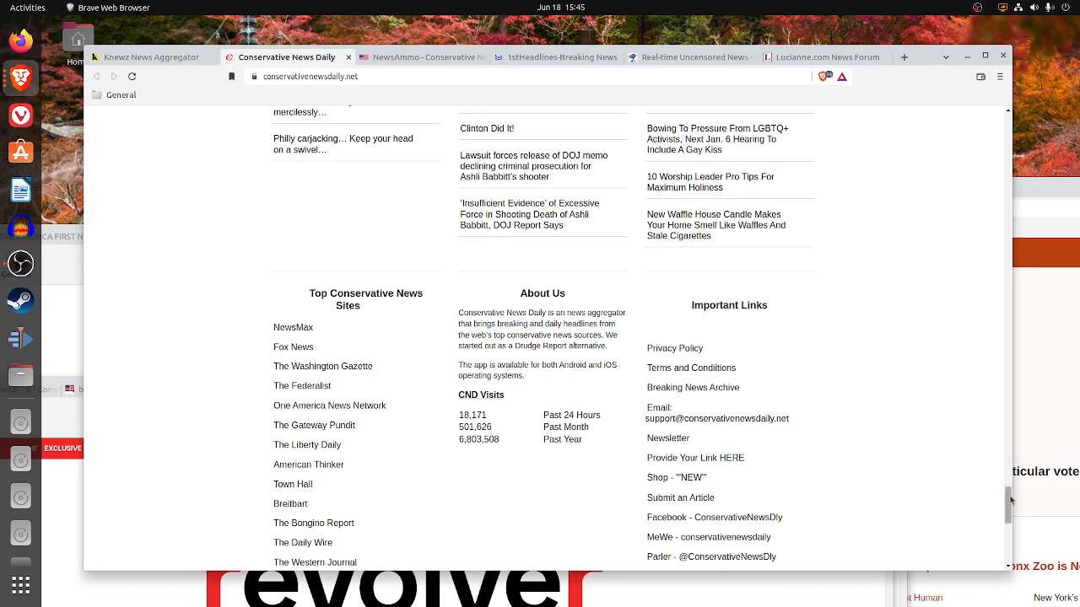
{"action": "scroll", "scroll_direction": "up", "scroll_amount": 3}
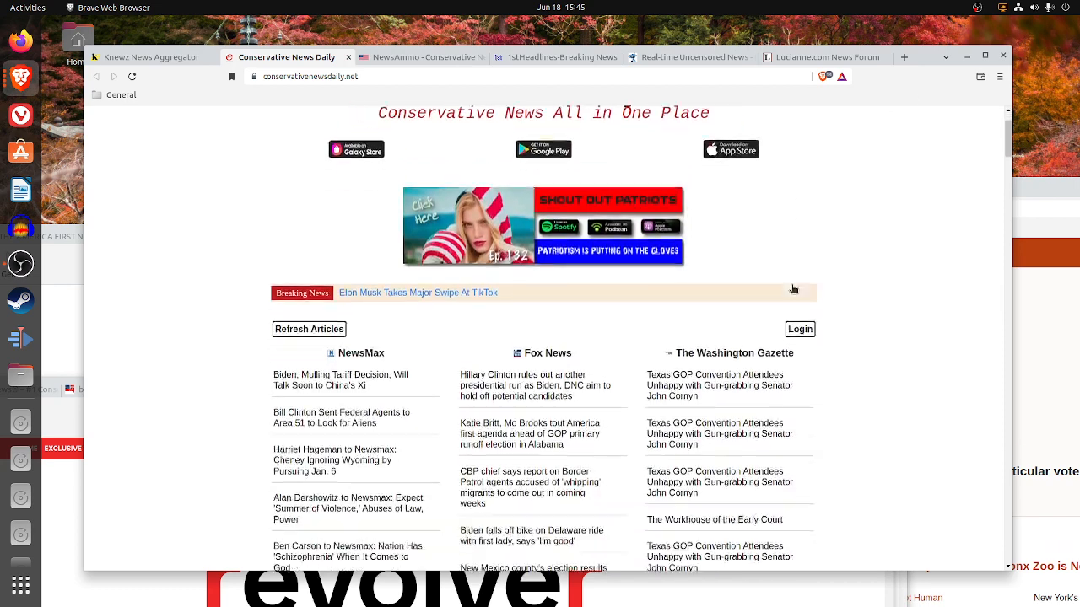
{"action": "scroll", "scroll_direction": "down", "scroll_amount": 3}
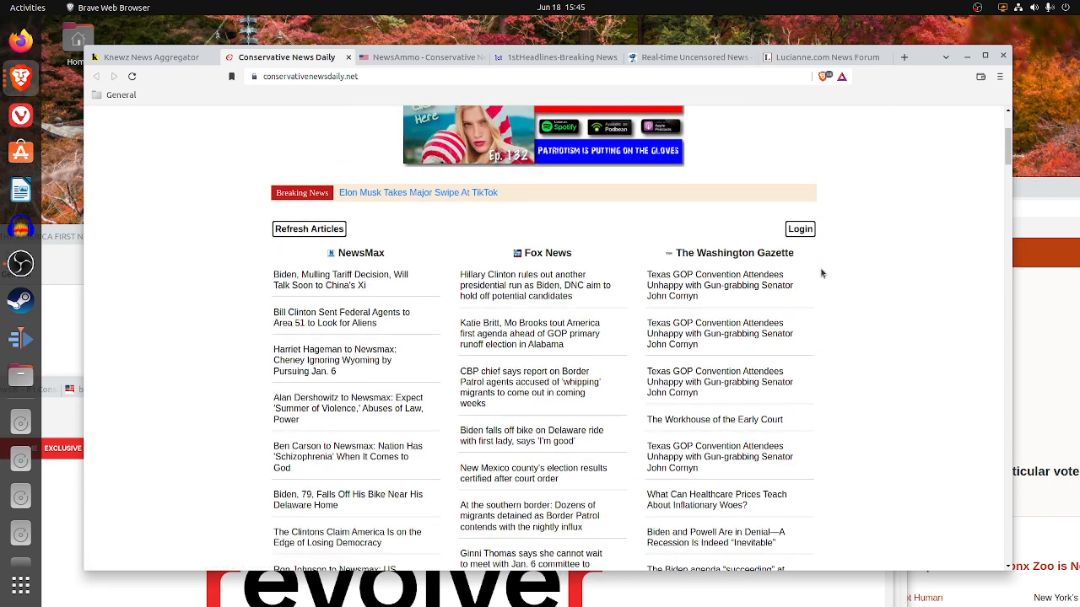
{"action": "mouse_move", "coordinate": [834, 250]}
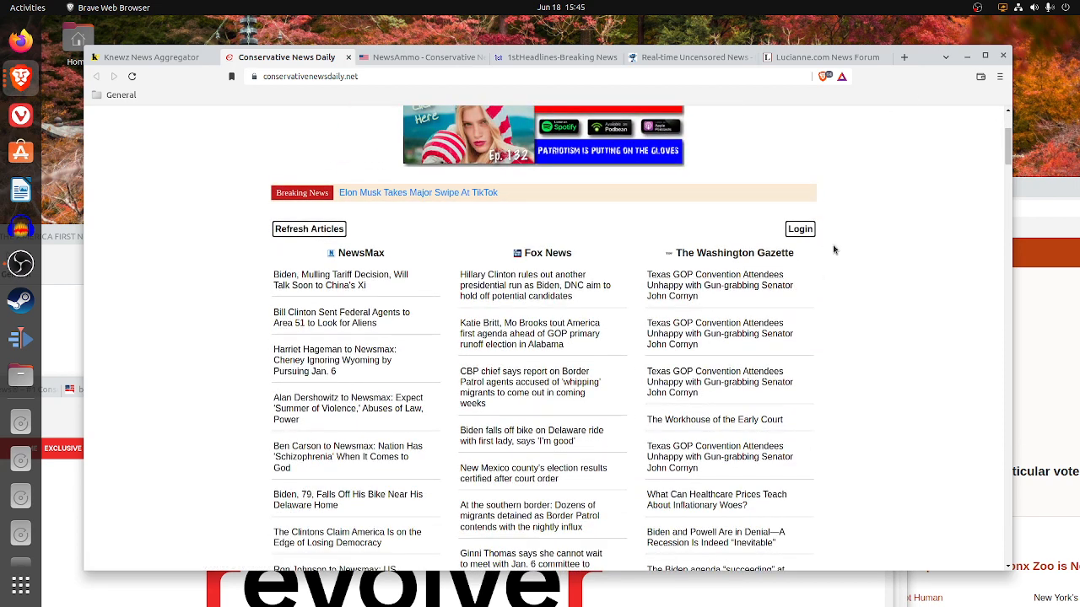
{"action": "mouse_move", "coordinate": [827, 424]}
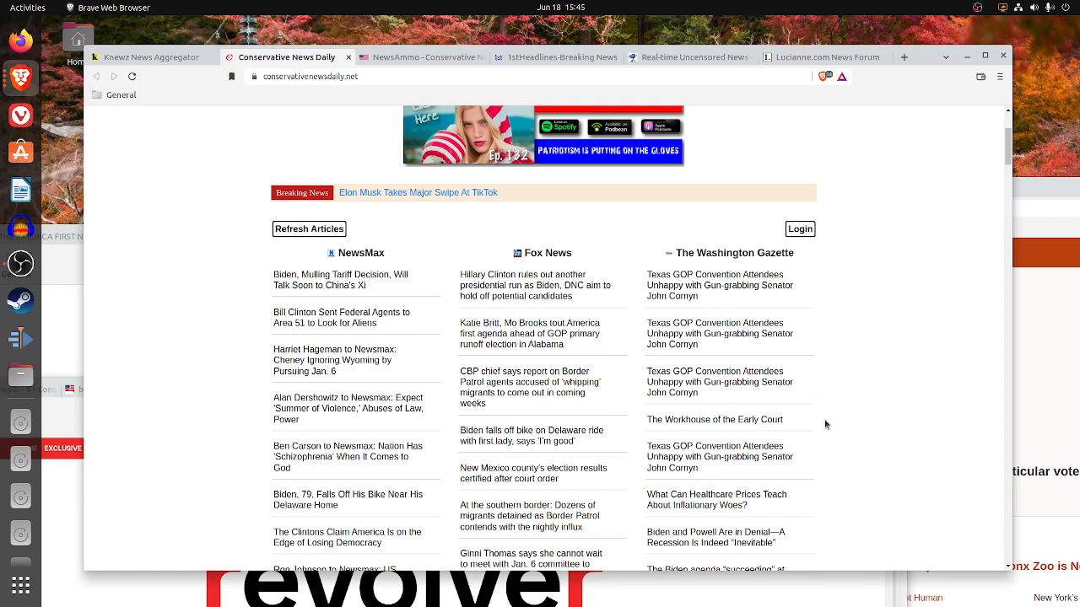
{"action": "scroll", "scroll_direction": "down", "scroll_amount": 3}
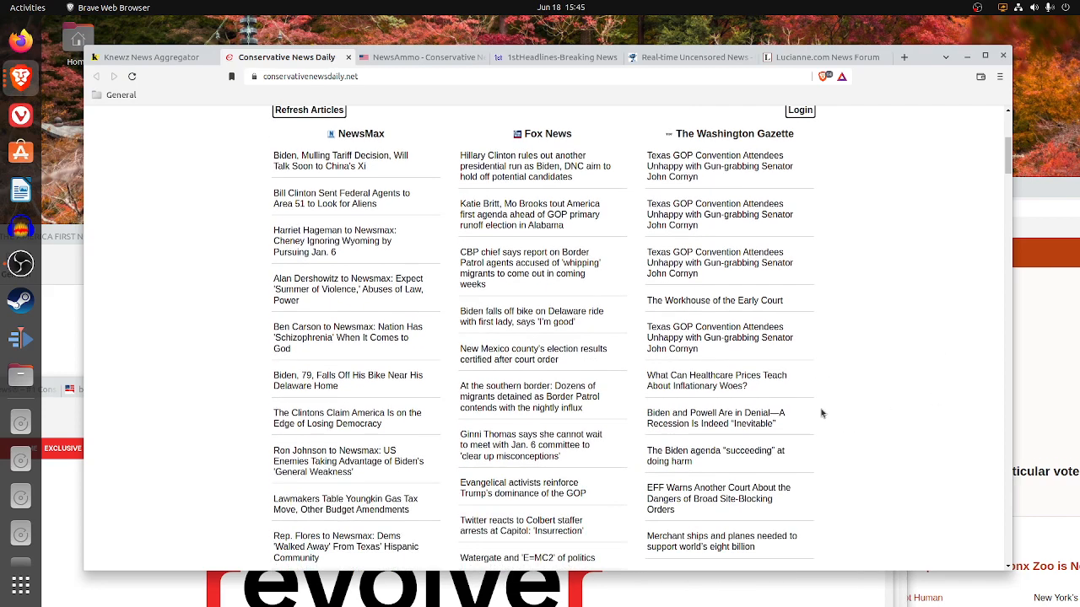
{"action": "mouse_move", "coordinate": [916, 345]}
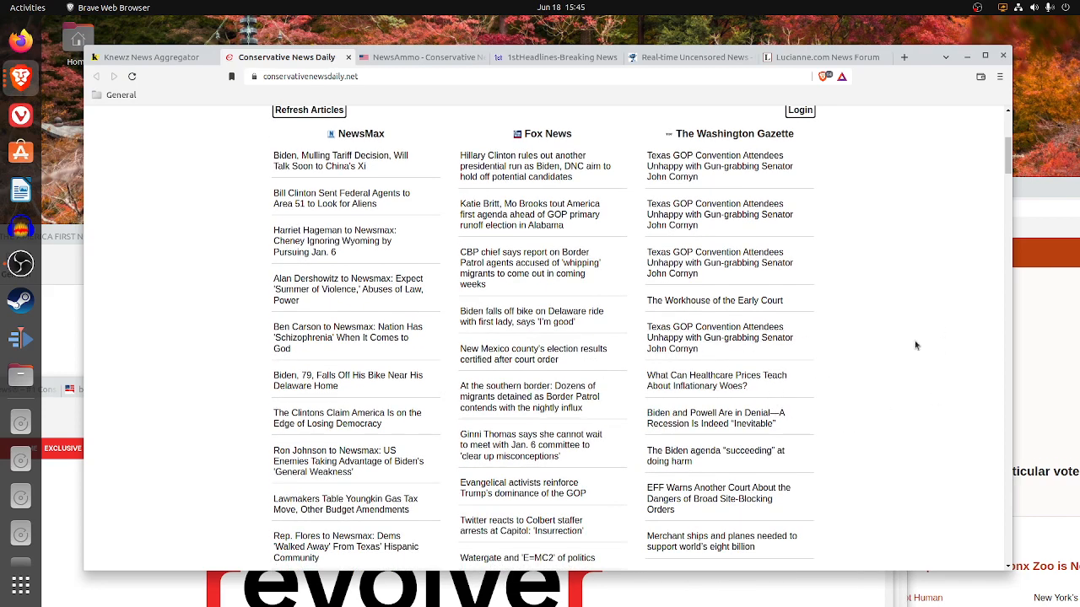
{"action": "mouse_move", "coordinate": [818, 386]}
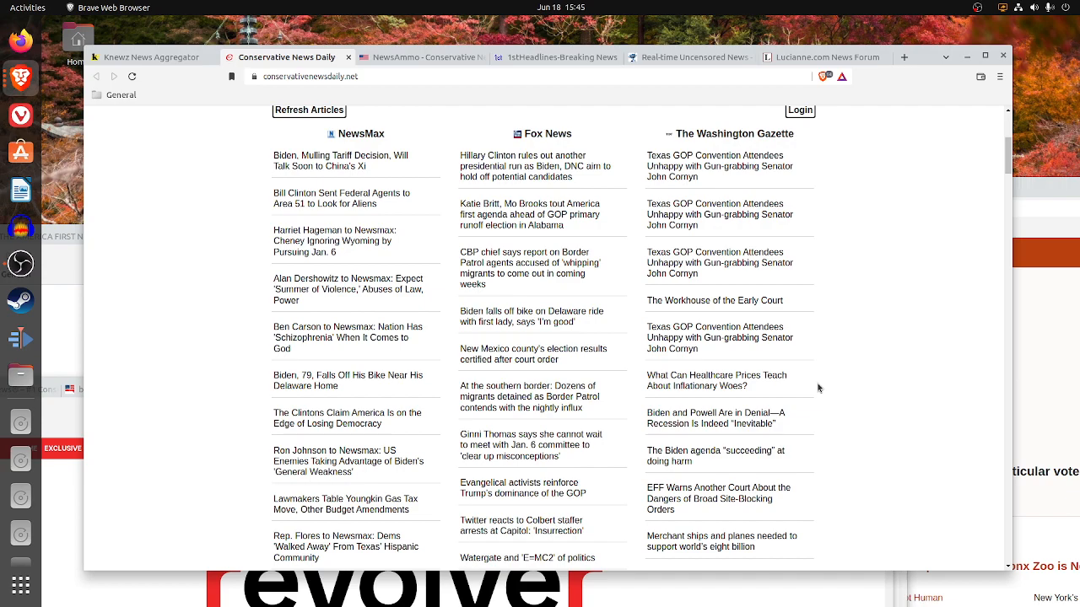
{"action": "mouse_move", "coordinate": [968, 145]}
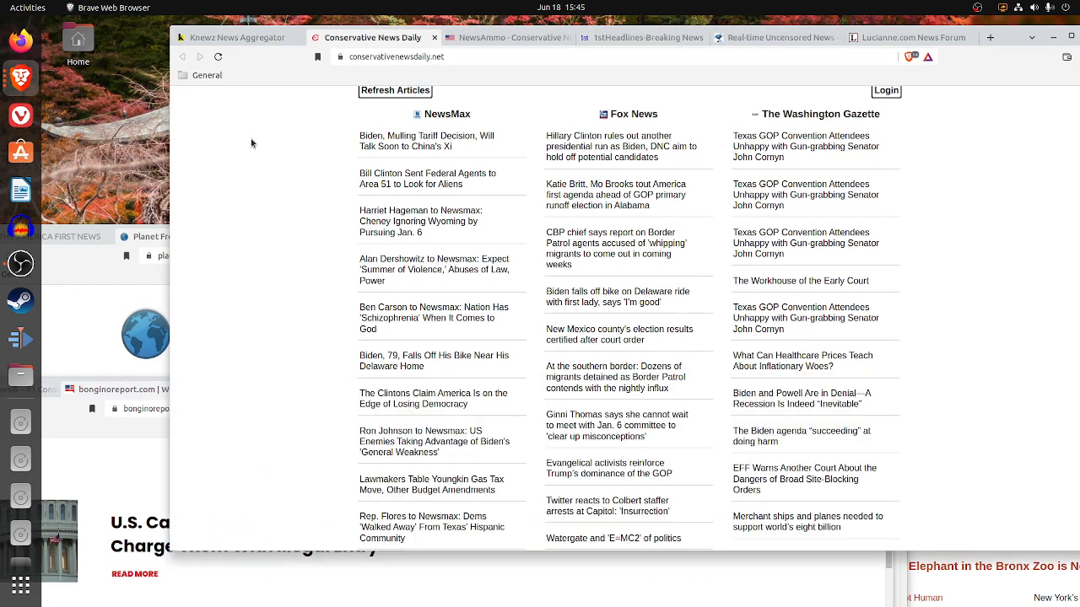
{"action": "mouse_move", "coordinate": [444, 123]}
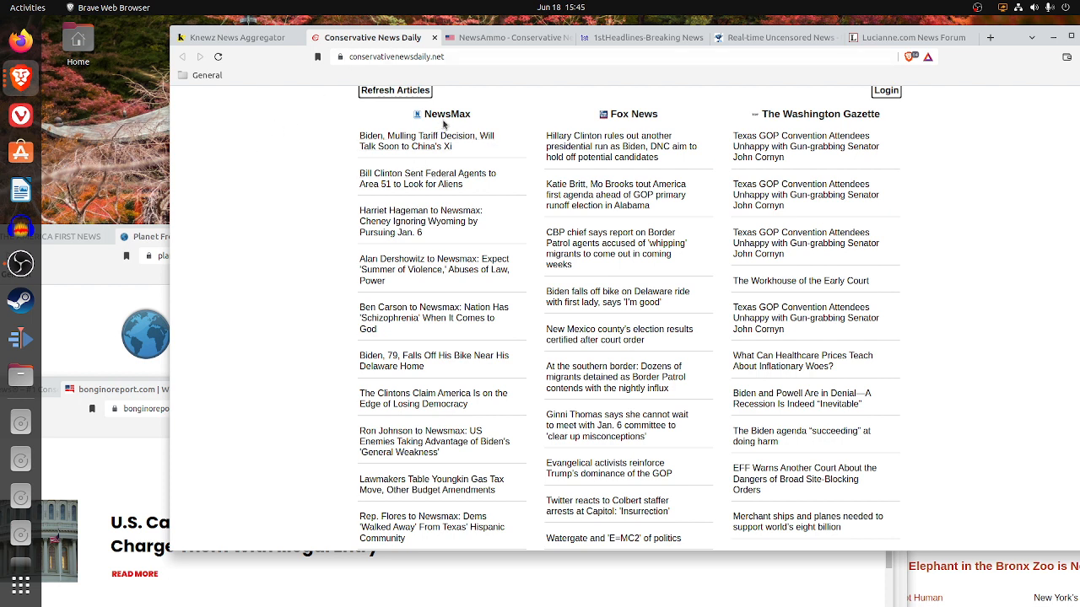
{"action": "mouse_move", "coordinate": [628, 131]}
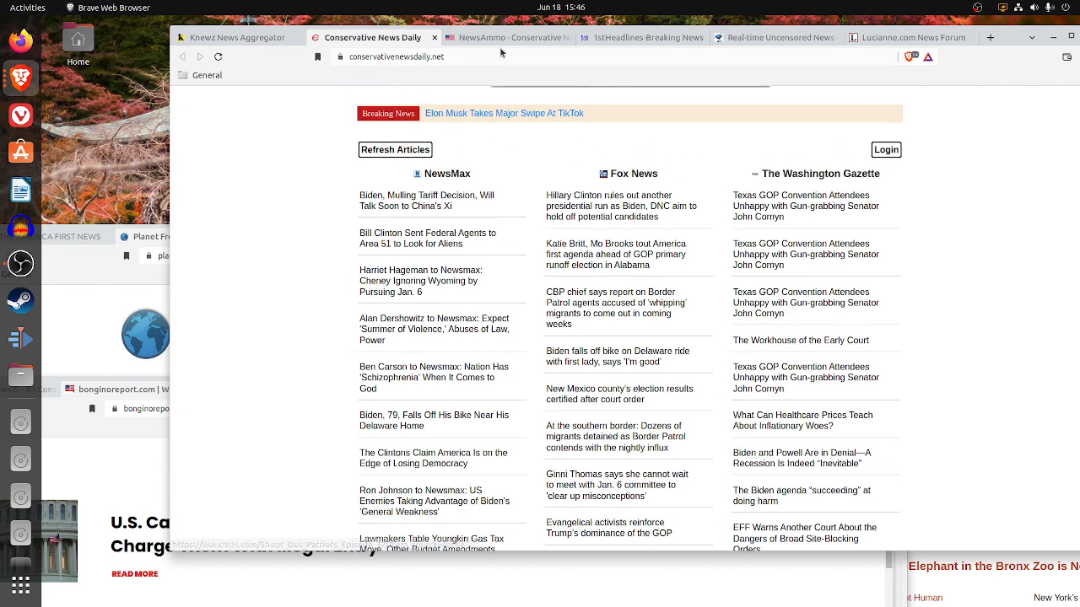
- Switch to NewsAmmo, try its light theme, then return it to dark mode
{"action": "left_click", "coordinate": [506, 37]}
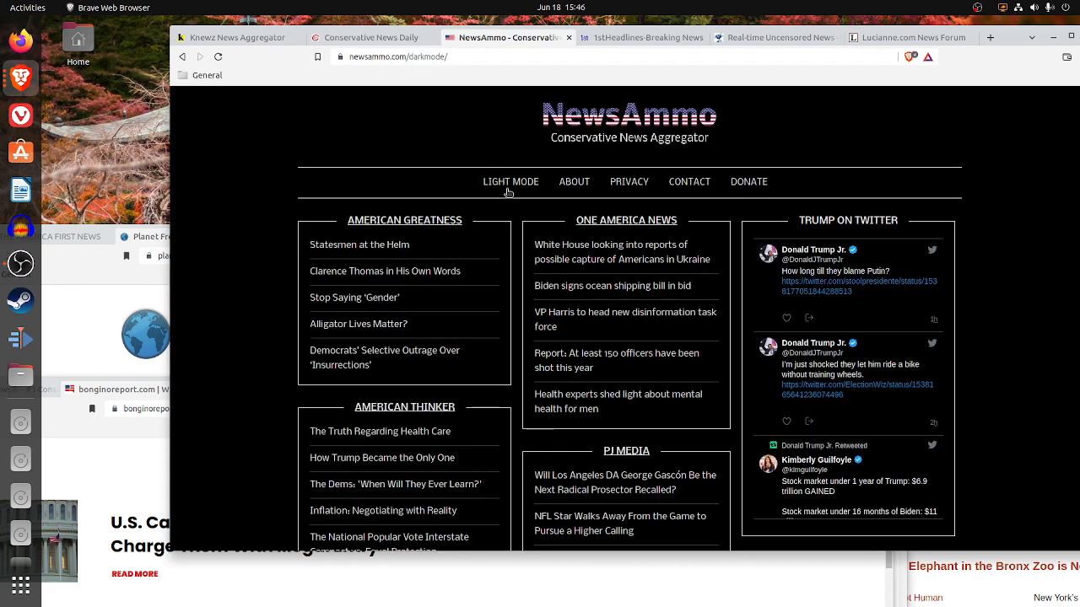
{"action": "left_click", "coordinate": [509, 182]}
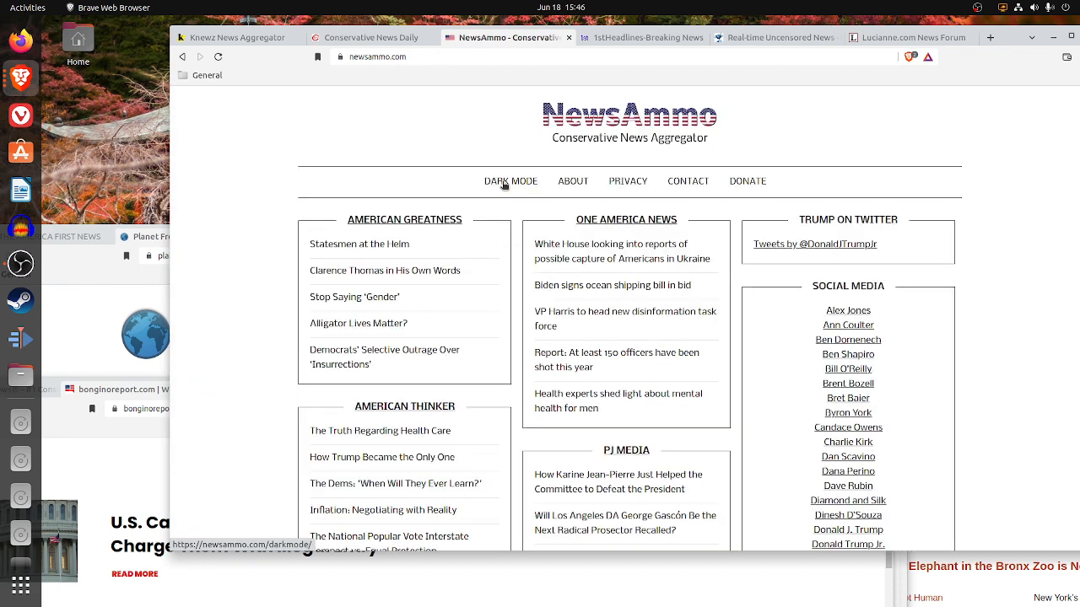
{"action": "left_click", "coordinate": [510, 180]}
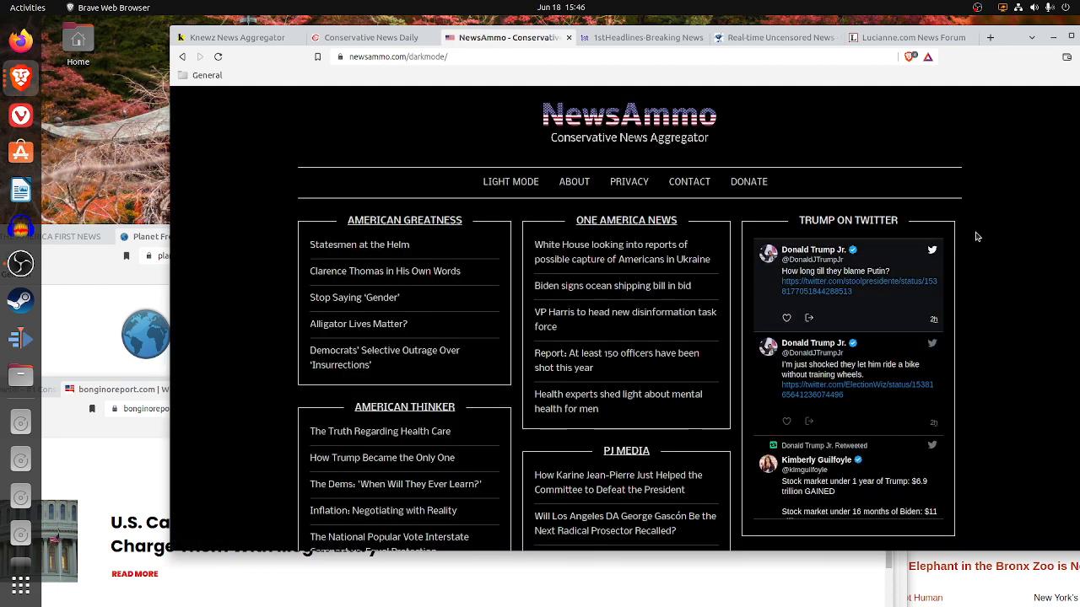
{"action": "mouse_move", "coordinate": [479, 160]}
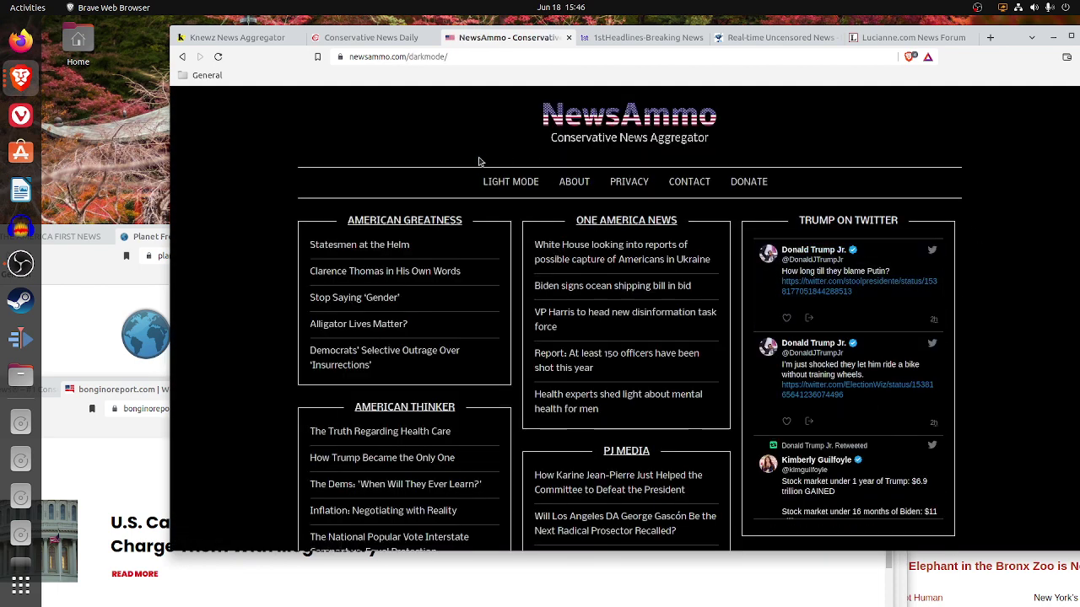
{"action": "mouse_move", "coordinate": [433, 278]}
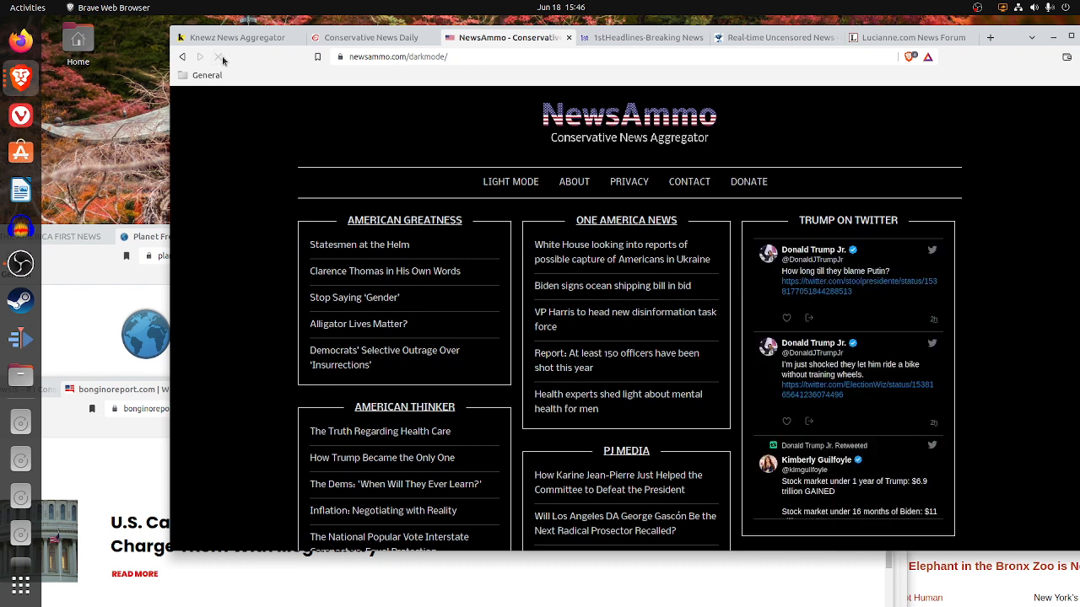
{"action": "mouse_move", "coordinate": [888, 304]}
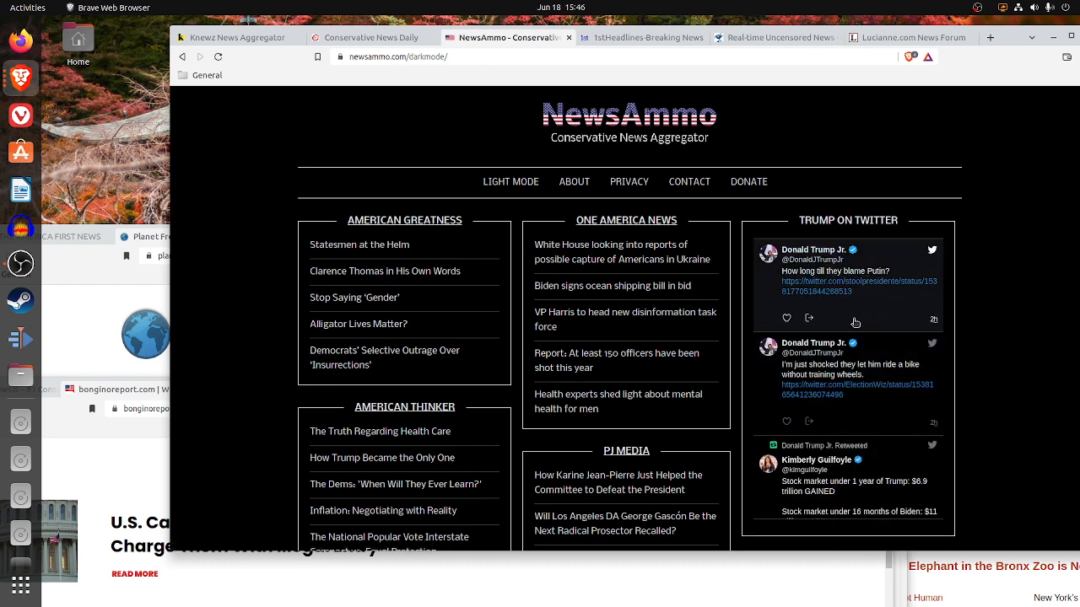
- Scroll NewsAmmo's dark-mode homepage down through its headline columns
{"action": "scroll", "scroll_direction": "down", "scroll_amount": 3}
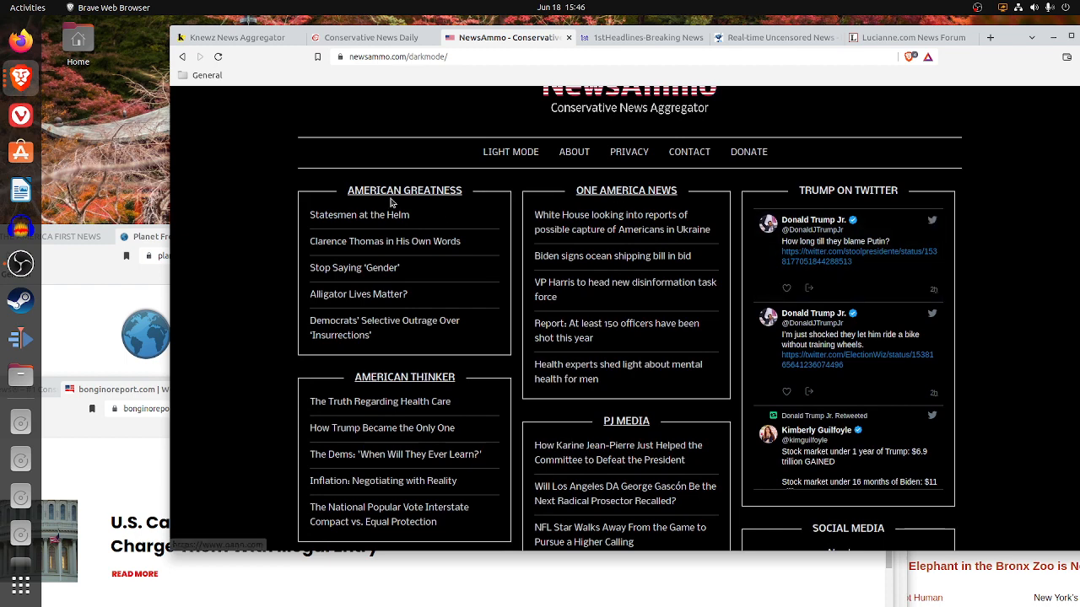
{"action": "scroll", "scroll_direction": "down", "scroll_amount": 3}
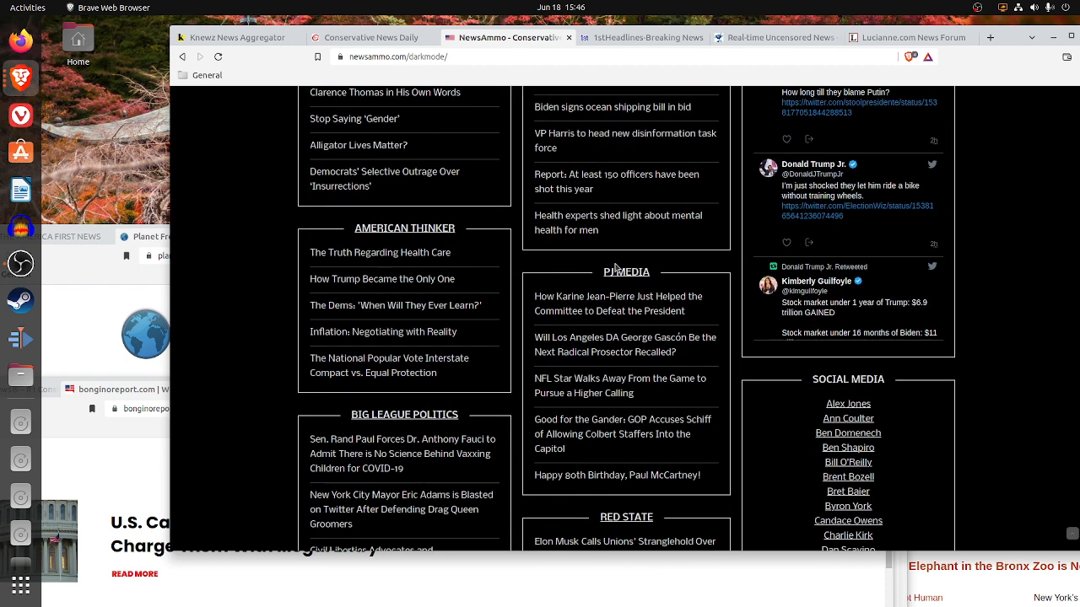
{"action": "scroll", "scroll_direction": "down", "scroll_amount": 3}
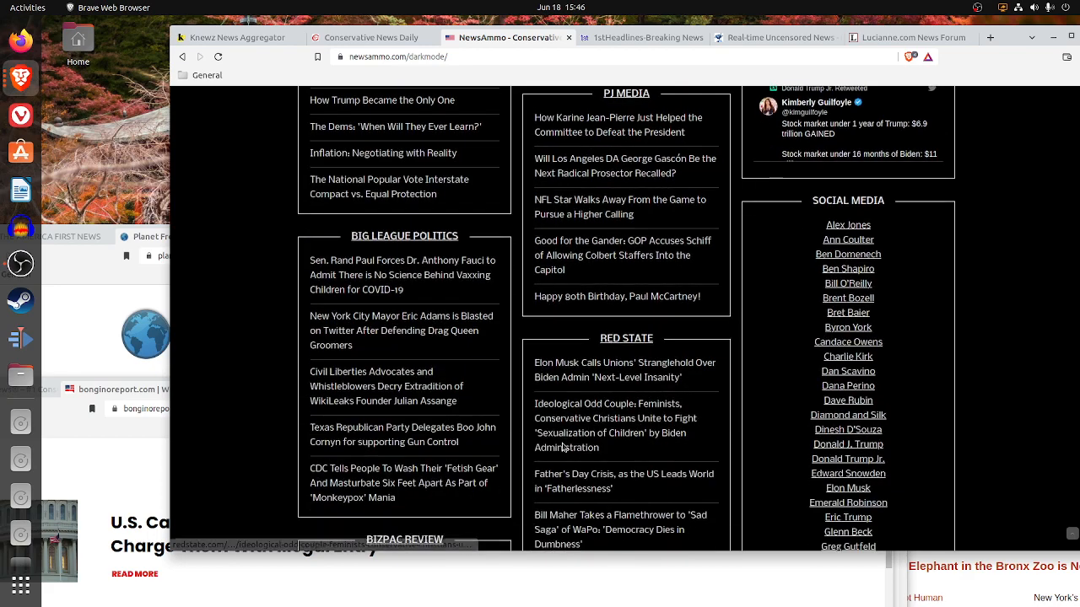
{"action": "scroll", "scroll_direction": "down", "scroll_amount": 3}
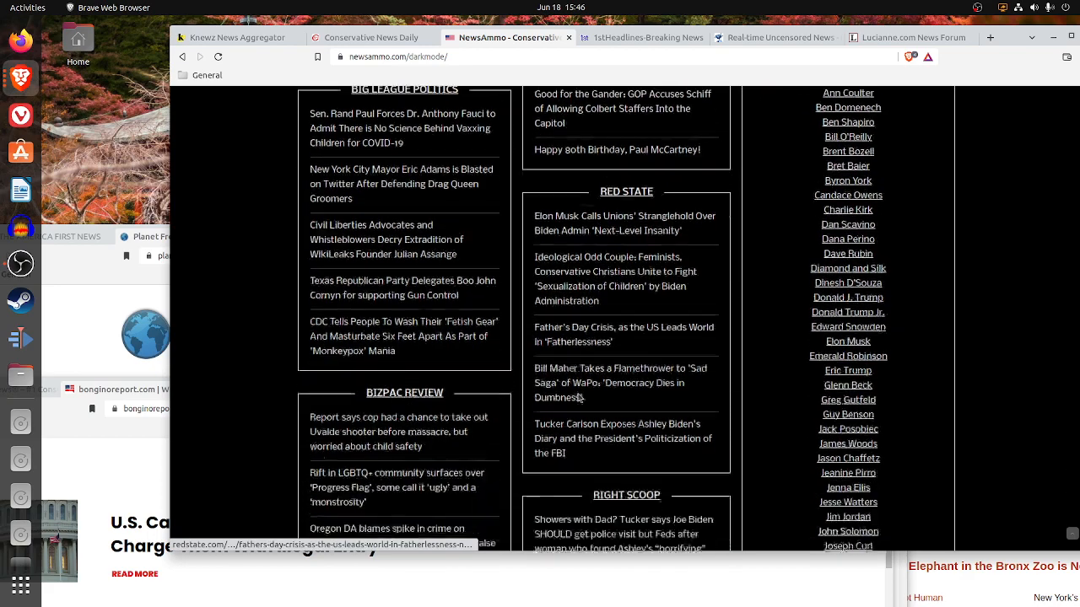
{"action": "scroll", "scroll_direction": "down", "scroll_amount": 3}
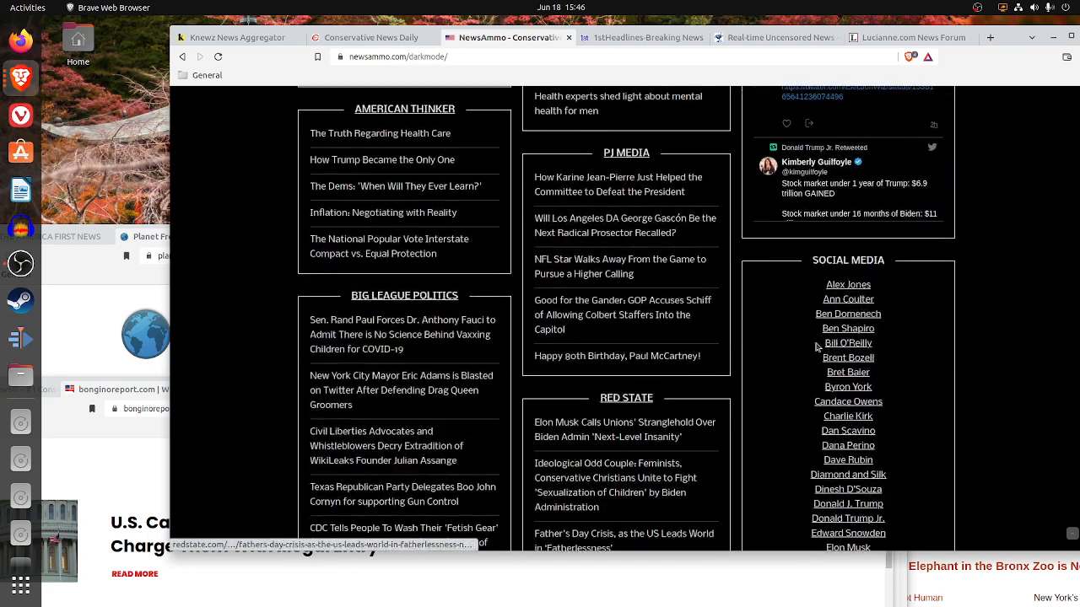
{"action": "scroll", "scroll_direction": "down", "scroll_amount": 3}
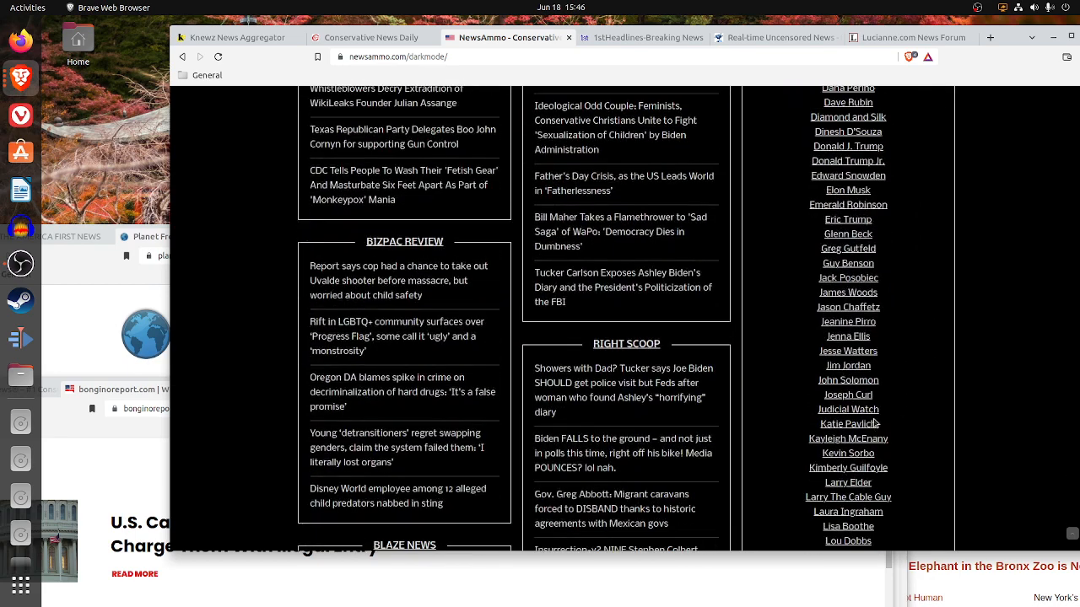
{"action": "scroll", "scroll_direction": "down", "scroll_amount": 3}
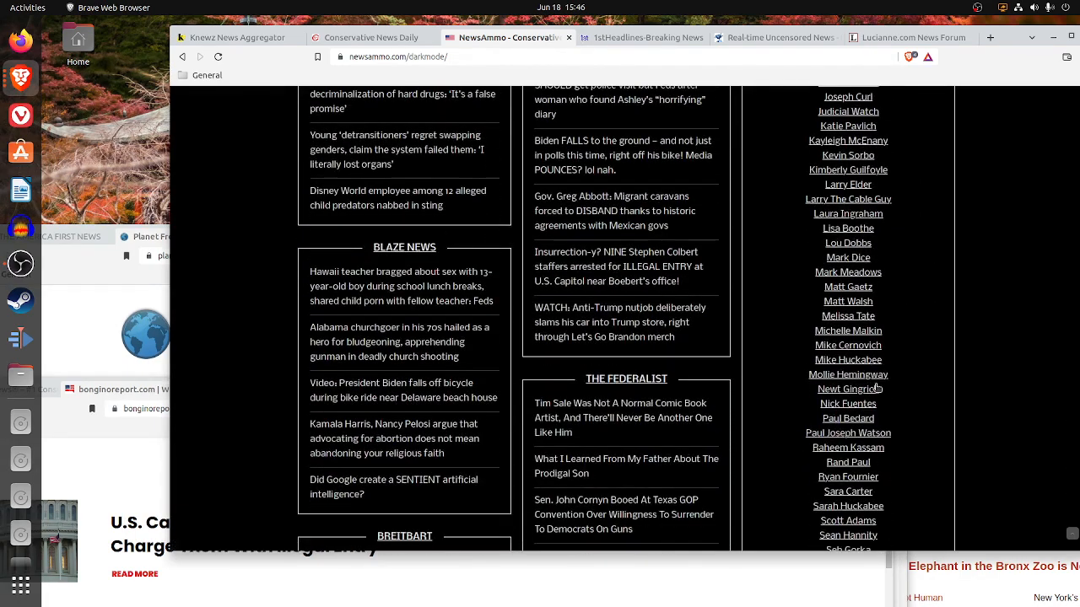
{"action": "scroll", "scroll_direction": "down", "scroll_amount": 3}
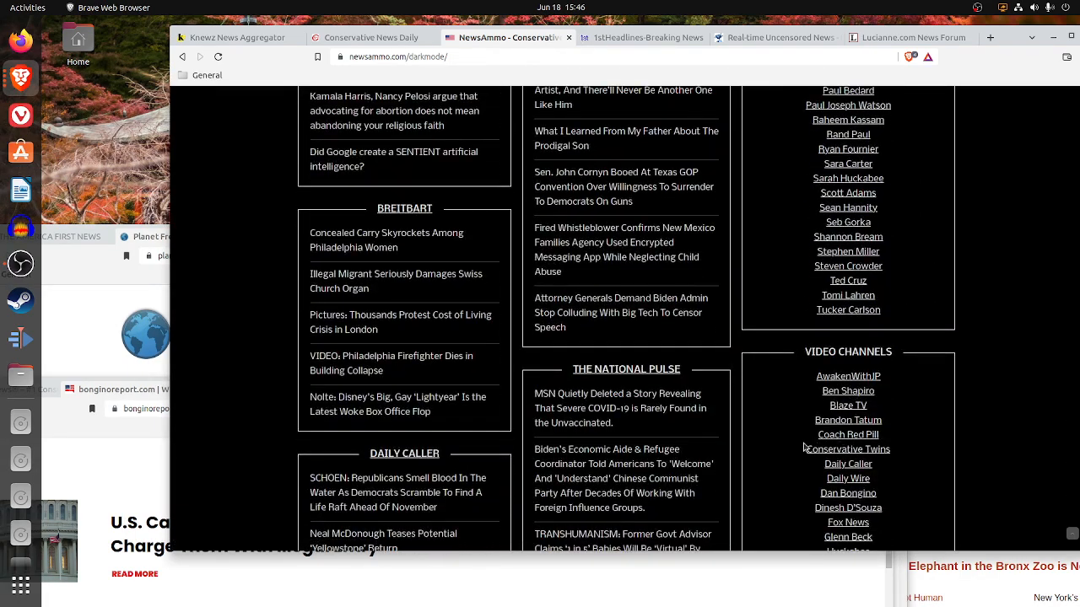
{"action": "scroll", "scroll_direction": "down", "scroll_amount": 3}
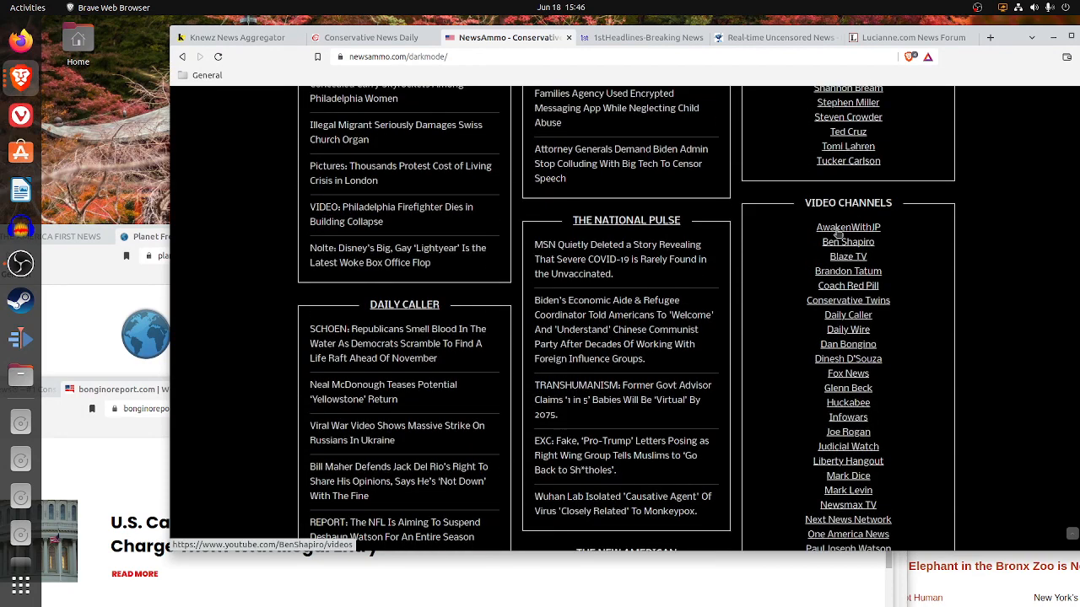
{"action": "mouse_move", "coordinate": [842, 257]}
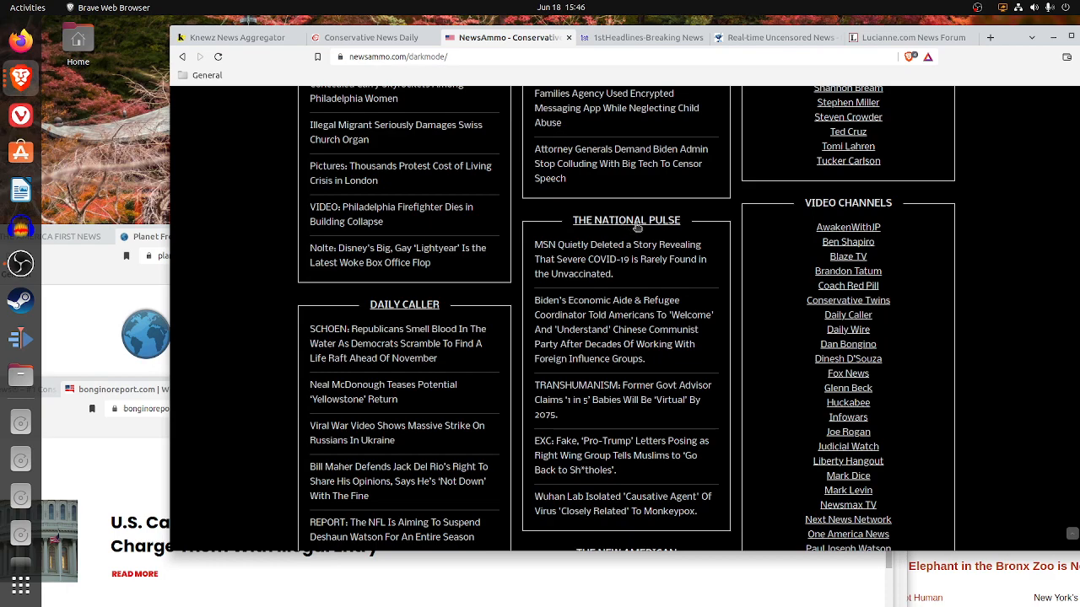
{"action": "scroll", "scroll_direction": "down", "scroll_amount": 3}
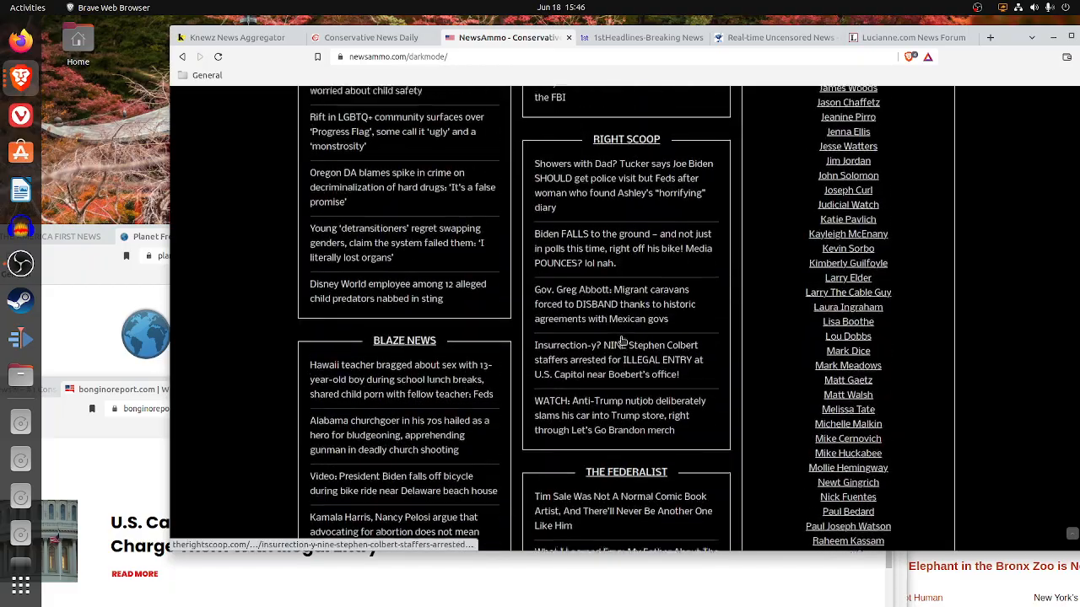
- Continue down to the World Net Daily, Newsmax and Zero Hedge columns
{"action": "scroll", "scroll_direction": "down", "scroll_amount": 3}
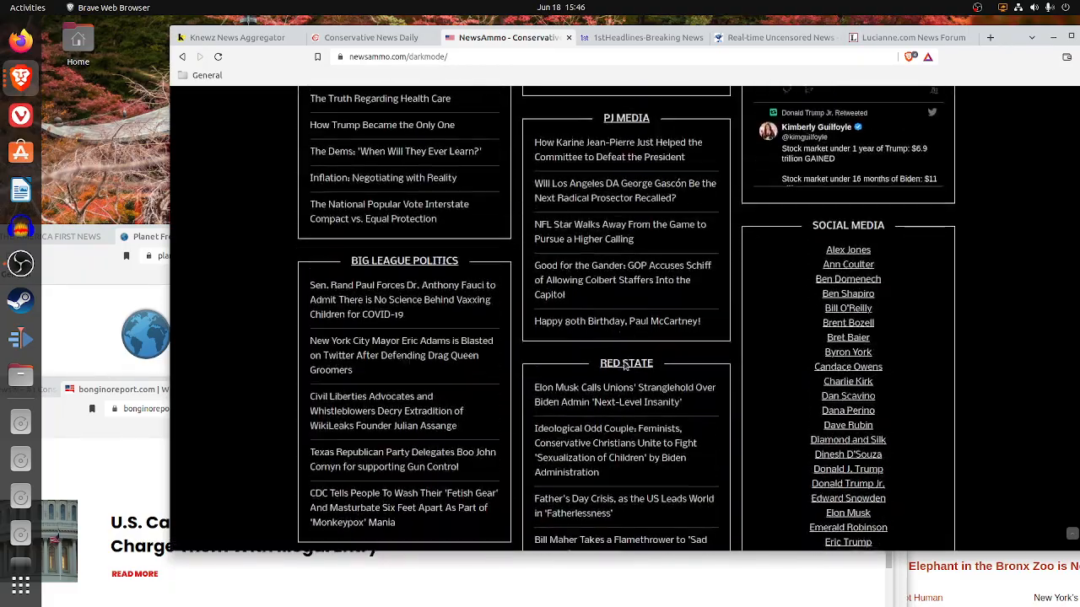
{"action": "scroll", "scroll_direction": "down", "scroll_amount": 3}
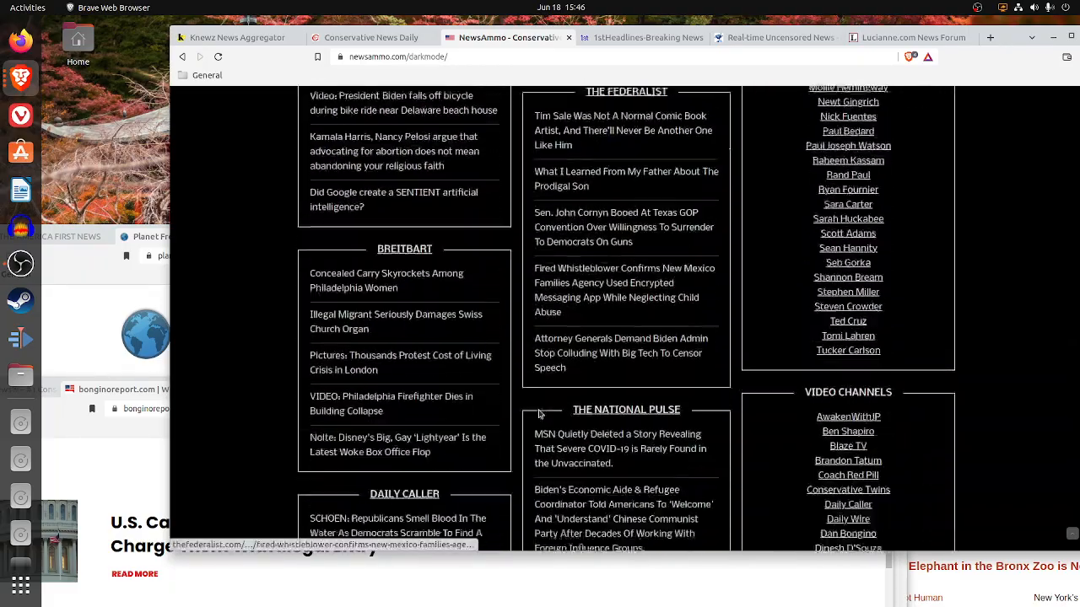
{"action": "scroll", "scroll_direction": "down", "scroll_amount": 3}
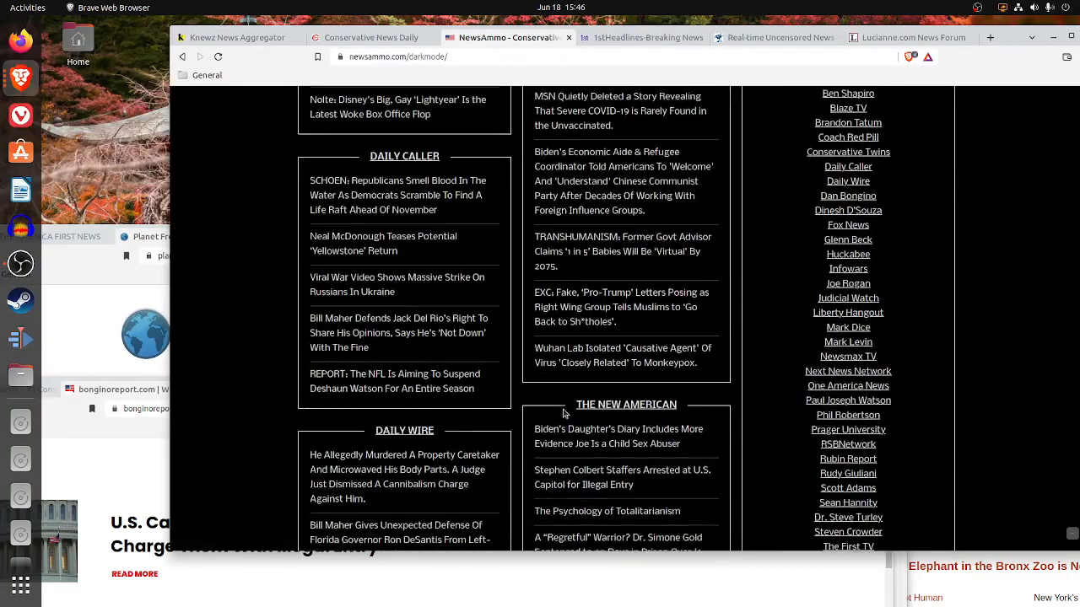
{"action": "scroll", "scroll_direction": "down", "scroll_amount": 3}
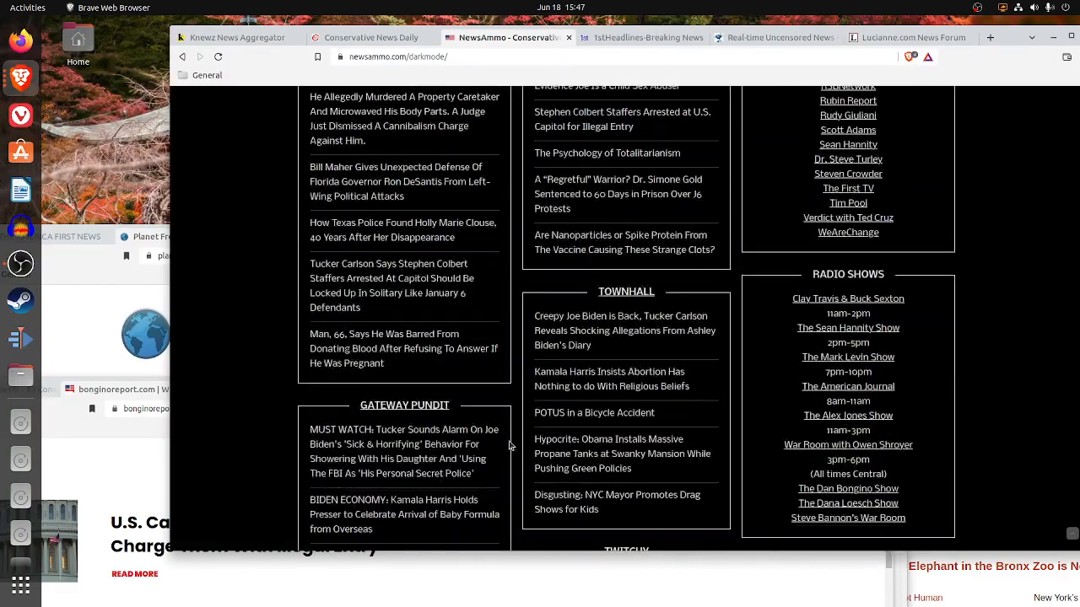
{"action": "scroll", "scroll_direction": "down", "scroll_amount": 3}
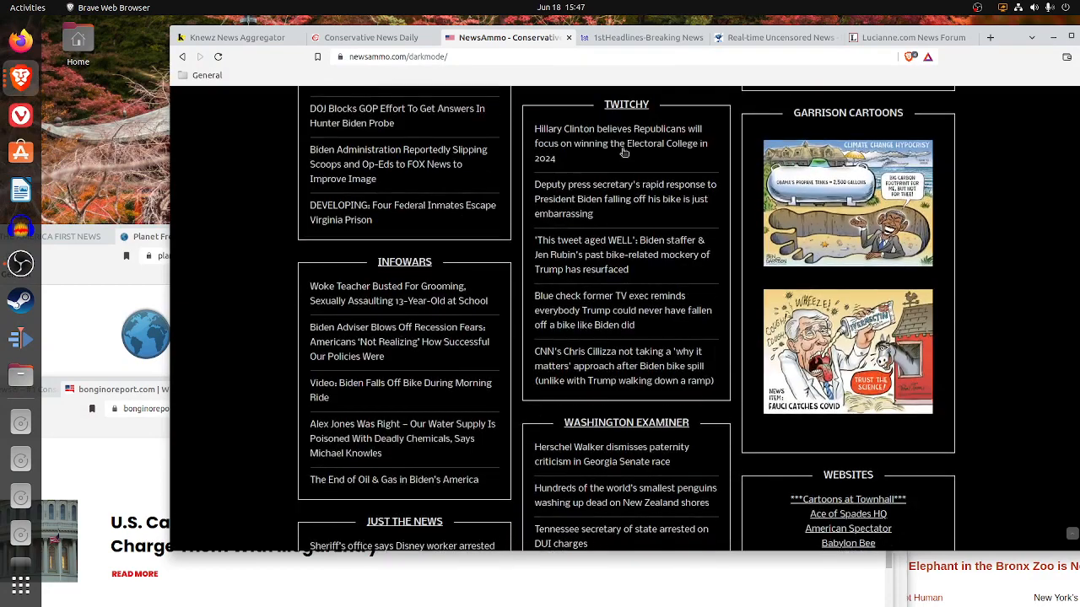
{"action": "scroll", "scroll_direction": "down", "scroll_amount": 3}
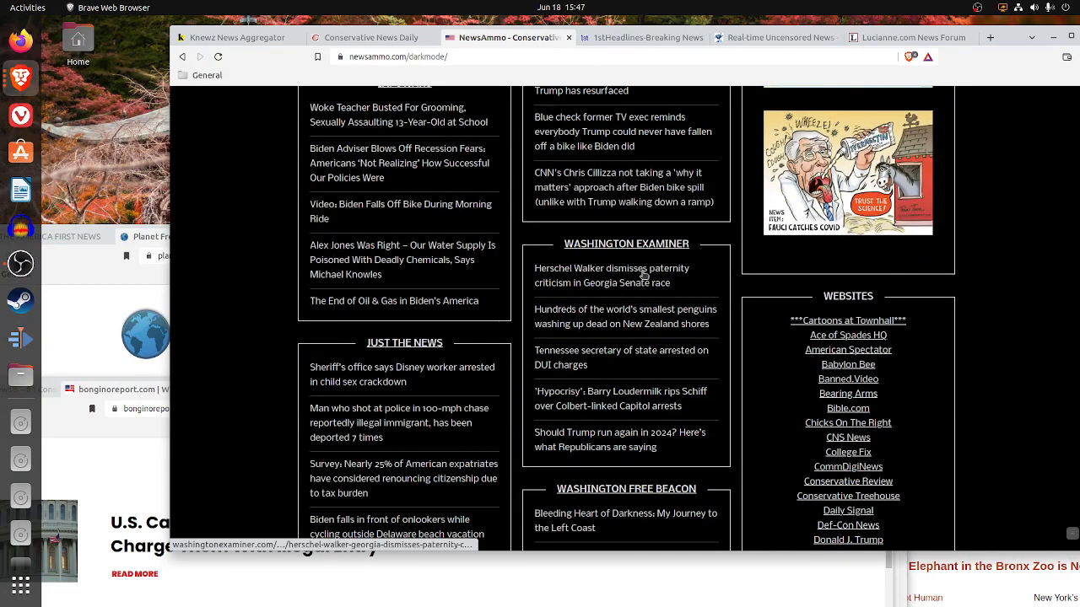
{"action": "scroll", "scroll_direction": "down", "scroll_amount": 3}
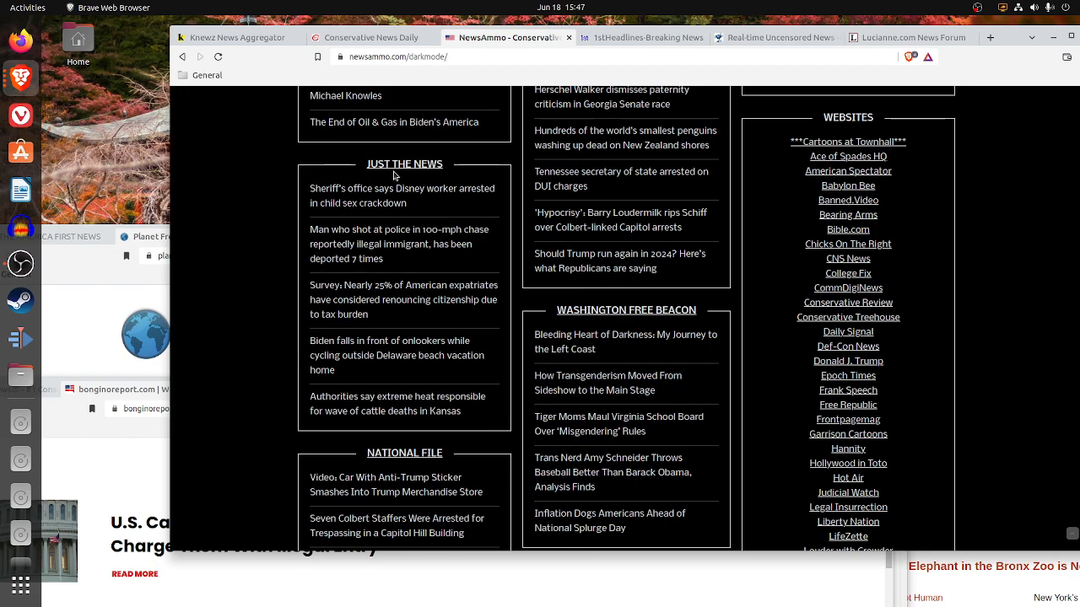
{"action": "scroll", "scroll_direction": "down", "scroll_amount": 3}
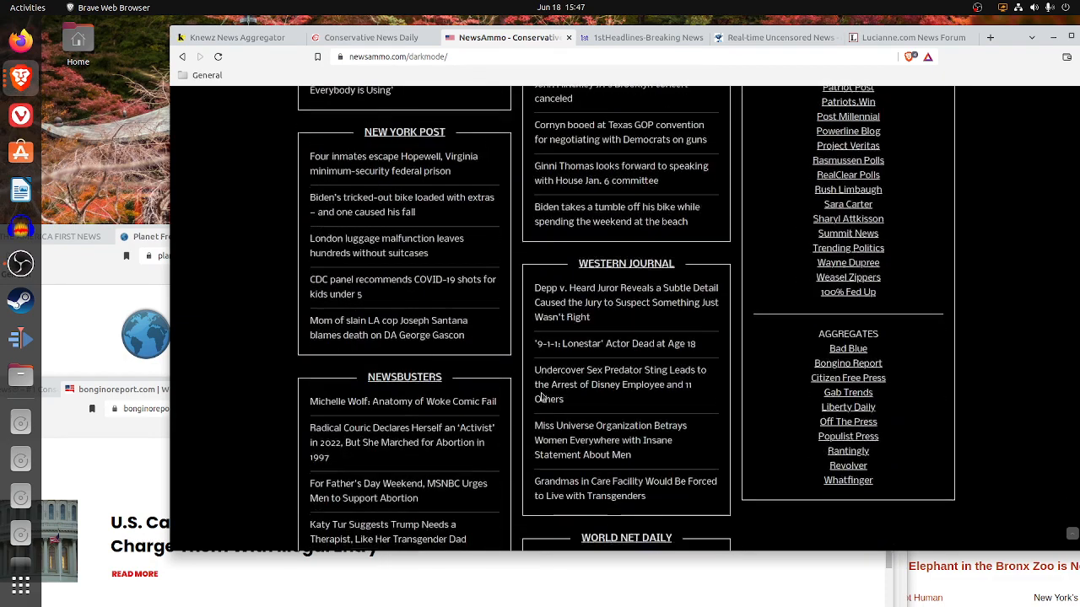
{"action": "scroll", "scroll_direction": "down", "scroll_amount": 3}
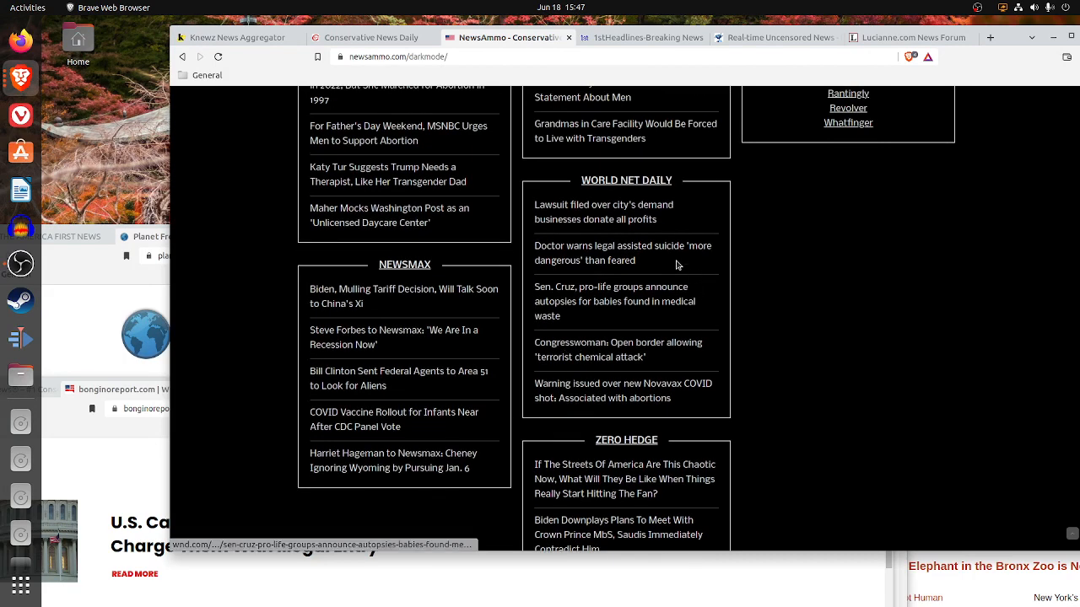
{"action": "mouse_move", "coordinate": [666, 277]}
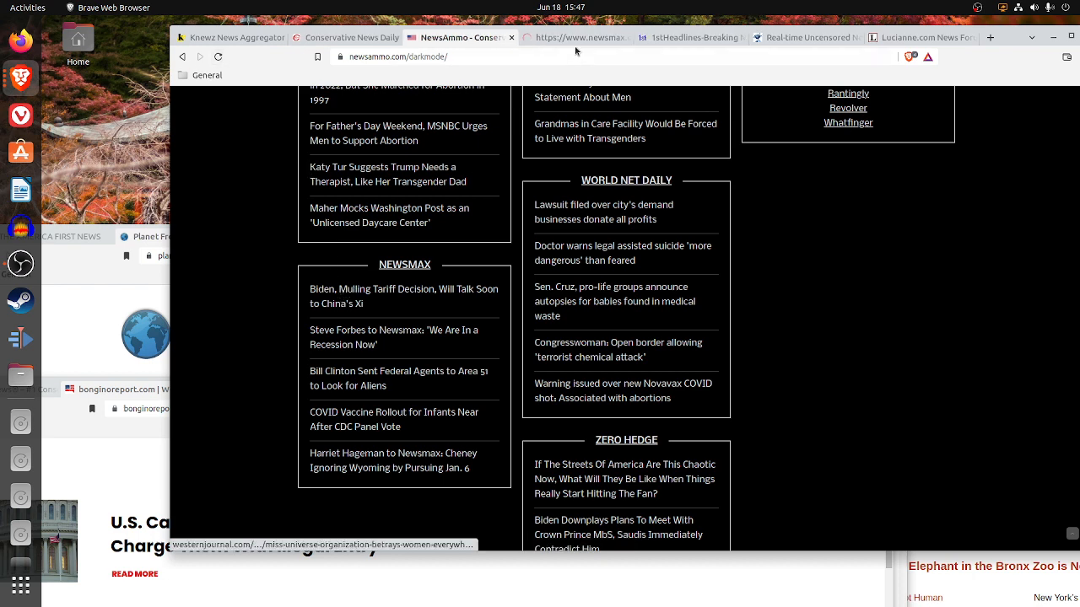
- View the Newsmax article on Biden mulling tariffs and talking to Xi, then browse NewsAmmo further
{"action": "left_click", "coordinate": [403, 297]}
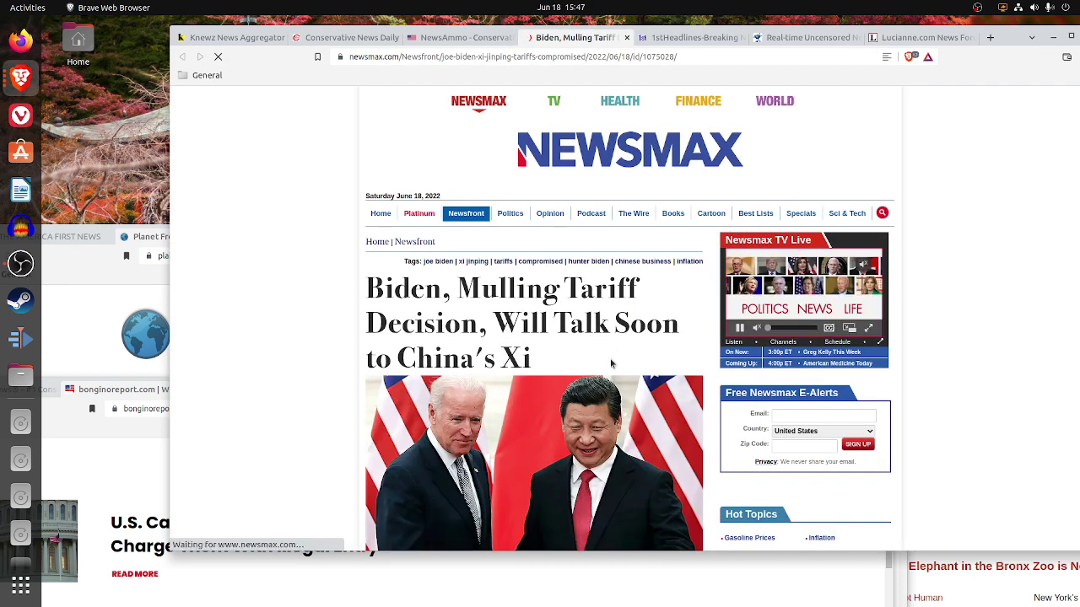
{"action": "scroll", "scroll_direction": "down", "scroll_amount": 3}
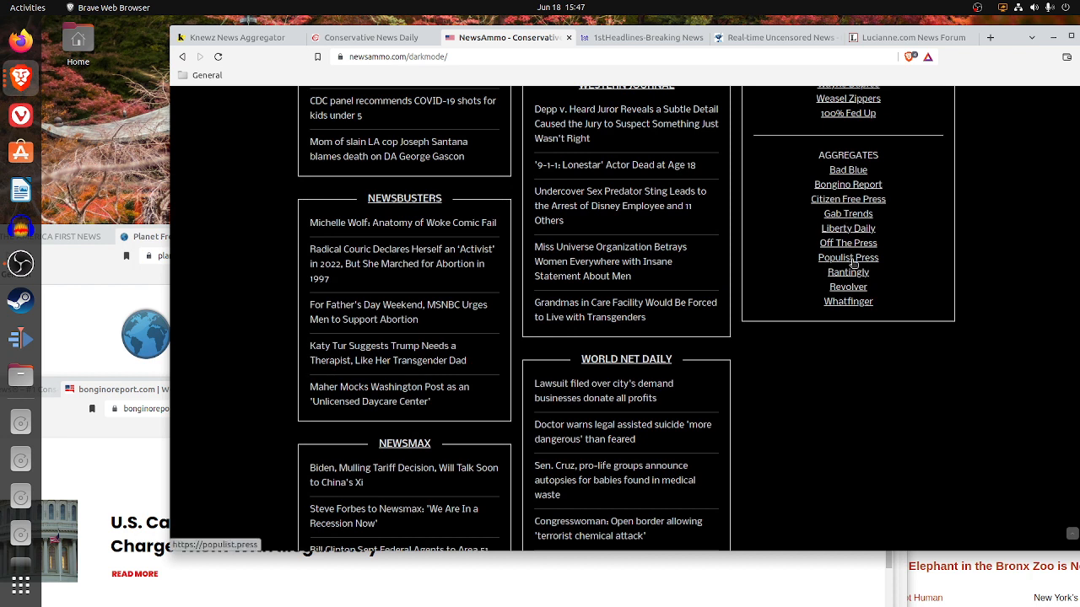
{"action": "mouse_move", "coordinate": [847, 302]}
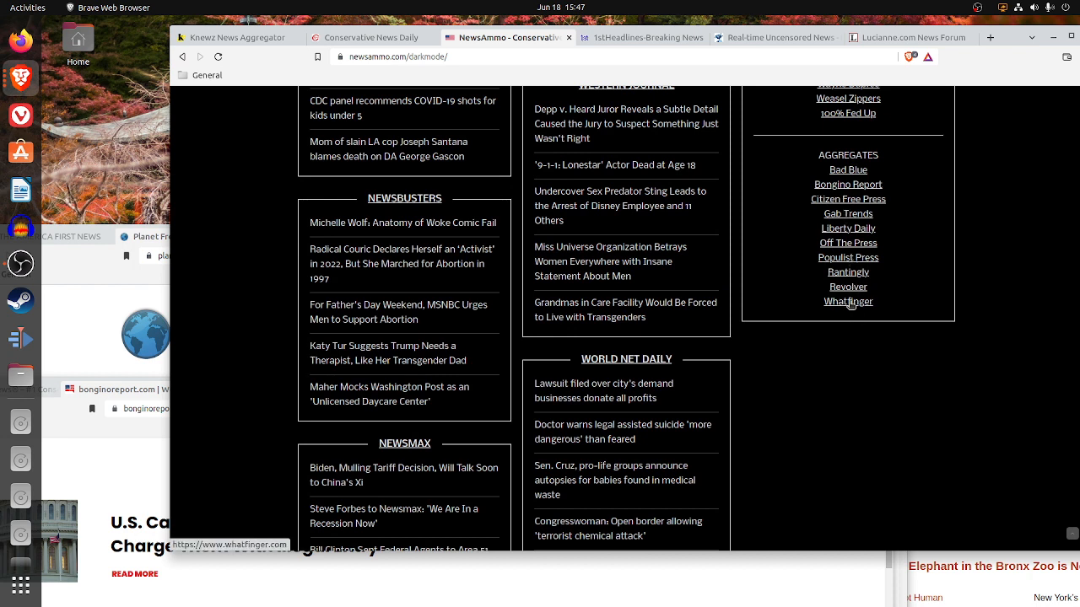
{"action": "mouse_move", "coordinate": [847, 216]}
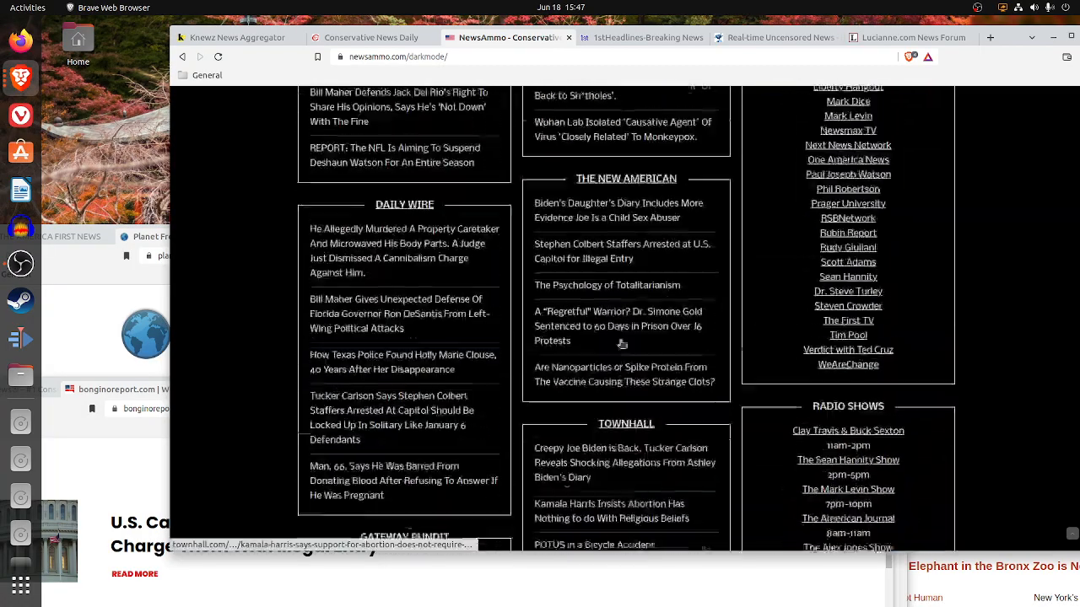
{"action": "scroll", "scroll_direction": "up", "scroll_amount": 3}
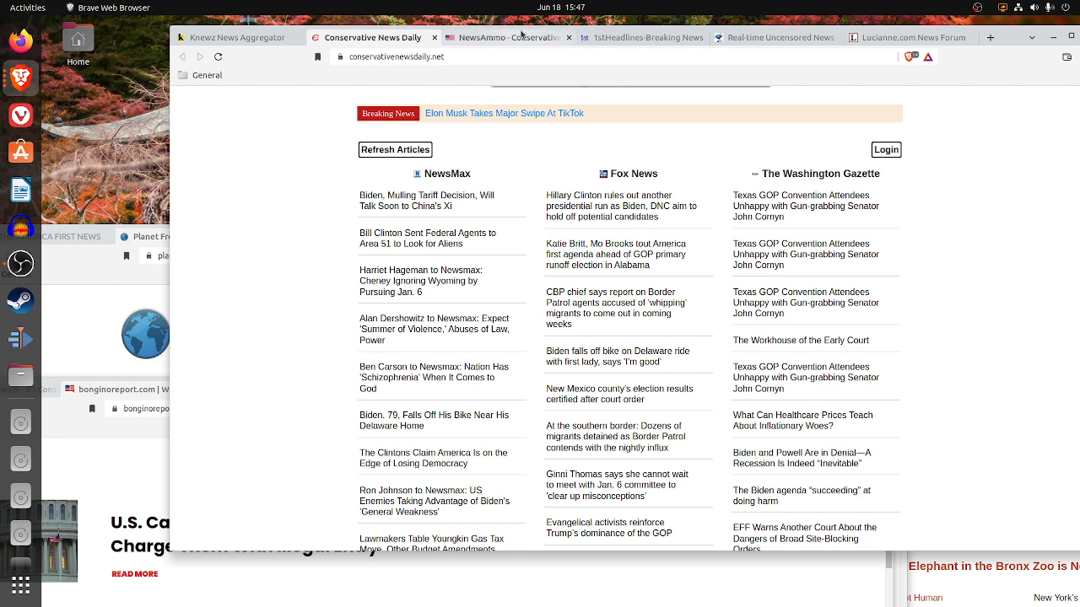
{"action": "mouse_move", "coordinate": [521, 37]}
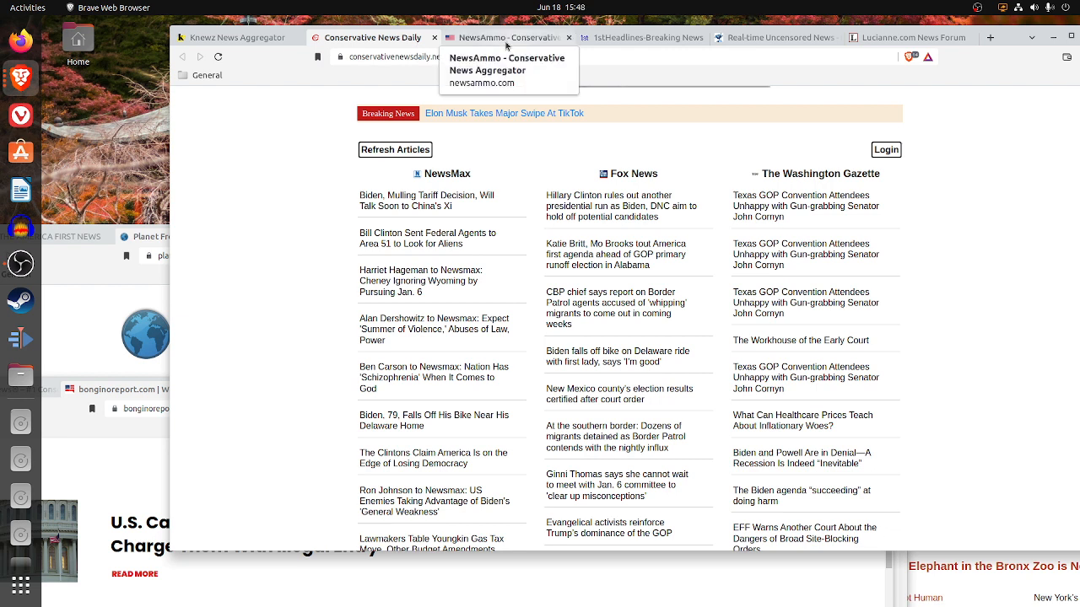
- Scroll down the Conservative News Daily headline columns
{"action": "scroll", "scroll_direction": "down", "scroll_amount": 3}
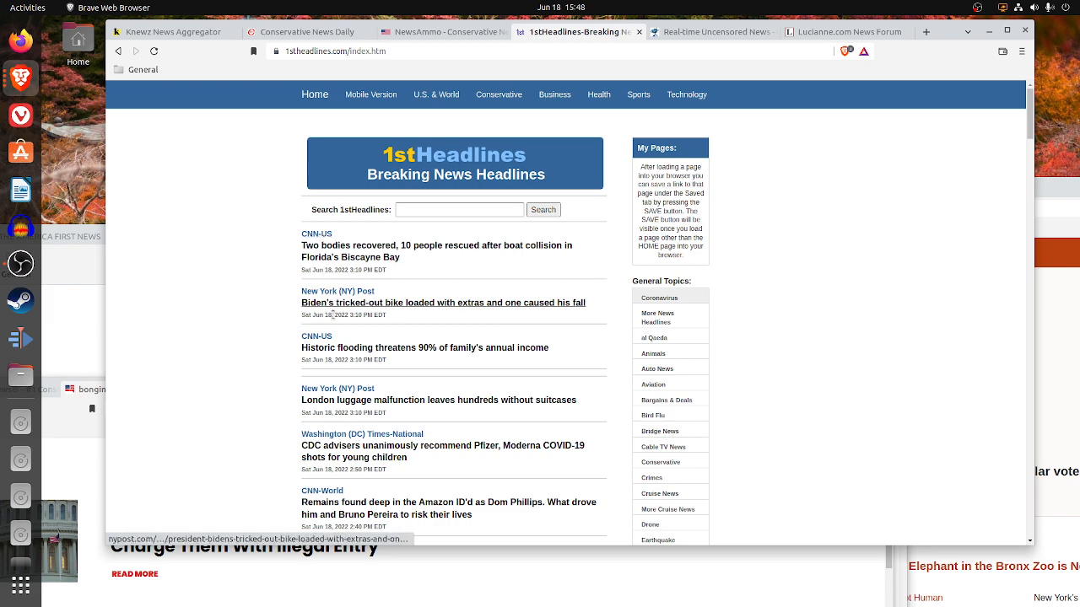
- Scroll 1stHeadlines' list past CDC vaccine stories to the Cyprus migrants and Florida boat items
{"action": "scroll", "scroll_direction": "down", "scroll_amount": 3}
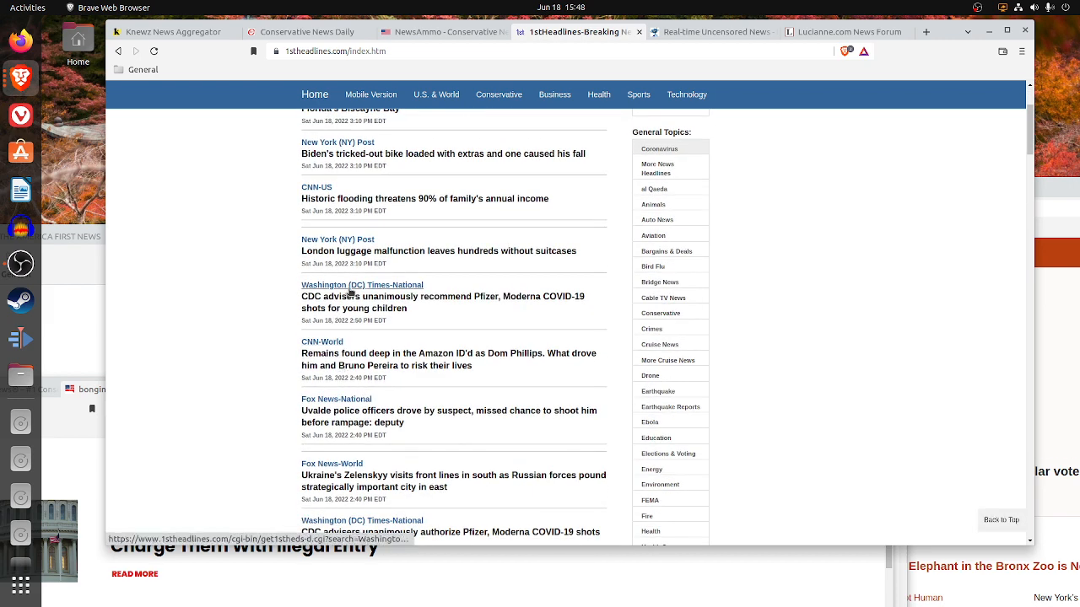
{"action": "scroll", "scroll_direction": "down", "scroll_amount": 3}
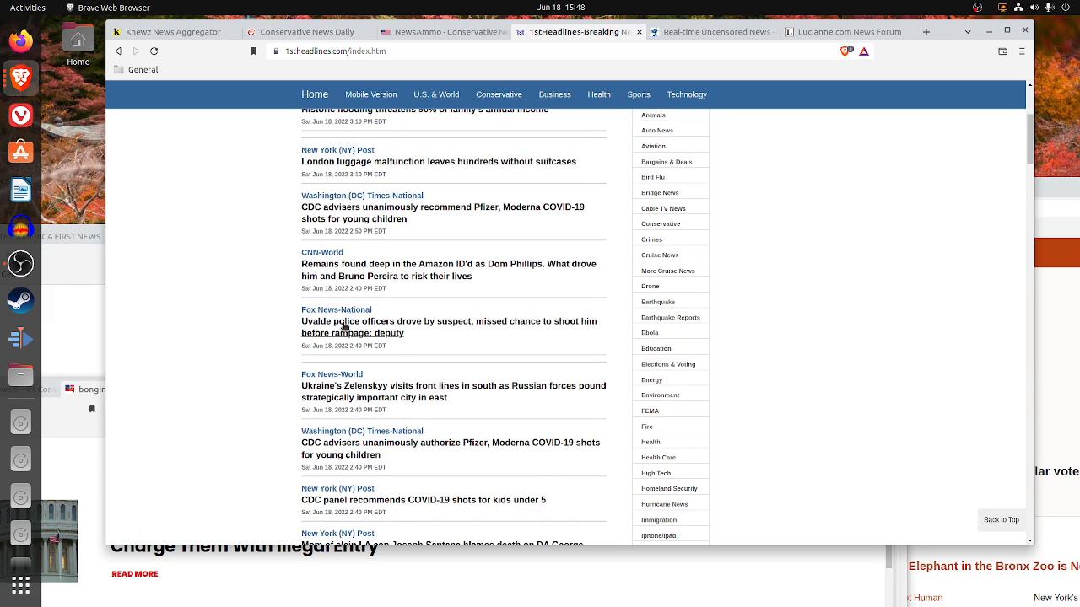
{"action": "scroll", "scroll_direction": "down", "scroll_amount": 3}
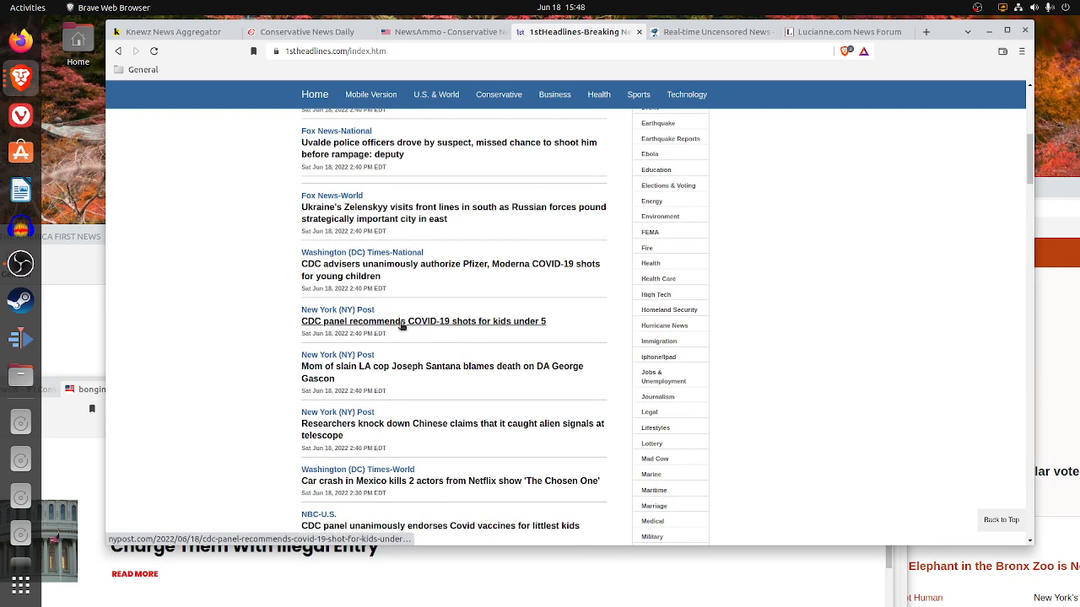
{"action": "scroll", "scroll_direction": "down", "scroll_amount": 3}
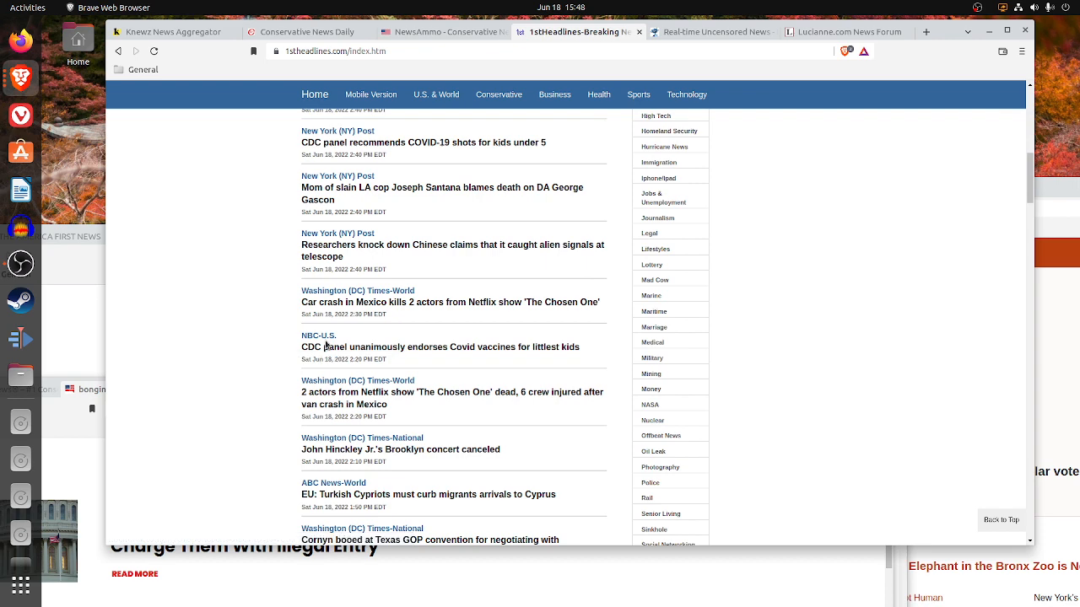
{"action": "scroll", "scroll_direction": "down", "scroll_amount": 3}
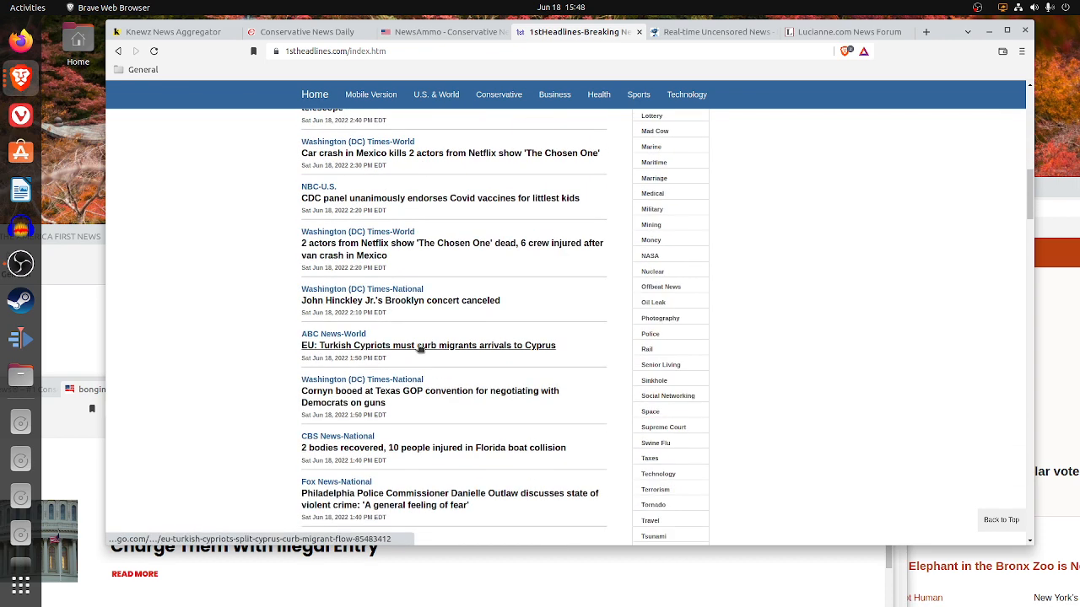
{"action": "mouse_move", "coordinate": [540, 373]}
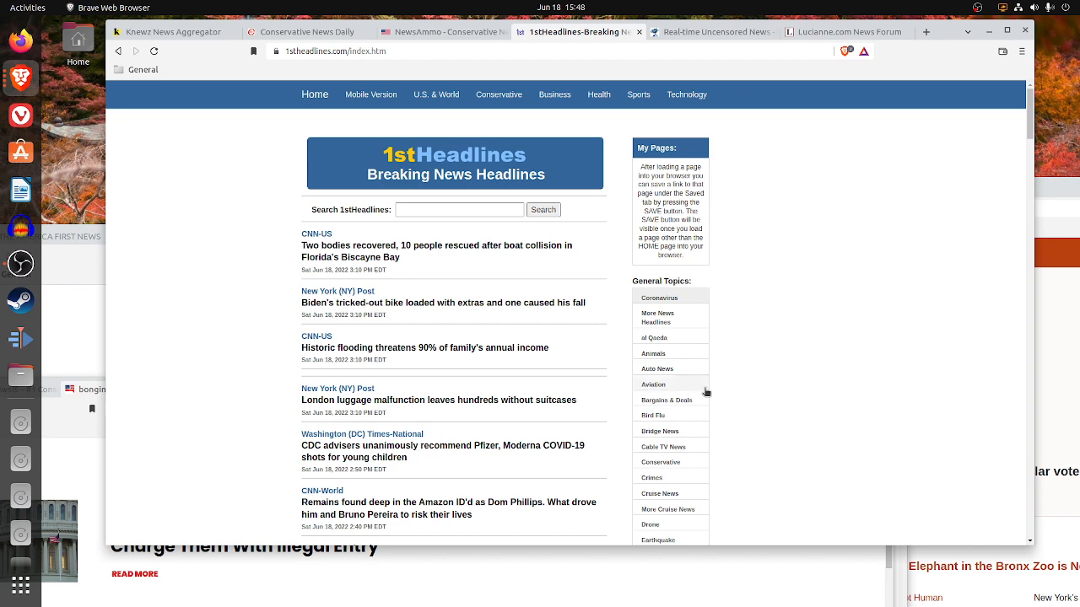
- Scroll further down the 1stHeadlines Conservative Headlines page
{"action": "scroll", "scroll_direction": "down", "scroll_amount": 3}
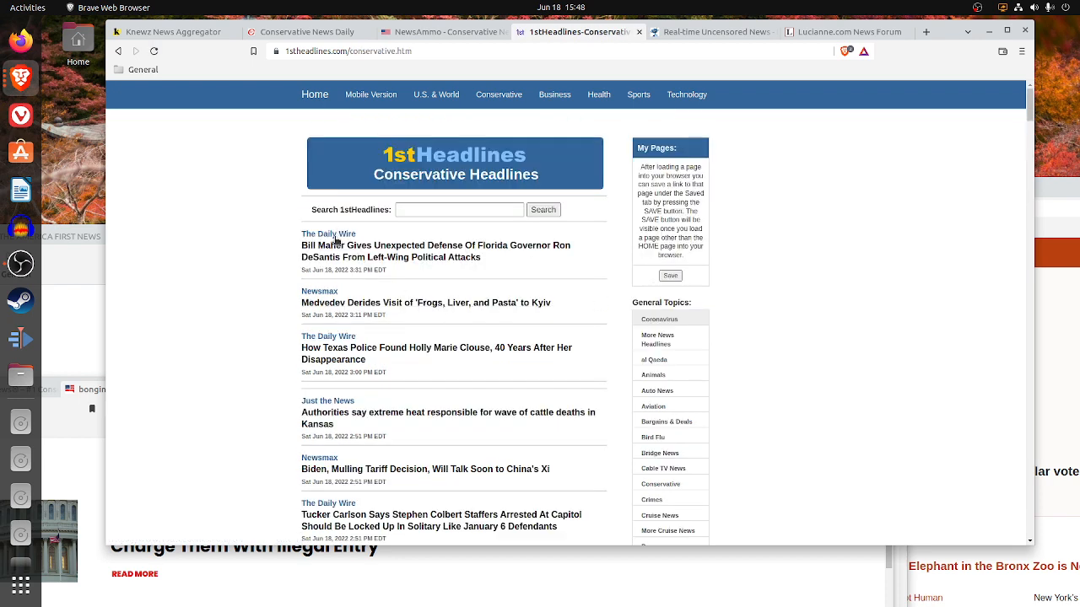
{"action": "mouse_move", "coordinate": [354, 353]}
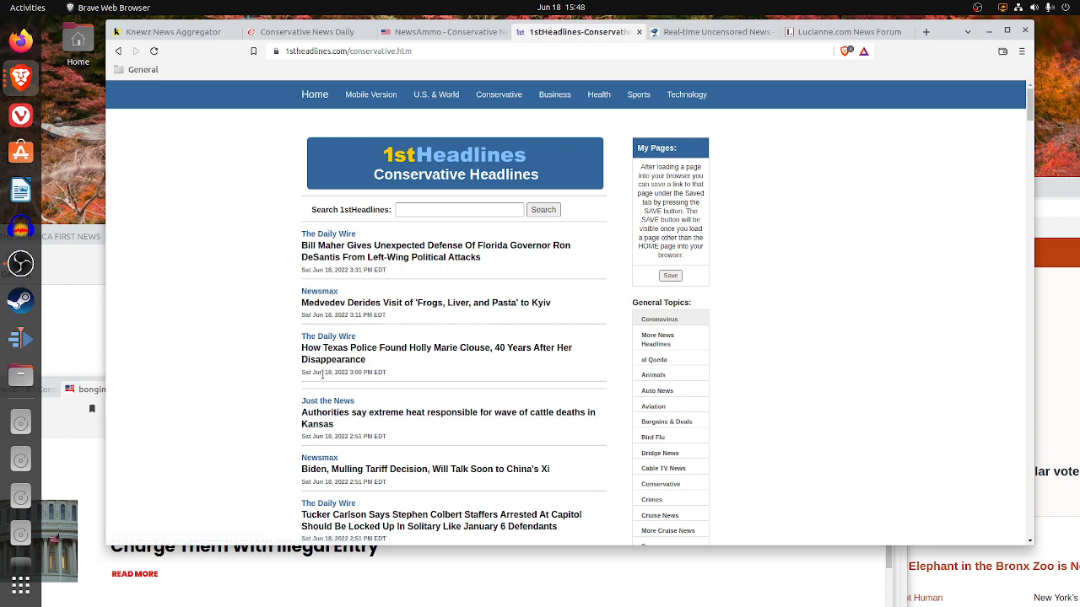
{"action": "mouse_move", "coordinate": [358, 373]}
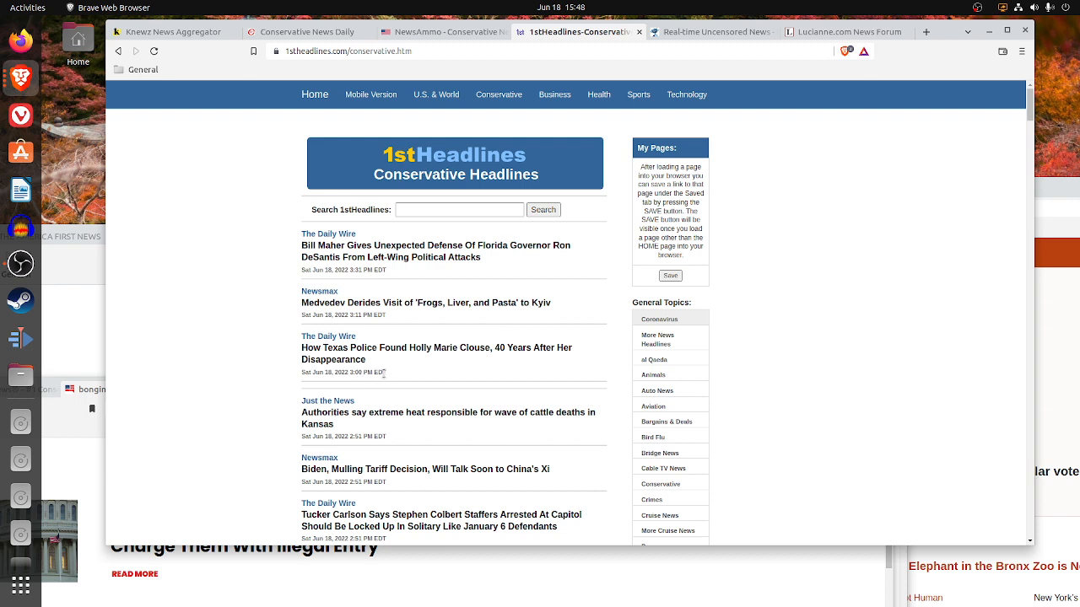
{"action": "mouse_move", "coordinate": [327, 234]}
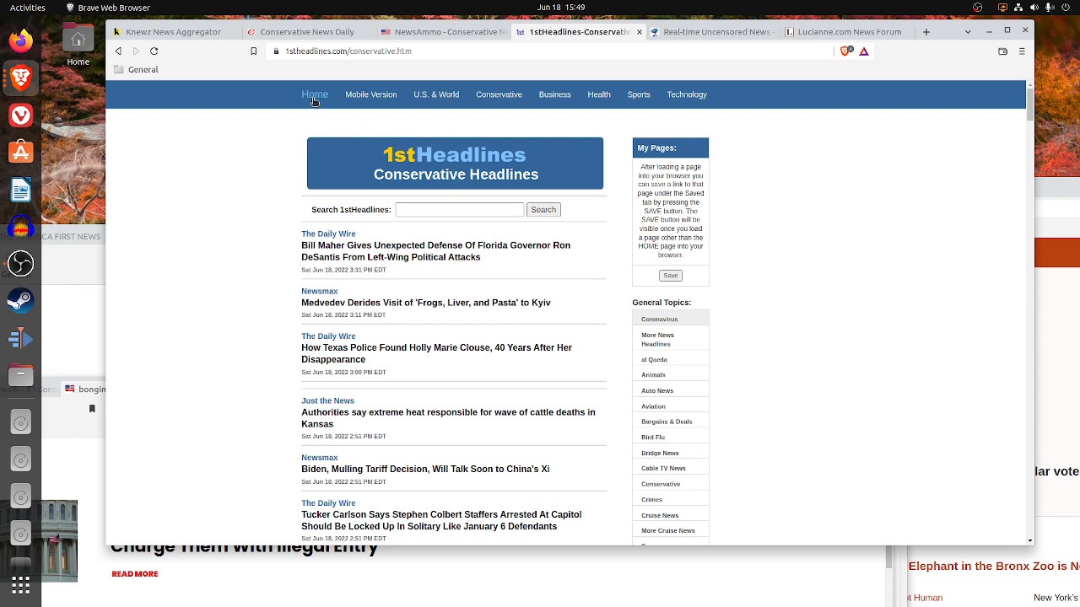
- Return to 1stHeadlines' Breaking News Headlines page after a brief look at Conservative News Daily
{"action": "left_click", "coordinate": [314, 94]}
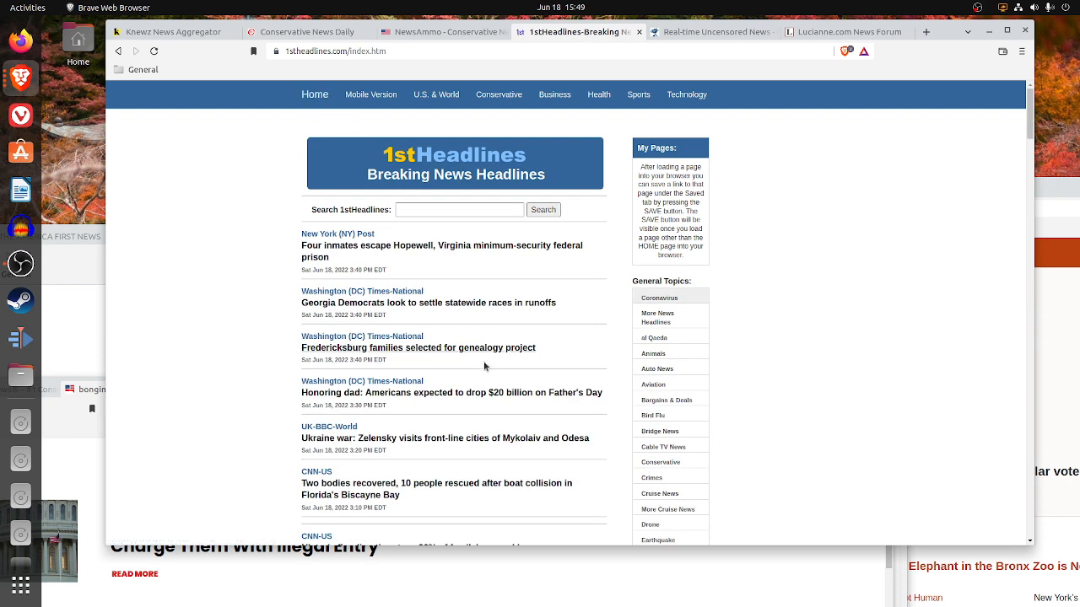
{"action": "mouse_move", "coordinate": [546, 262]}
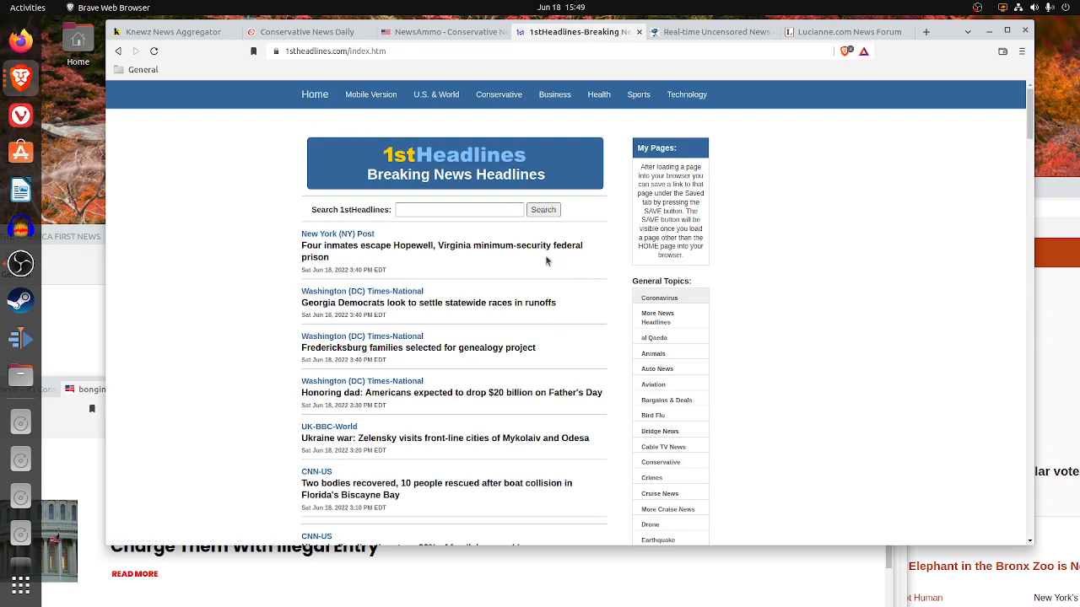
{"action": "mouse_move", "coordinate": [394, 247]}
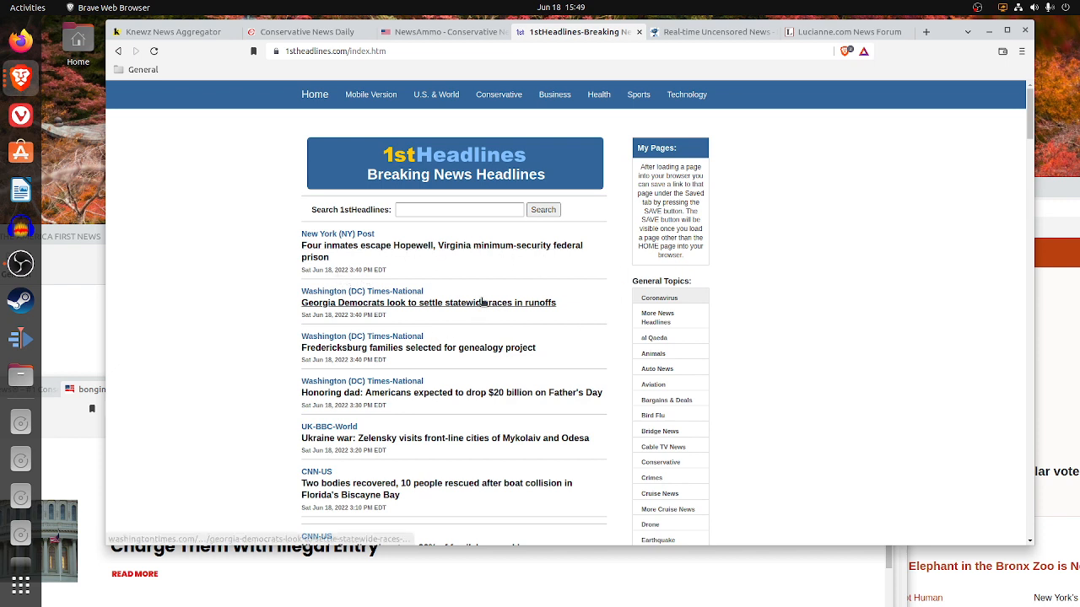
{"action": "mouse_move", "coordinate": [466, 293]}
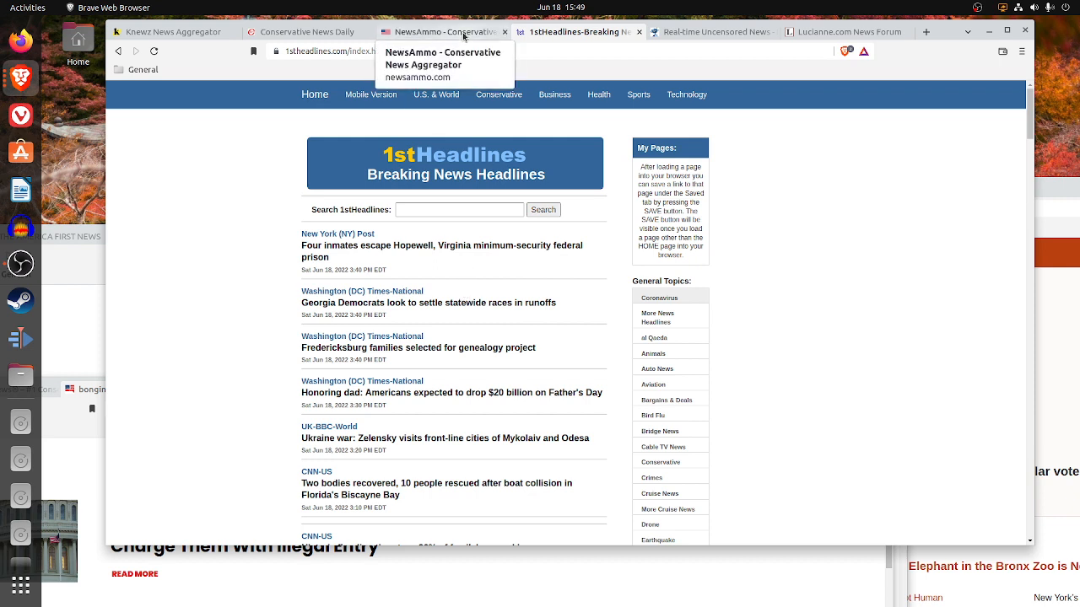
{"action": "mouse_move", "coordinate": [432, 158]}
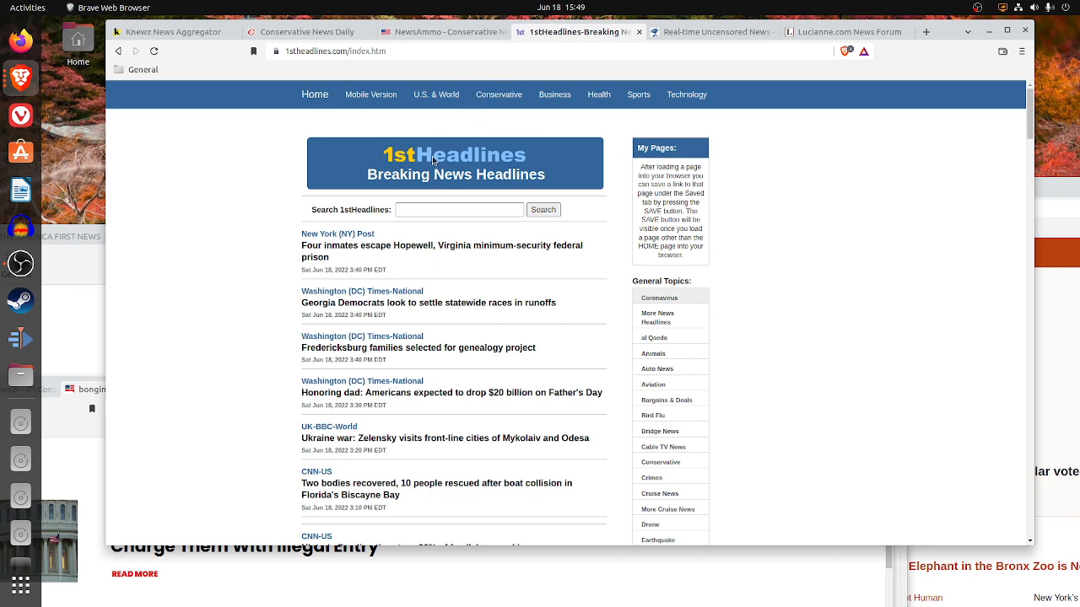
{"action": "mouse_move", "coordinate": [387, 410]}
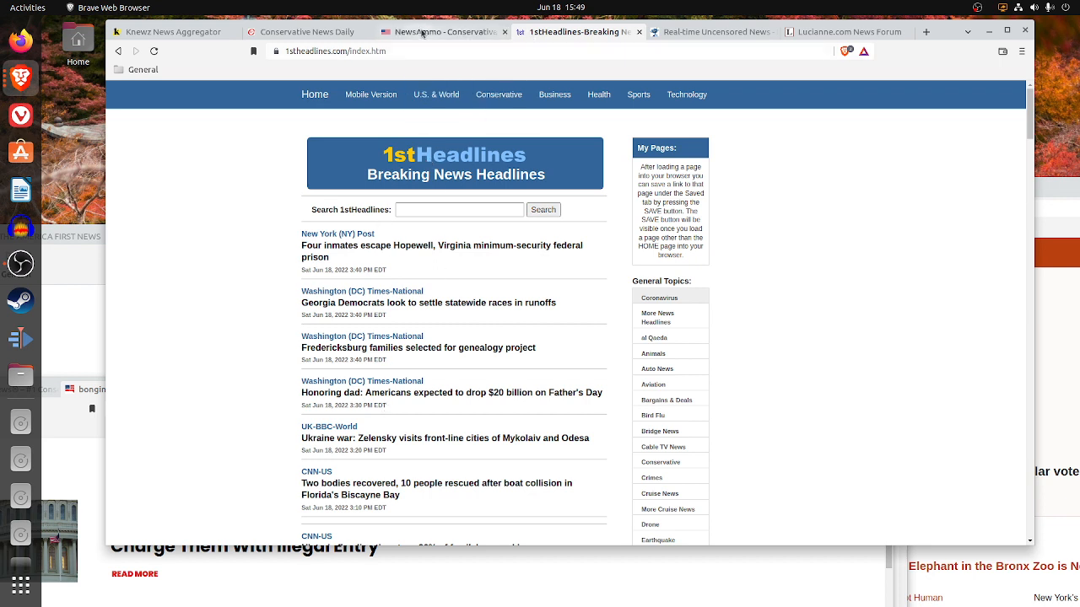
{"action": "left_click", "coordinate": [310, 30]}
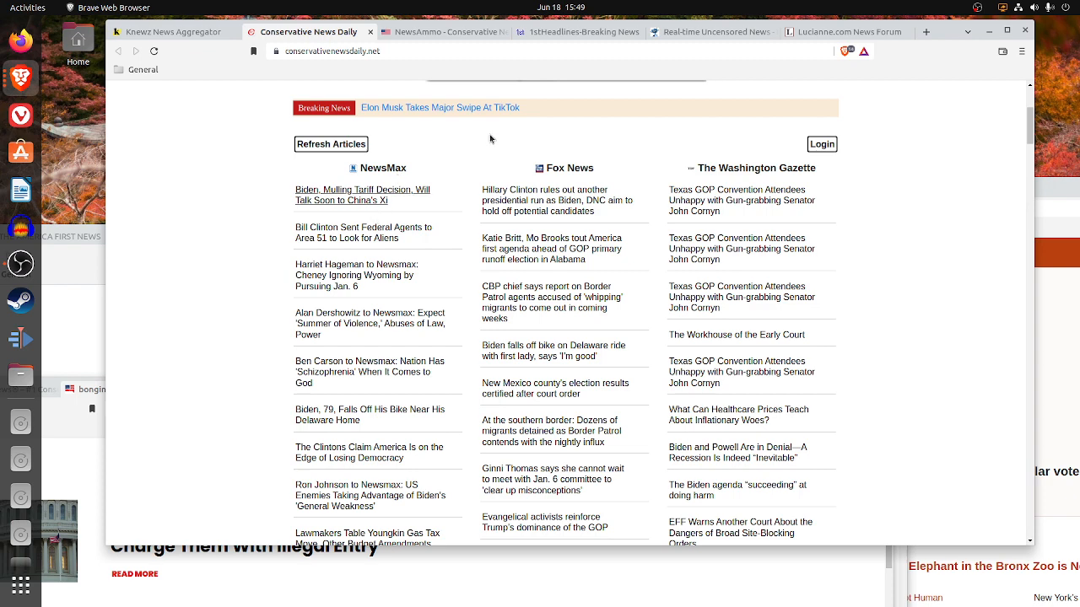
{"action": "left_click", "coordinate": [574, 32]}
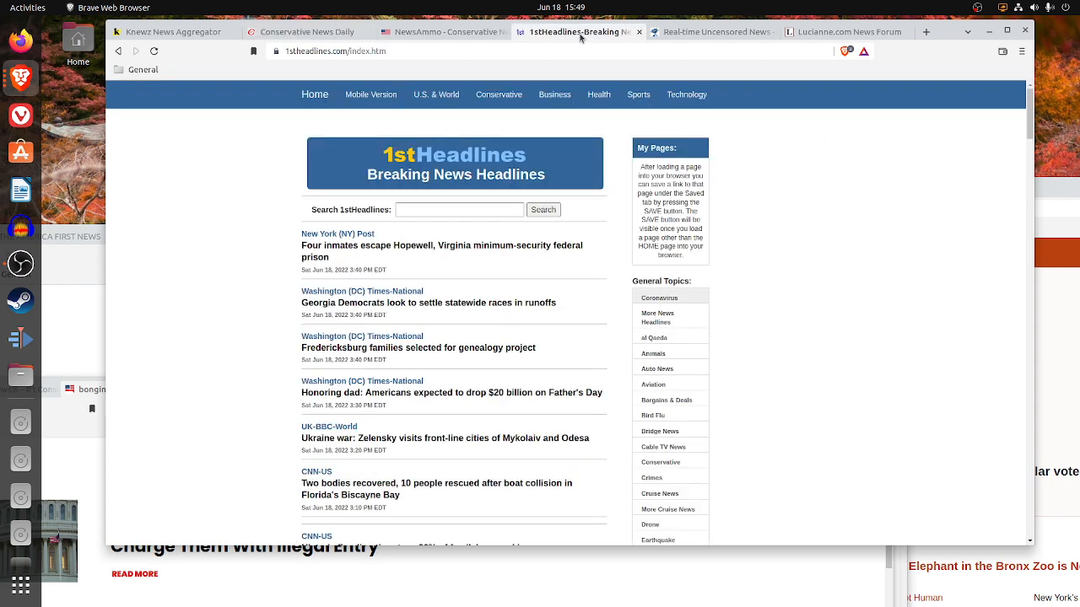
{"action": "mouse_move", "coordinate": [386, 263]}
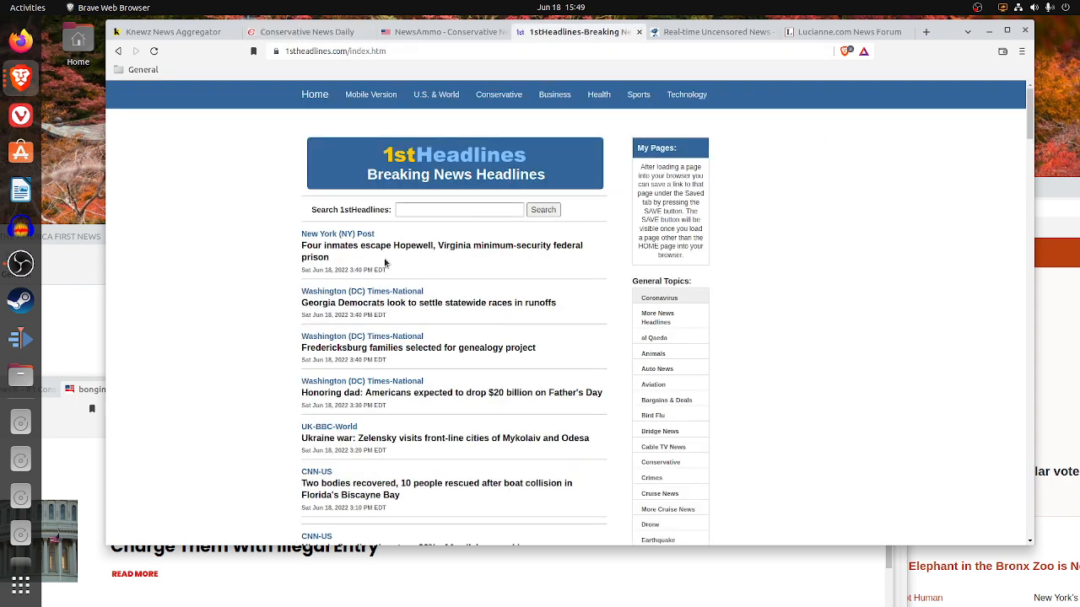
- Scroll the Breaking News page down past the Uvalde and Afghanistan stories to the Politics topics
{"action": "scroll", "scroll_direction": "down", "scroll_amount": 3}
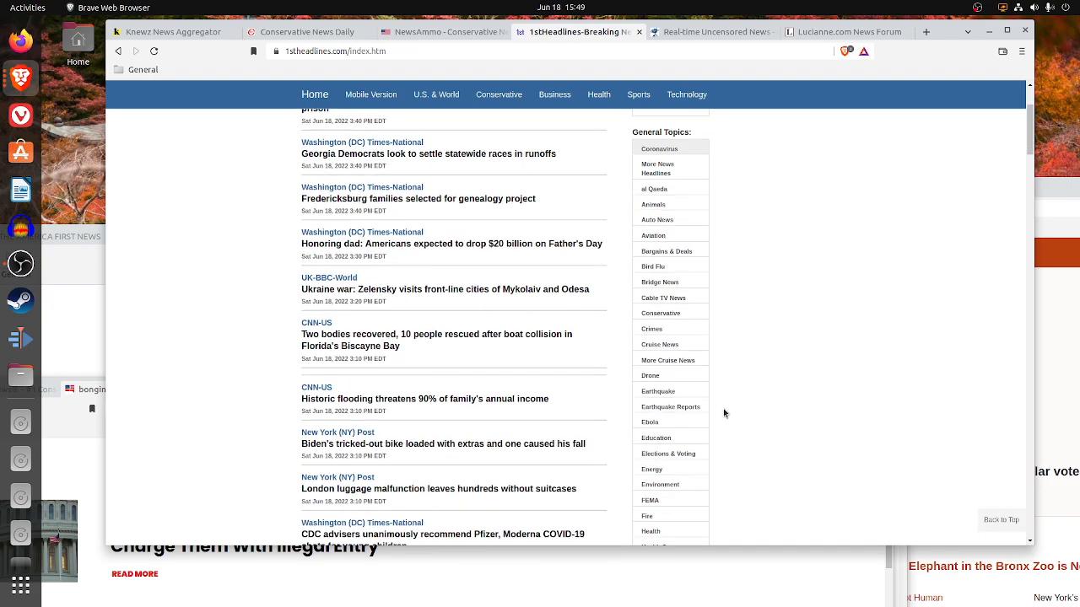
{"action": "scroll", "scroll_direction": "down", "scroll_amount": 3}
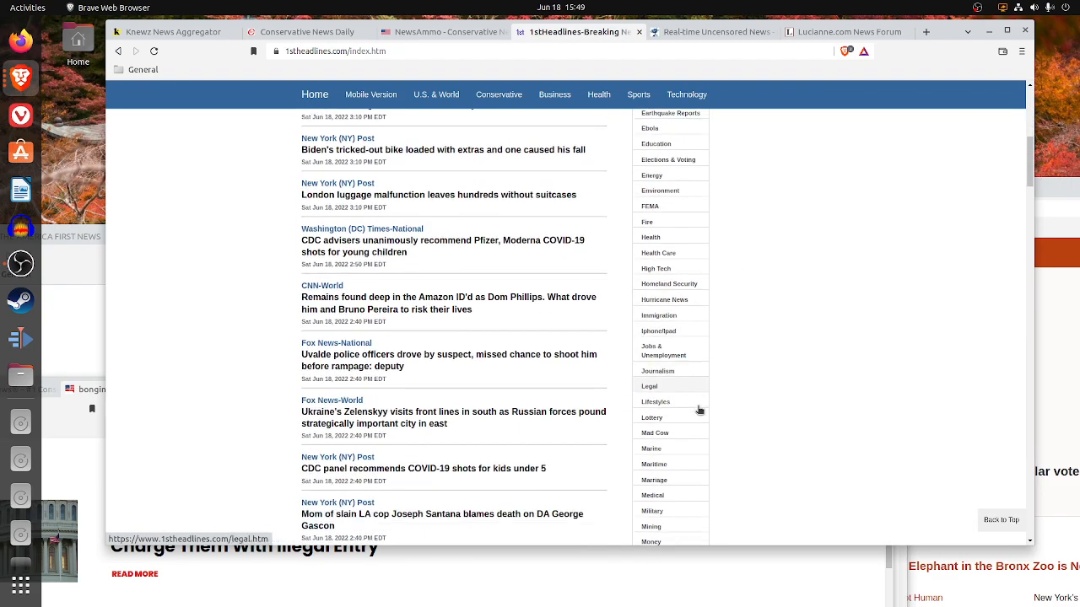
{"action": "scroll", "scroll_direction": "down", "scroll_amount": 3}
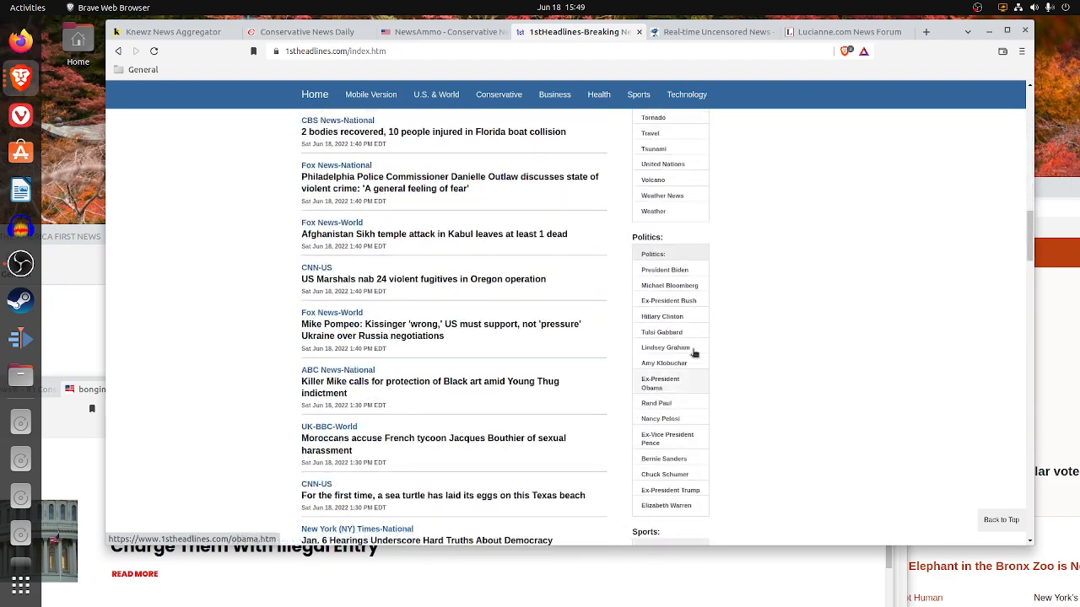
{"action": "scroll", "scroll_direction": "down", "scroll_amount": 3}
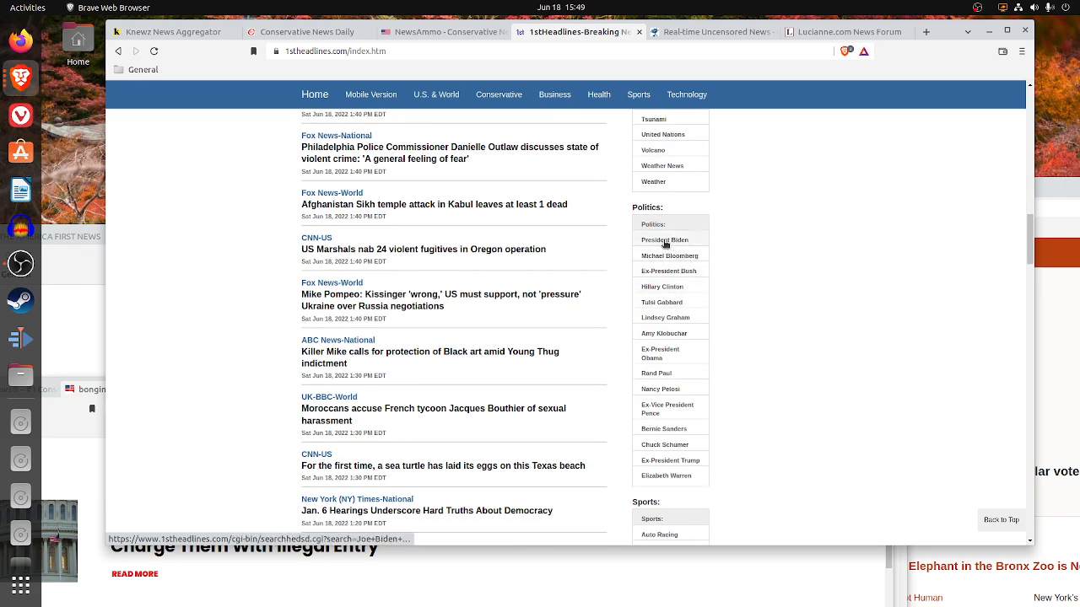
- Bring up the President Biden politics topic results and scroll through them
{"action": "left_click", "coordinate": [665, 239]}
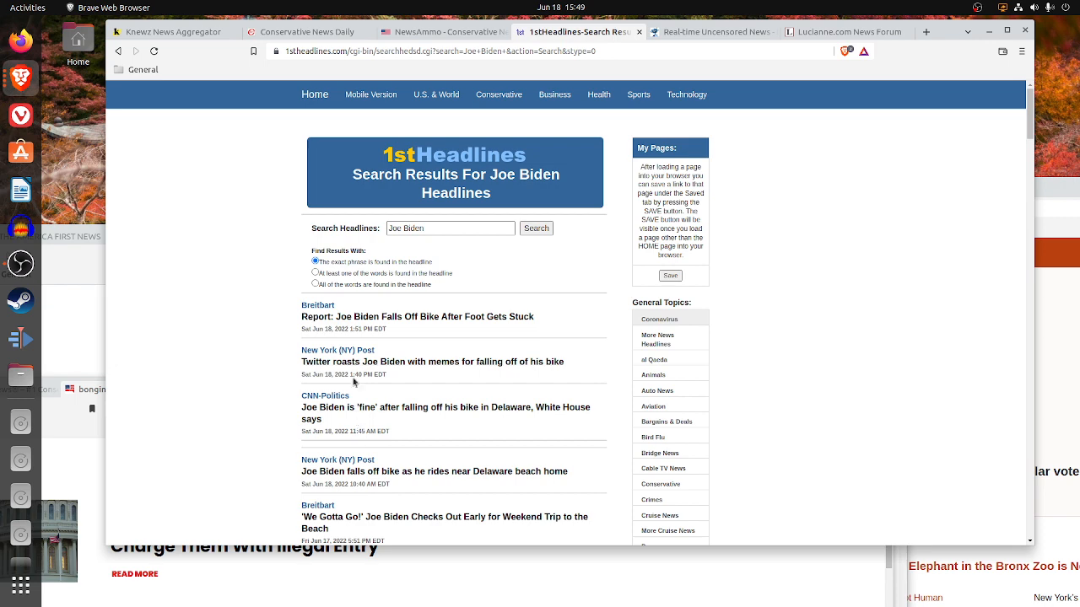
{"action": "mouse_move", "coordinate": [329, 410]}
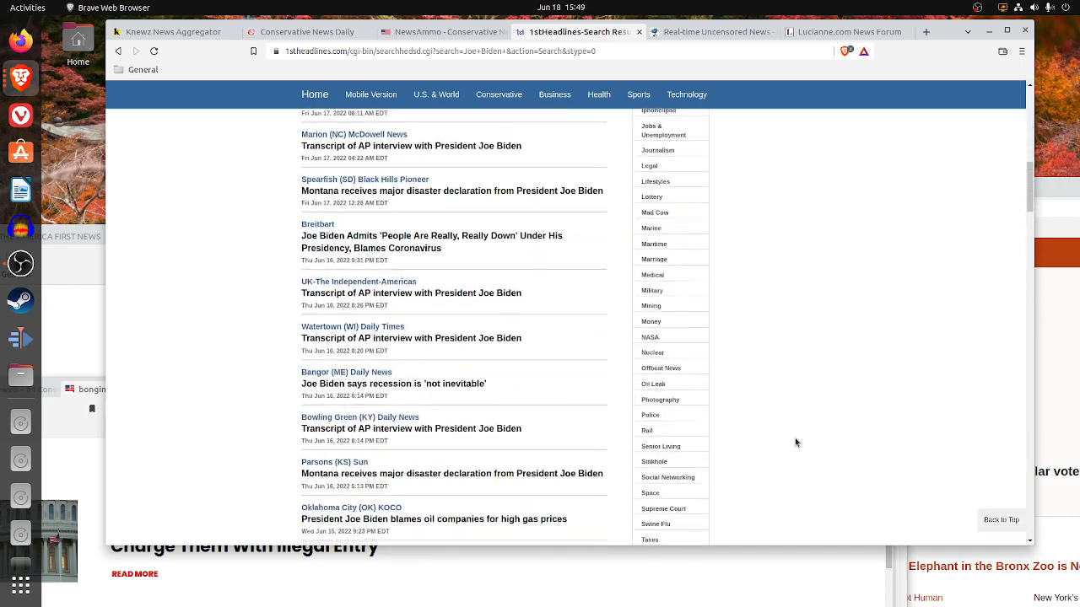
{"action": "scroll", "scroll_direction": "down", "scroll_amount": 3}
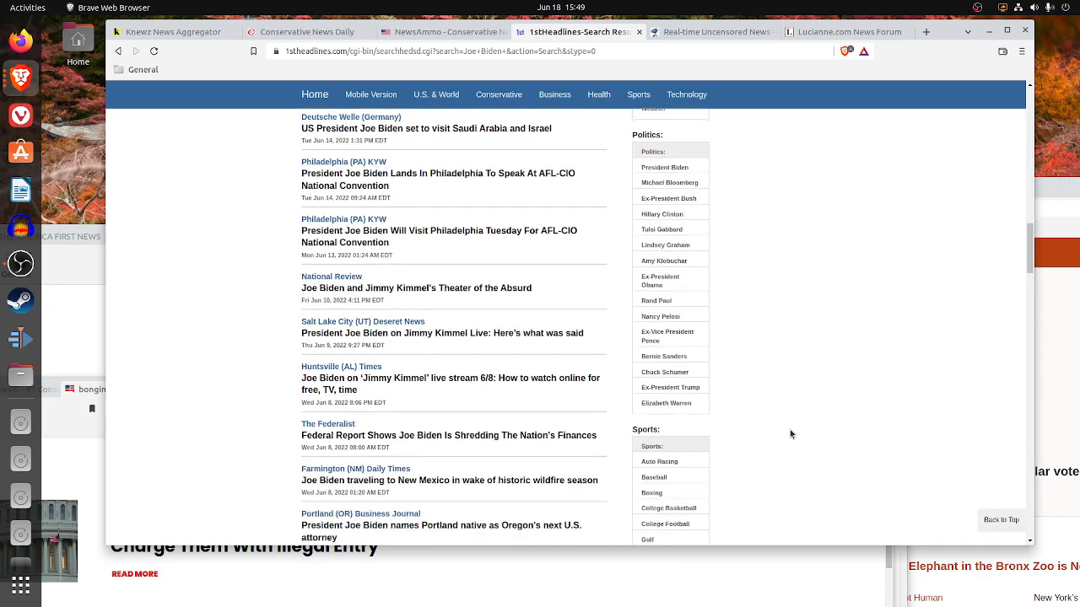
{"action": "scroll", "scroll_direction": "down", "scroll_amount": 3}
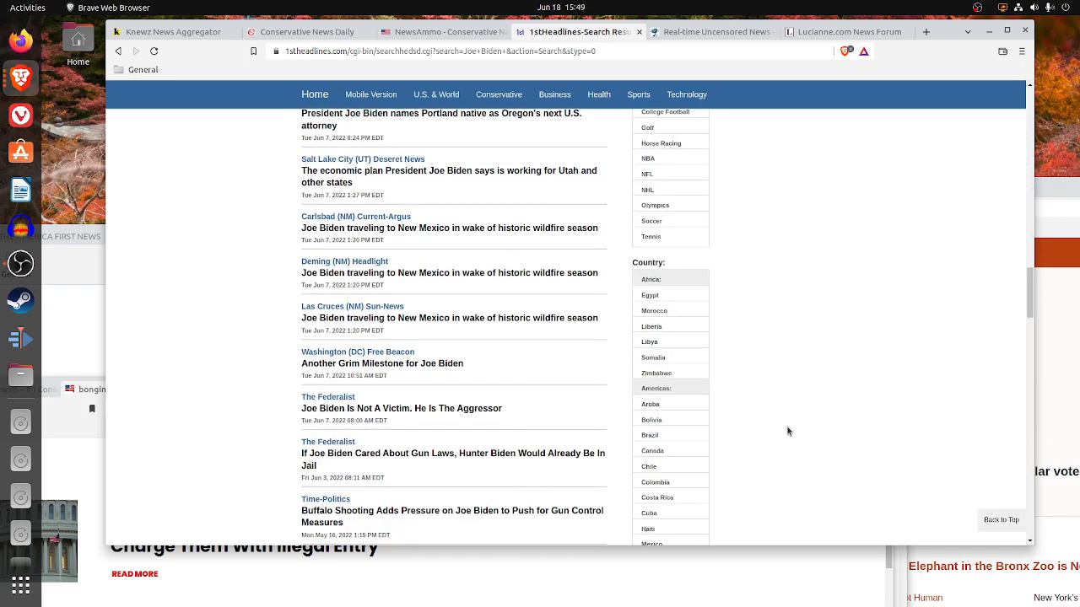
{"action": "scroll", "scroll_direction": "down", "scroll_amount": 3}
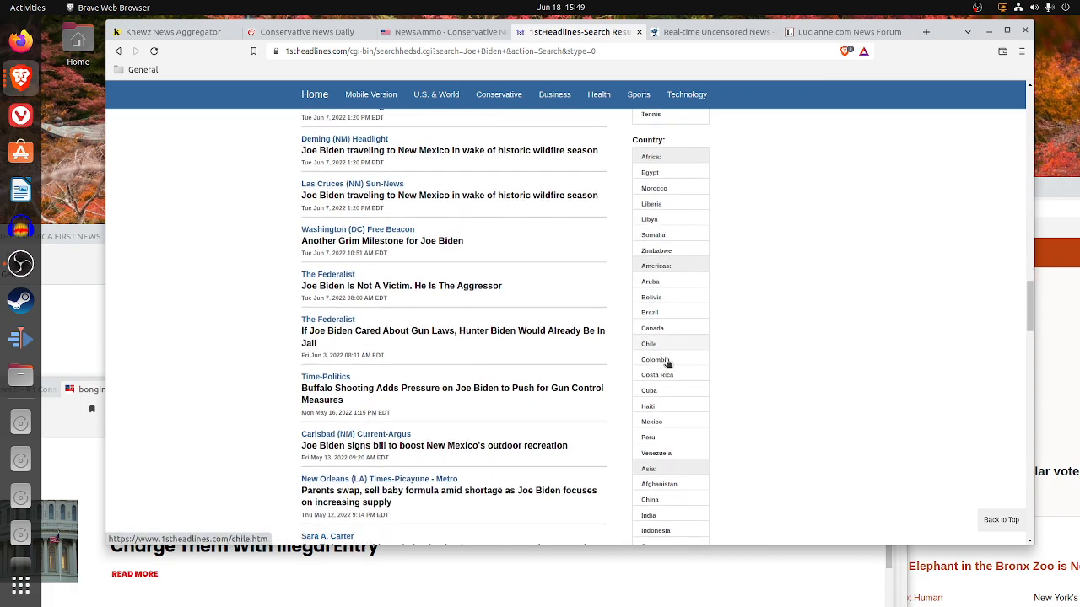
{"action": "scroll", "scroll_direction": "down", "scroll_amount": 3}
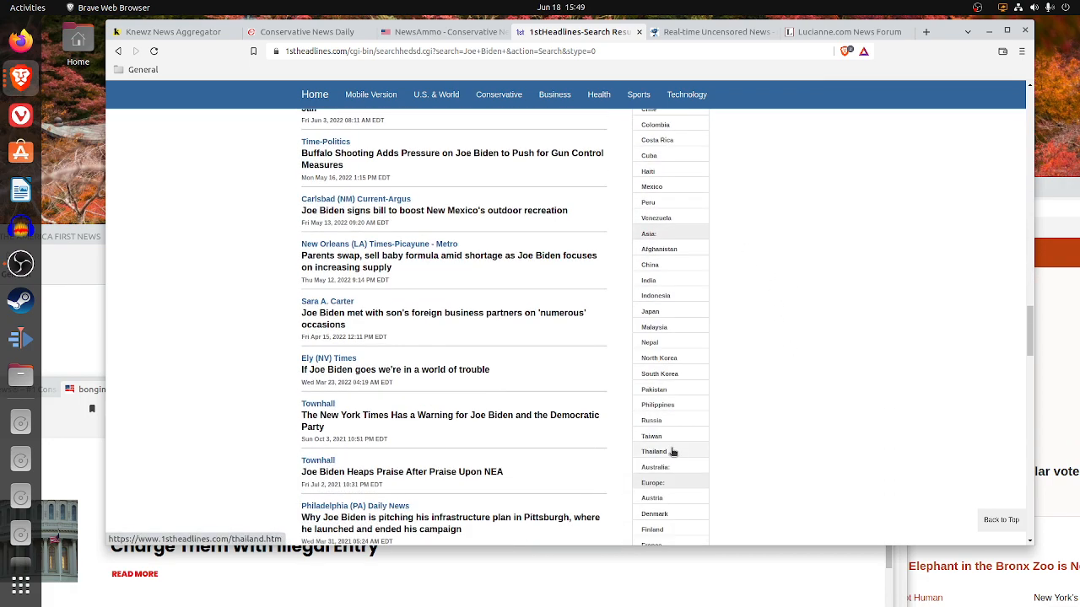
- Switch to the Taiwan headlines page and look down its stories
{"action": "left_click", "coordinate": [651, 452]}
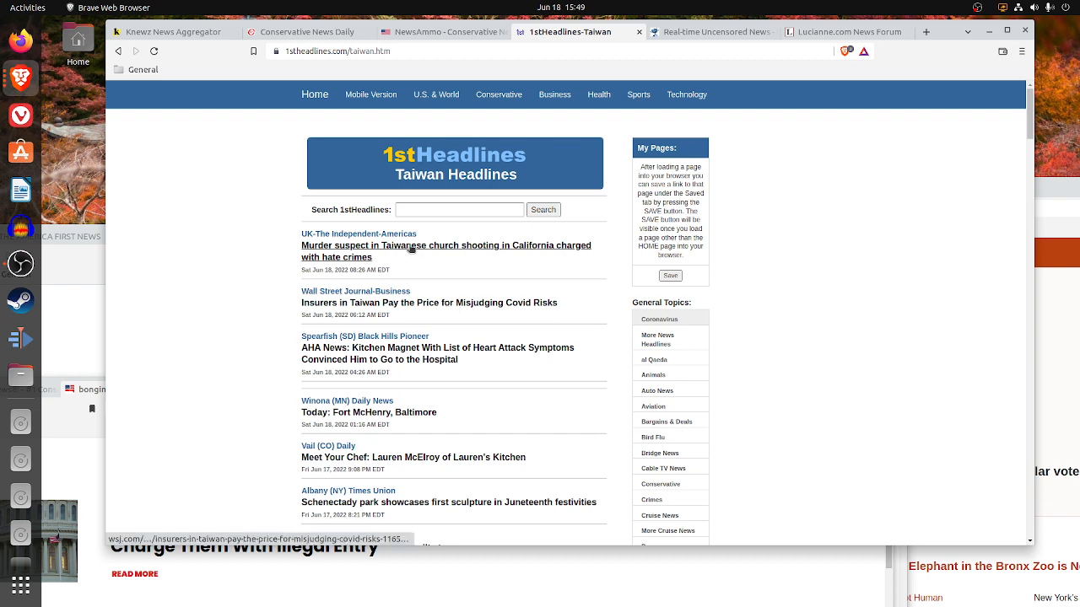
{"action": "mouse_move", "coordinate": [367, 351]}
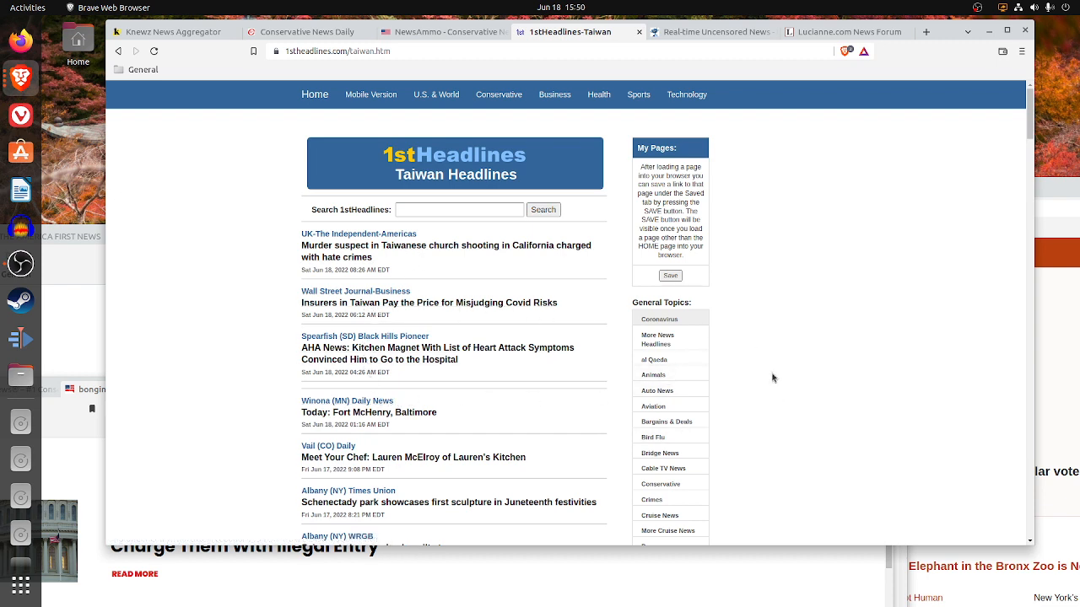
{"action": "scroll", "scroll_direction": "down", "scroll_amount": 3}
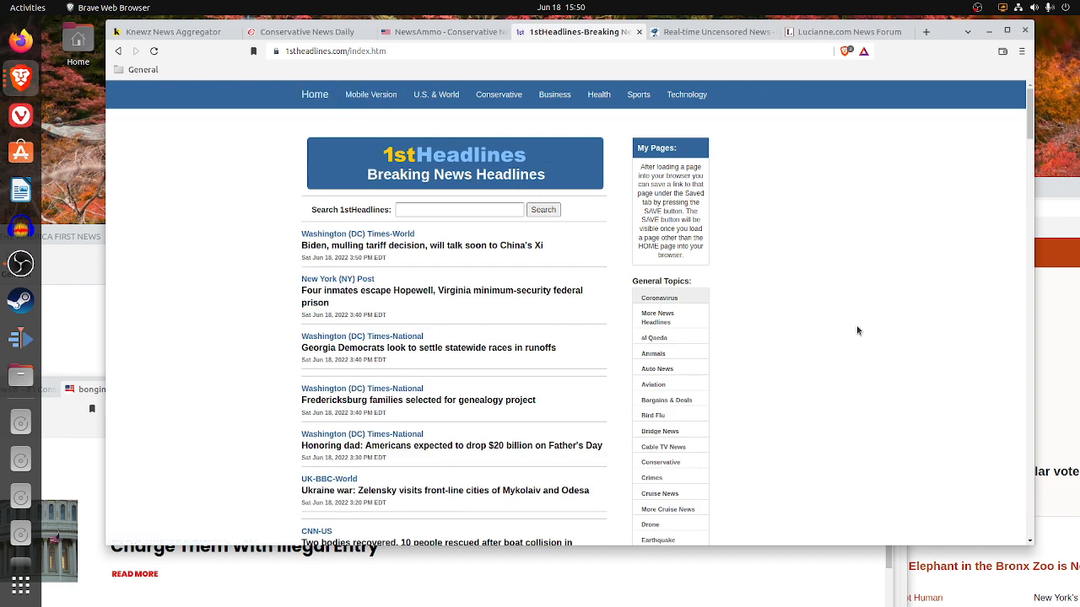
{"action": "mouse_move", "coordinate": [437, 151]}
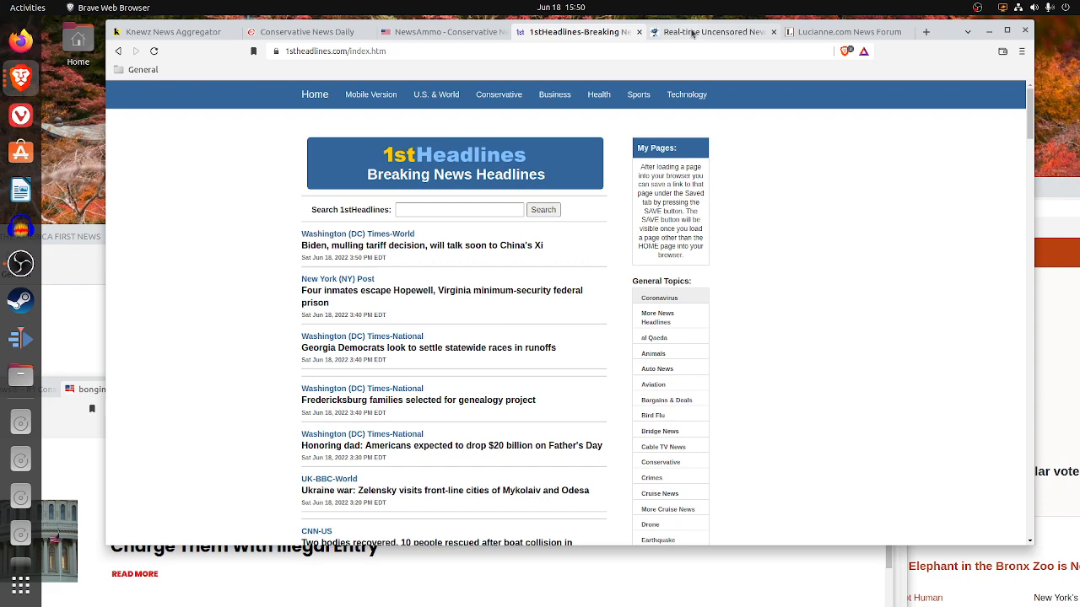
- Look through the BadBlue, NewsAmmo, Conservative News Daily and Knewz tabs in turn
{"action": "left_click", "coordinate": [712, 33]}
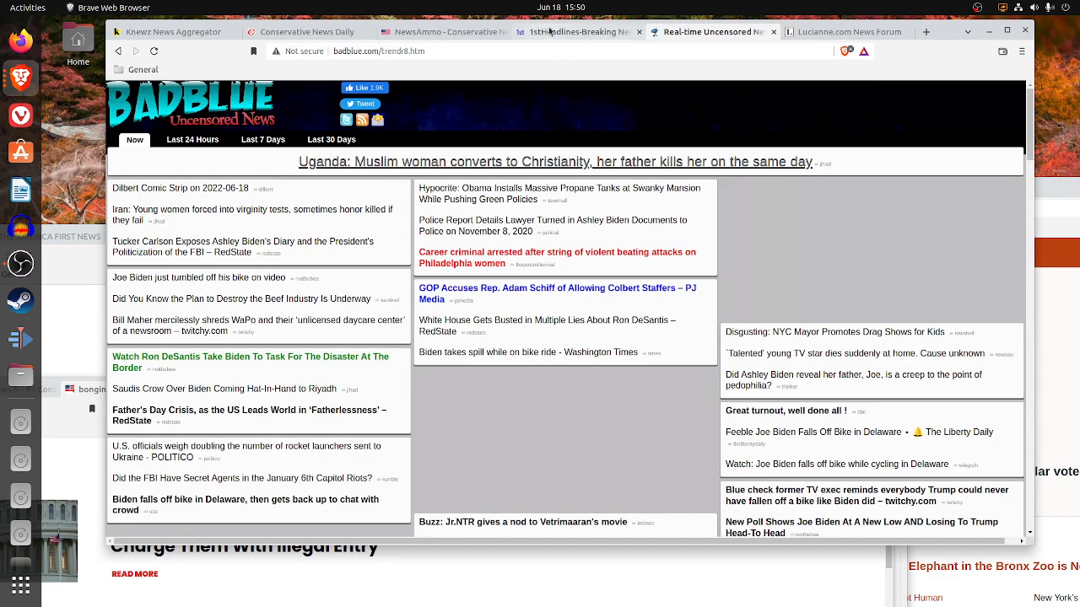
{"action": "left_click", "coordinate": [572, 32]}
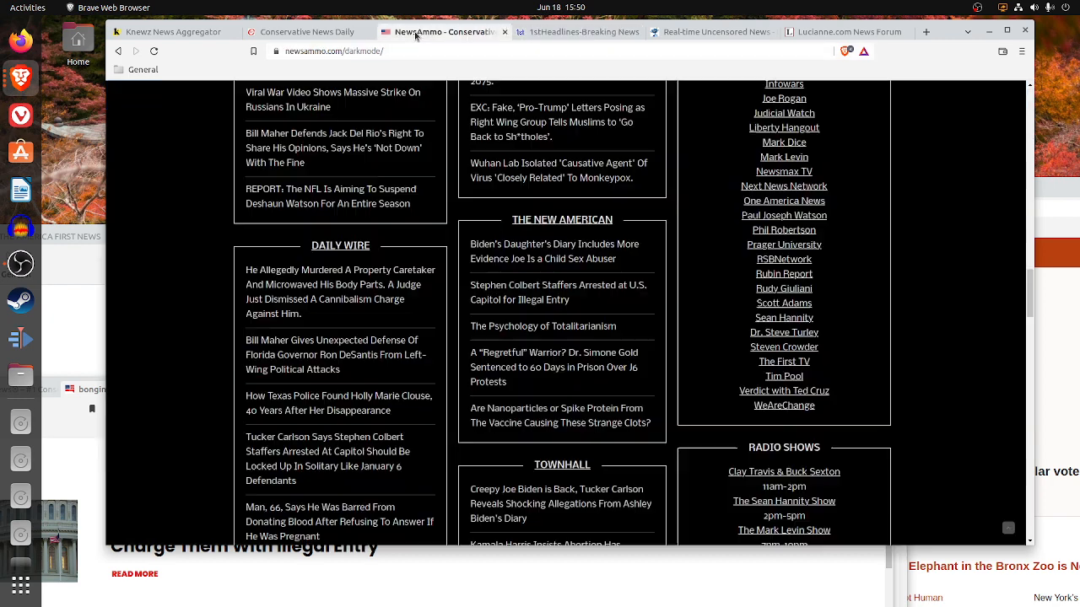
{"action": "left_click", "coordinate": [310, 31]}
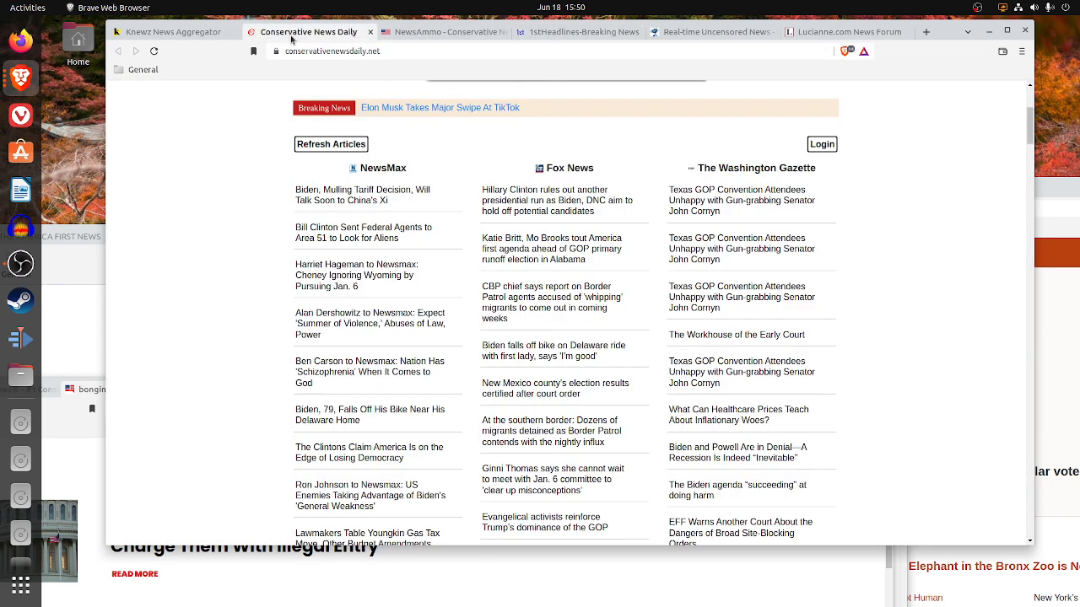
{"action": "mouse_move", "coordinate": [277, 50]}
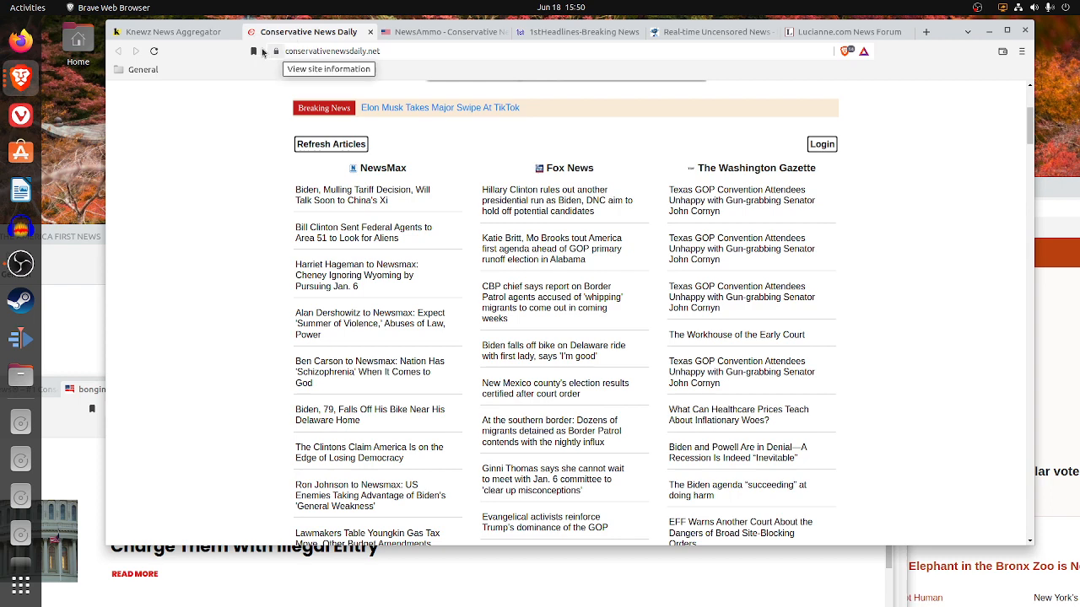
{"action": "left_click", "coordinate": [168, 31]}
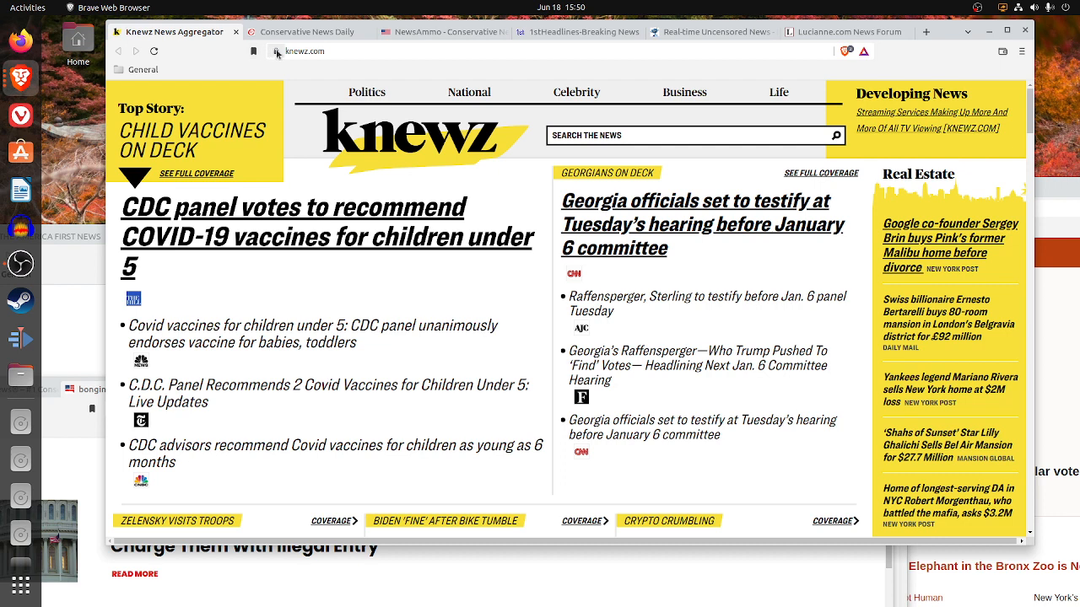
- Check knewz.com's site security details, then return to BadBlue's real-time news page
{"action": "left_click", "coordinate": [277, 50]}
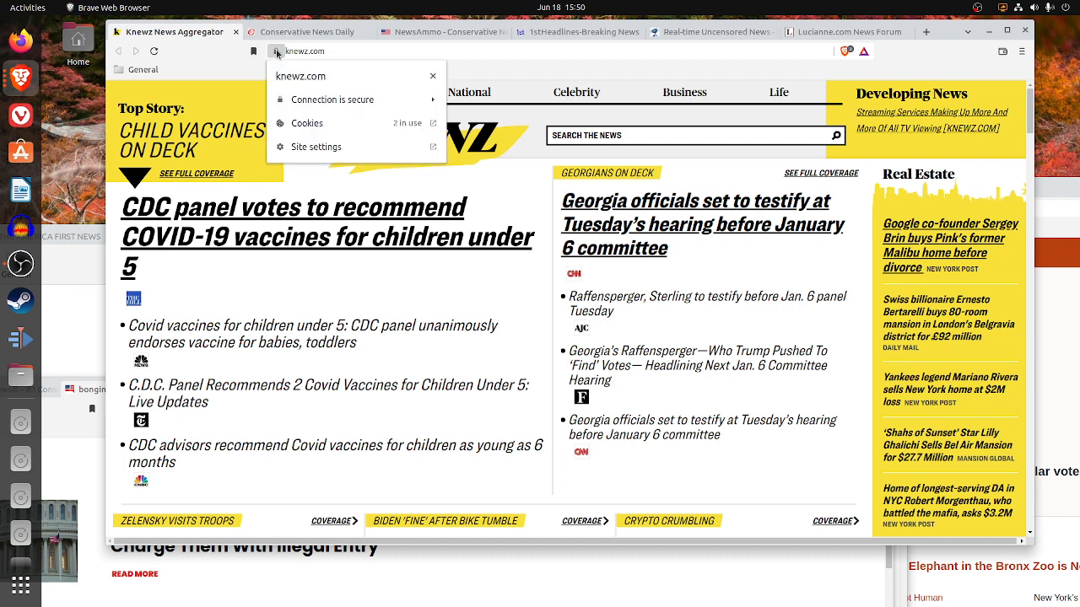
{"action": "left_click", "coordinate": [634, 75]}
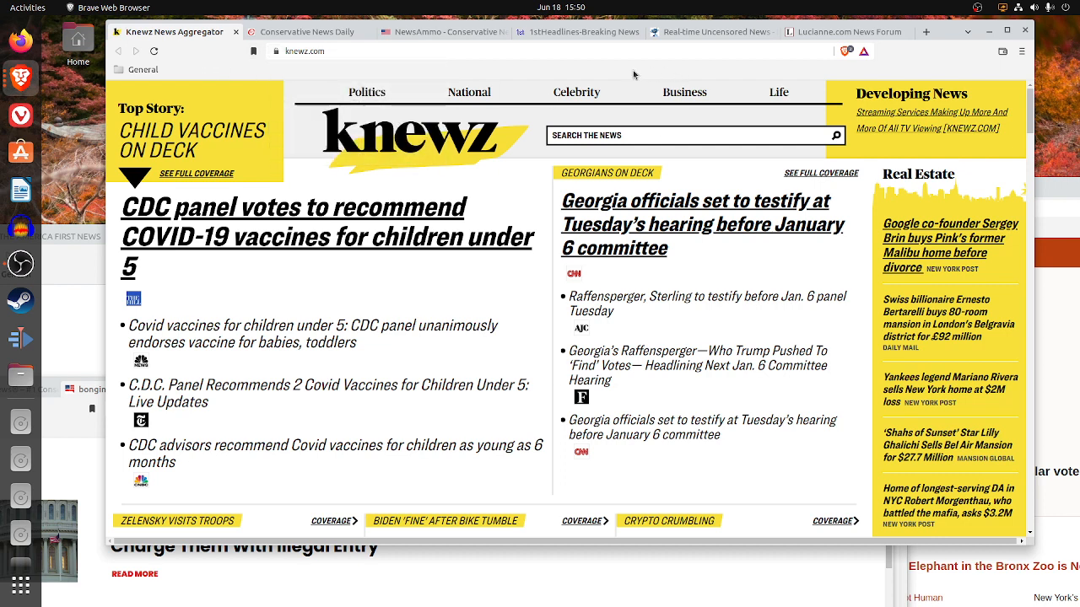
{"action": "left_click", "coordinate": [709, 32]}
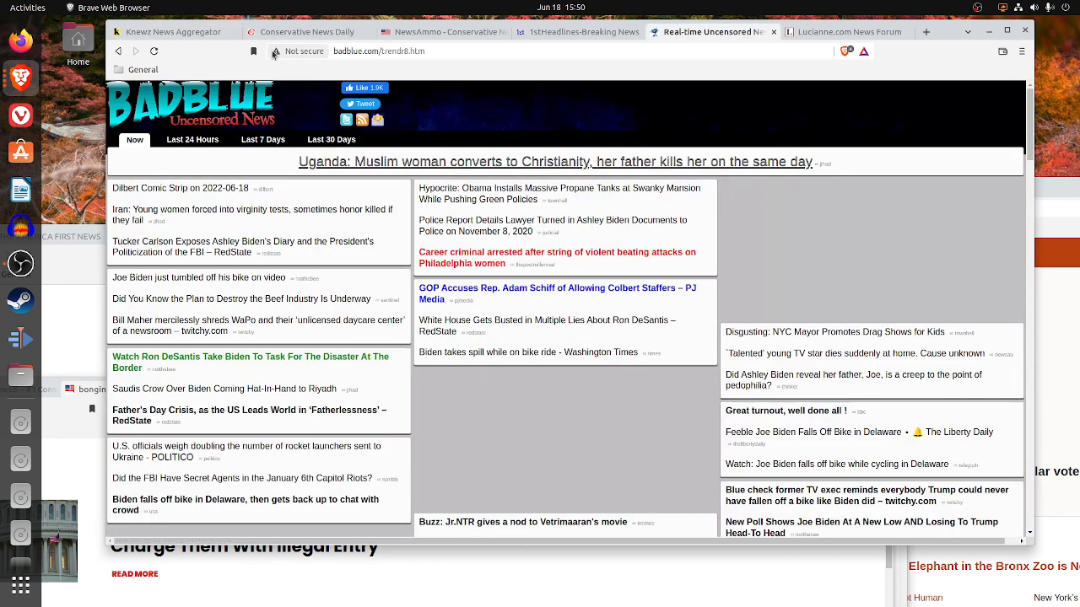
{"action": "mouse_move", "coordinate": [273, 50]}
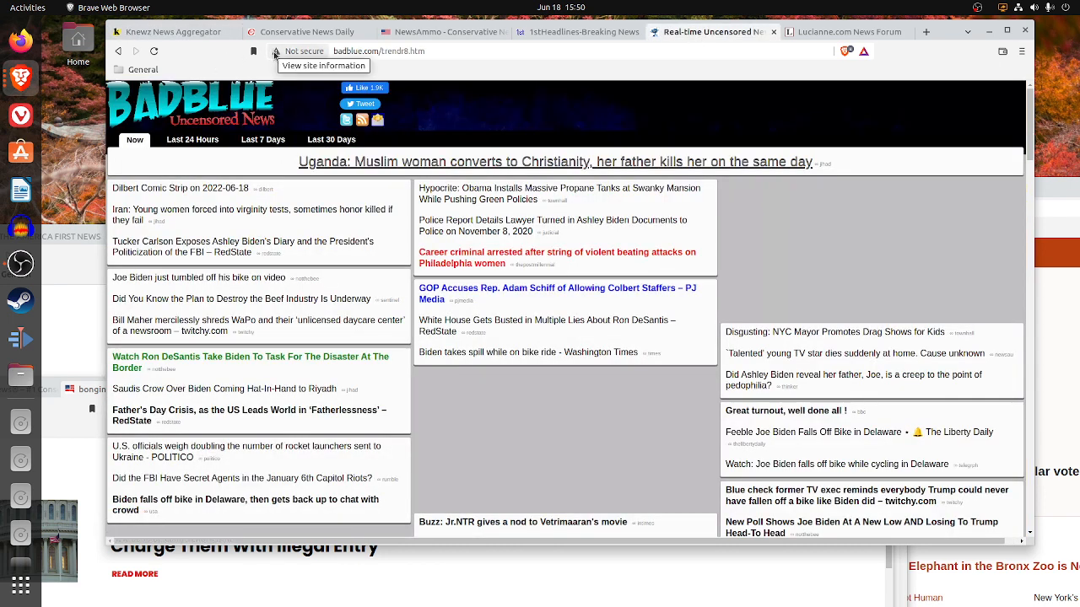
{"action": "mouse_move", "coordinate": [266, 223]}
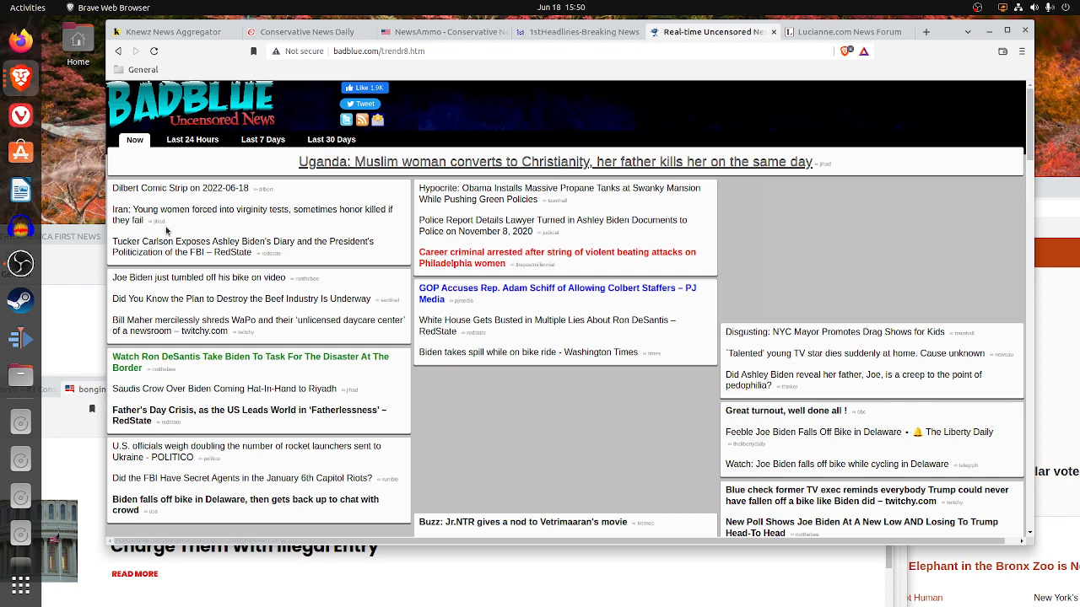
{"action": "mouse_move", "coordinate": [300, 285]}
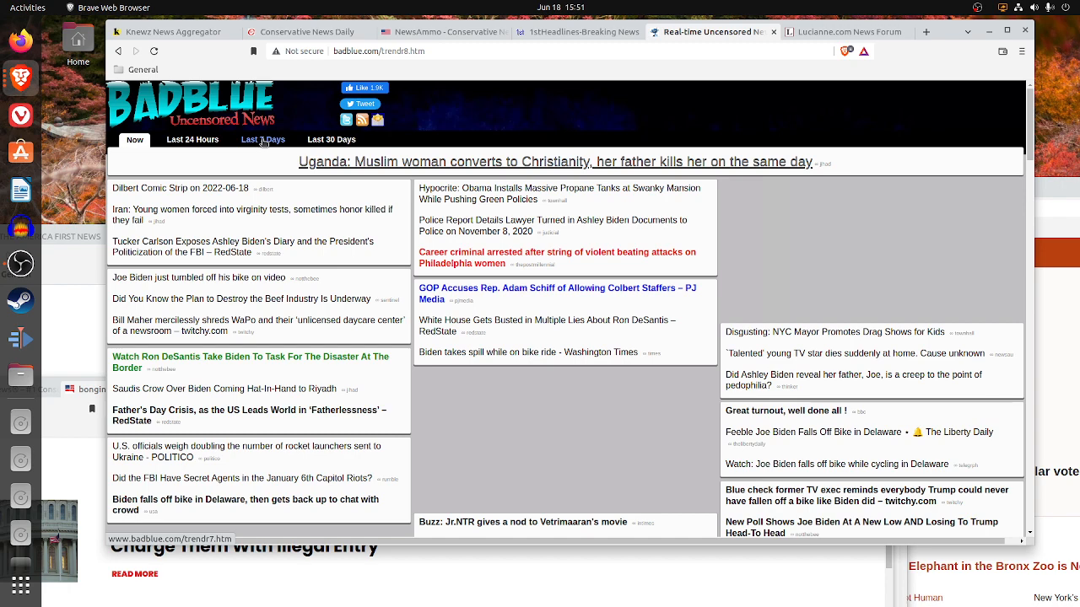
{"action": "mouse_move", "coordinate": [192, 147]}
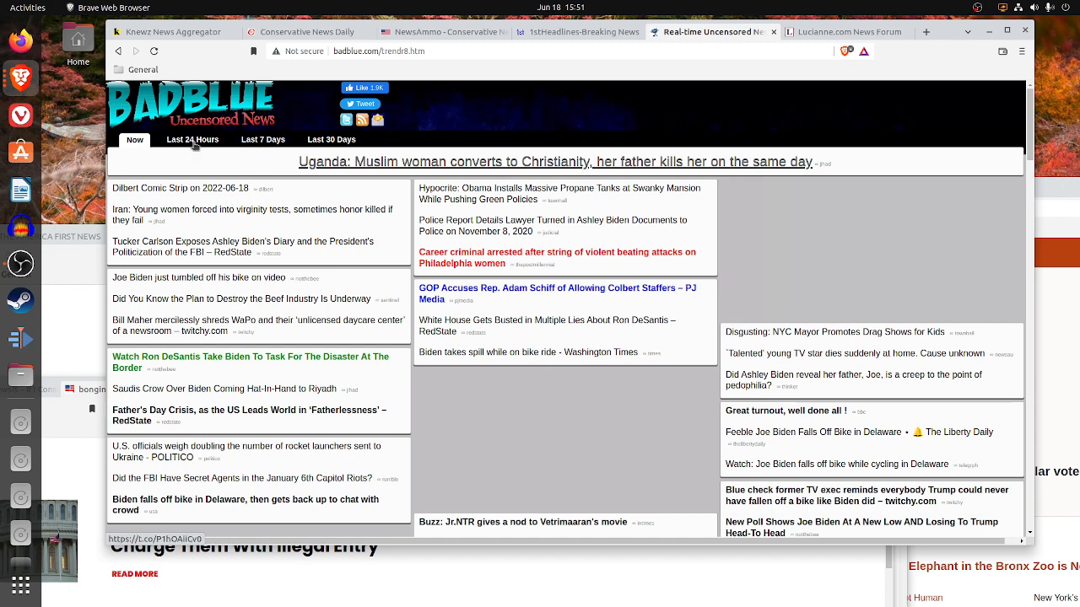
- Open the 'Iran: Young women forced into virginity tests' headline from BadBlue in a new tab
{"action": "left_click", "coordinate": [155, 51]}
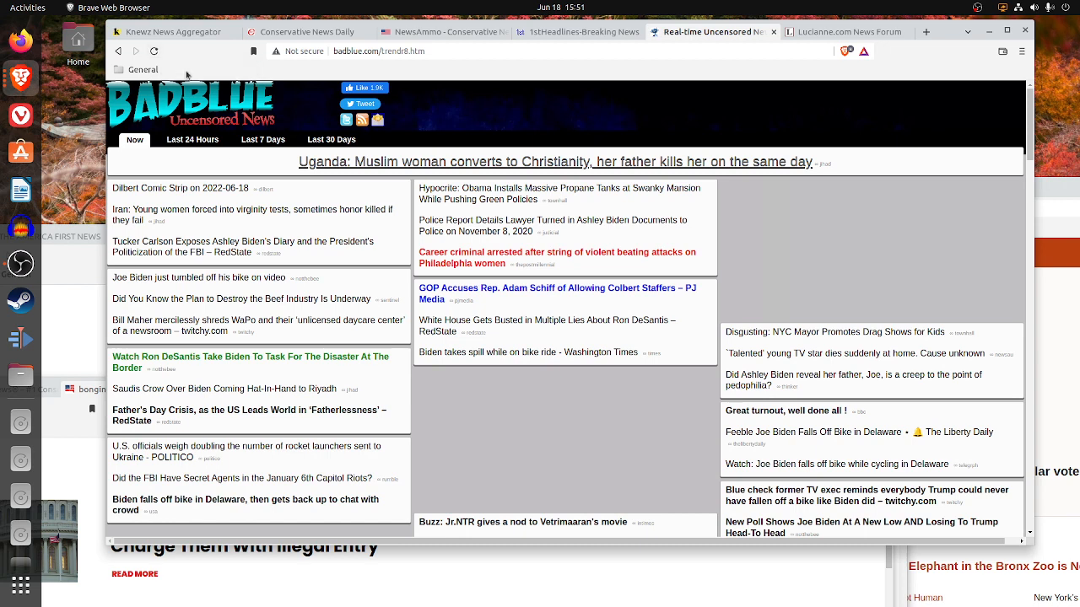
{"action": "mouse_move", "coordinate": [182, 221]}
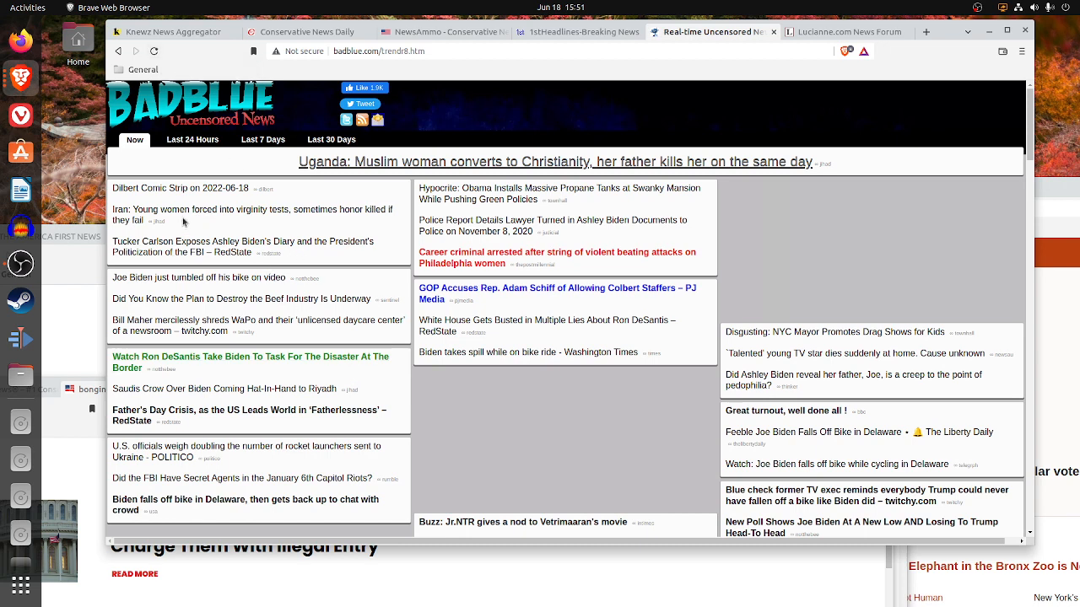
{"action": "mouse_move", "coordinate": [179, 218]}
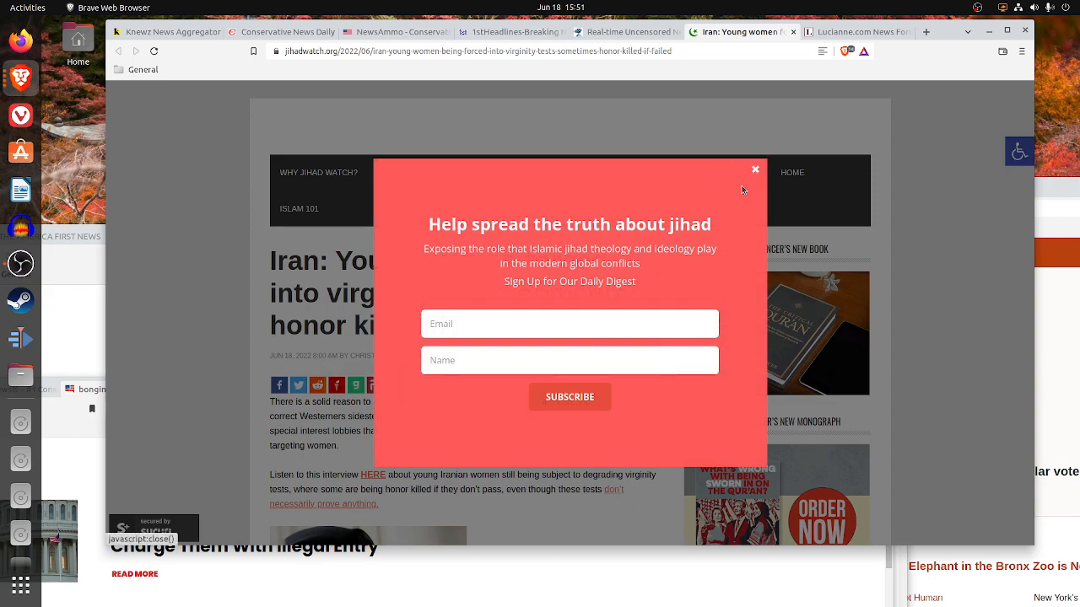
- Dismiss Jihad Watch's newsletter popup and read down the Iranian virginity-test article
{"action": "left_click", "coordinate": [756, 169]}
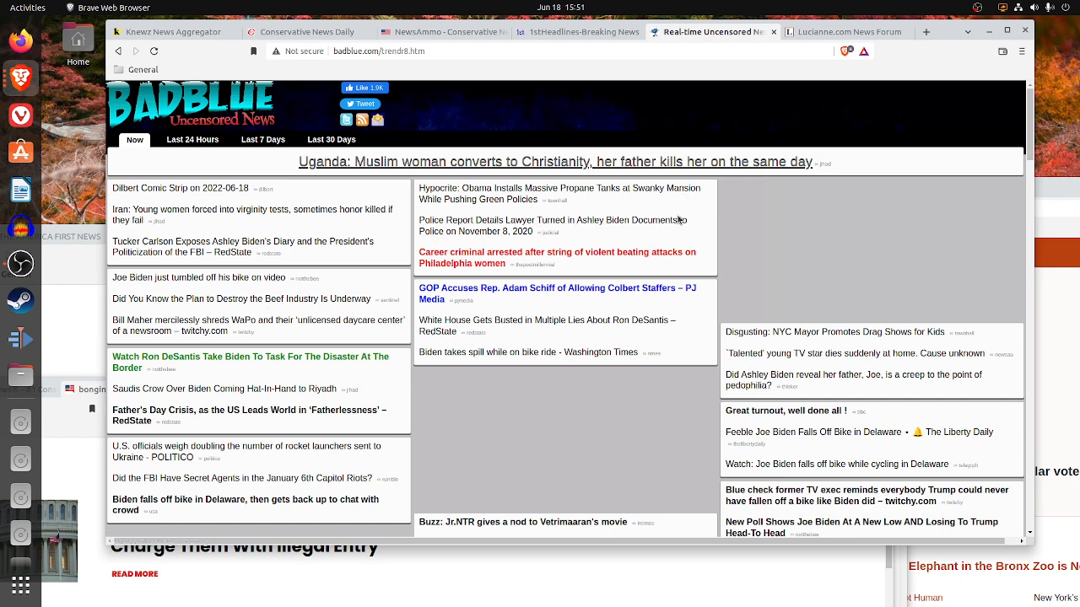
{"action": "mouse_move", "coordinate": [675, 257]}
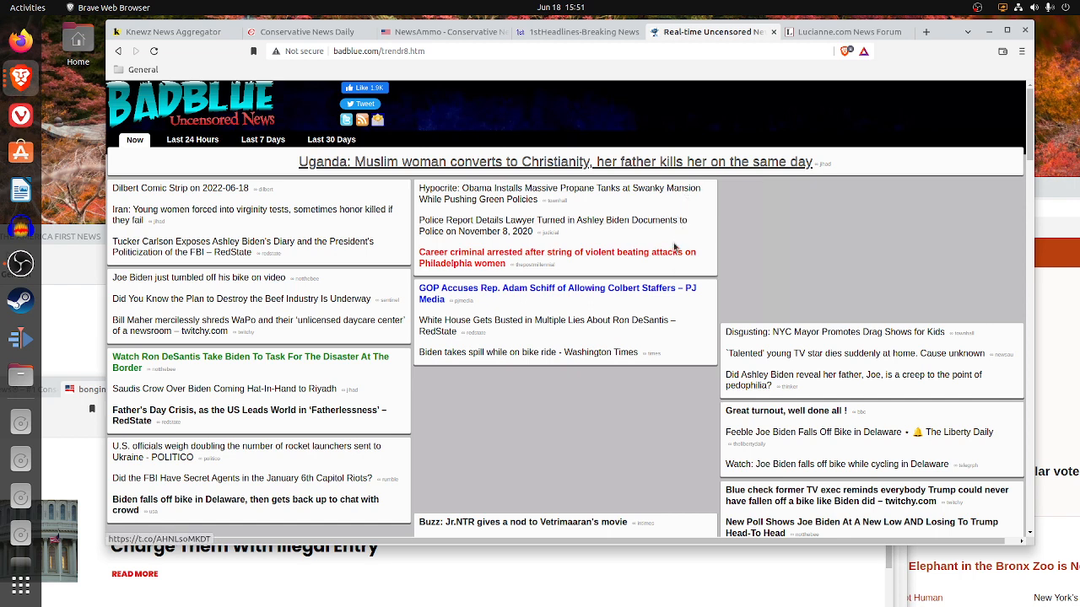
{"action": "mouse_move", "coordinate": [553, 381]}
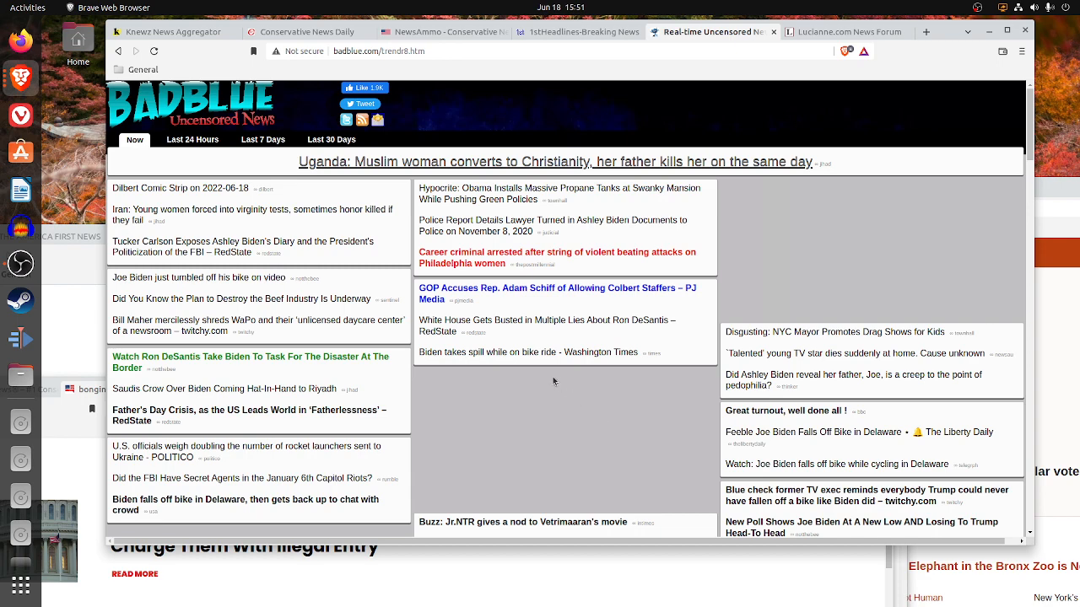
{"action": "scroll", "scroll_direction": "down", "scroll_amount": 3}
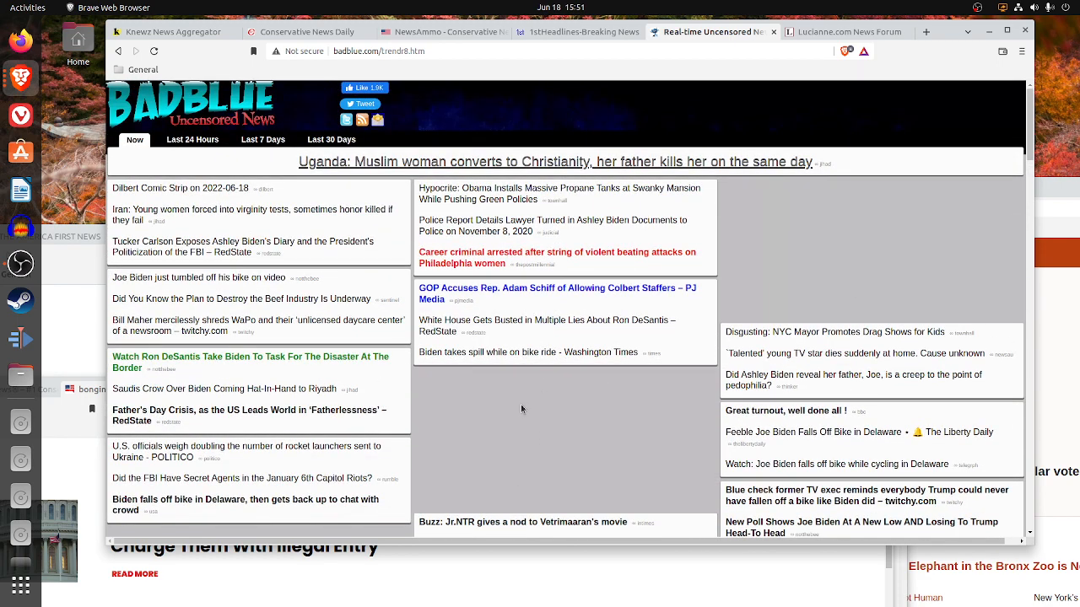
{"action": "mouse_move", "coordinate": [387, 428]}
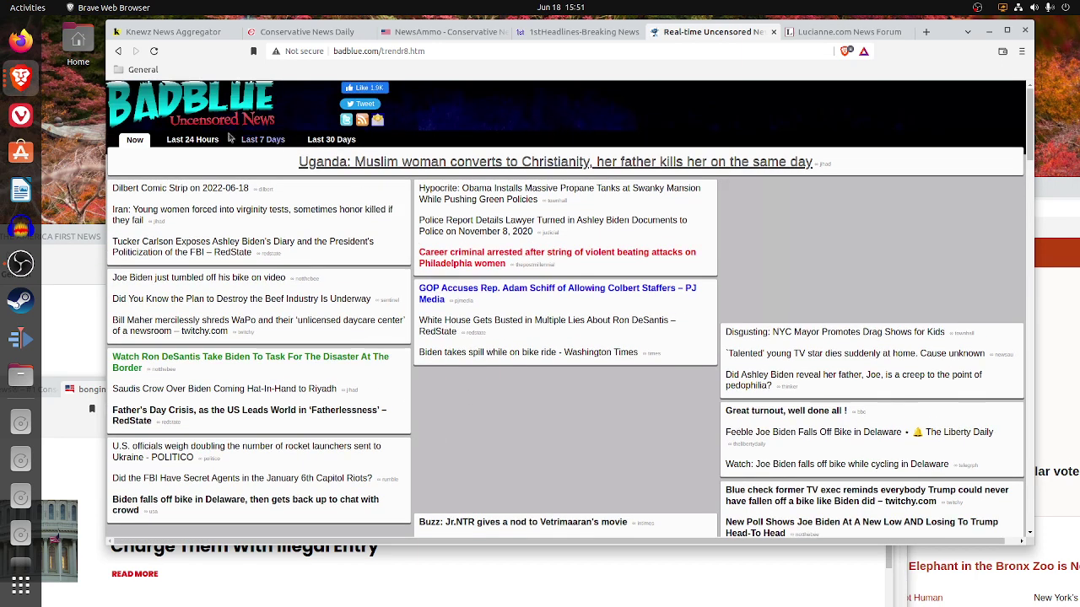
- View BadBlue's last-24-hours headlines led by Sotomayor defending Clarence Thomas, then return to current headlines
{"action": "left_click", "coordinate": [192, 139]}
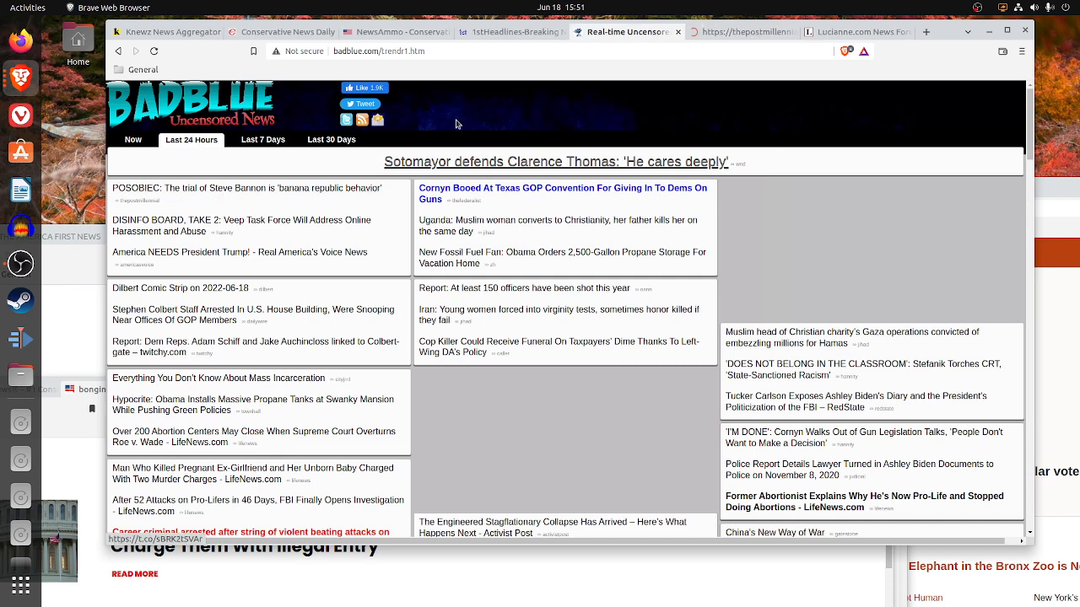
{"action": "left_click", "coordinate": [179, 189]}
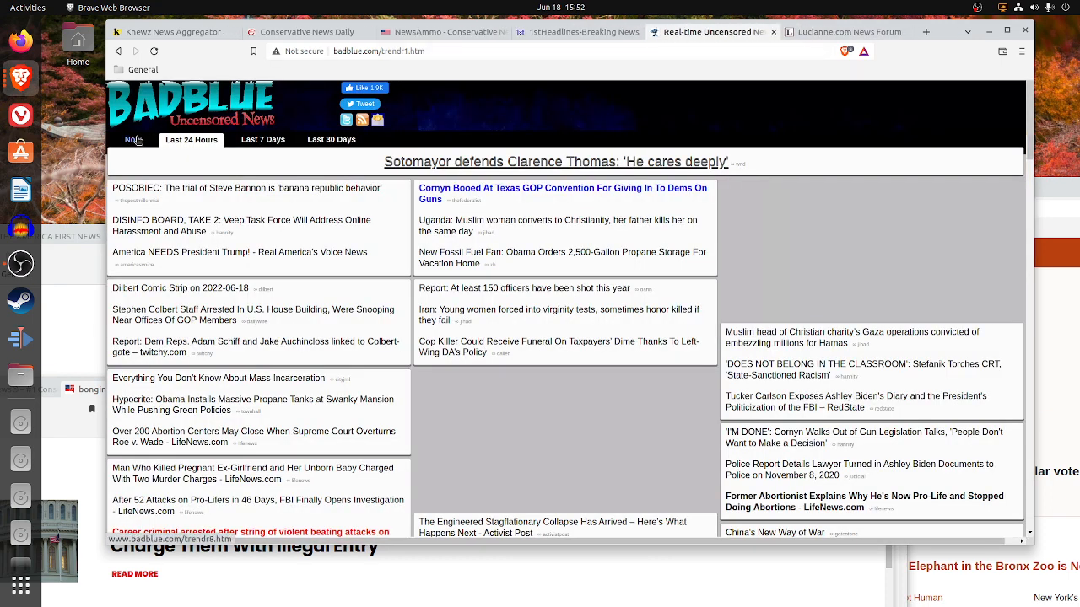
{"action": "left_click", "coordinate": [135, 139]}
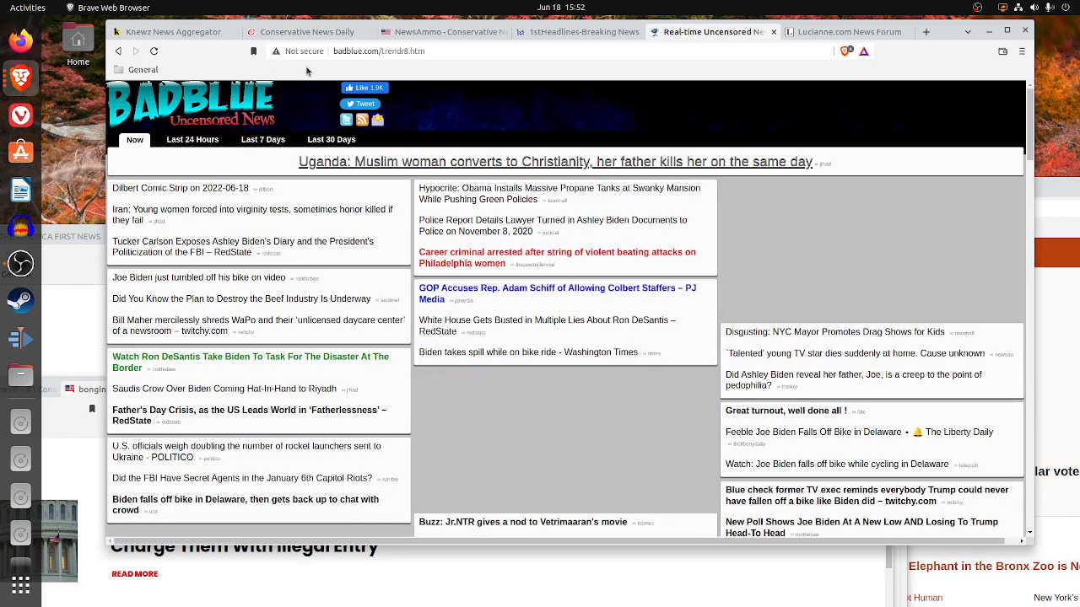
{"action": "mouse_move", "coordinate": [305, 278]}
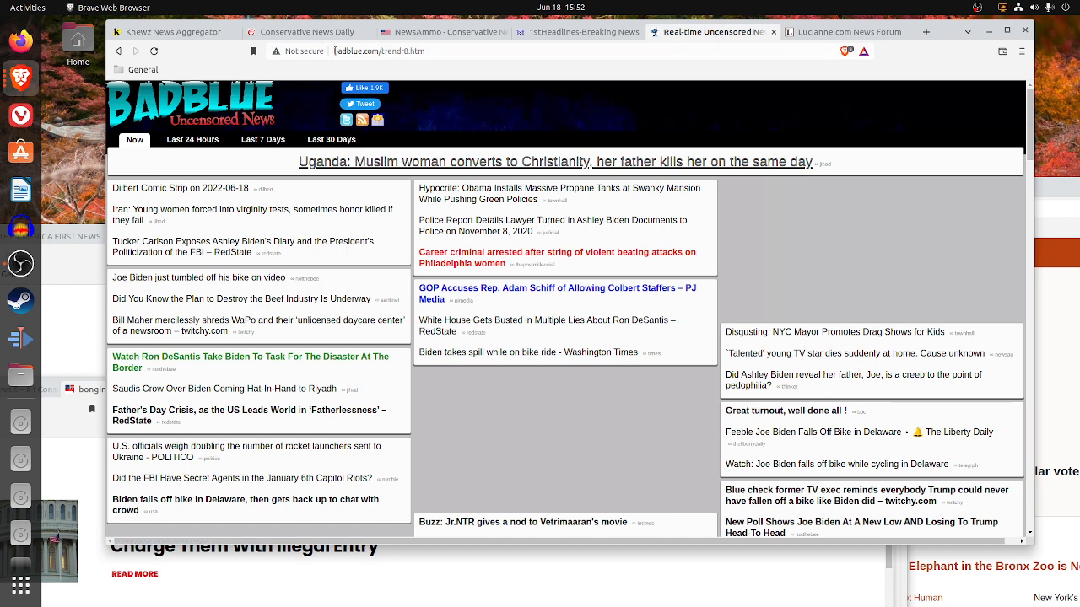
{"action": "mouse_move", "coordinate": [708, 42]}
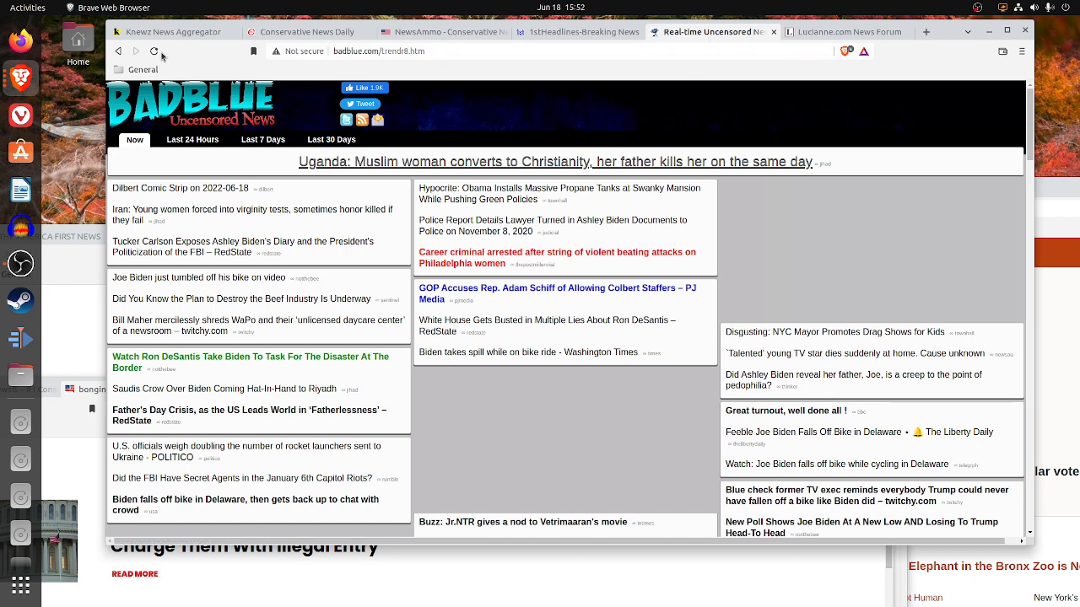
{"action": "mouse_move", "coordinate": [169, 31]}
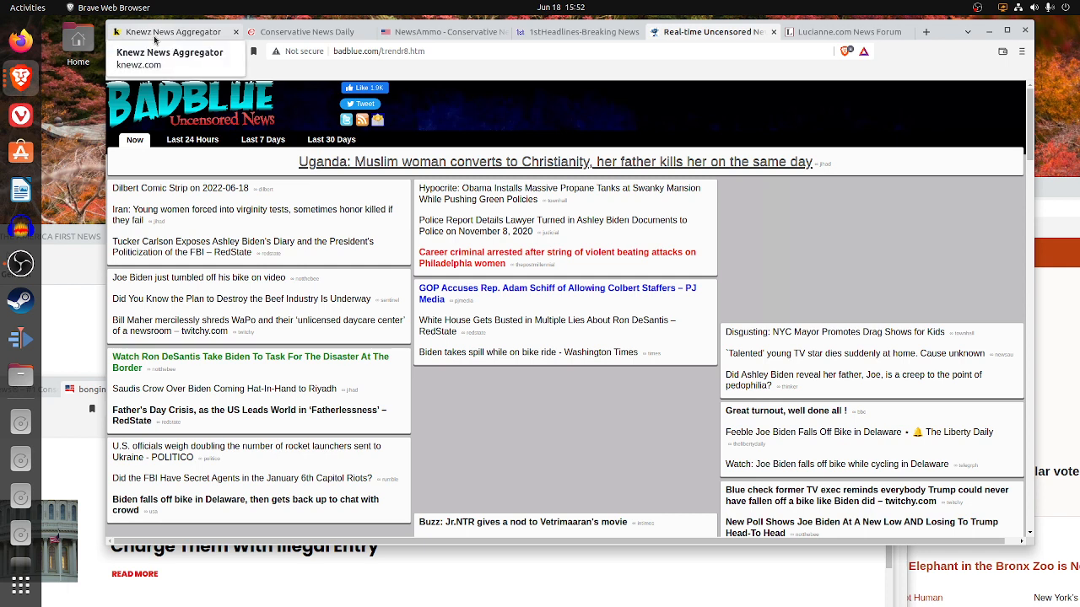
{"action": "left_click", "coordinate": [327, 30]}
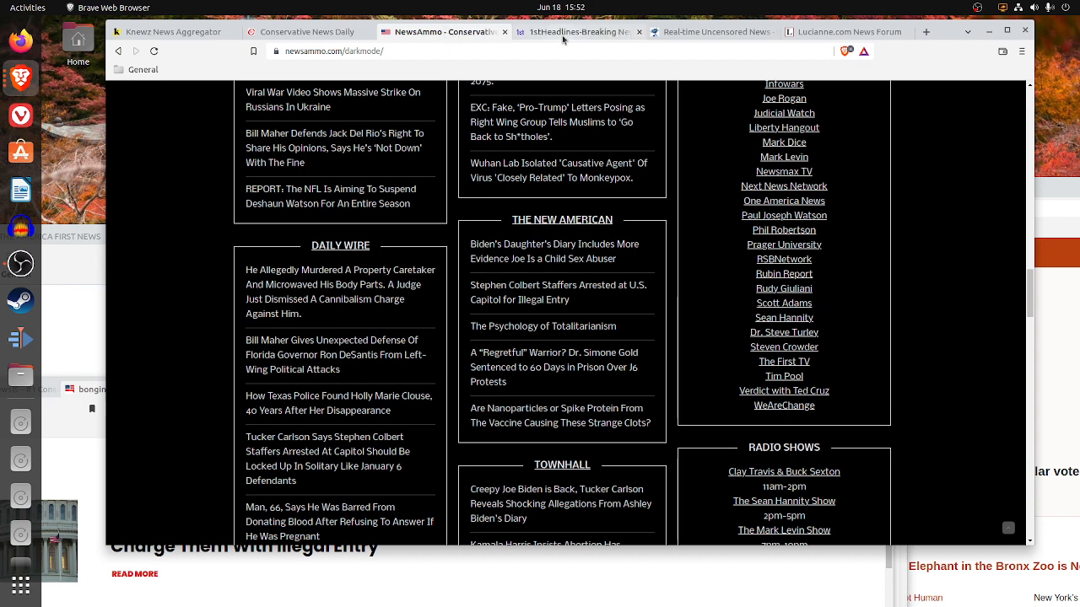
{"action": "left_click", "coordinate": [577, 30]}
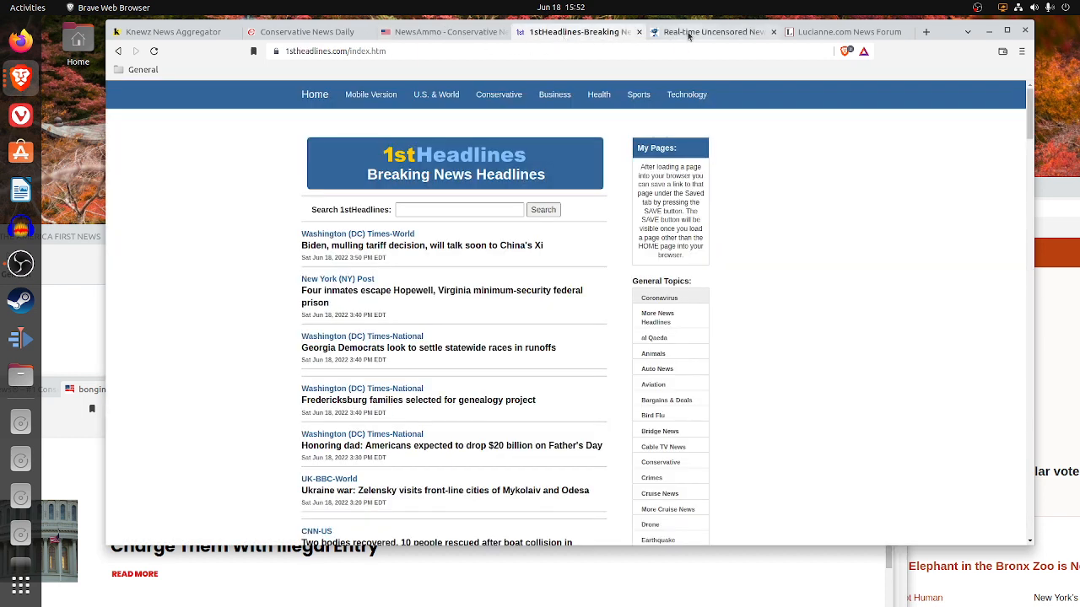
{"action": "left_click", "coordinate": [712, 32]}
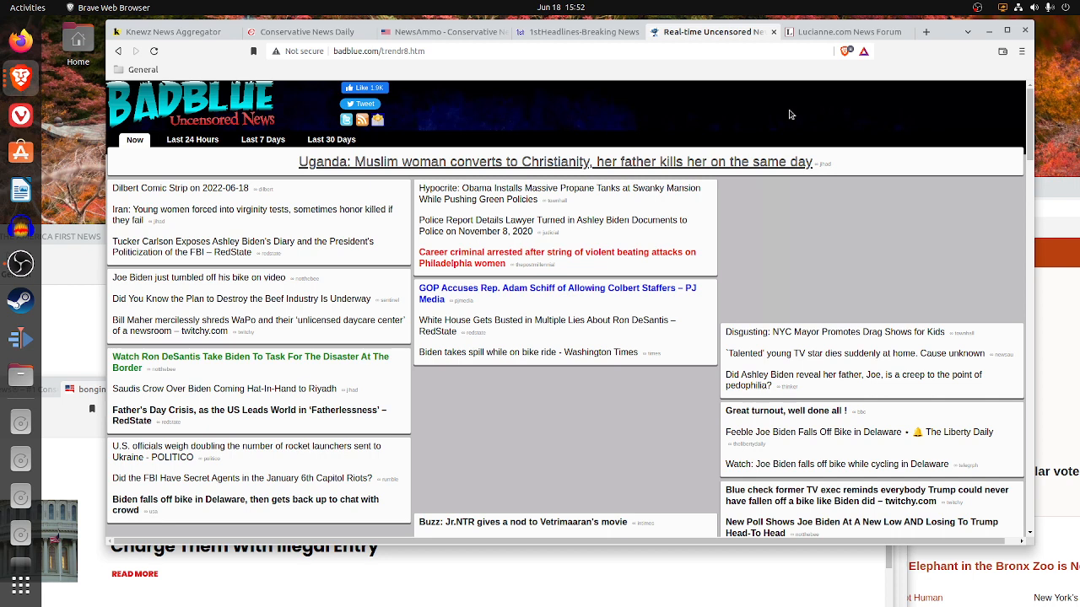
- Bring up Lucianne.com and scroll through its Latest Posts, including Sotomayor on Clarence Thomas and China's QR codes
{"action": "left_click", "coordinate": [847, 30]}
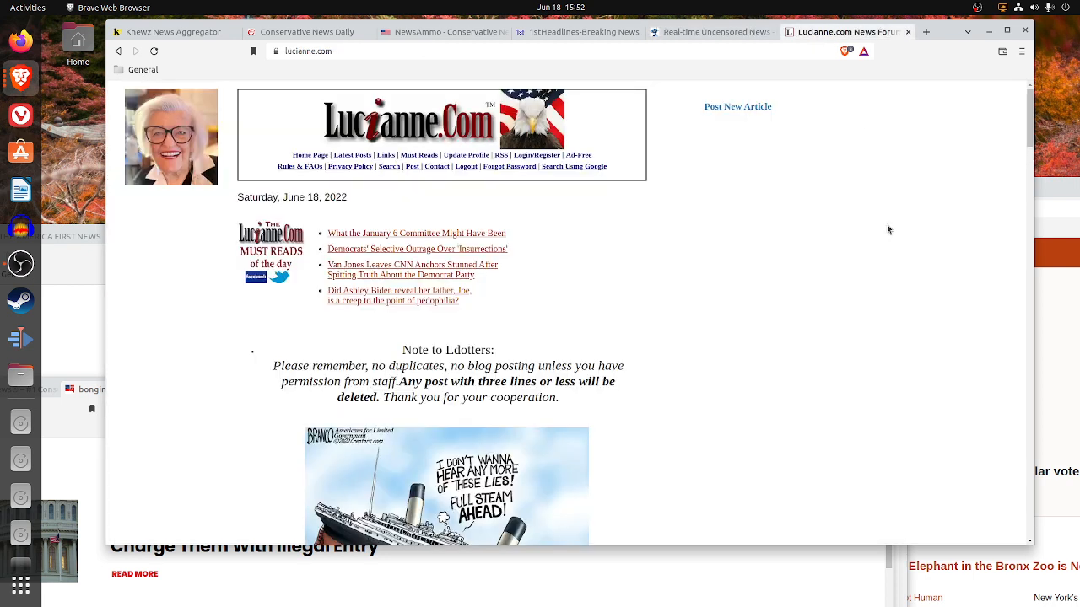
{"action": "mouse_move", "coordinate": [904, 239]}
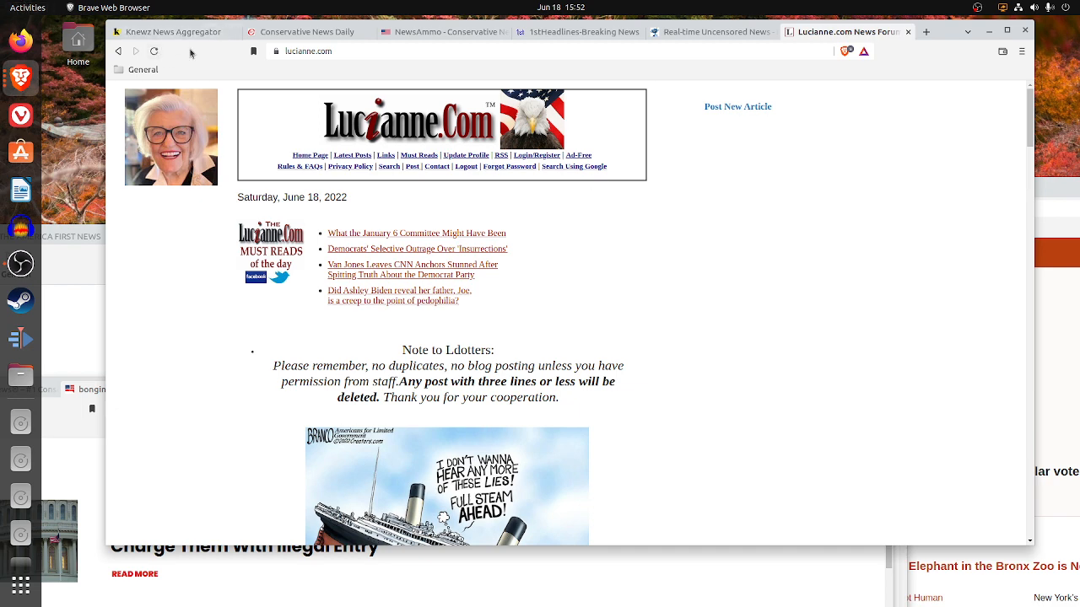
{"action": "mouse_move", "coordinate": [520, 295]}
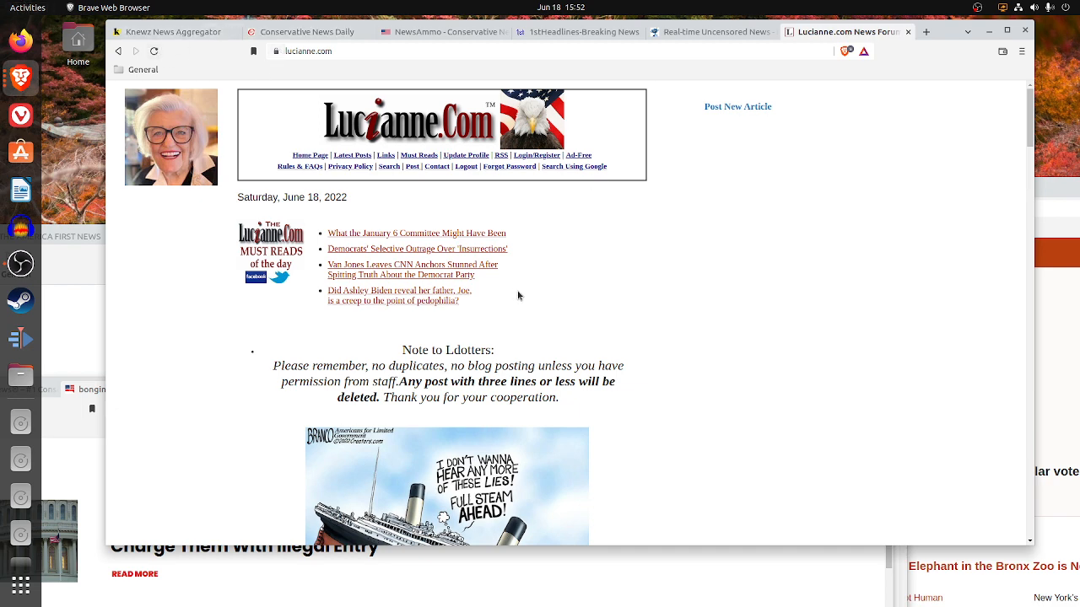
{"action": "scroll", "scroll_direction": "down", "scroll_amount": 3}
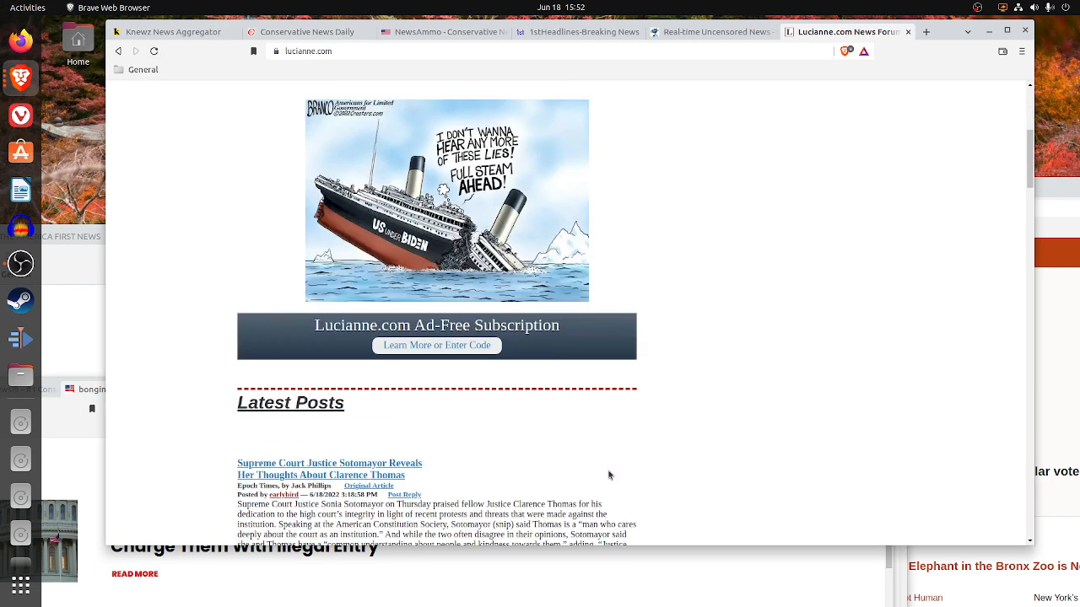
{"action": "scroll", "scroll_direction": "down", "scroll_amount": 3}
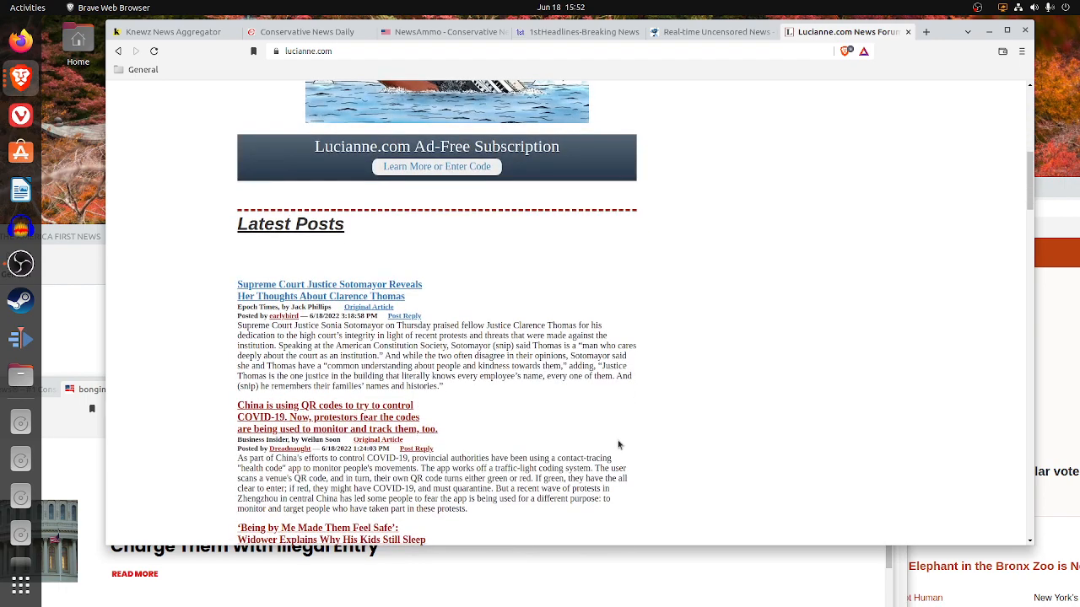
{"action": "scroll", "scroll_direction": "down", "scroll_amount": 3}
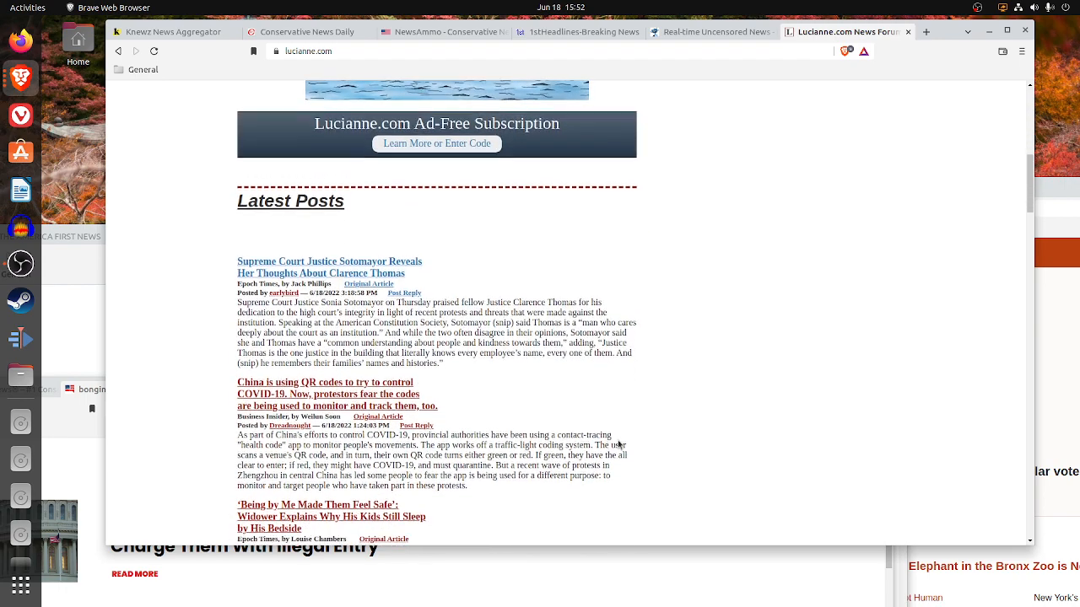
{"action": "scroll", "scroll_direction": "down", "scroll_amount": 3}
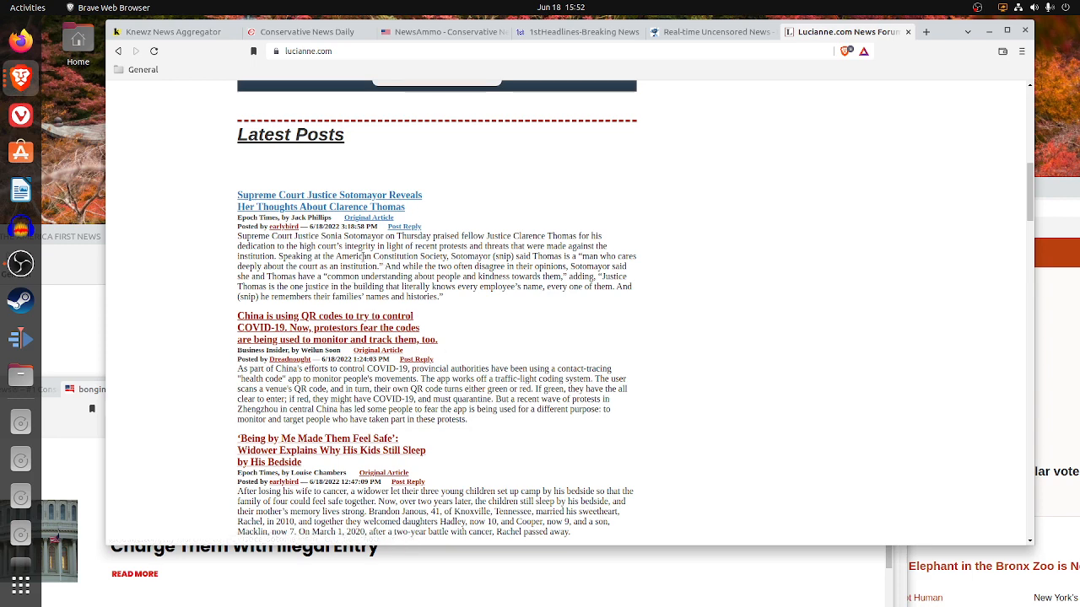
{"action": "scroll", "scroll_direction": "down", "scroll_amount": 3}
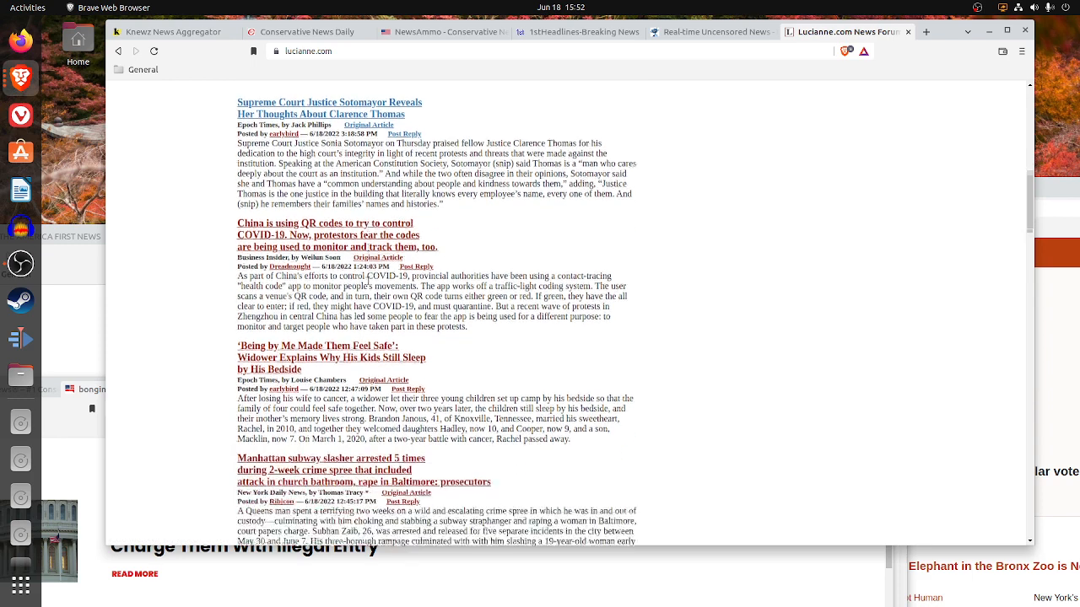
{"action": "scroll", "scroll_direction": "down", "scroll_amount": 3}
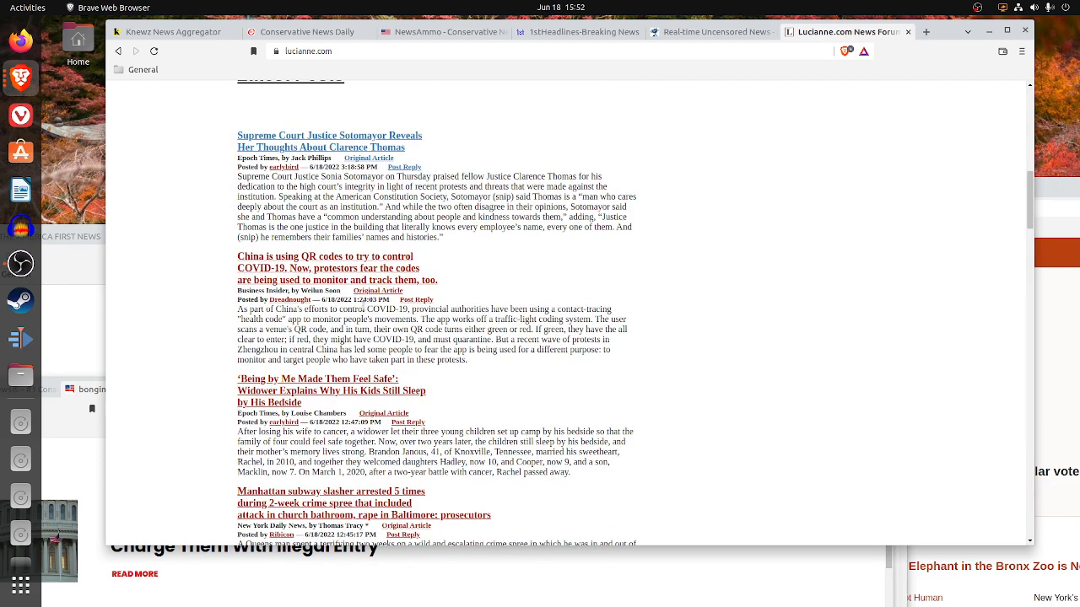
{"action": "mouse_move", "coordinate": [379, 290]}
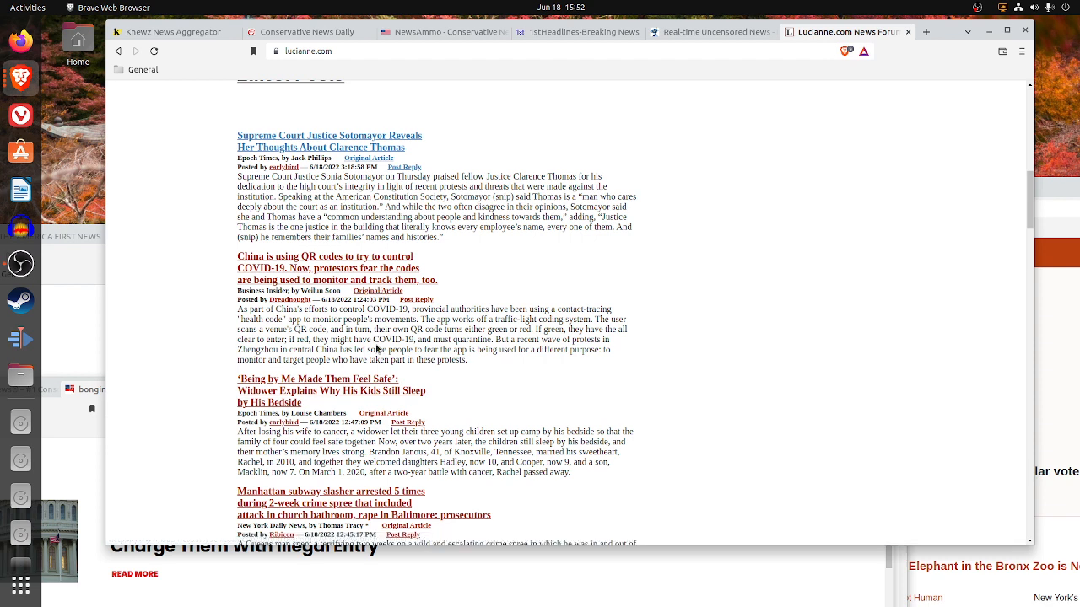
{"action": "mouse_move", "coordinate": [388, 294]}
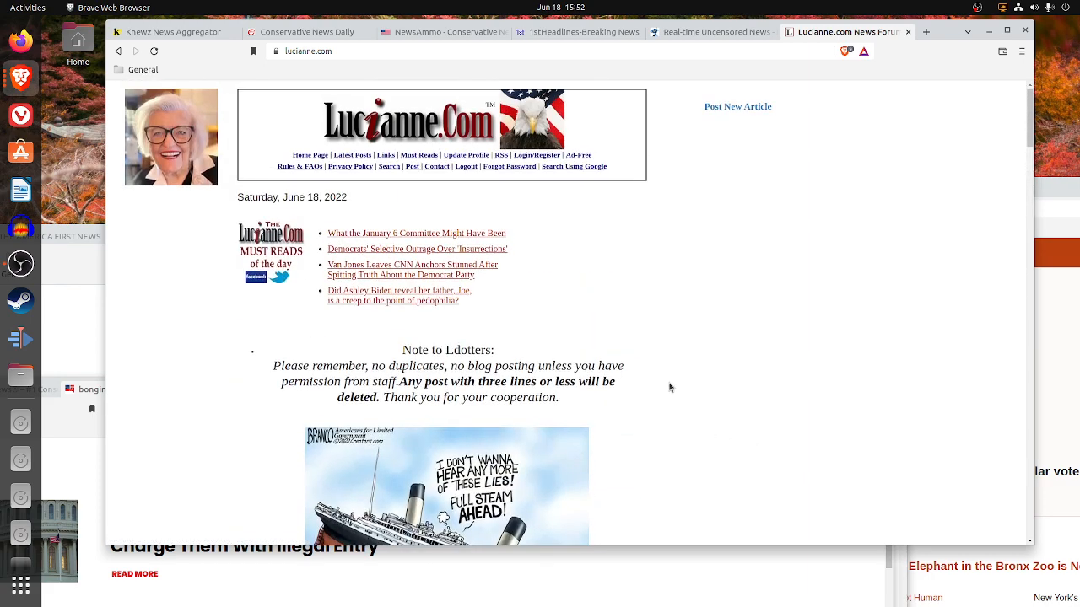
{"action": "mouse_move", "coordinate": [618, 358]}
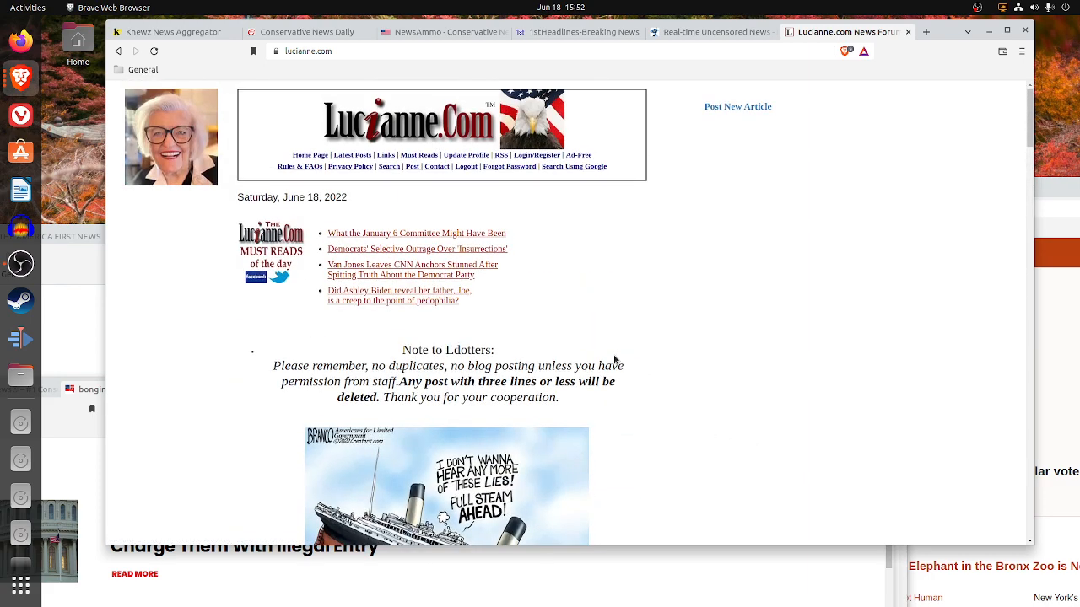
{"action": "scroll", "scroll_direction": "down", "scroll_amount": 3}
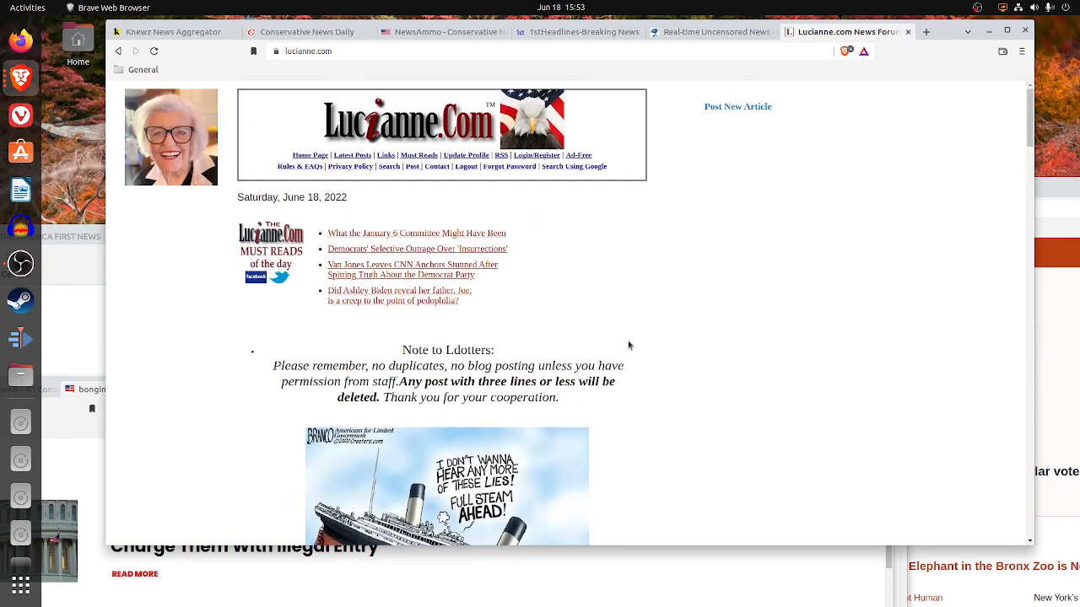
{"action": "mouse_move", "coordinate": [608, 359]}
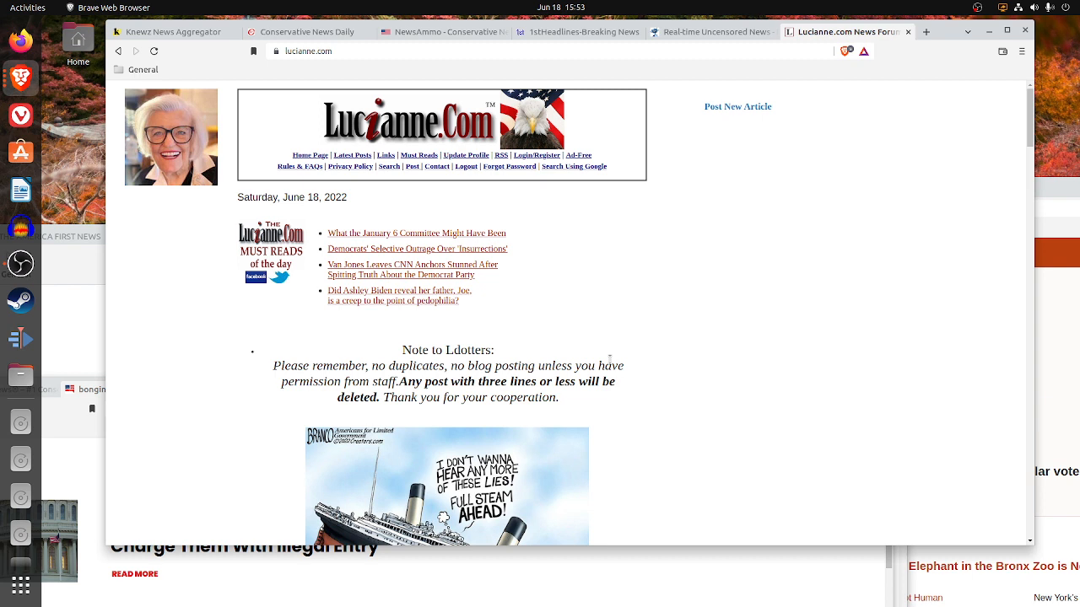
{"action": "mouse_move", "coordinate": [513, 273]}
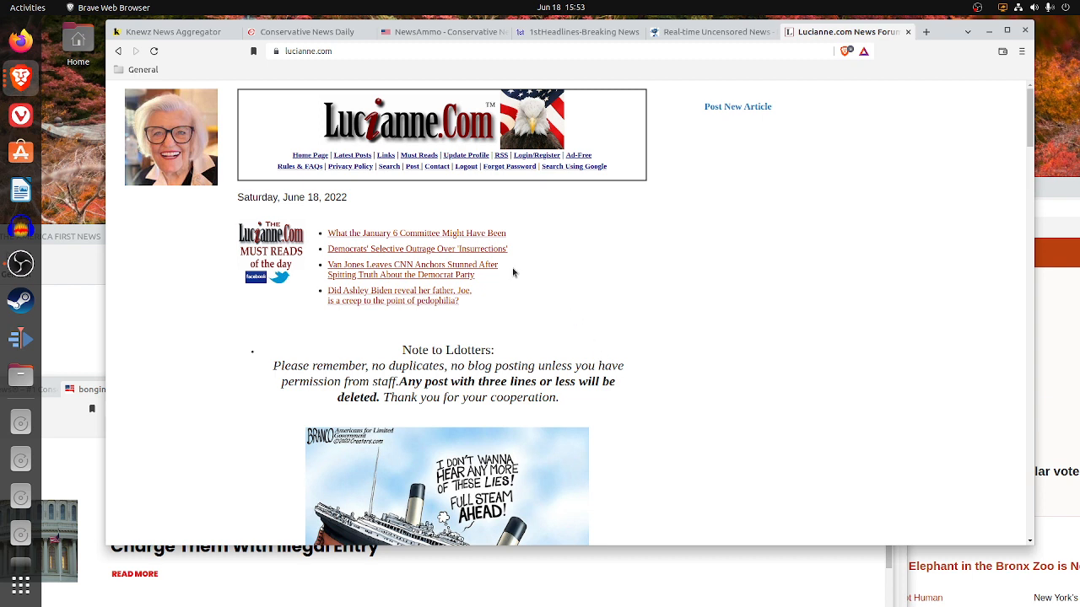
{"action": "mouse_move", "coordinate": [407, 182]}
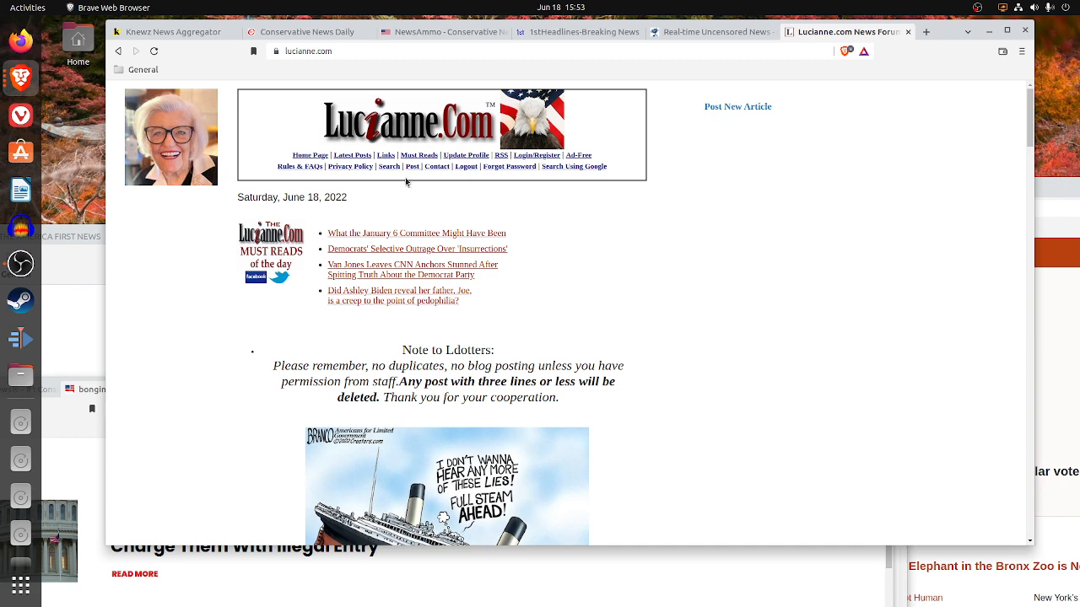
{"action": "mouse_move", "coordinate": [374, 172]}
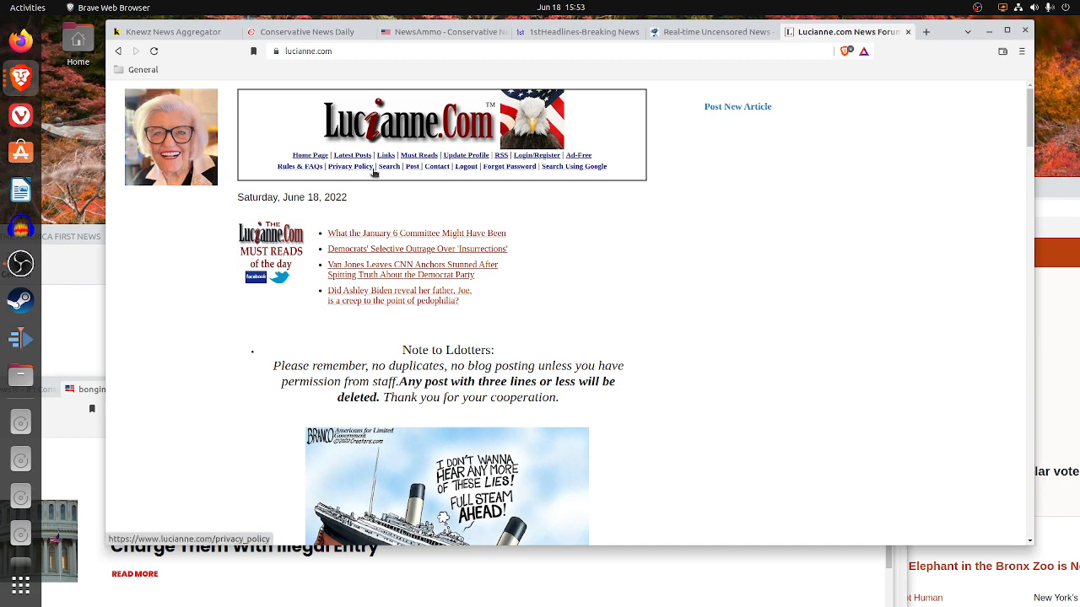
{"action": "left_click", "coordinate": [384, 155]}
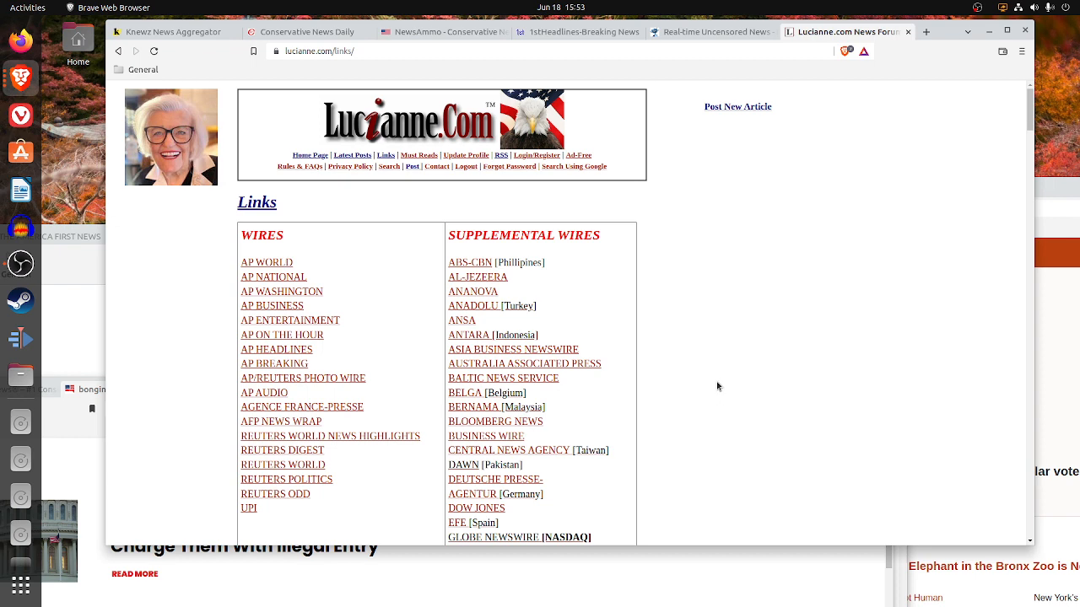
{"action": "scroll", "scroll_direction": "down", "scroll_amount": 3}
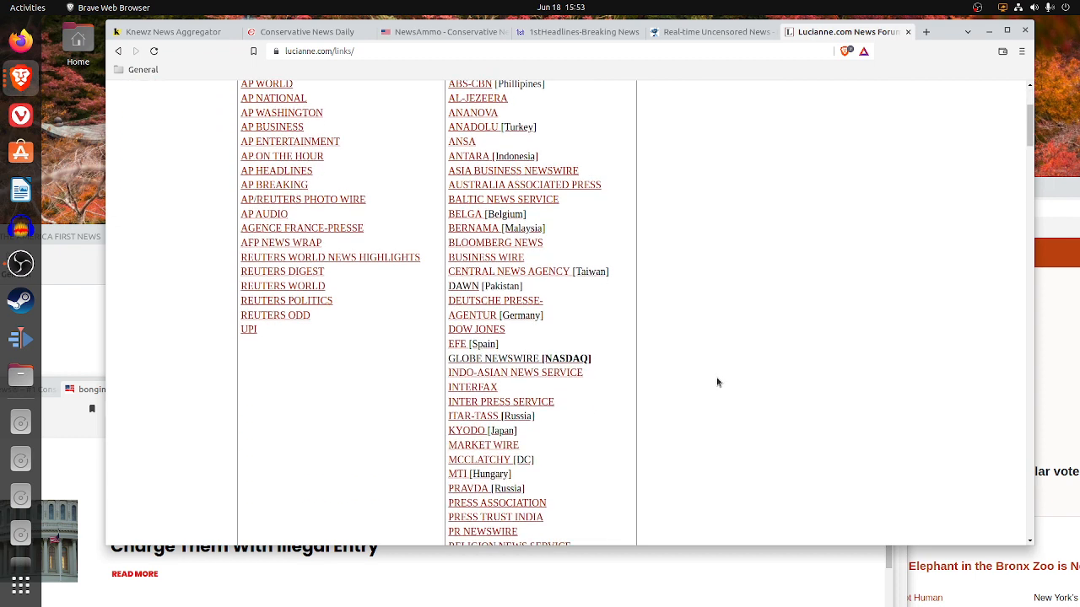
{"action": "scroll", "scroll_direction": "down", "scroll_amount": 3}
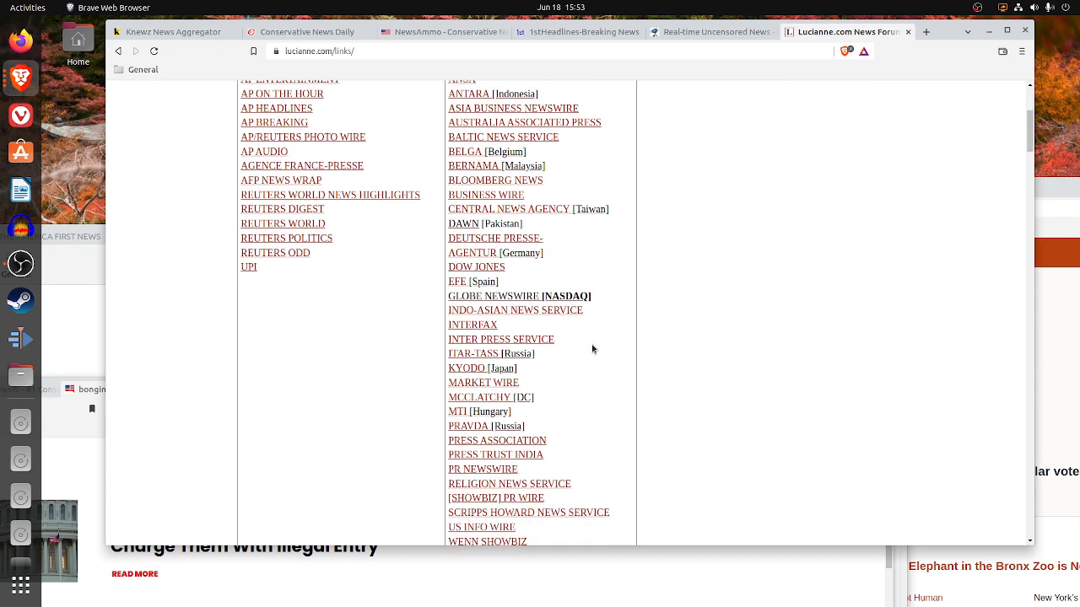
{"action": "scroll", "scroll_direction": "down", "scroll_amount": 3}
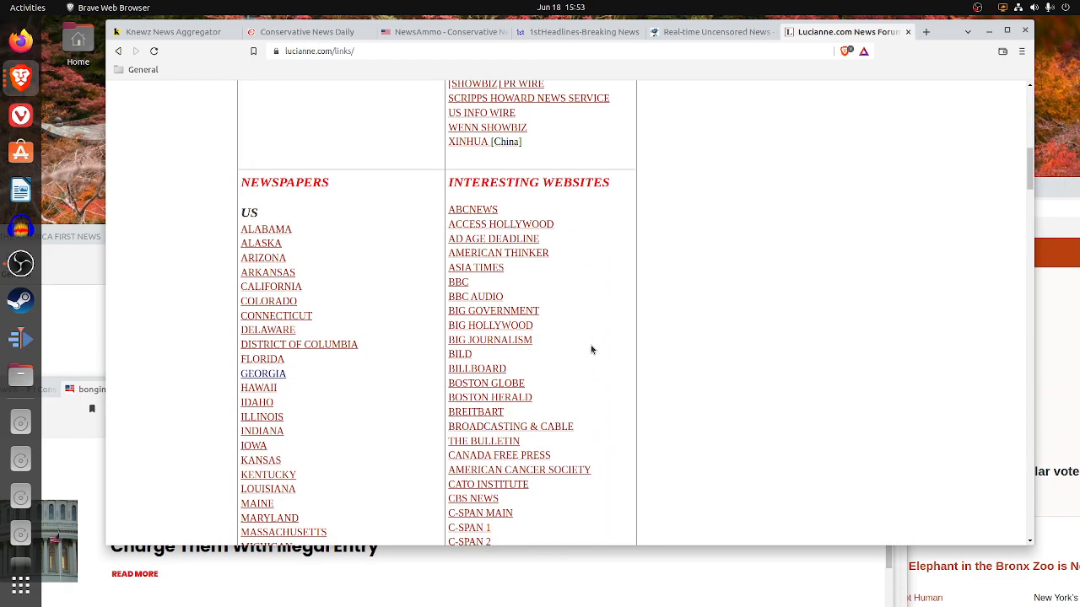
{"action": "scroll", "scroll_direction": "down", "scroll_amount": 3}
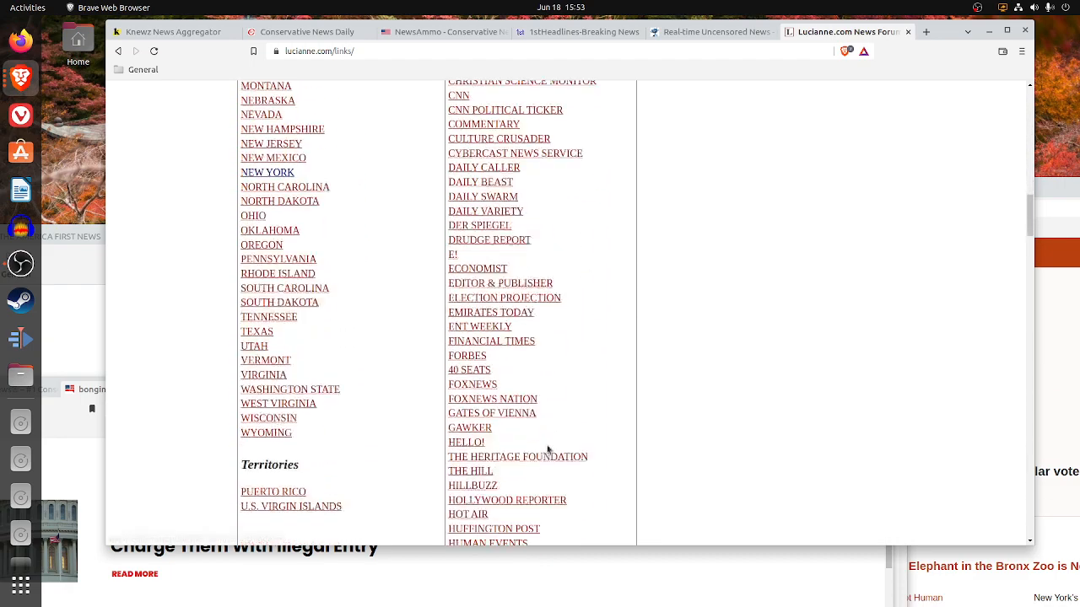
{"action": "scroll", "scroll_direction": "down", "scroll_amount": 3}
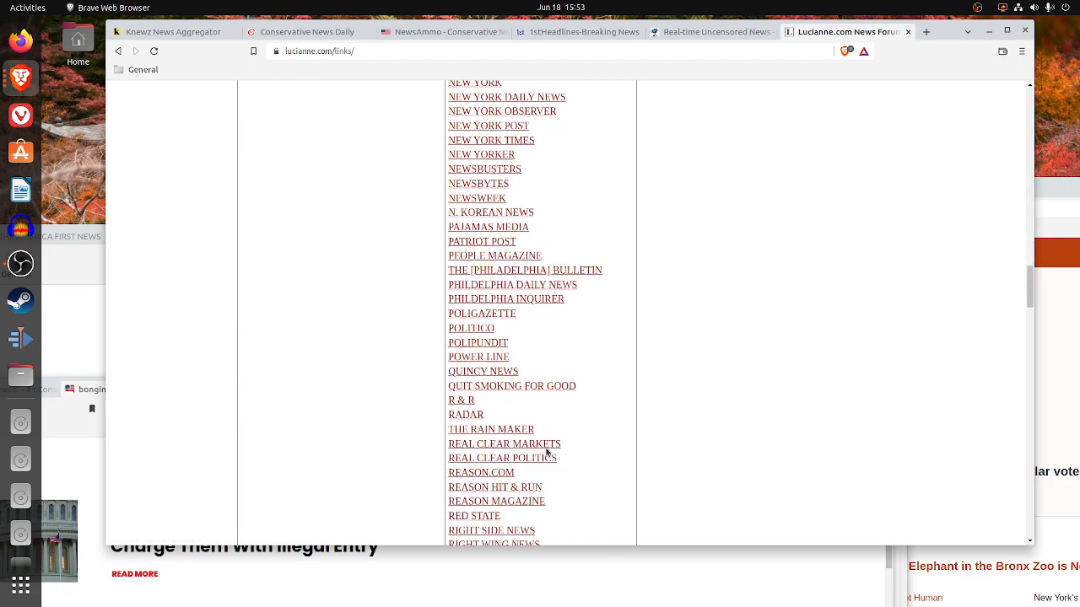
{"action": "scroll", "scroll_direction": "down", "scroll_amount": 3}
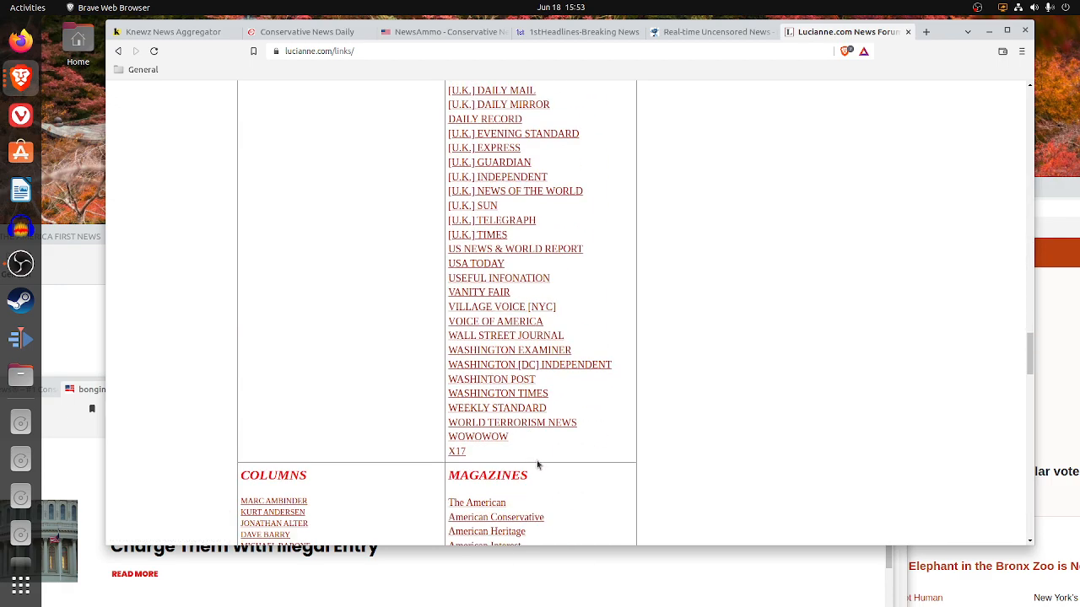
{"action": "mouse_move", "coordinate": [510, 401]}
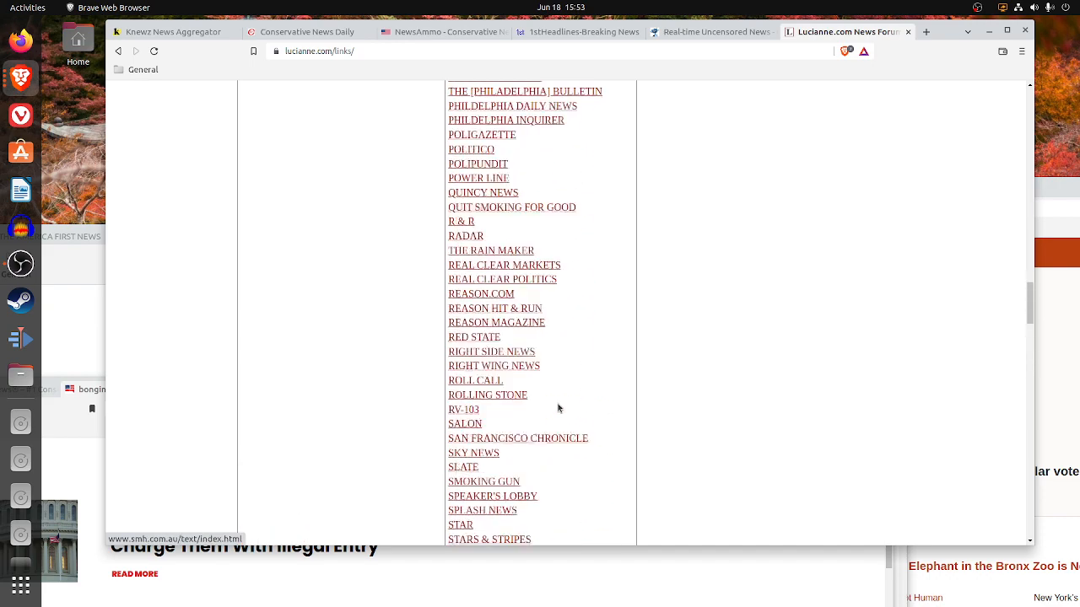
{"action": "scroll", "scroll_direction": "up", "scroll_amount": 3}
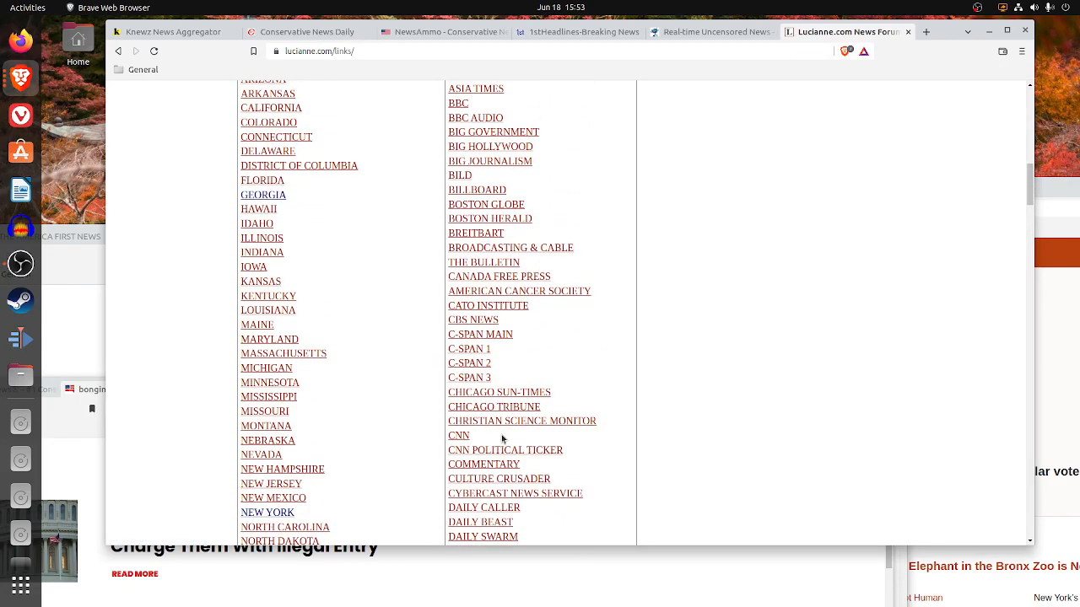
{"action": "mouse_move", "coordinate": [621, 371]}
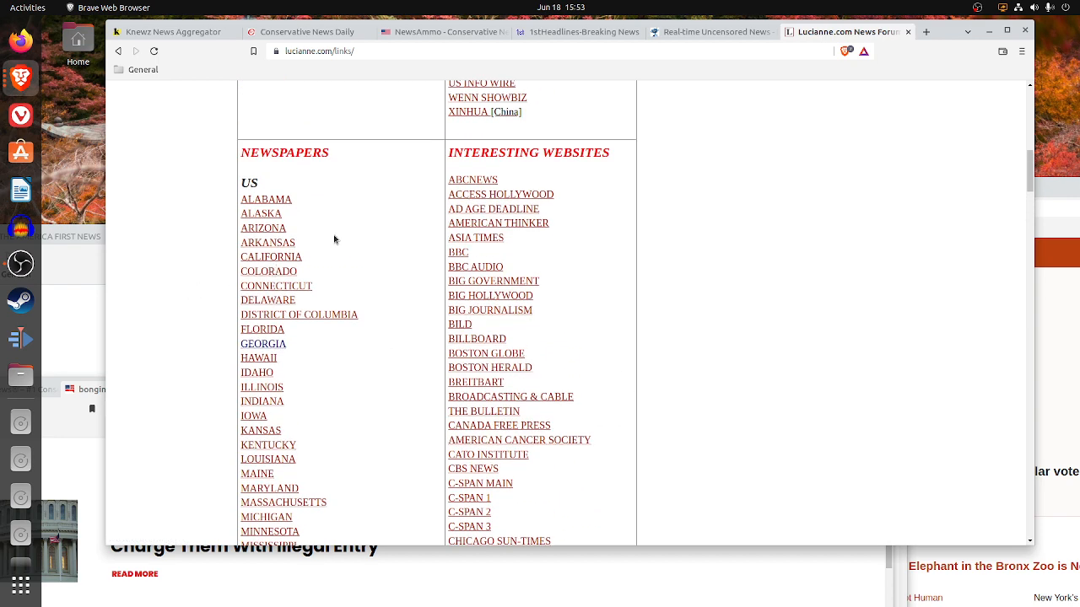
{"action": "scroll", "scroll_direction": "down", "scroll_amount": 3}
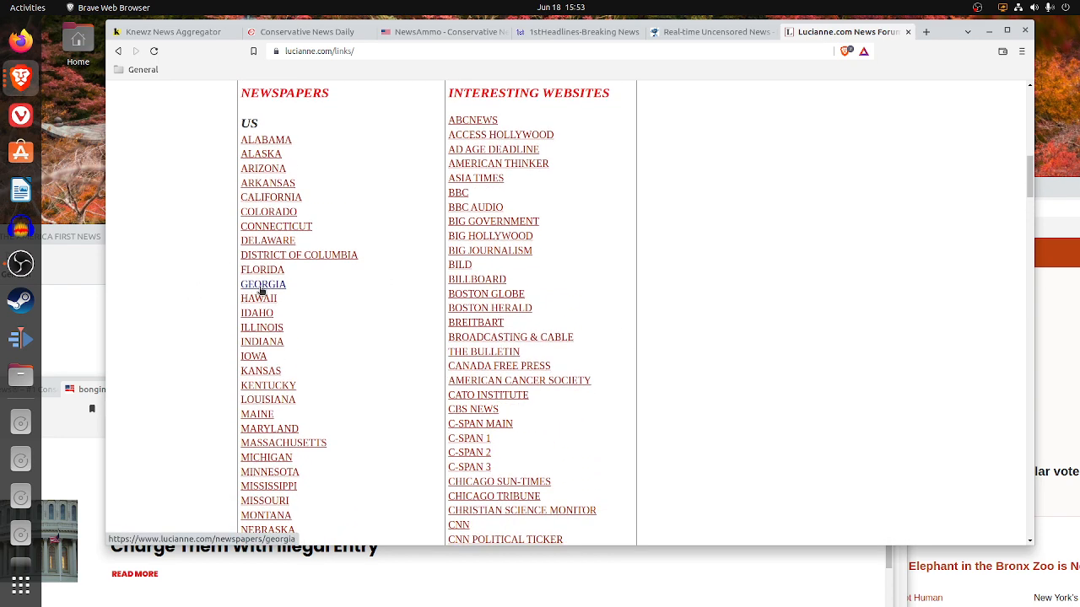
{"action": "mouse_move", "coordinate": [266, 138]}
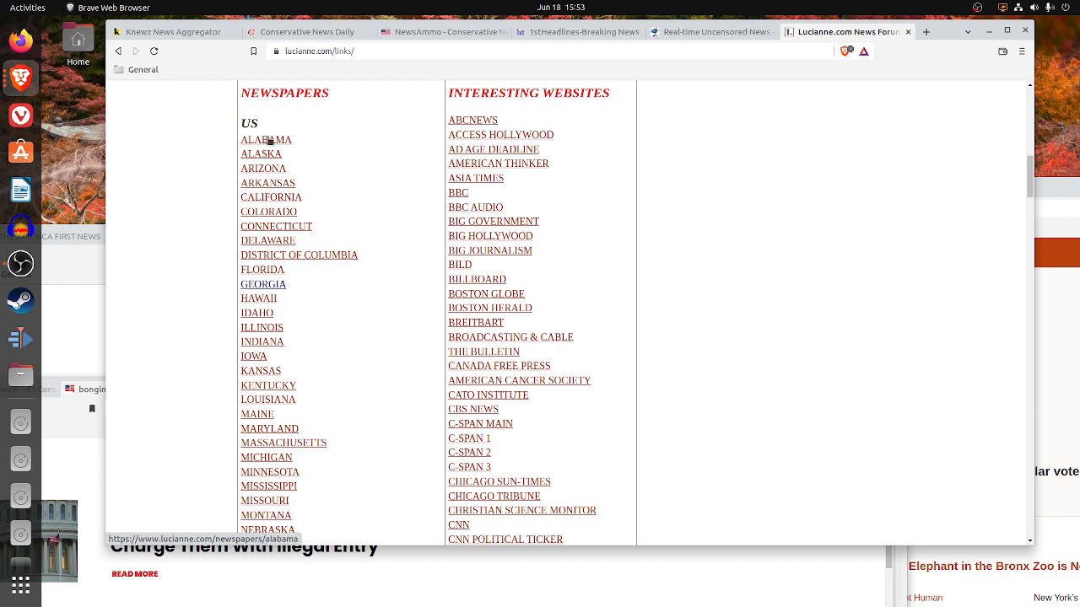
{"action": "left_click", "coordinate": [267, 138]}
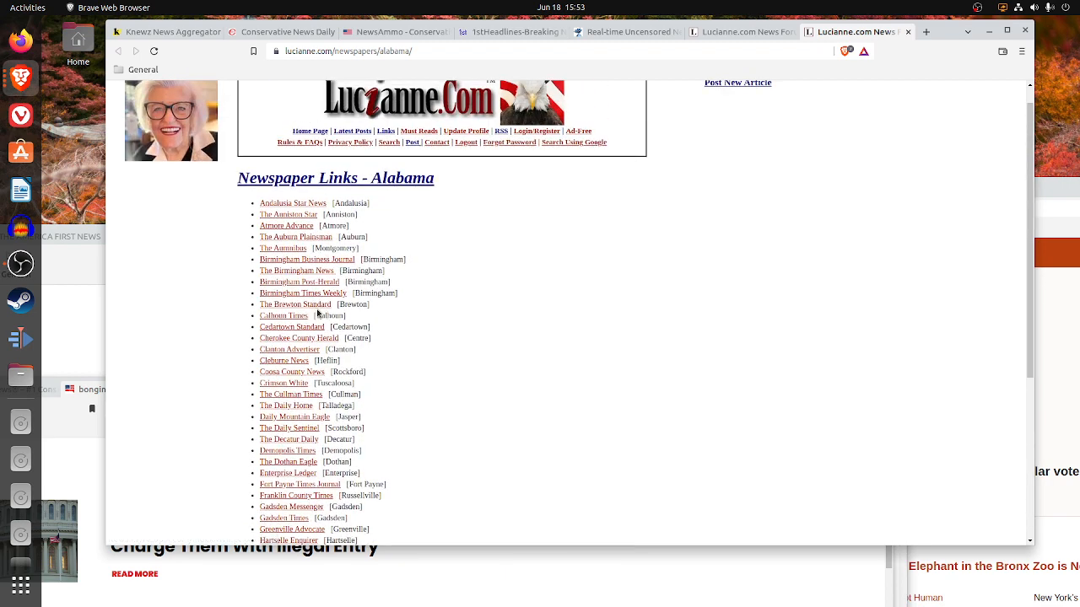
{"action": "mouse_move", "coordinate": [283, 241]}
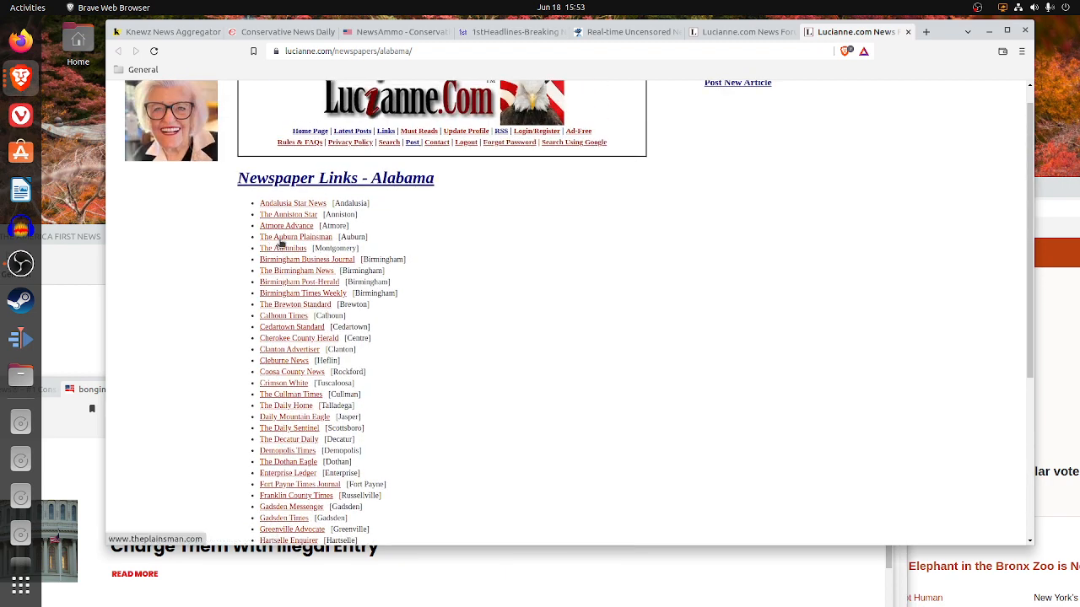
{"action": "left_click", "coordinate": [297, 236]}
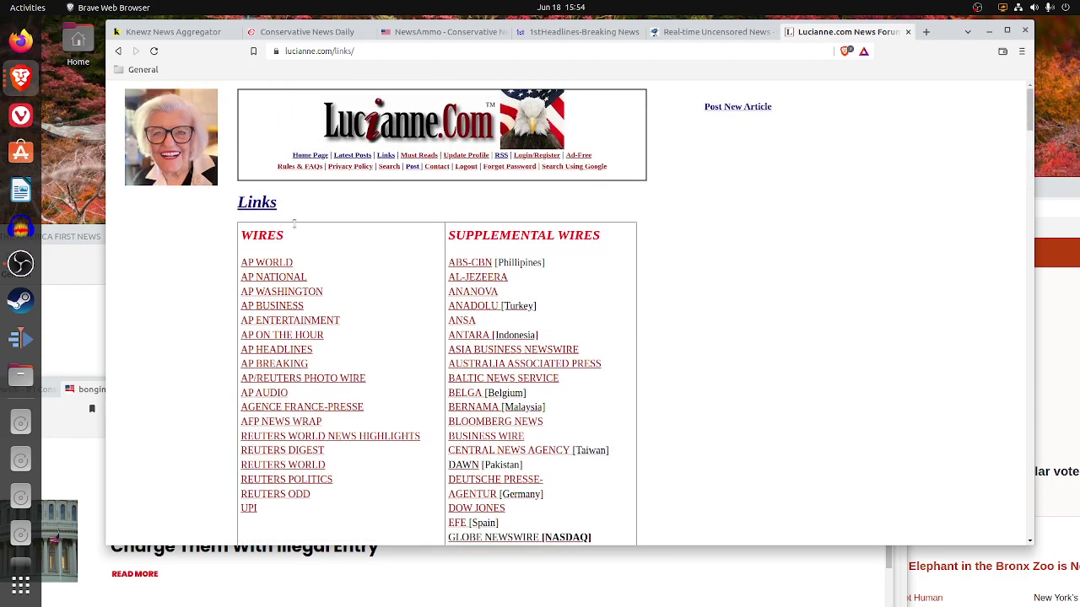
- Return to Lucianne.com's homepage dated Saturday, June 18, 2022 via its Home Page link
{"action": "left_click", "coordinate": [310, 155]}
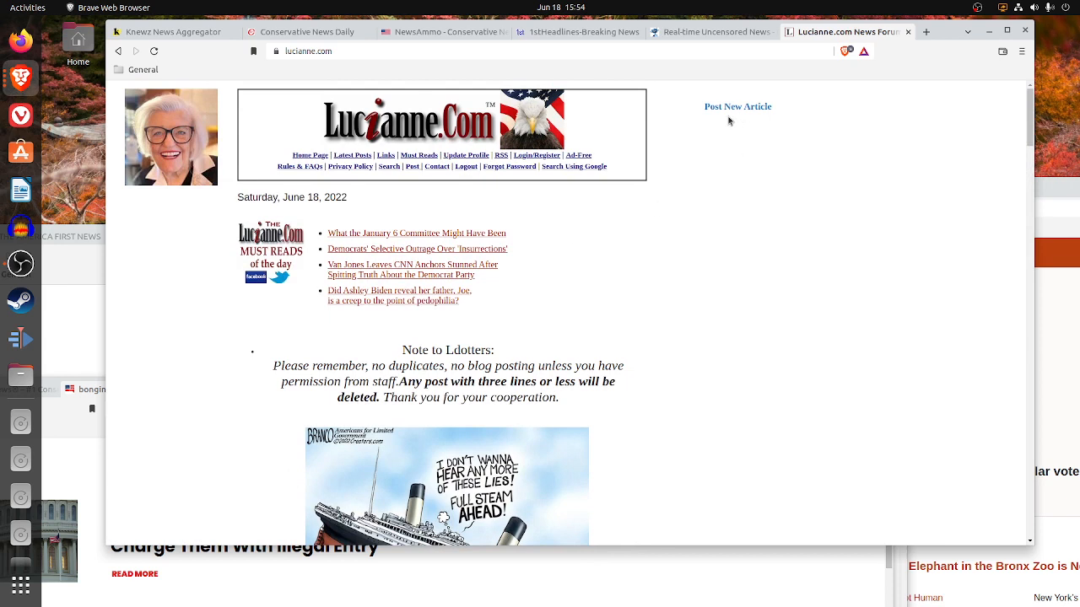
{"action": "mouse_move", "coordinate": [739, 128]}
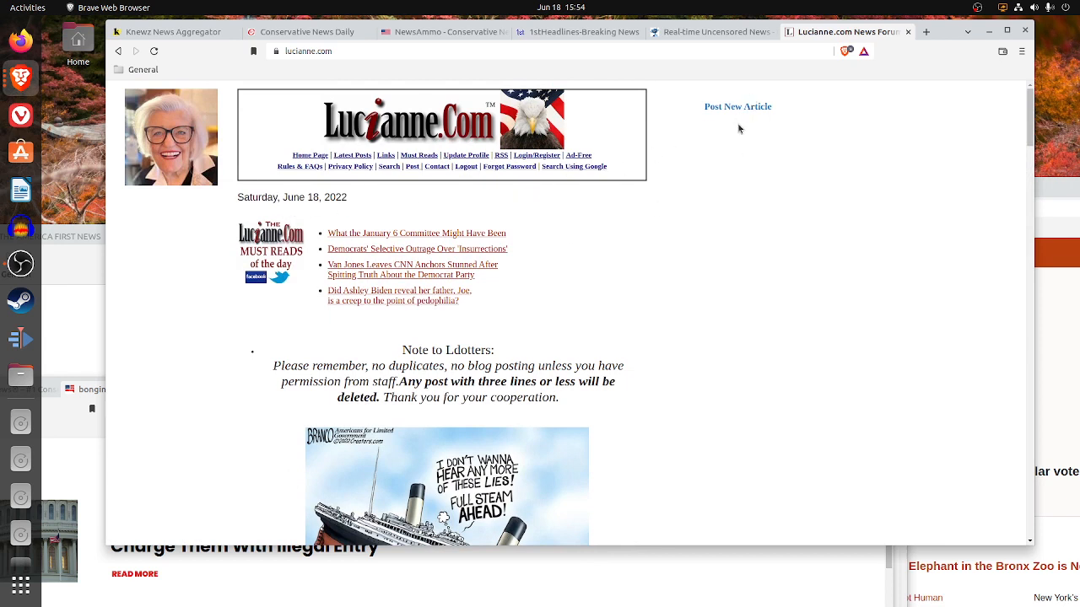
{"action": "mouse_move", "coordinate": [679, 263]}
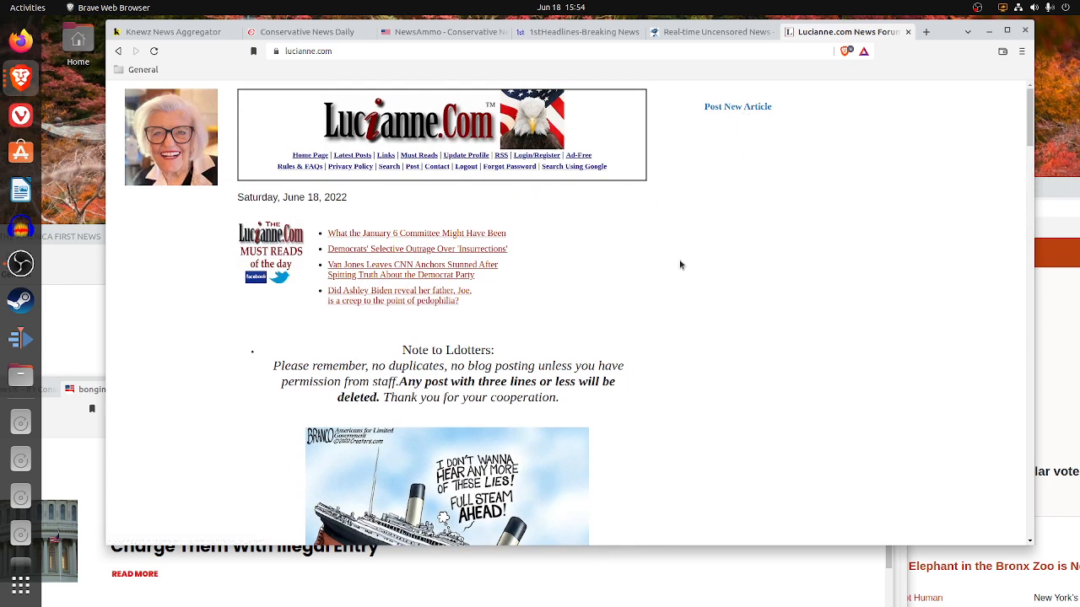
{"action": "mouse_move", "coordinate": [763, 149]}
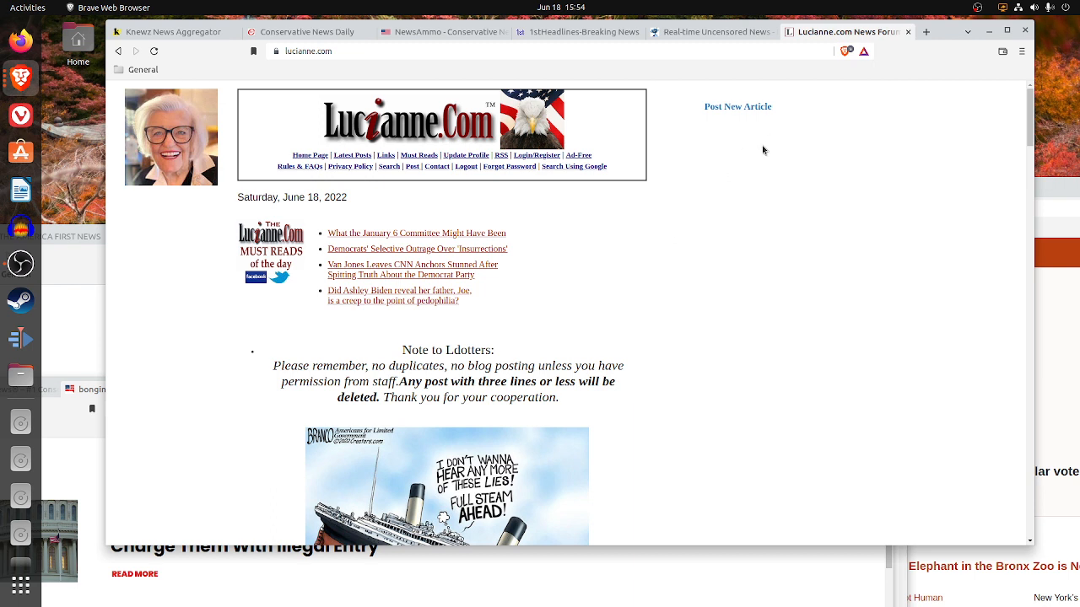
{"action": "mouse_move", "coordinate": [823, 45]}
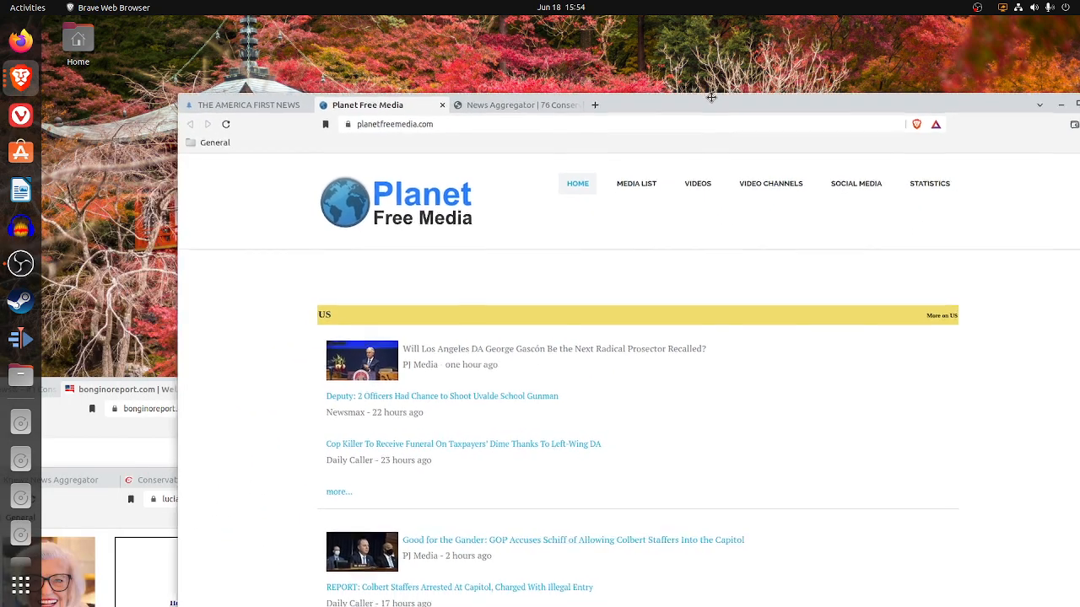
- Bring up The America First News page, scroll its newsline and return to its My Feeds list
{"action": "left_click", "coordinate": [245, 105]}
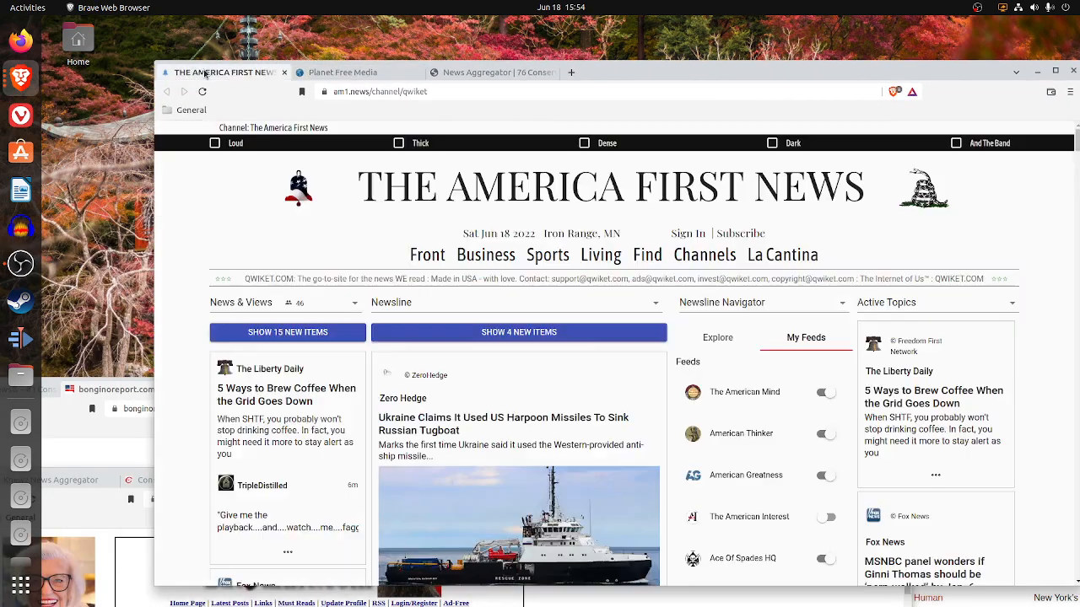
{"action": "mouse_move", "coordinate": [808, 84]}
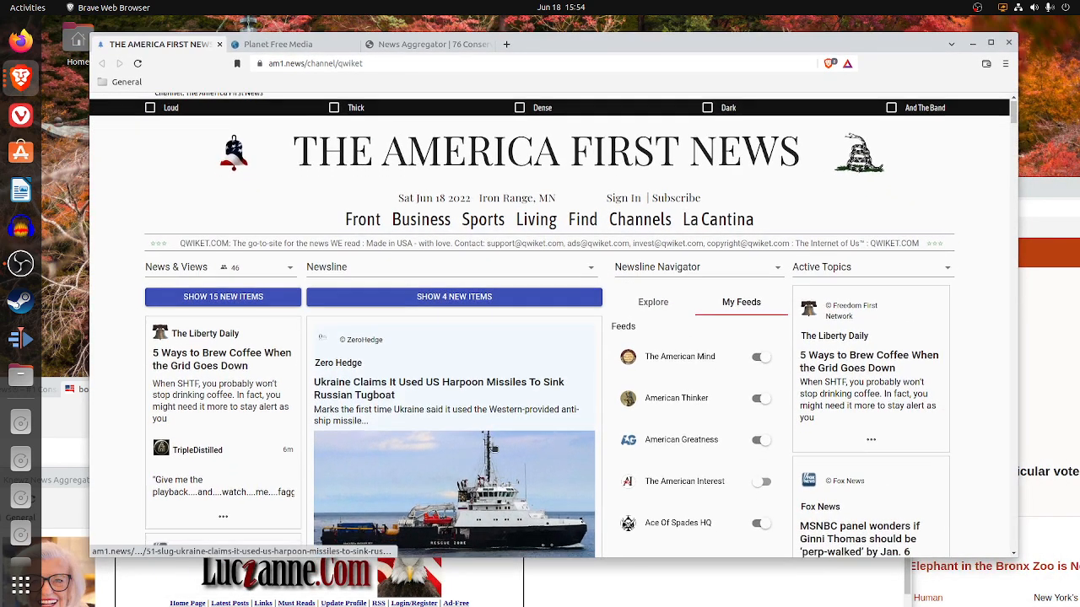
{"action": "scroll", "scroll_direction": "down", "scroll_amount": 3}
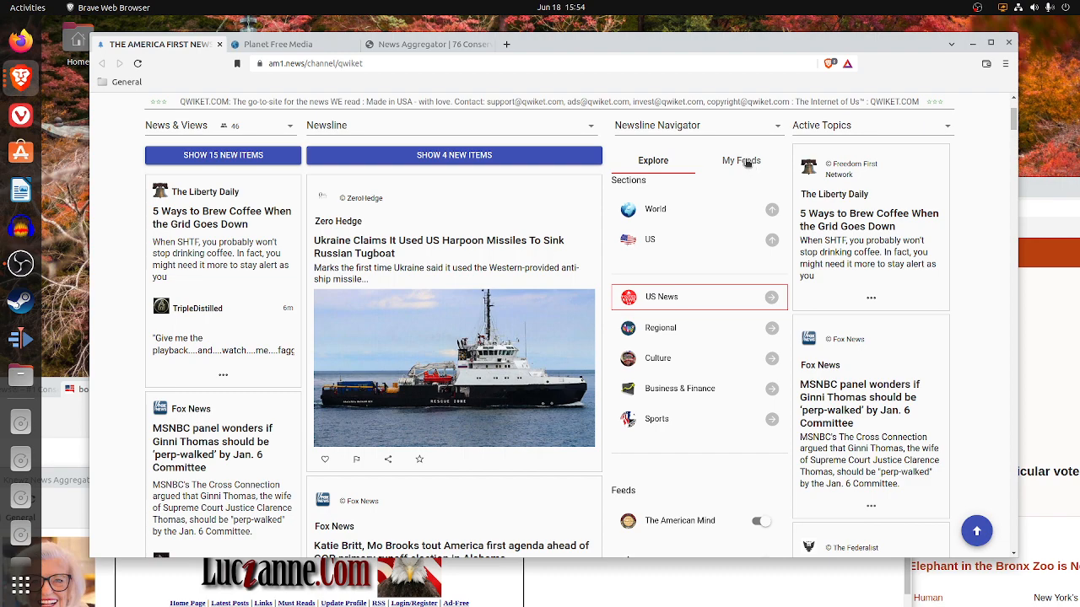
{"action": "left_click", "coordinate": [742, 160]}
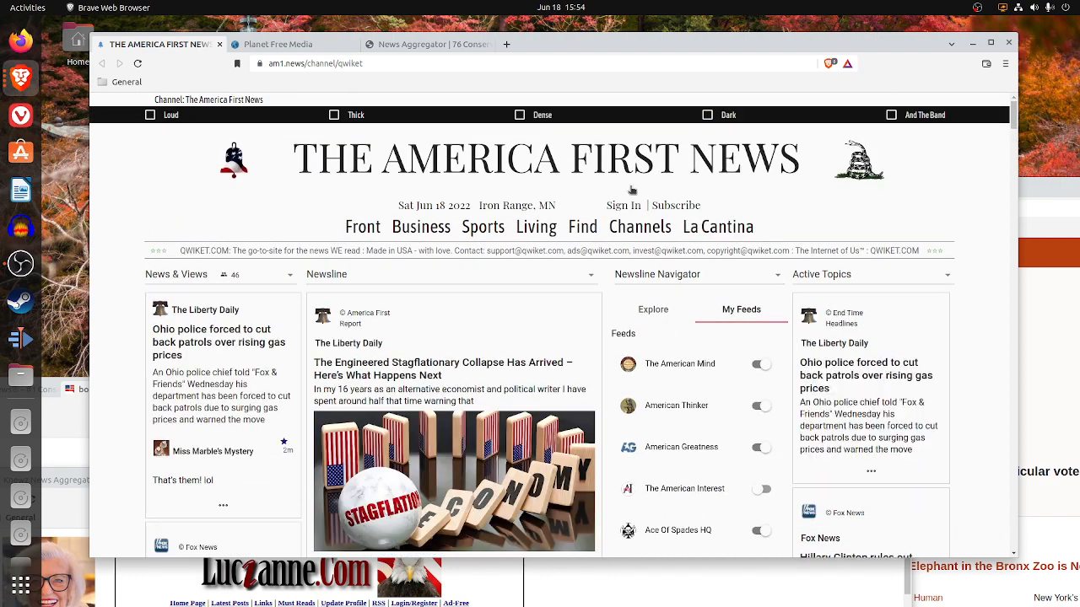
{"action": "mouse_move", "coordinate": [569, 220]}
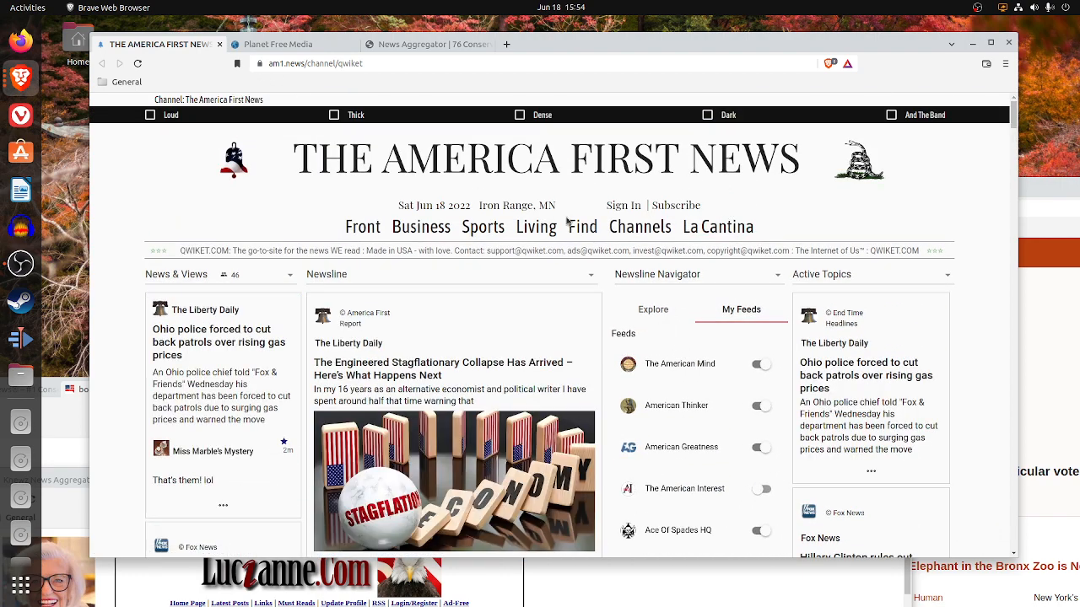
{"action": "mouse_move", "coordinate": [790, 209]}
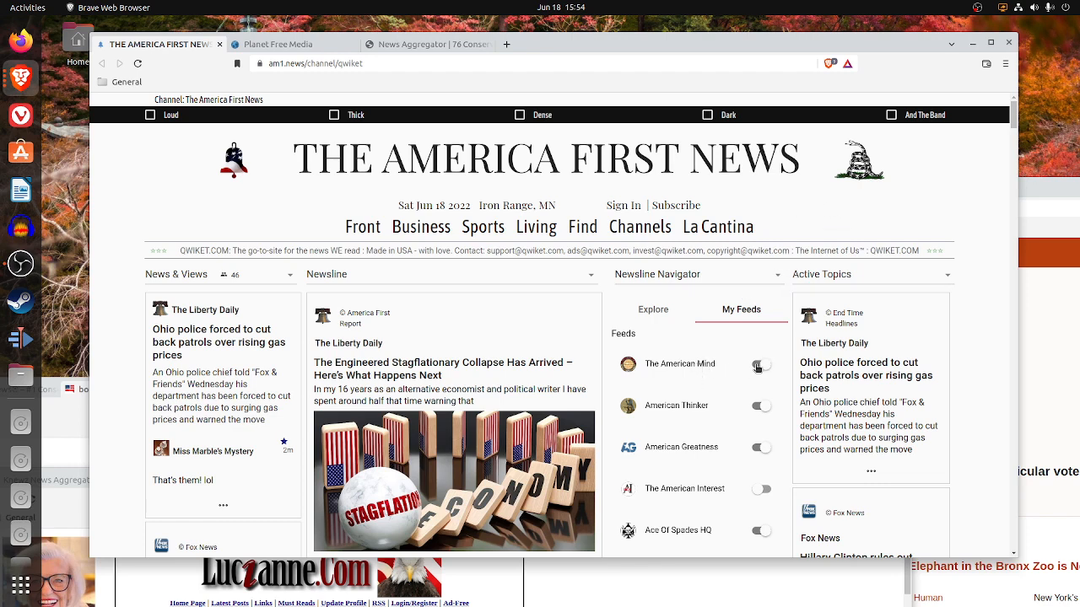
{"action": "scroll", "scroll_direction": "down", "scroll_amount": 3}
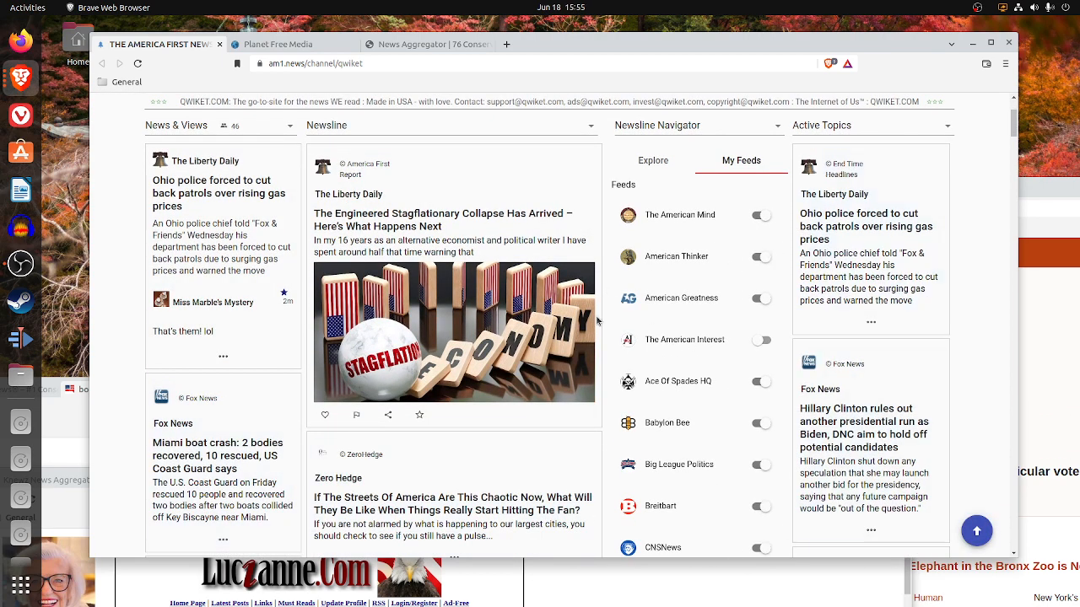
{"action": "mouse_move", "coordinate": [186, 172]}
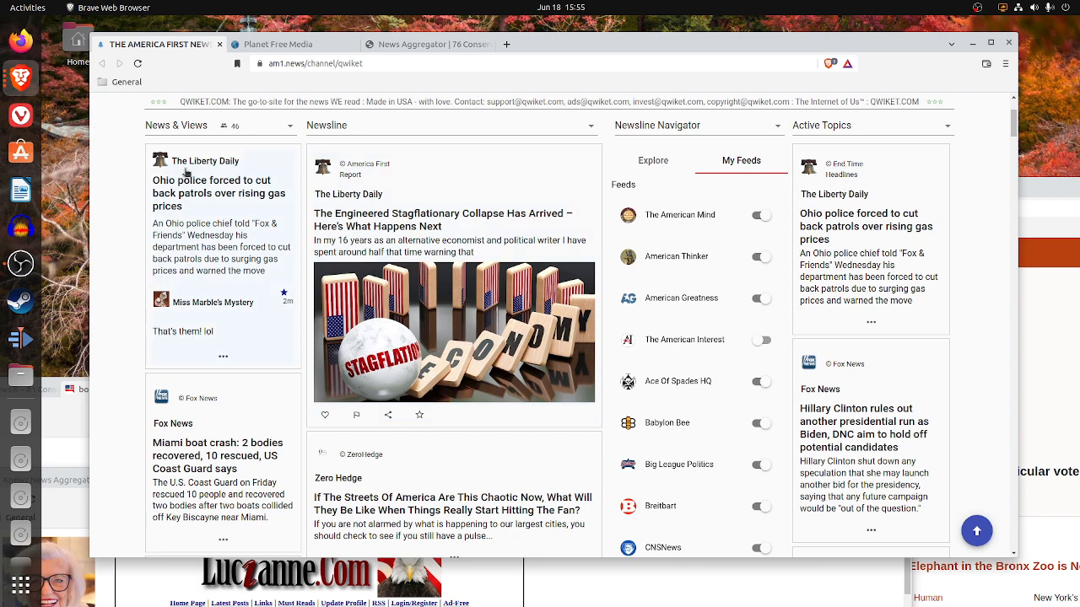
{"action": "scroll", "scroll_direction": "down", "scroll_amount": 3}
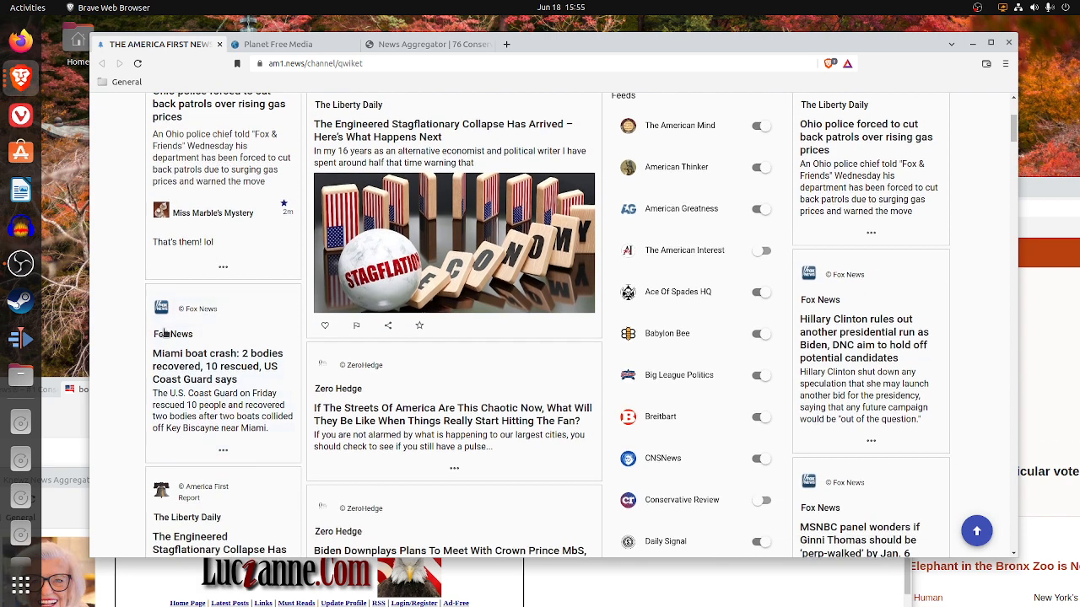
{"action": "scroll", "scroll_direction": "down", "scroll_amount": 3}
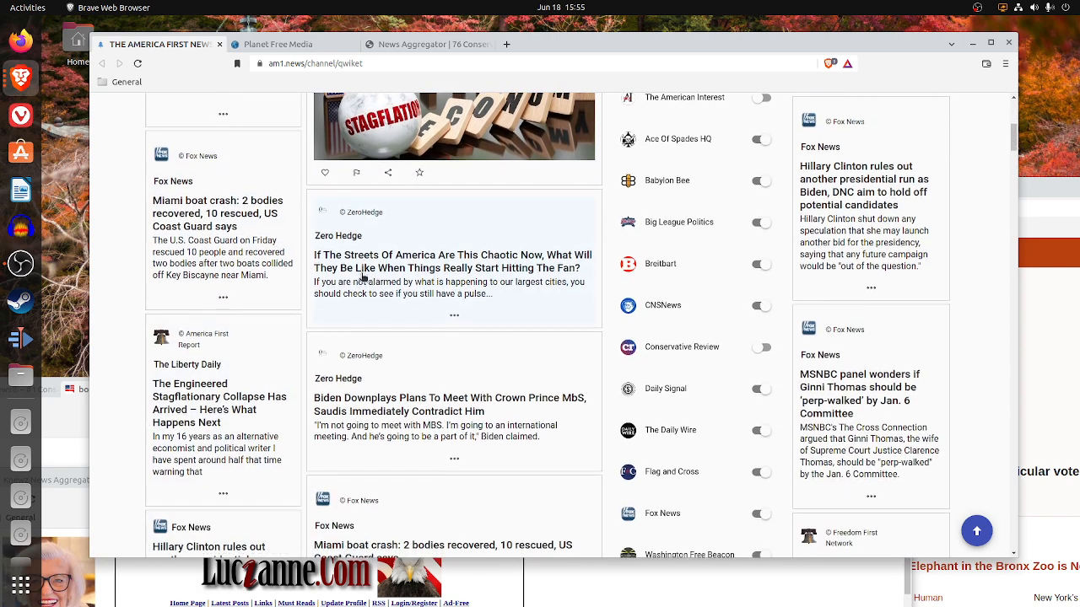
{"action": "scroll", "scroll_direction": "down", "scroll_amount": 3}
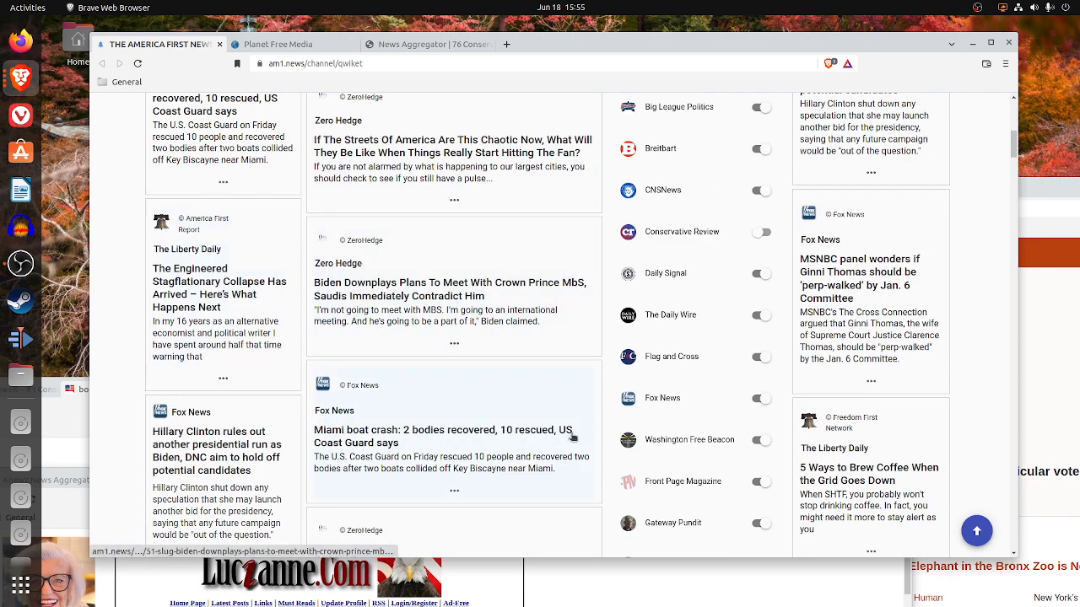
{"action": "mouse_move", "coordinate": [533, 456]}
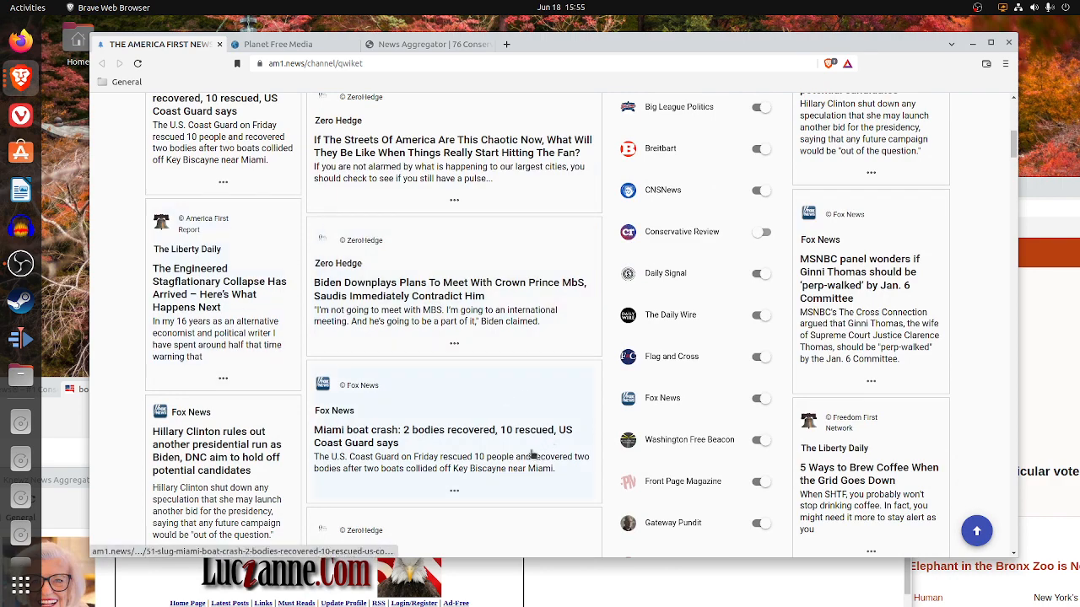
{"action": "scroll", "scroll_direction": "down", "scroll_amount": 3}
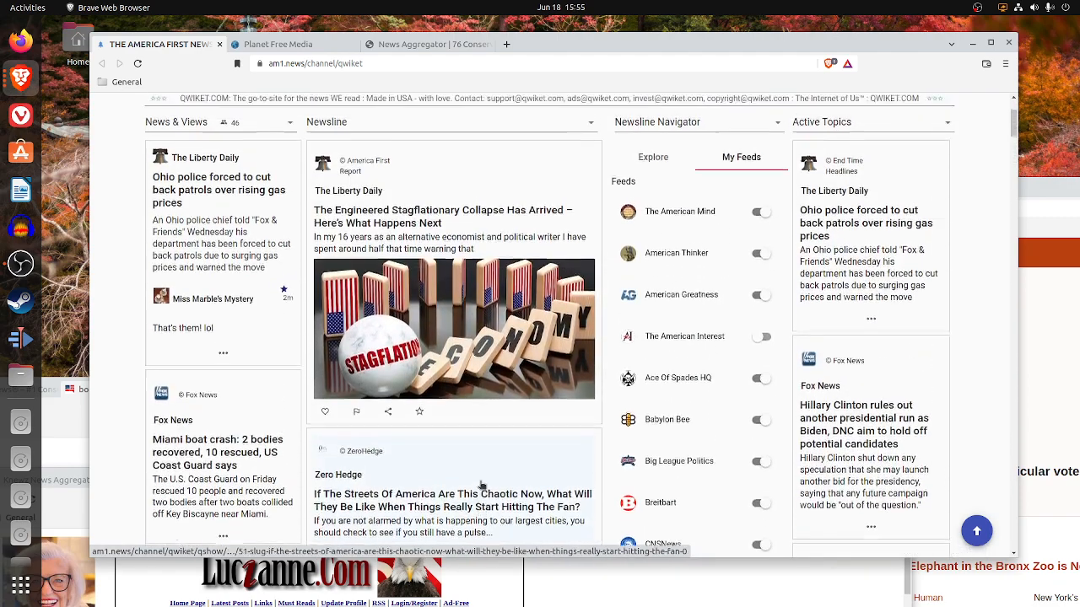
{"action": "scroll", "scroll_direction": "up", "scroll_amount": 3}
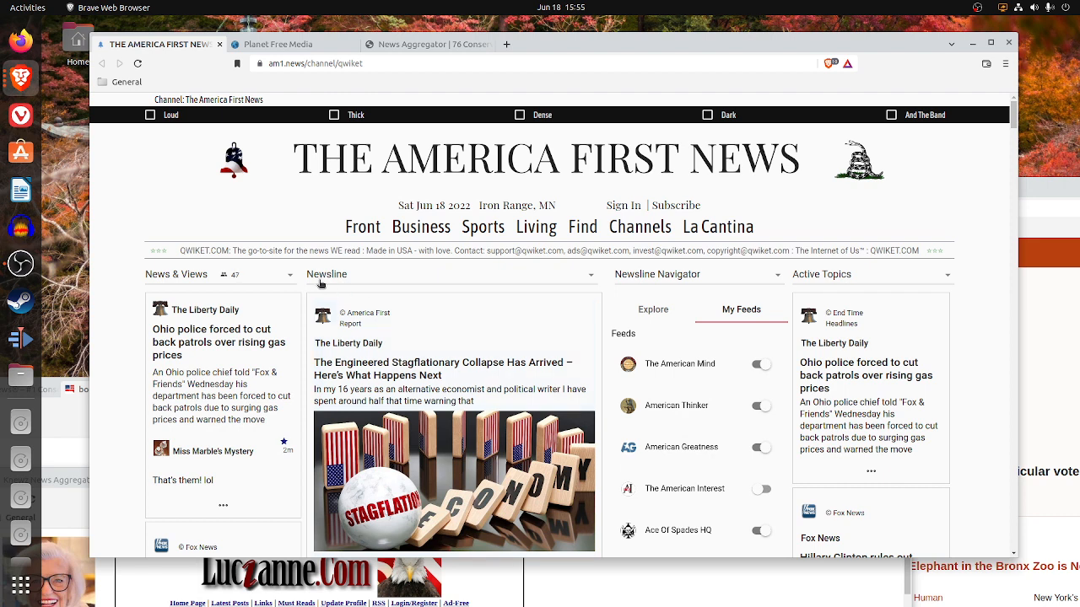
{"action": "left_click", "coordinate": [287, 44]}
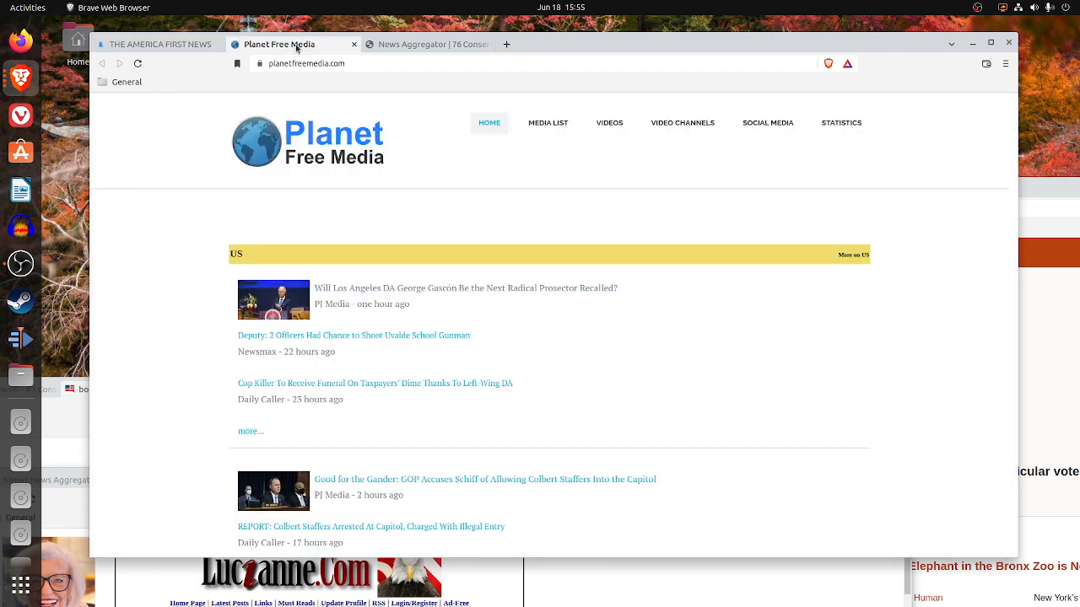
{"action": "mouse_move", "coordinate": [345, 174]}
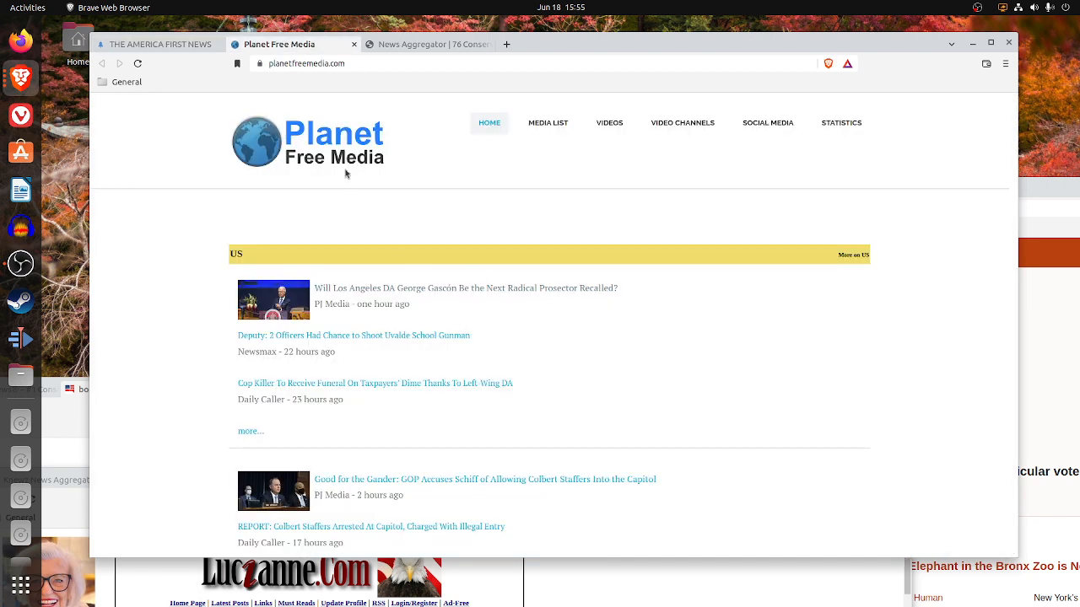
{"action": "mouse_move", "coordinate": [391, 412]}
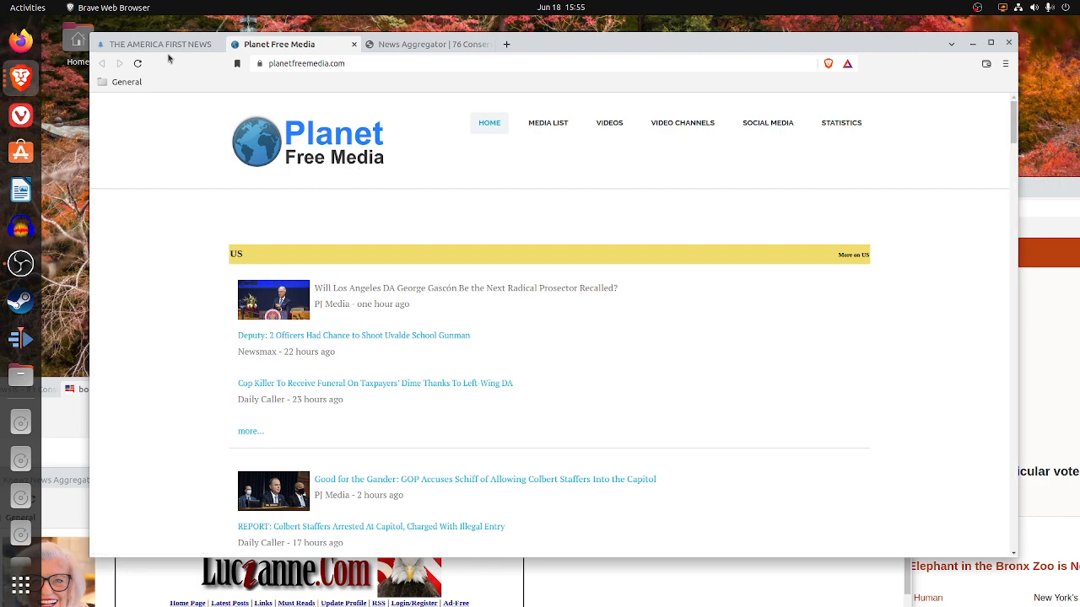
{"action": "left_click", "coordinate": [160, 44]}
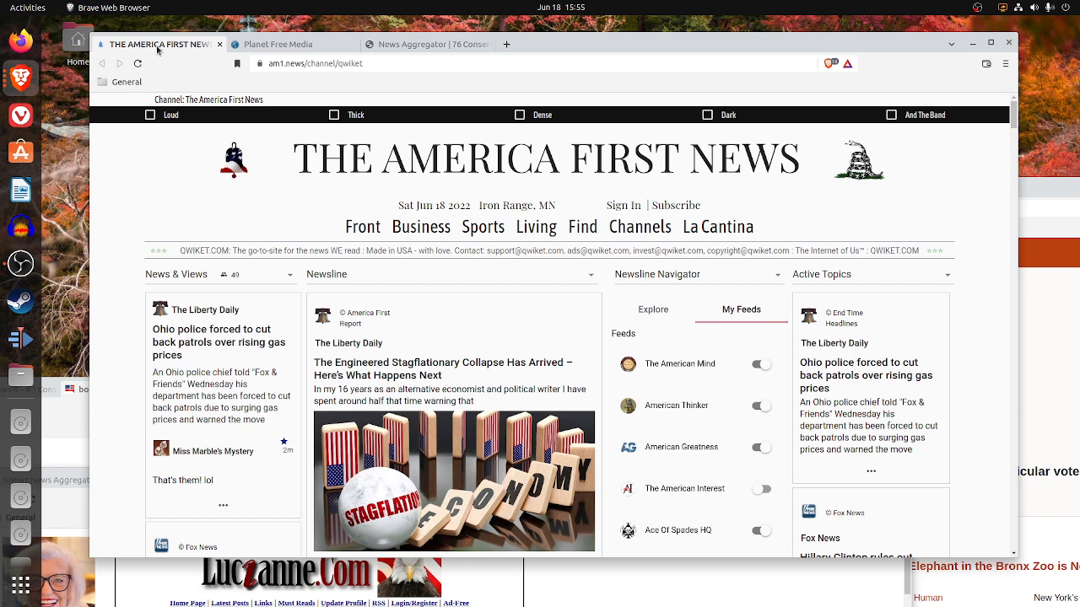
{"action": "mouse_move", "coordinate": [268, 56]}
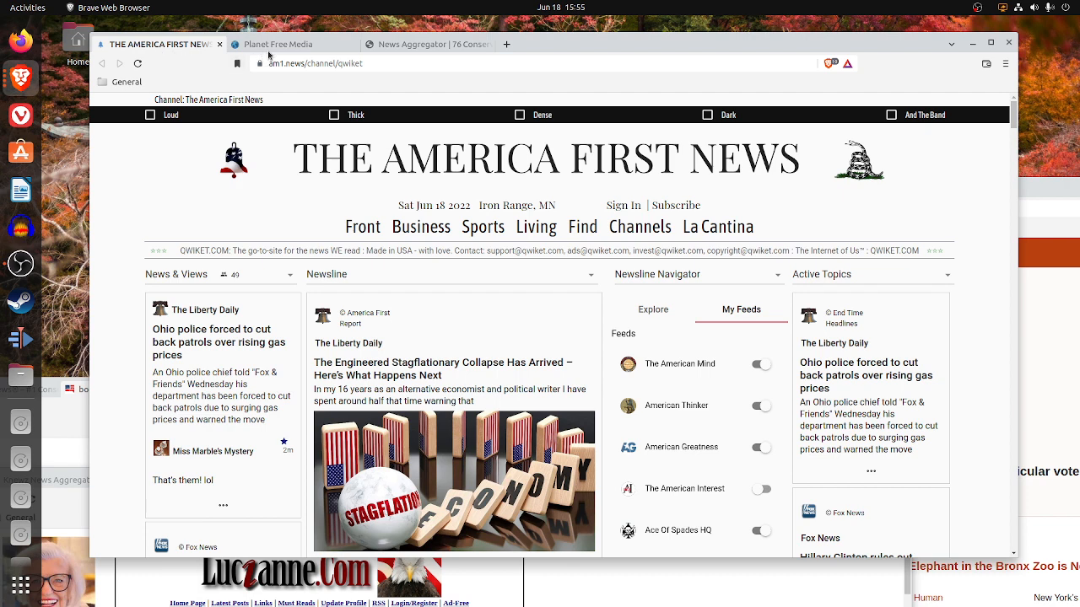
{"action": "mouse_move", "coordinate": [711, 118]}
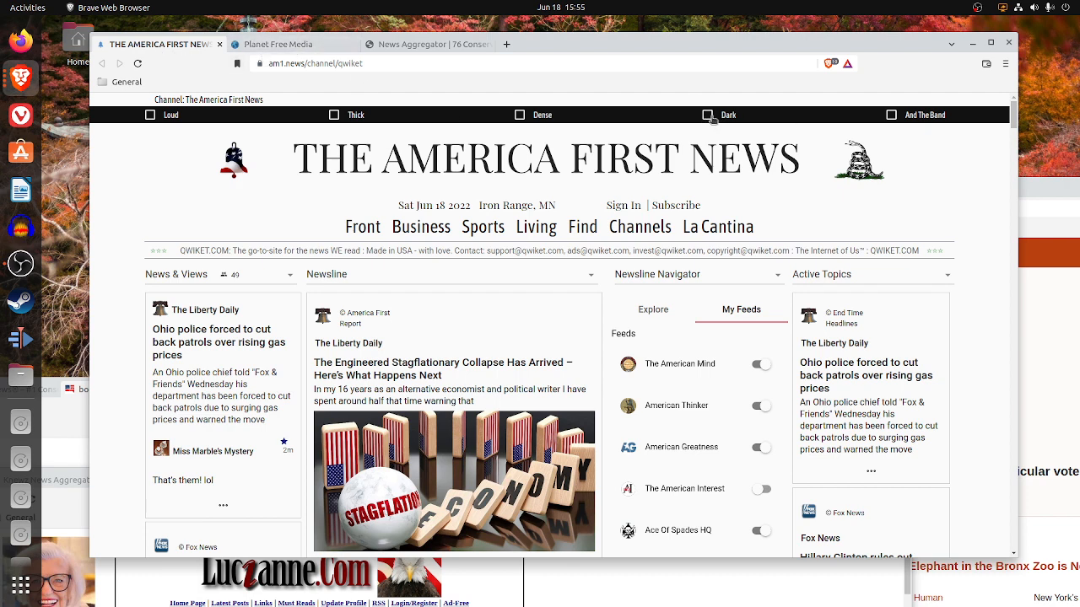
- Toggle the America First News page to its dark theme and back to the light appearance
{"action": "left_click", "coordinate": [709, 115]}
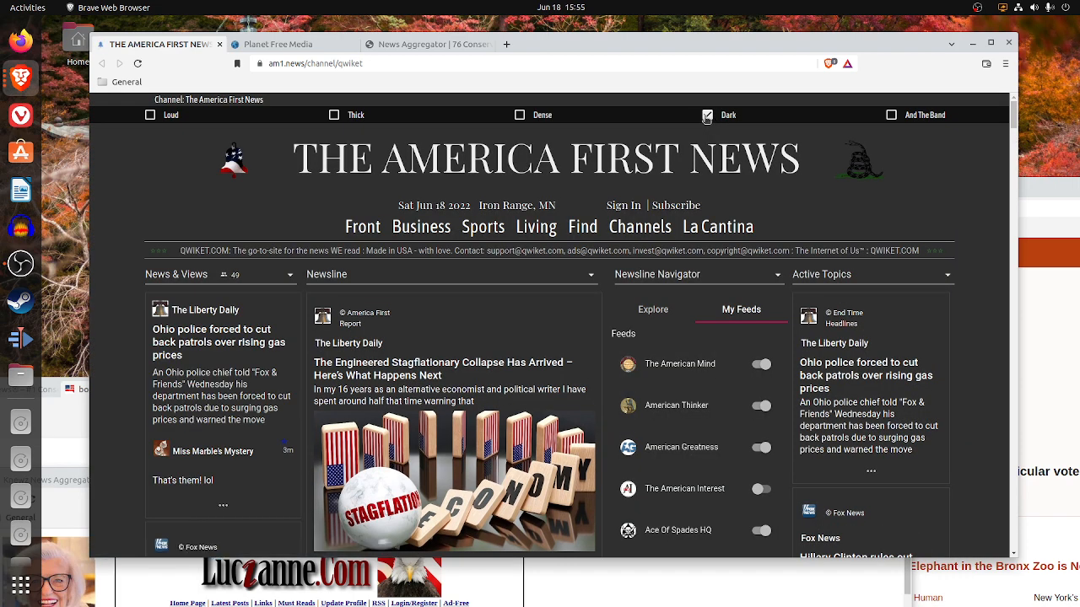
{"action": "left_click", "coordinate": [707, 114]}
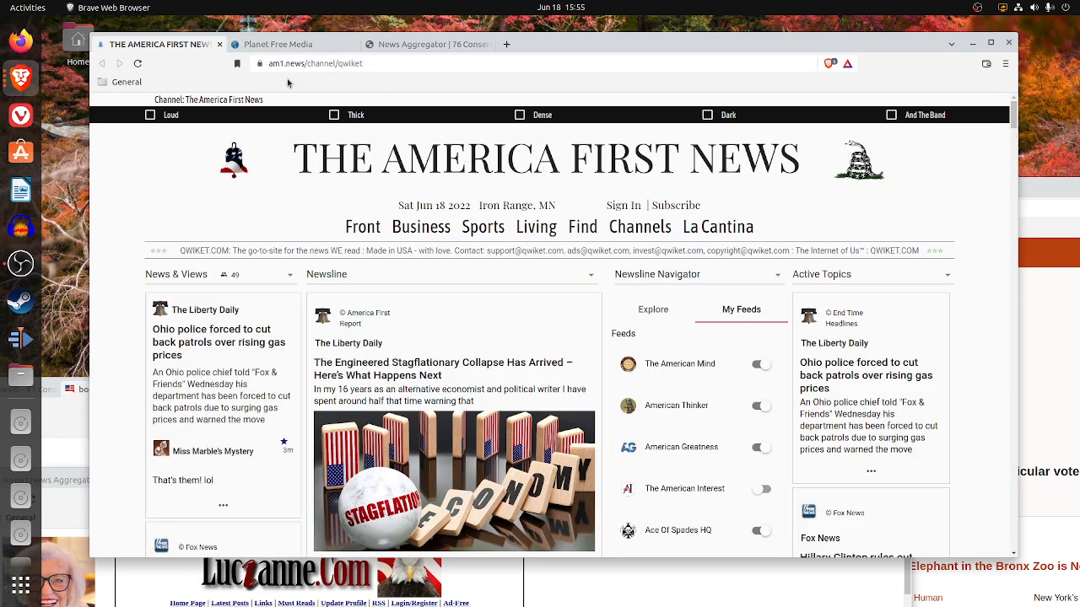
- Scroll Planet Free Media's homepage through its US and World headline sections
{"action": "left_click", "coordinate": [287, 44]}
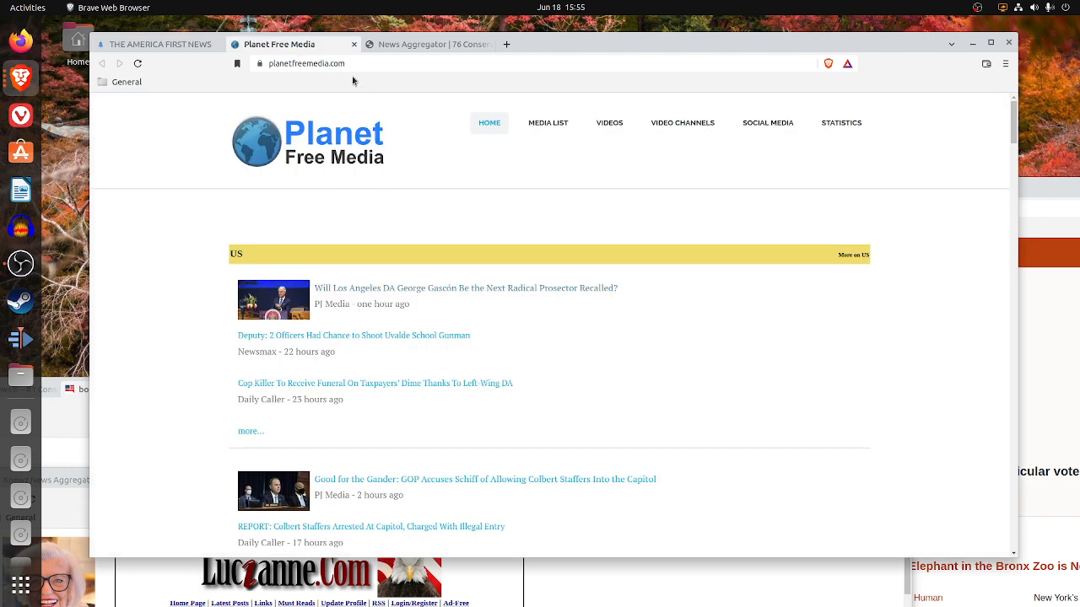
{"action": "mouse_move", "coordinate": [641, 399]}
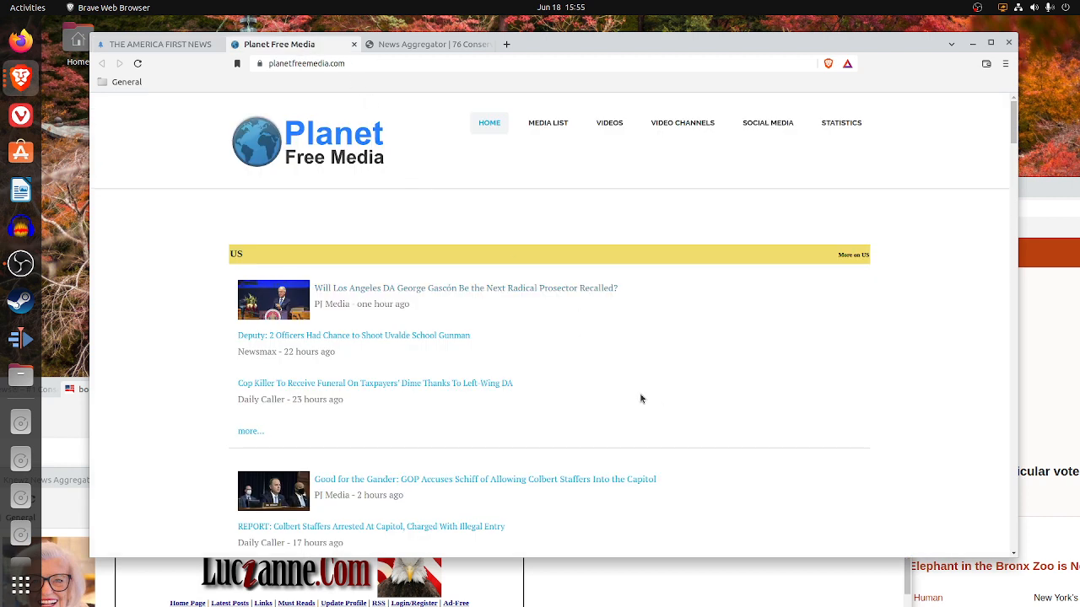
{"action": "scroll", "scroll_direction": "down", "scroll_amount": 3}
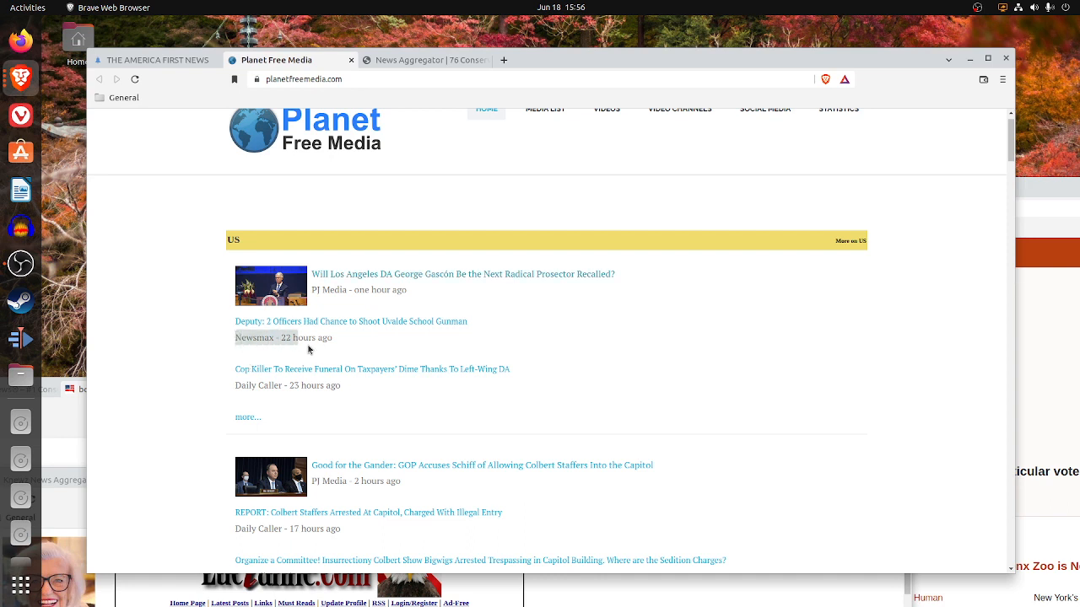
{"action": "mouse_move", "coordinate": [398, 361]}
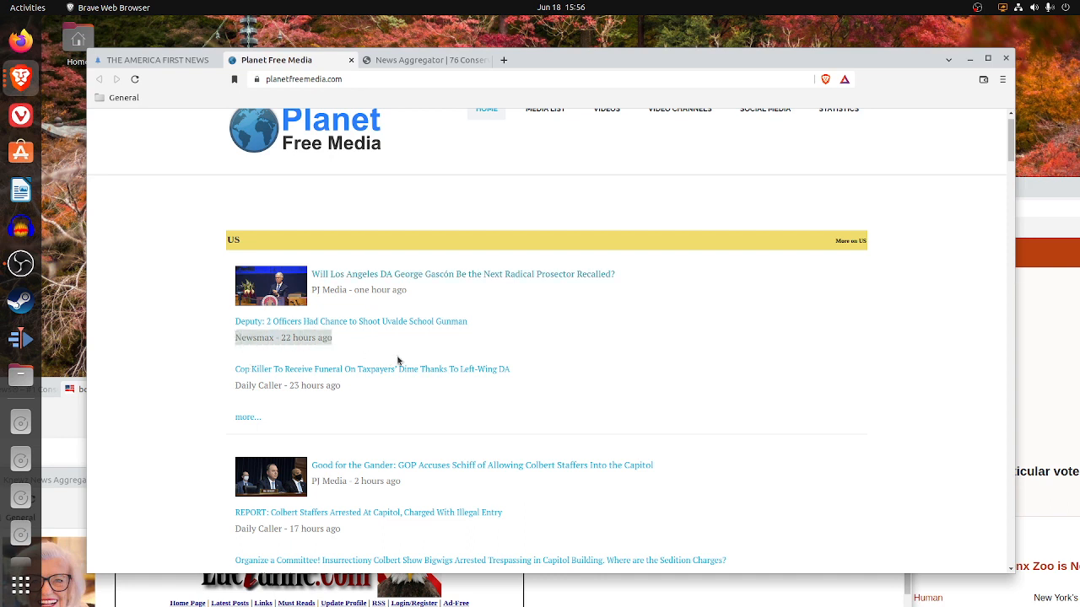
{"action": "mouse_move", "coordinate": [257, 341]}
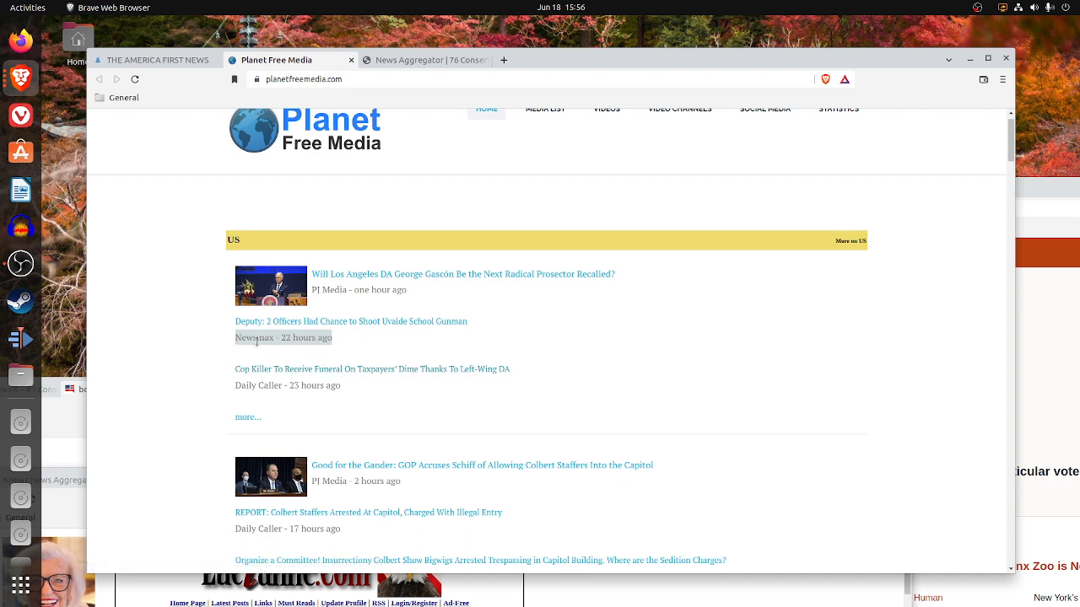
{"action": "mouse_move", "coordinate": [184, 358]}
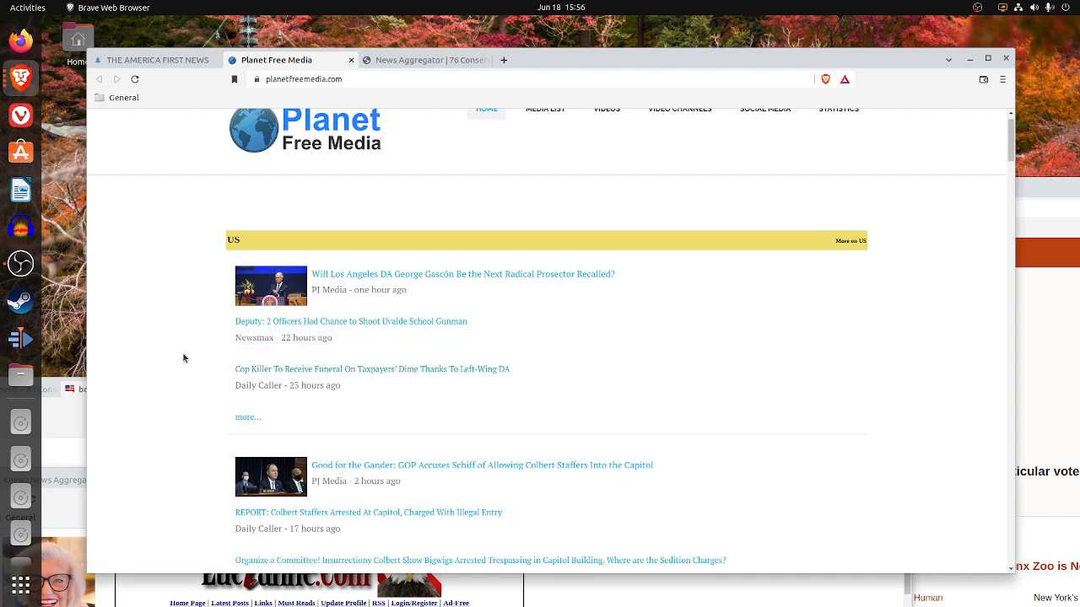
{"action": "mouse_move", "coordinate": [522, 373]}
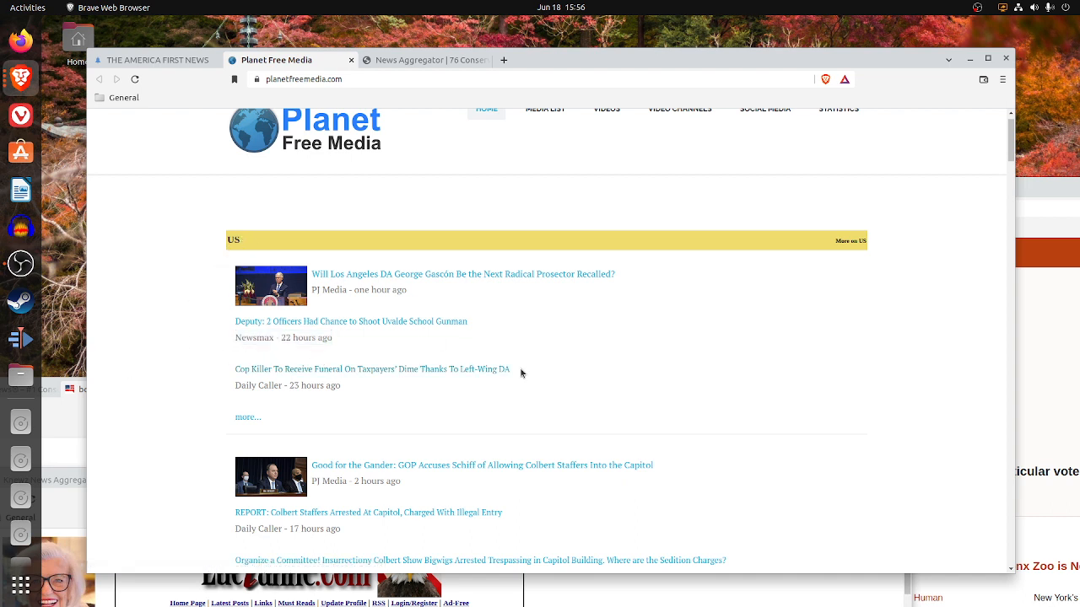
{"action": "scroll", "scroll_direction": "down", "scroll_amount": 3}
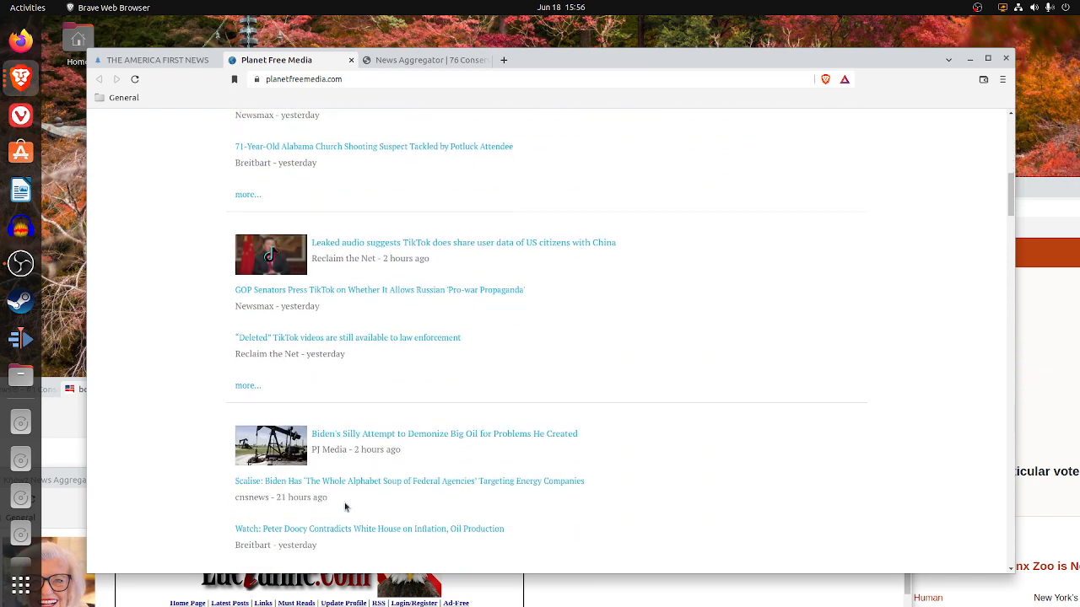
{"action": "scroll", "scroll_direction": "down", "scroll_amount": 3}
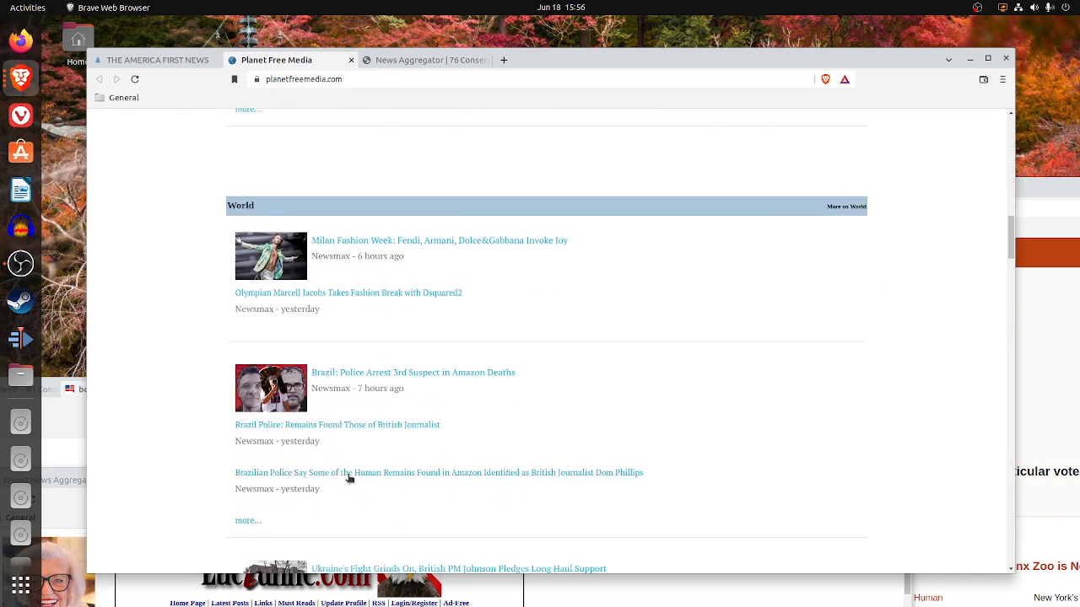
{"action": "scroll", "scroll_direction": "down", "scroll_amount": 3}
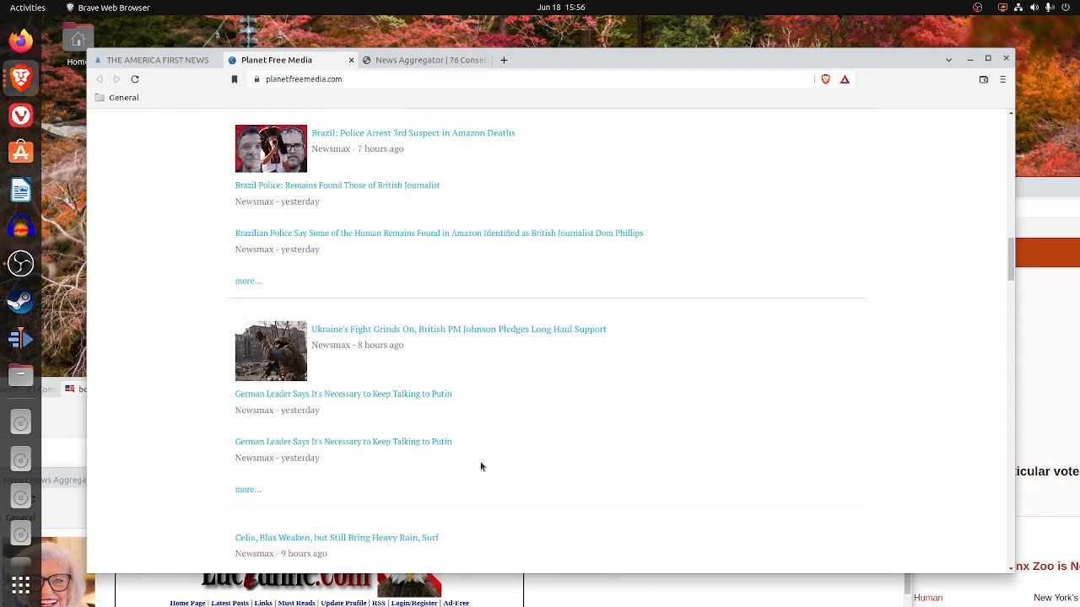
{"action": "scroll", "scroll_direction": "down", "scroll_amount": 3}
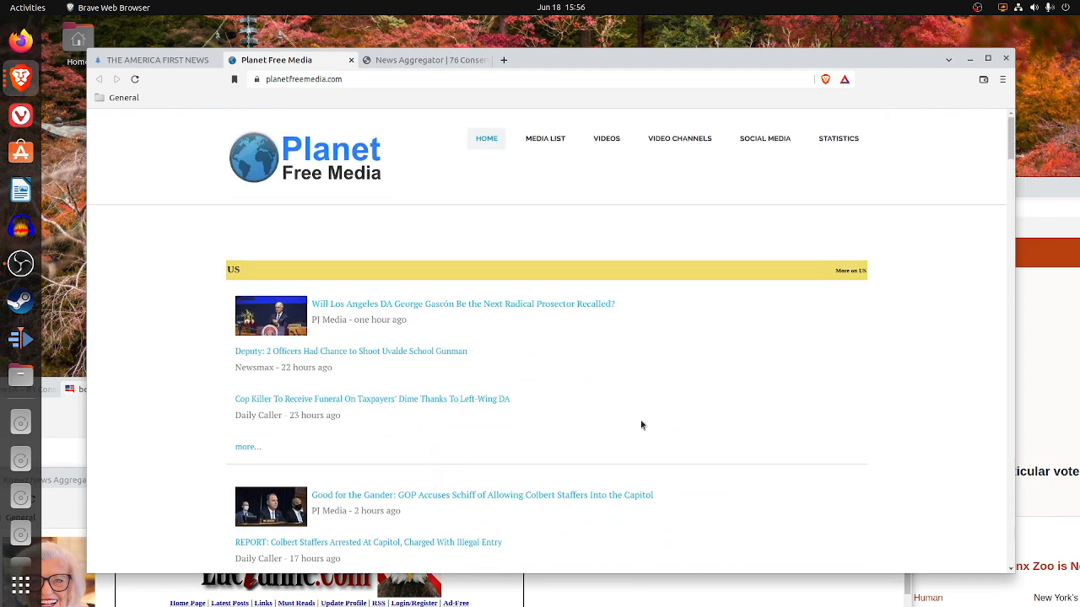
{"action": "mouse_move", "coordinate": [583, 348]}
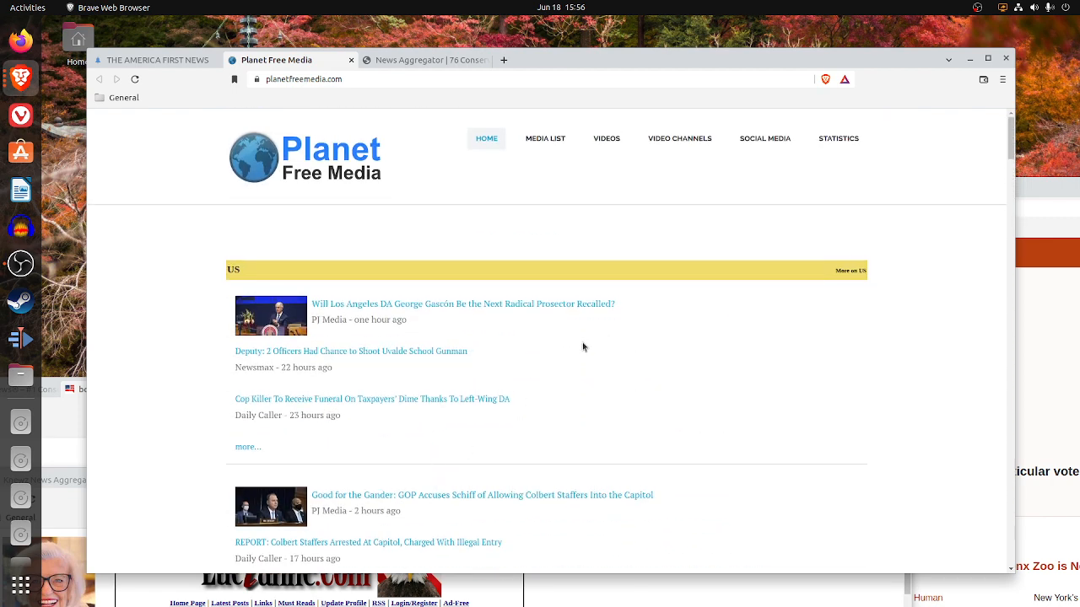
{"action": "mouse_move", "coordinate": [830, 54]}
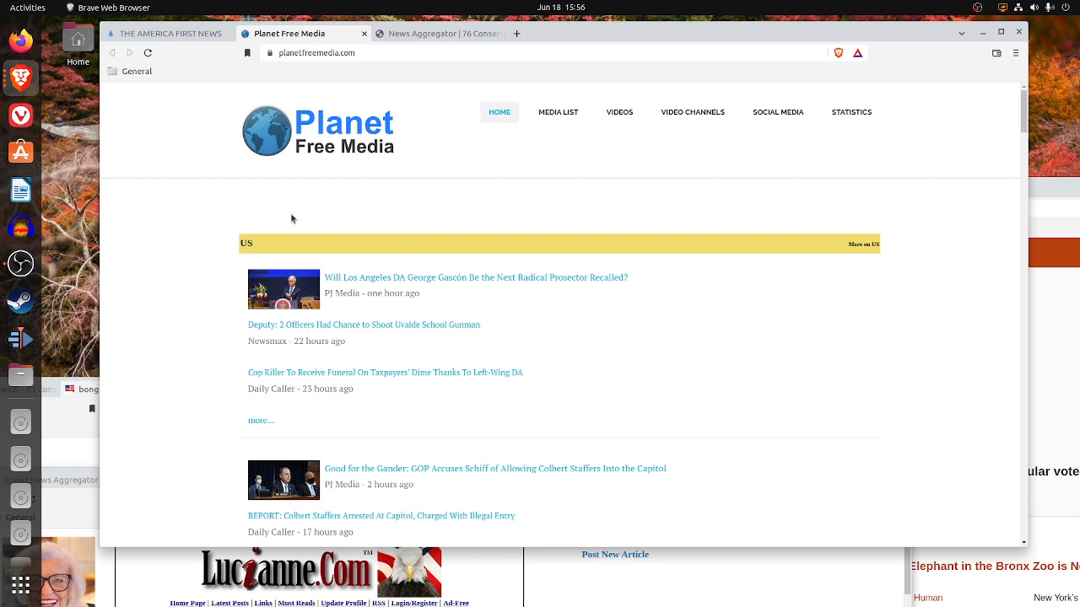
{"action": "mouse_move", "coordinate": [248, 268]}
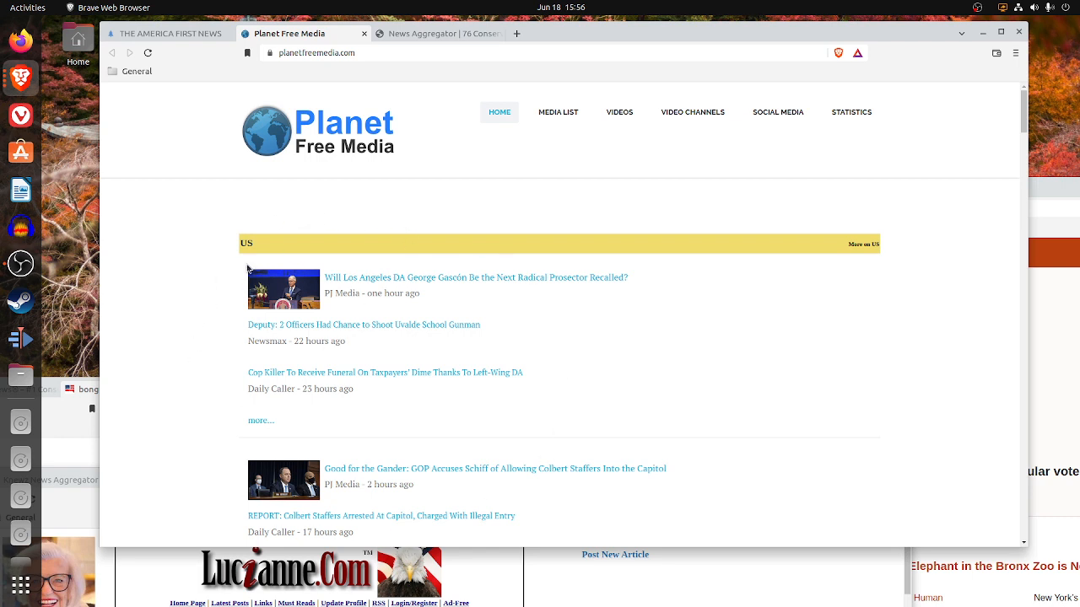
{"action": "mouse_move", "coordinate": [329, 311]}
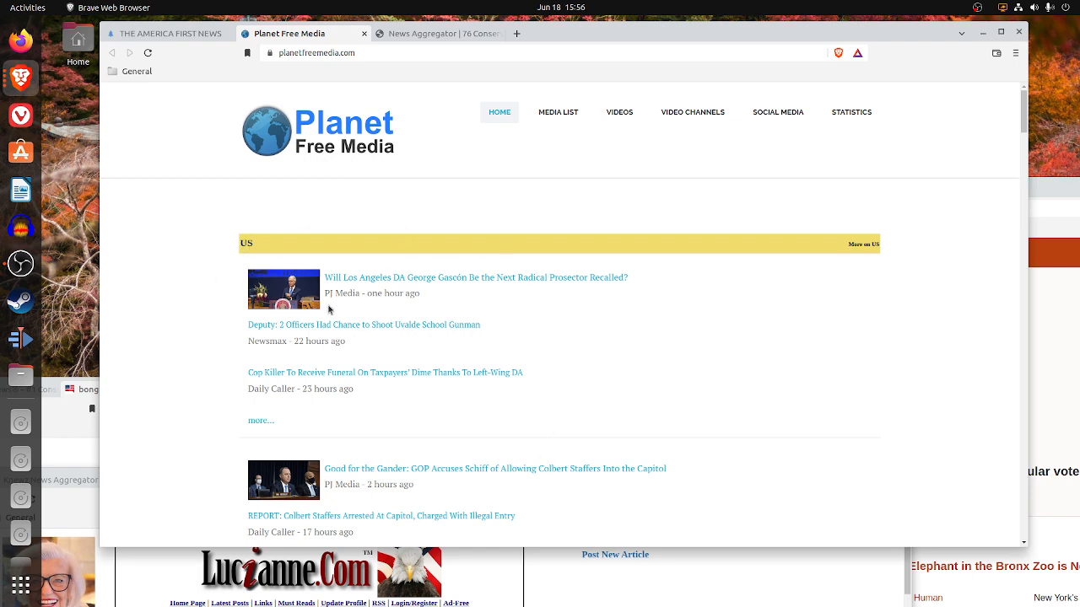
{"action": "mouse_move", "coordinate": [402, 297]}
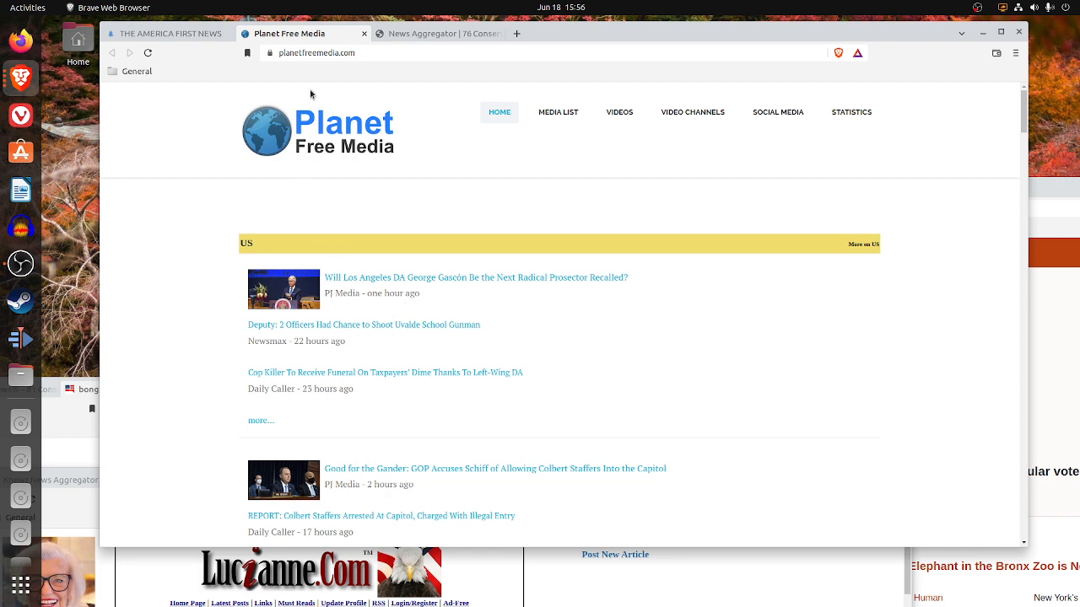
{"action": "mouse_move", "coordinate": [418, 52]}
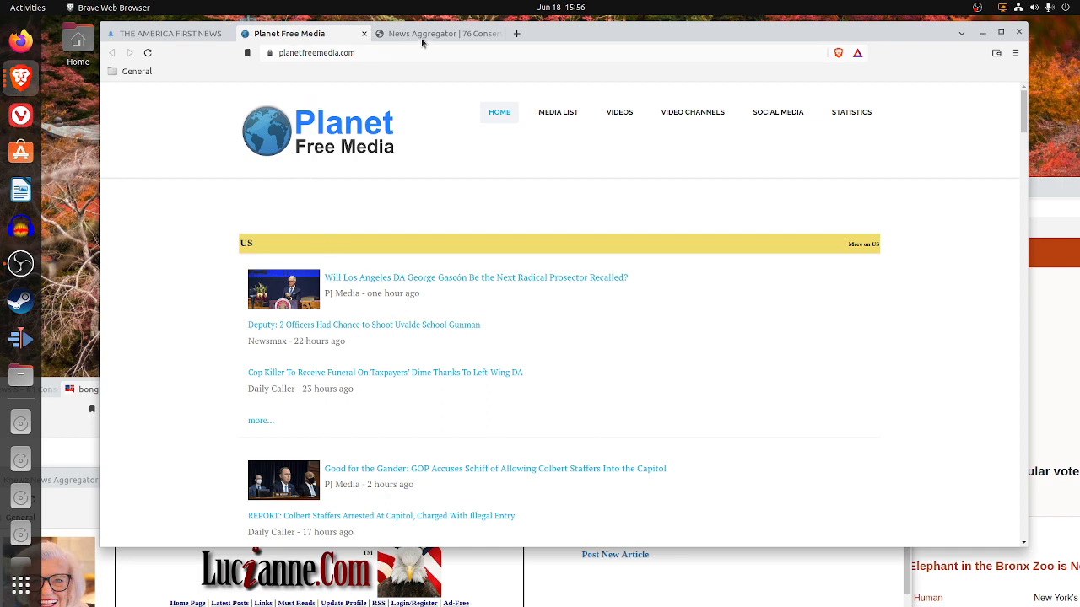
- Scroll through the ranked list of 76 conservative news aggregators for August 2021
{"action": "left_click", "coordinate": [439, 34]}
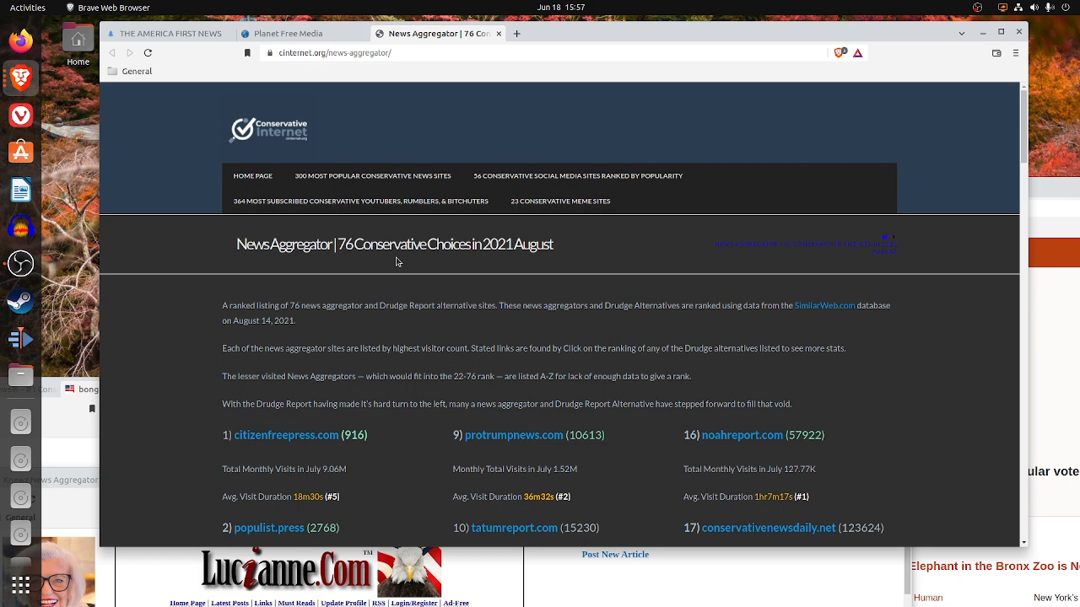
{"action": "scroll", "scroll_direction": "down", "scroll_amount": 3}
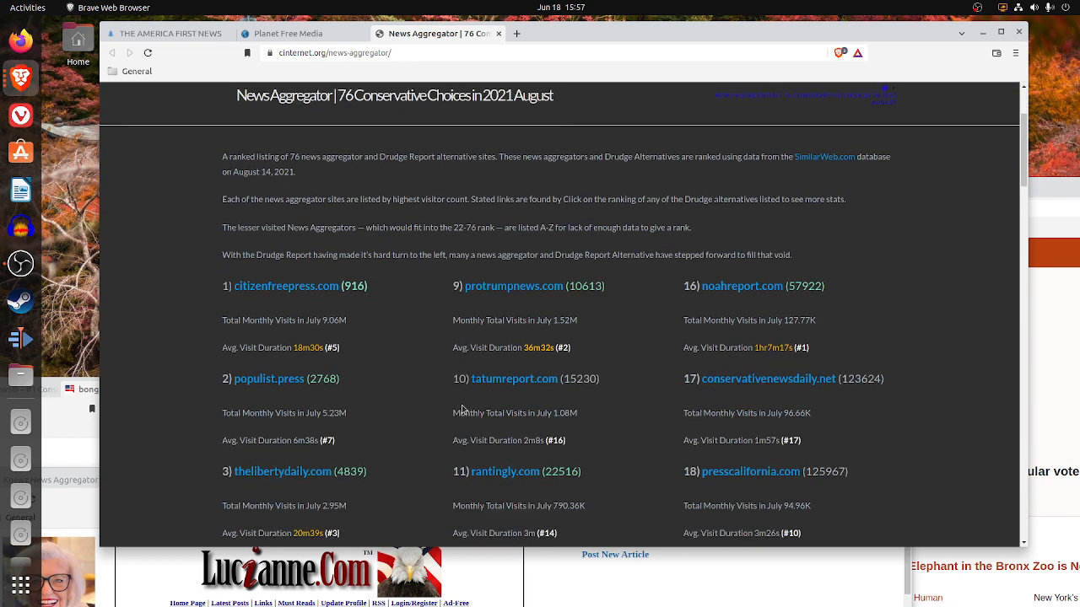
{"action": "scroll", "scroll_direction": "down", "scroll_amount": 3}
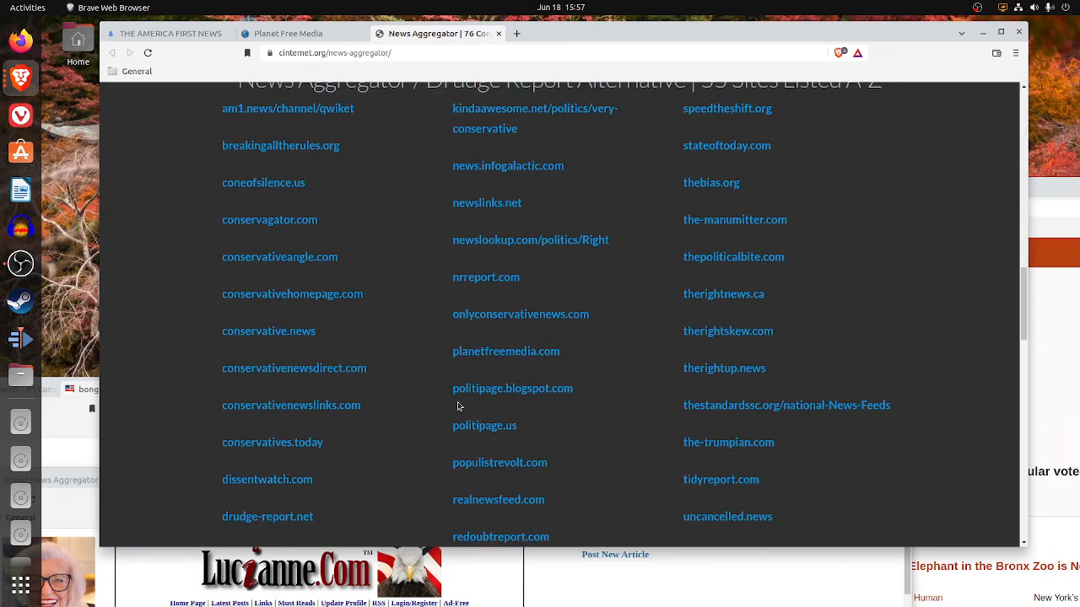
{"action": "scroll", "scroll_direction": "down", "scroll_amount": 3}
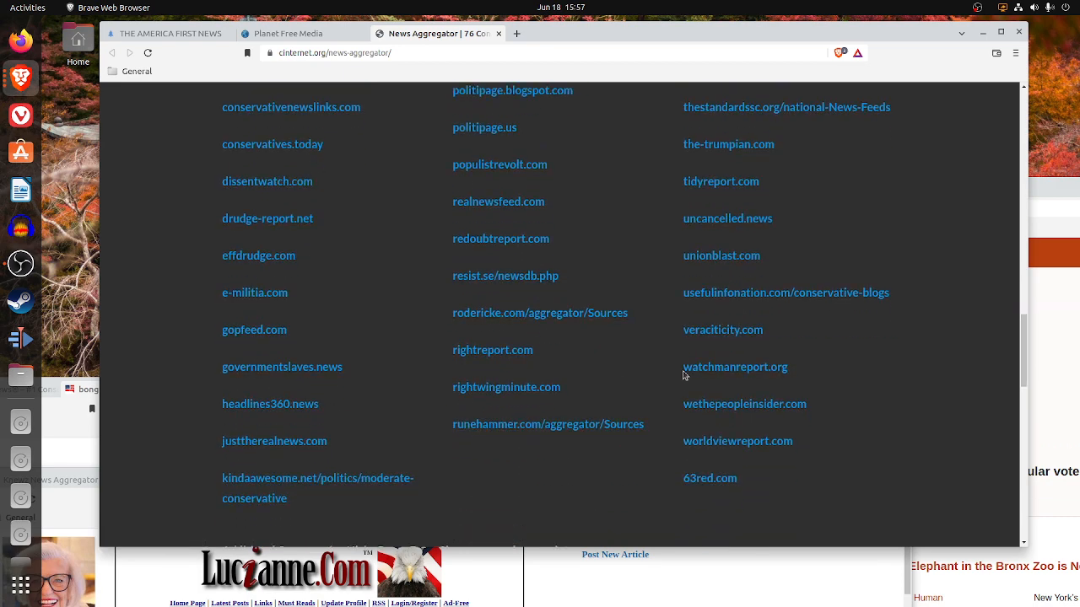
{"action": "mouse_move", "coordinate": [713, 304]}
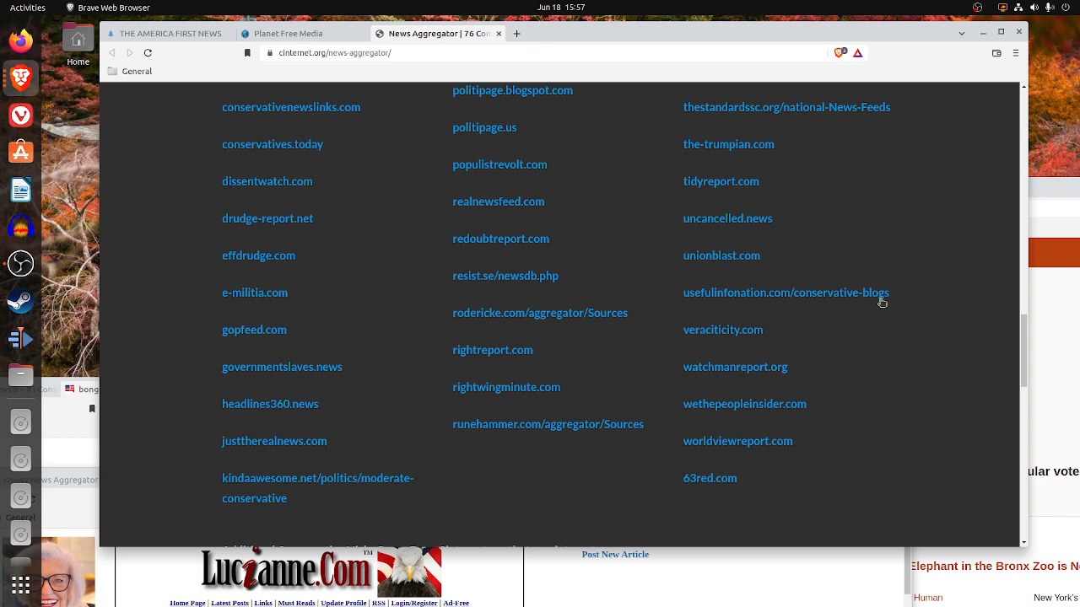
{"action": "mouse_move", "coordinate": [833, 282]}
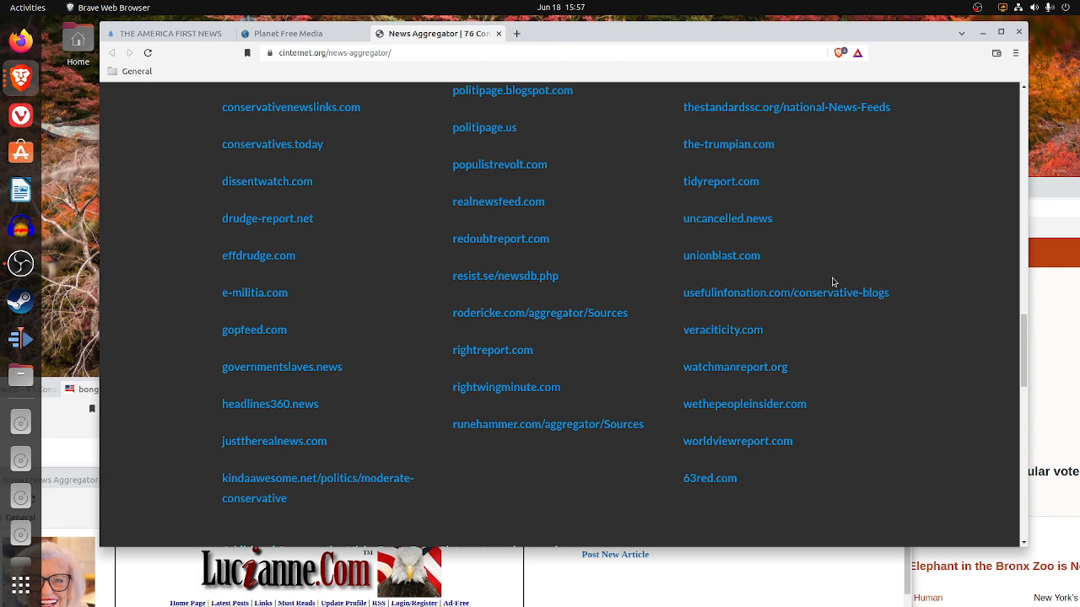
{"action": "mouse_move", "coordinate": [705, 280]}
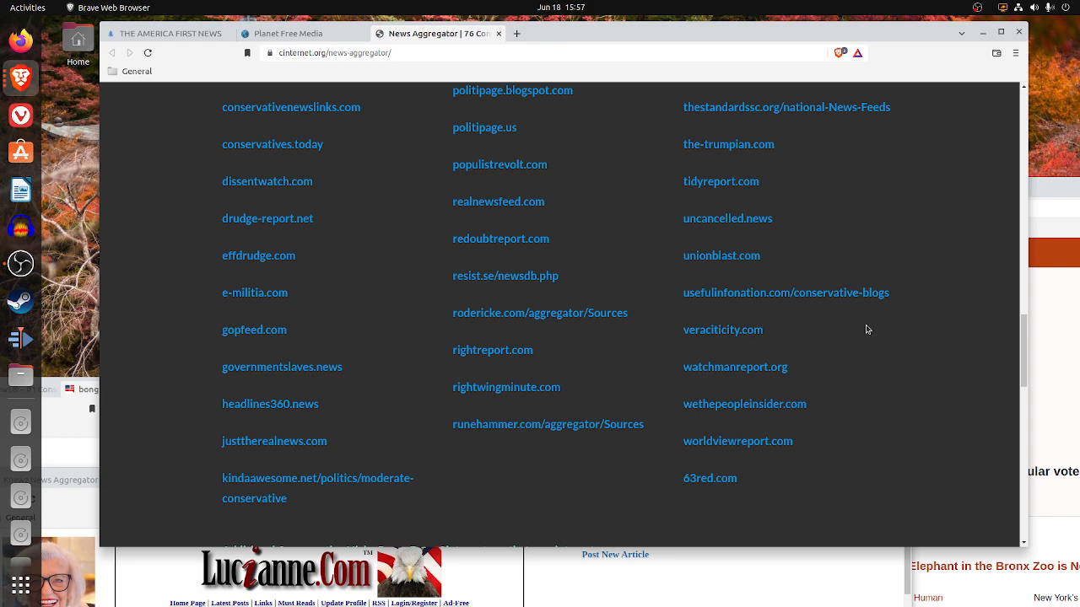
{"action": "mouse_move", "coordinate": [847, 259]}
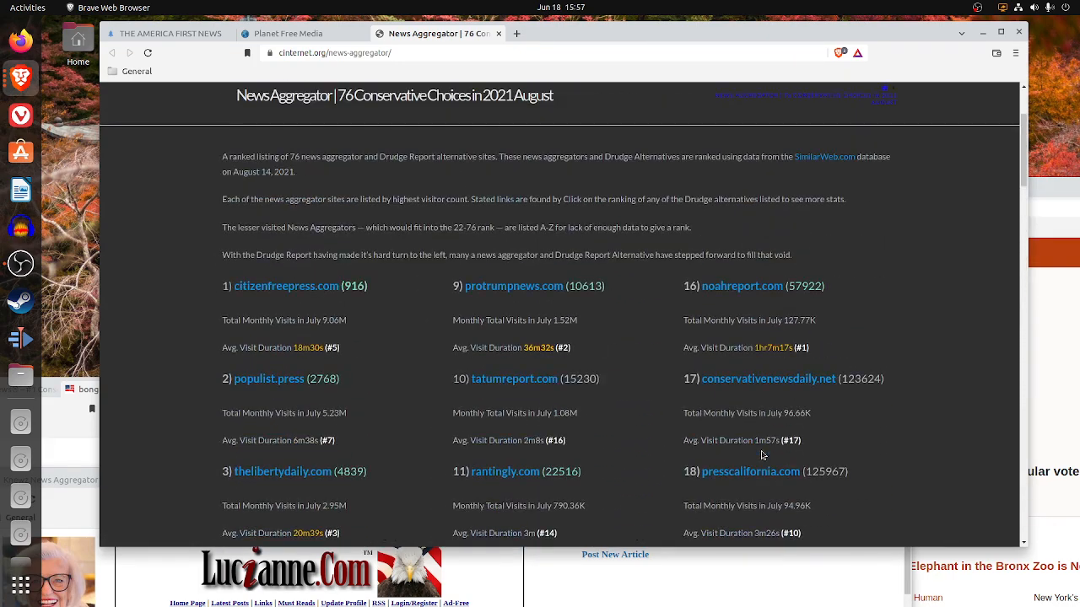
- Continue down to the A–Z site list, then head back toward the top
{"action": "scroll", "scroll_direction": "down", "scroll_amount": 3}
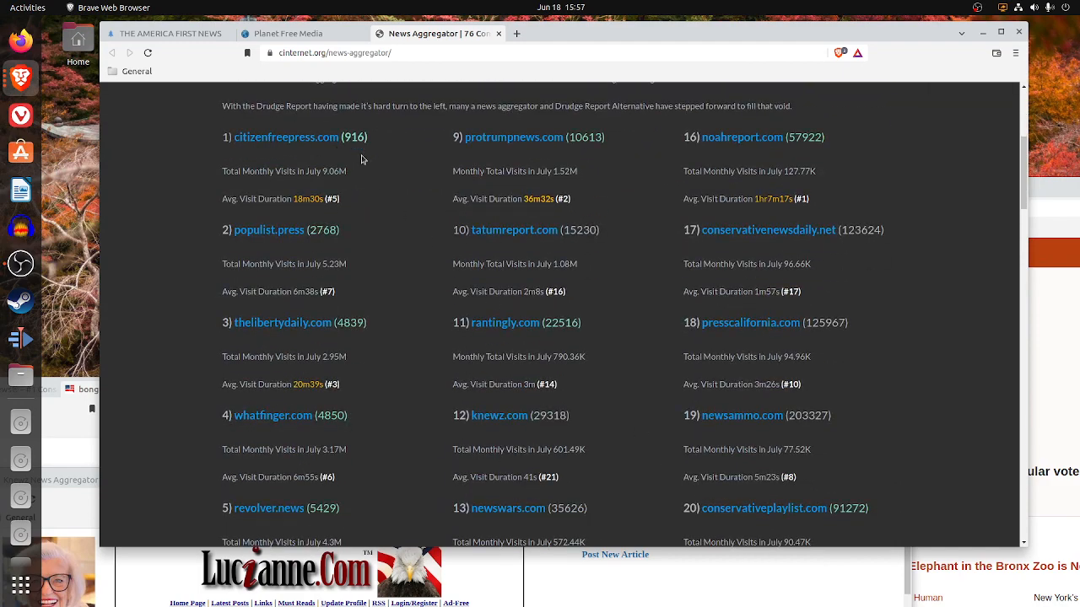
{"action": "scroll", "scroll_direction": "down", "scroll_amount": 3}
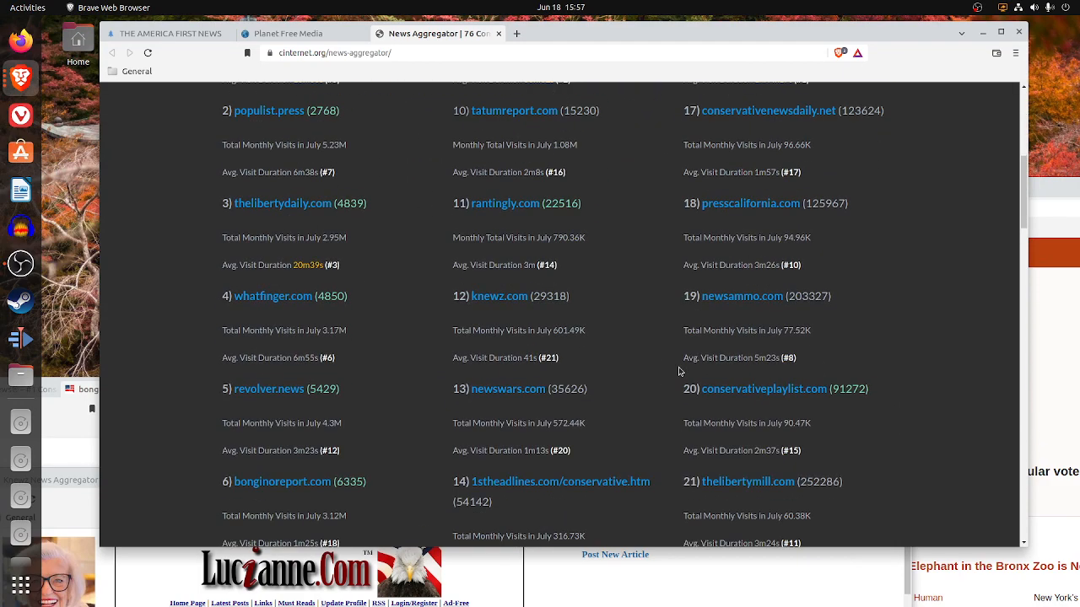
{"action": "scroll", "scroll_direction": "down", "scroll_amount": 3}
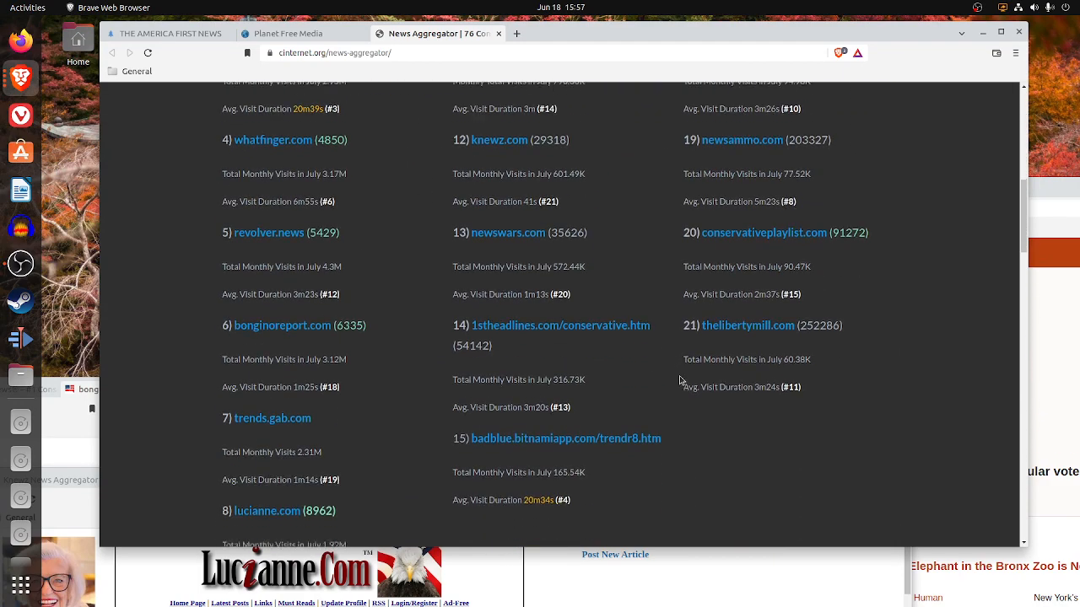
{"action": "scroll", "scroll_direction": "up", "scroll_amount": 3}
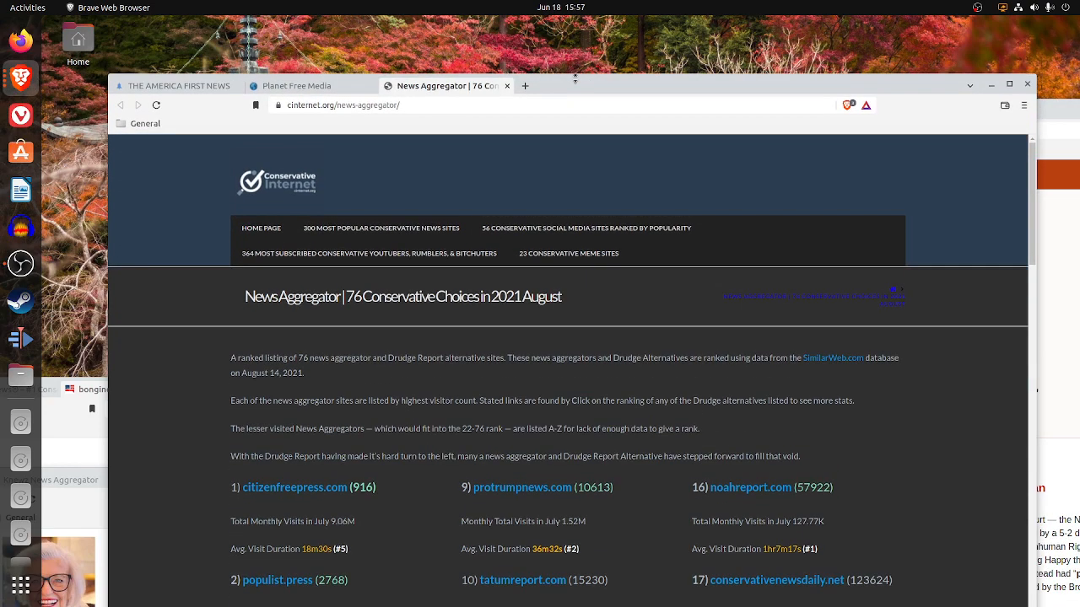
- Copy the link address behind the Conservative Internet logo via its context menu
{"action": "right_click", "coordinate": [277, 182]}
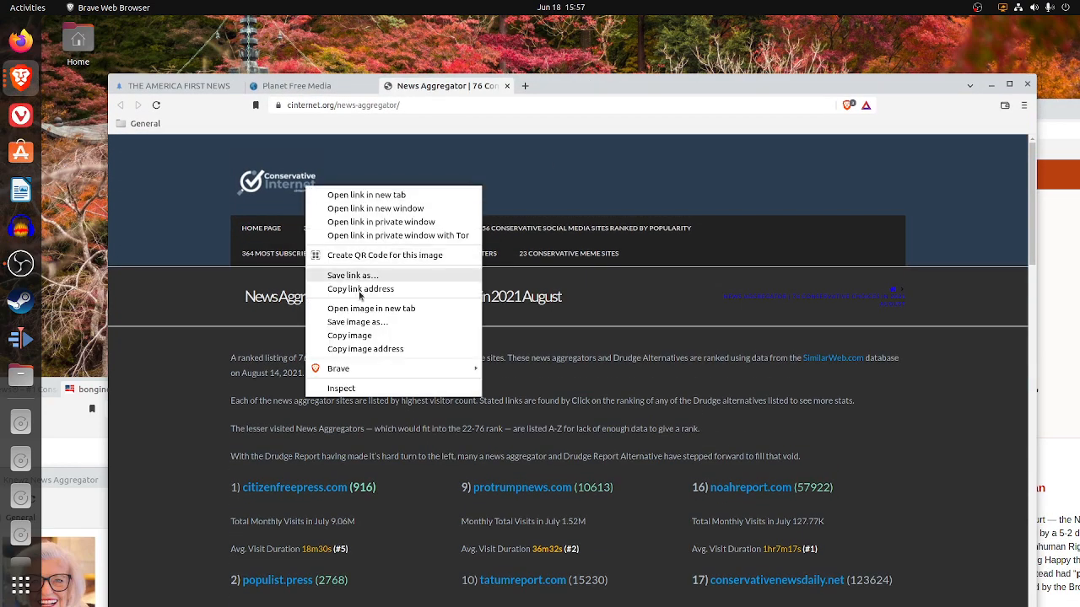
{"action": "left_click", "coordinate": [368, 196]}
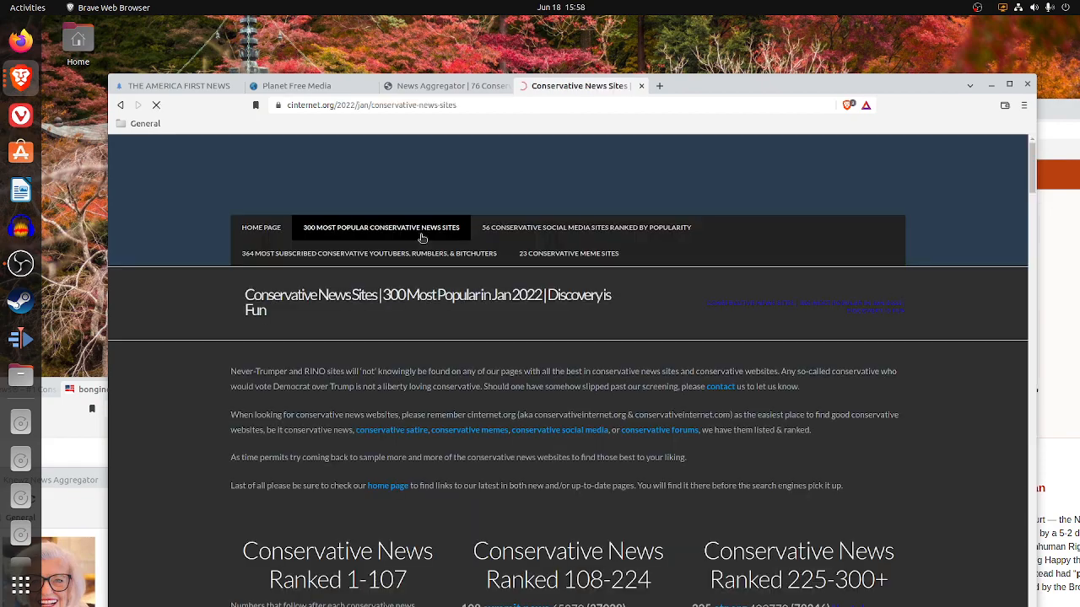
{"action": "scroll", "scroll_direction": "down", "scroll_amount": 3}
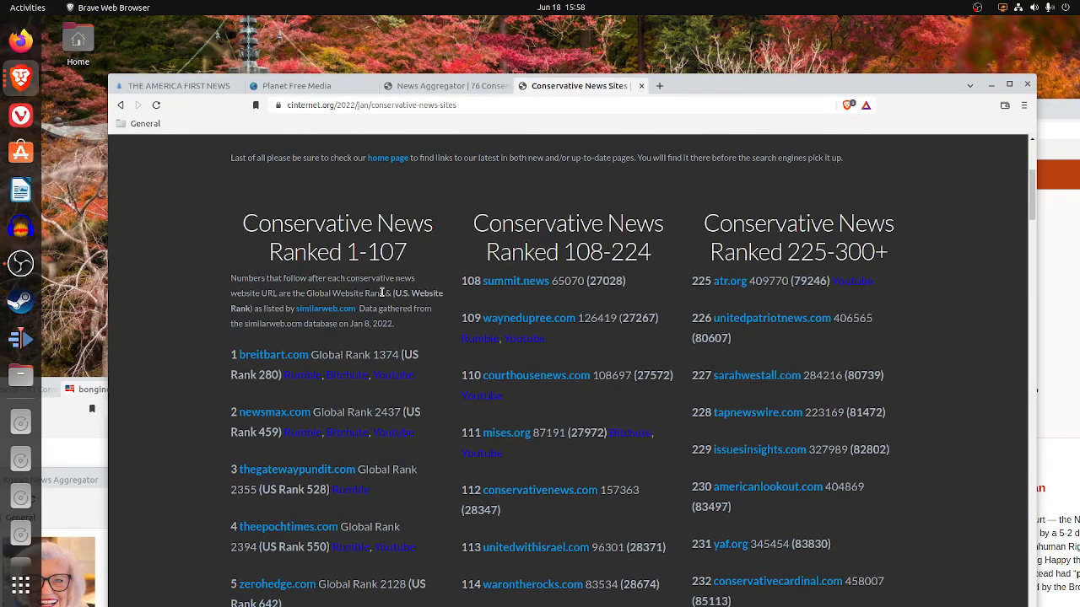
{"action": "scroll", "scroll_direction": "down", "scroll_amount": 3}
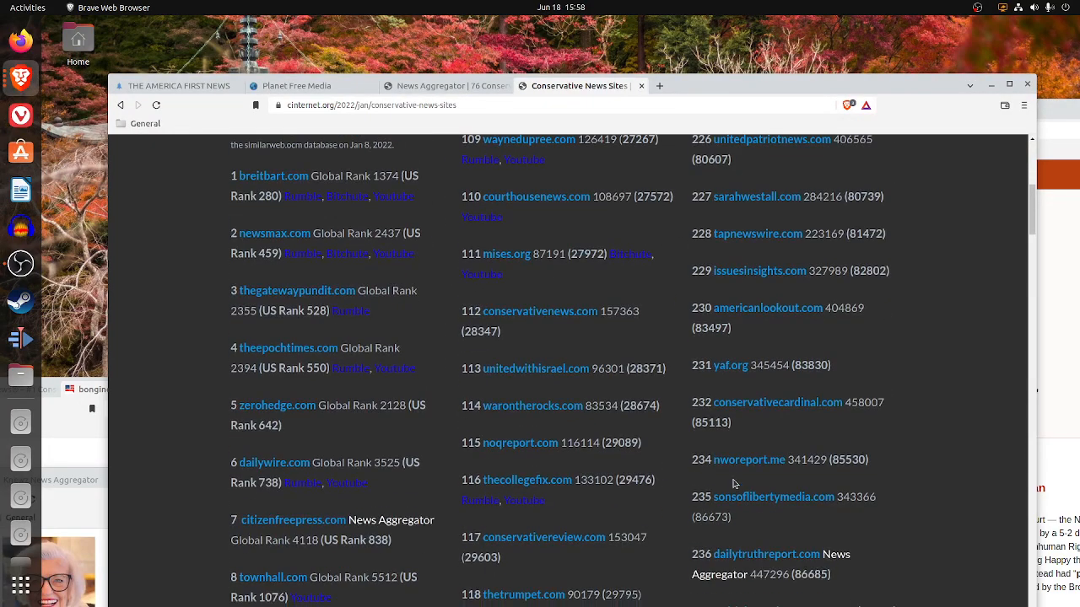
{"action": "scroll", "scroll_direction": "down", "scroll_amount": 3}
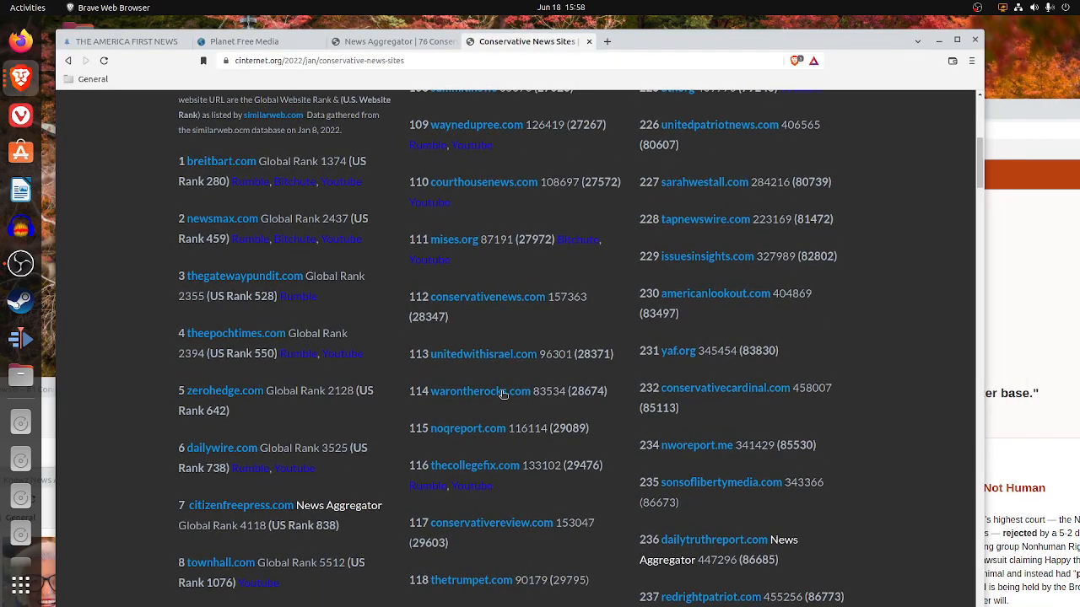
{"action": "scroll", "scroll_direction": "down", "scroll_amount": 3}
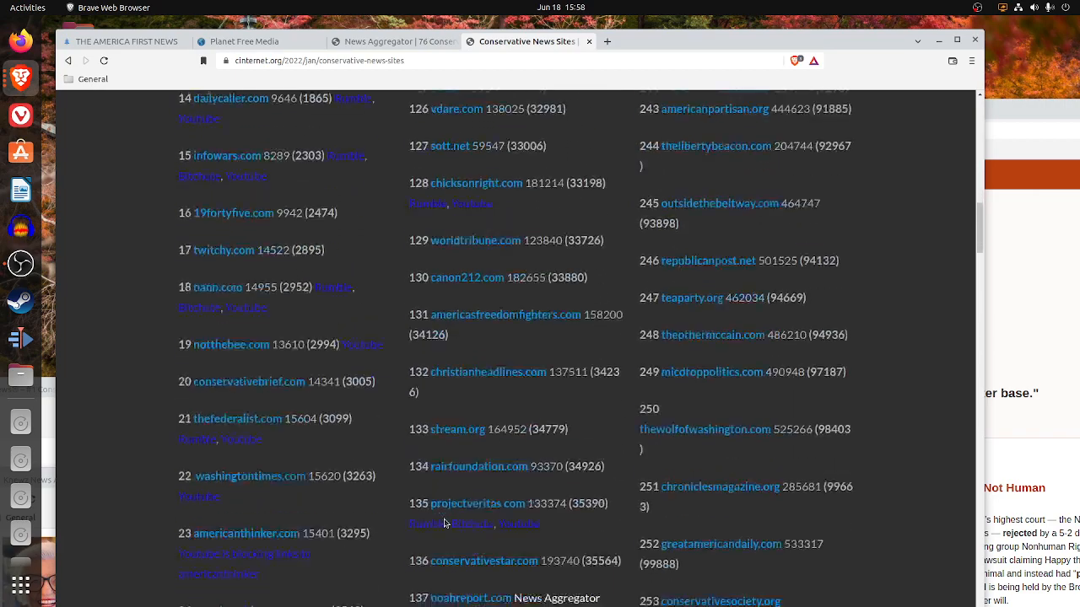
{"action": "scroll", "scroll_direction": "down", "scroll_amount": 3}
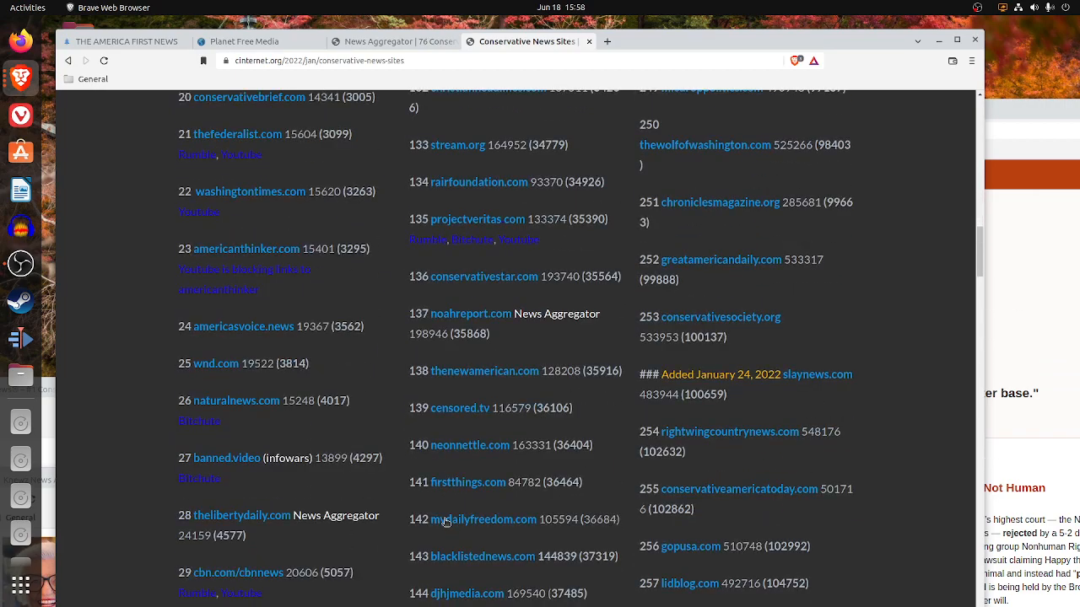
{"action": "scroll", "scroll_direction": "up", "scroll_amount": 3}
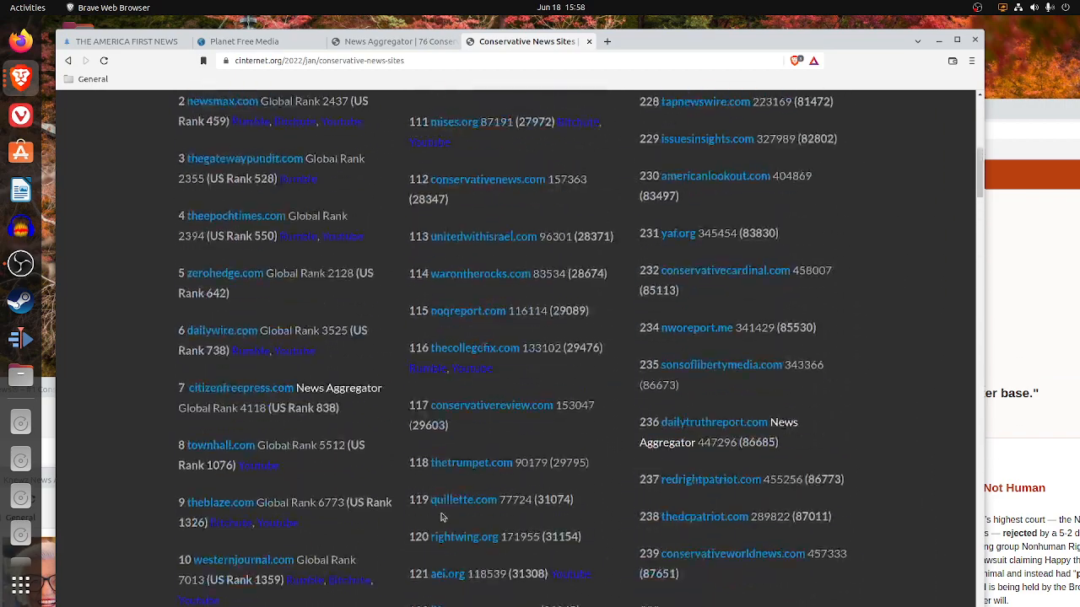
{"action": "scroll", "scroll_direction": "up", "scroll_amount": 3}
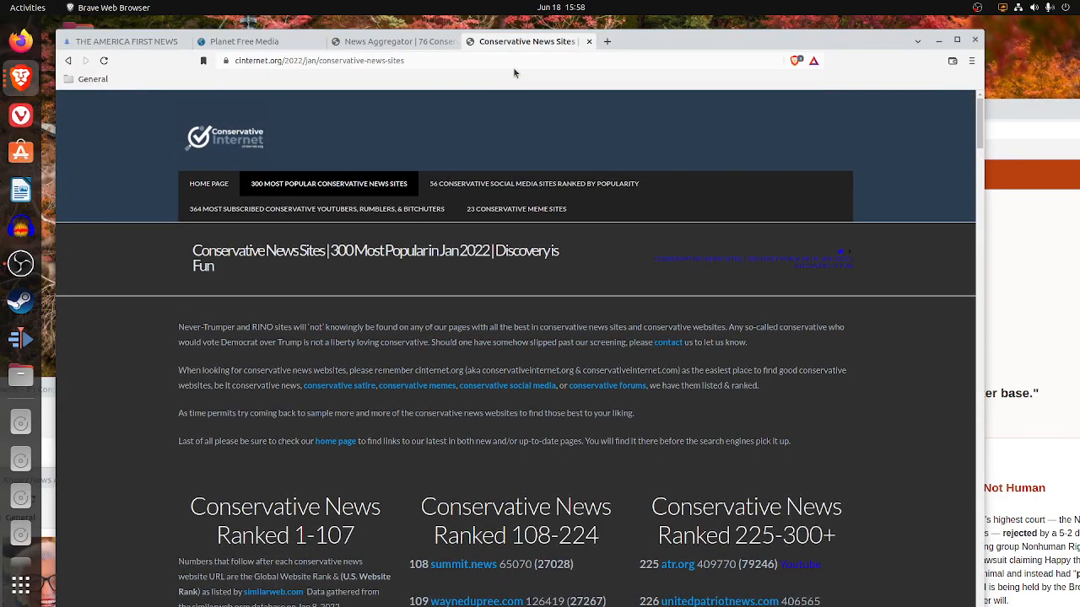
{"action": "scroll", "scroll_direction": "down", "scroll_amount": 3}
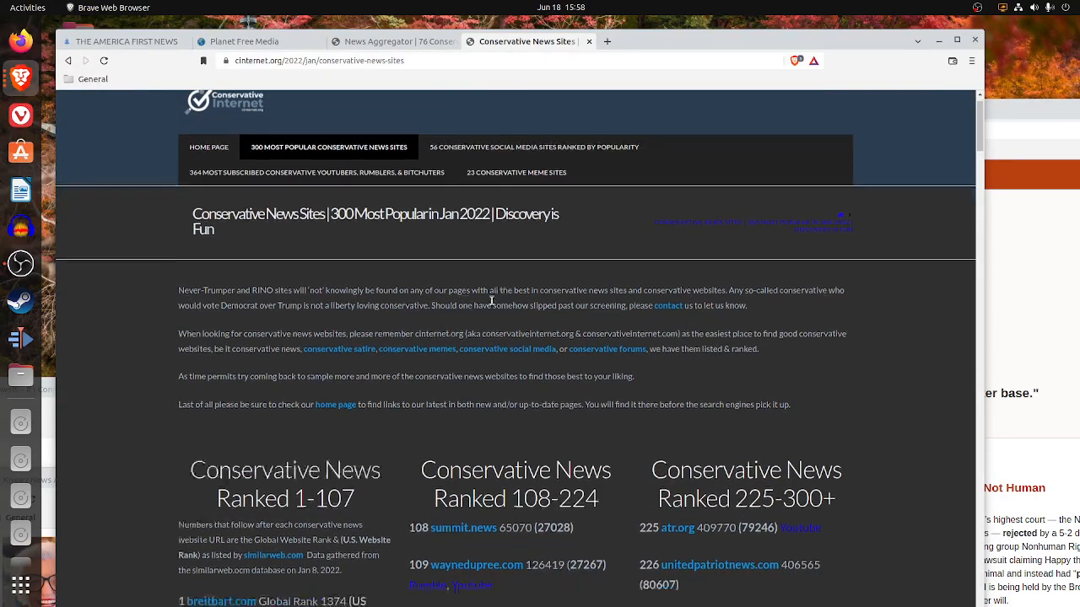
{"action": "scroll", "scroll_direction": "down", "scroll_amount": 3}
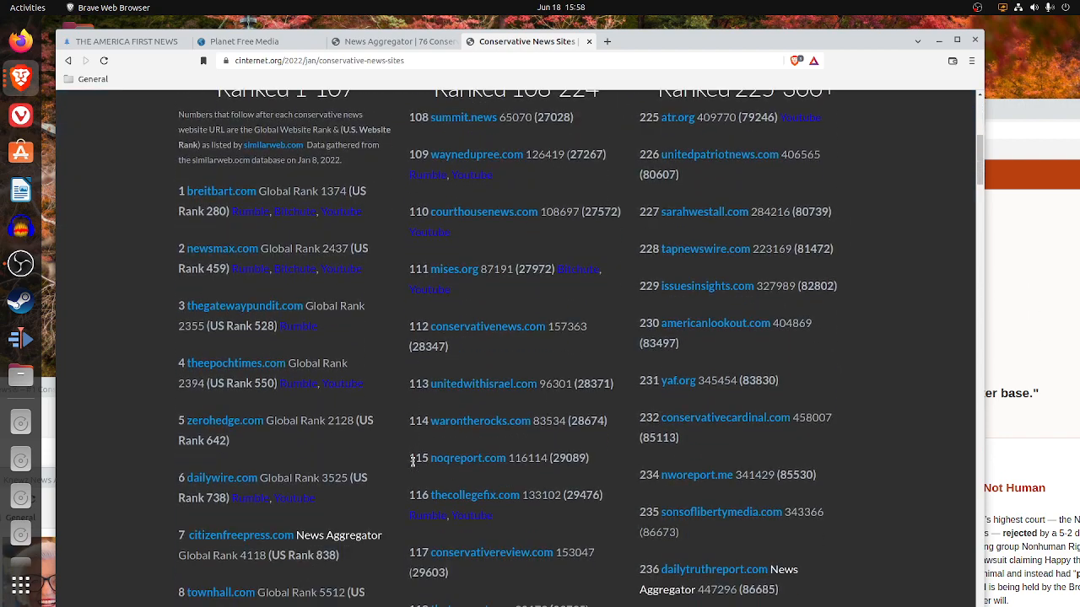
{"action": "scroll", "scroll_direction": "down", "scroll_amount": 3}
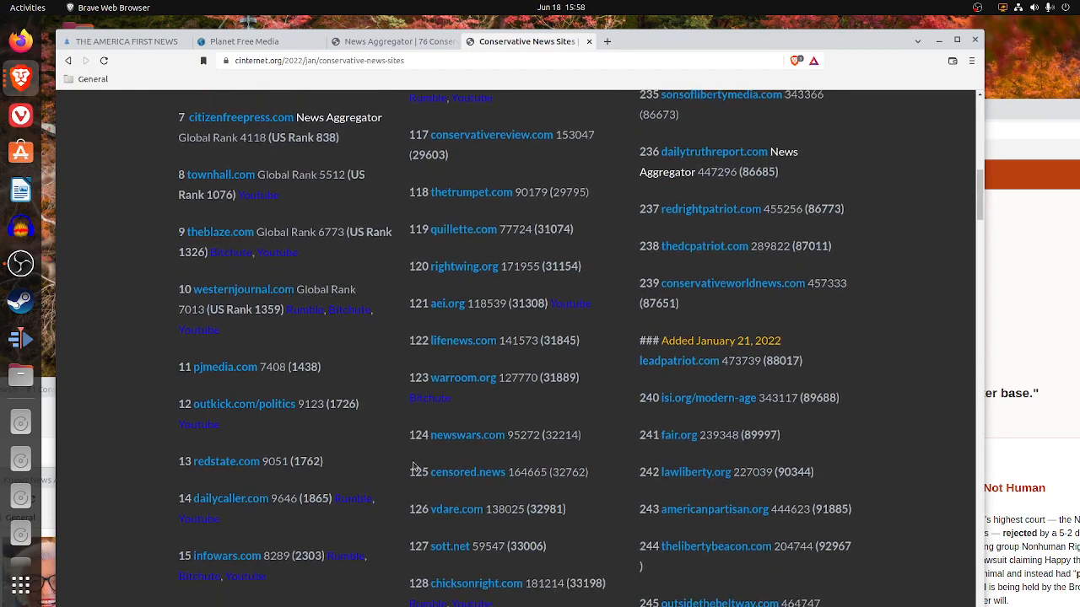
{"action": "scroll", "scroll_direction": "down", "scroll_amount": 3}
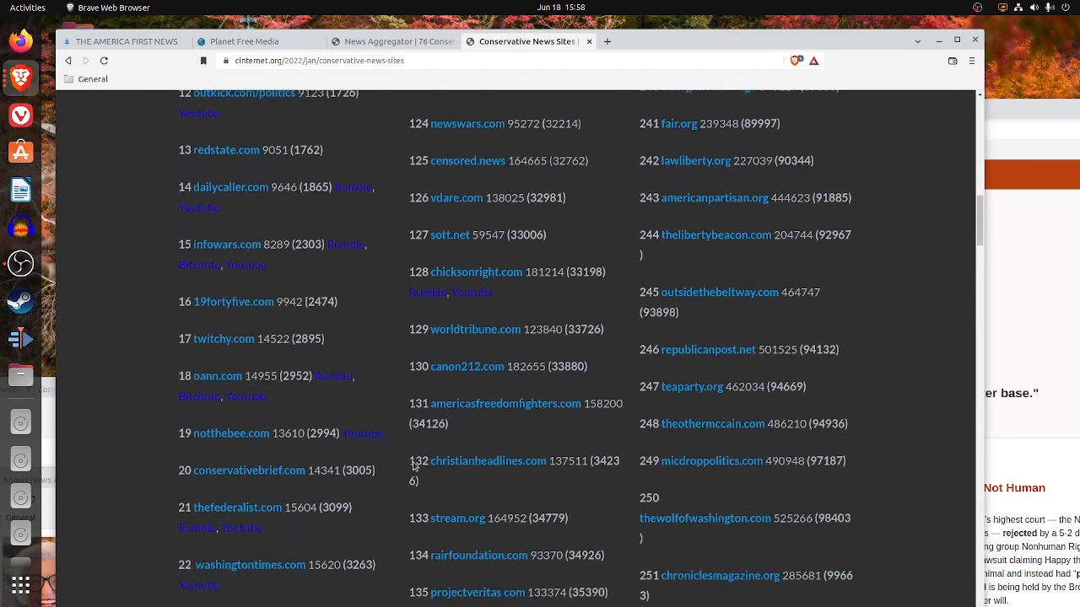
{"action": "scroll", "scroll_direction": "down", "scroll_amount": 3}
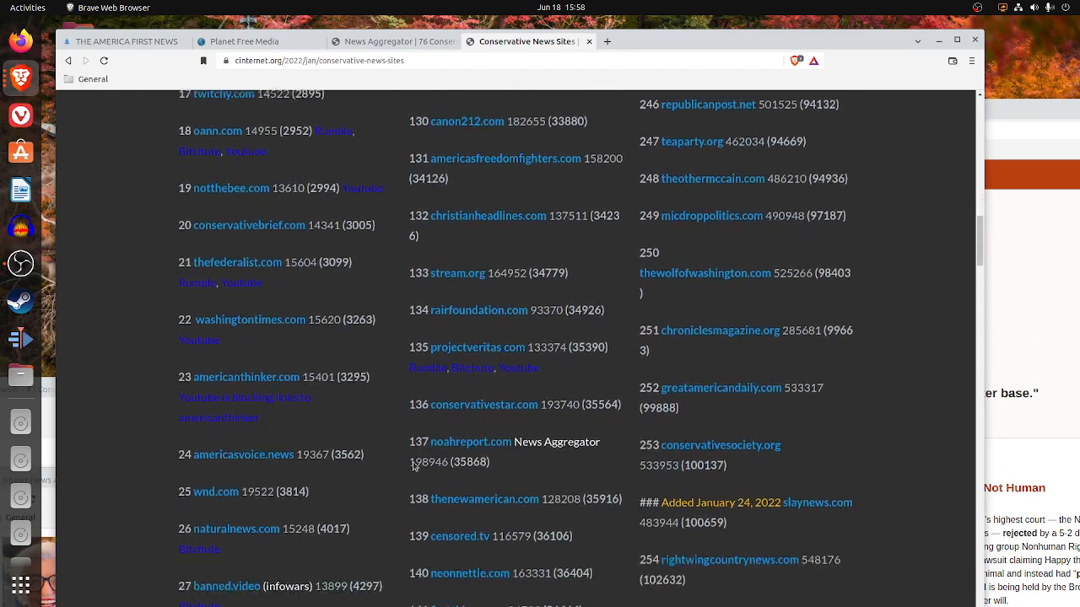
{"action": "scroll", "scroll_direction": "down", "scroll_amount": 3}
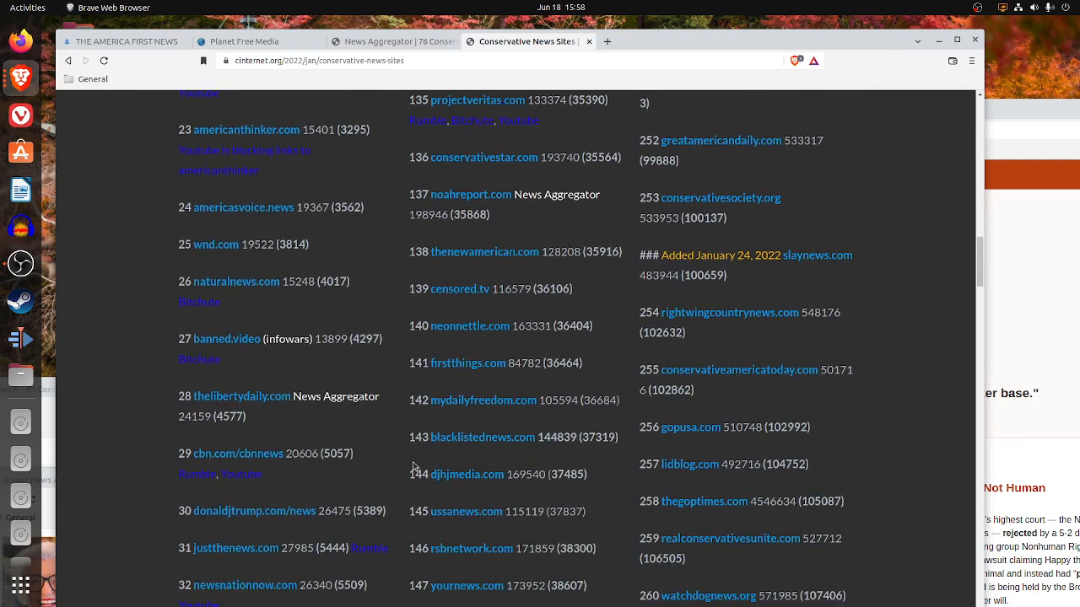
{"action": "scroll", "scroll_direction": "down", "scroll_amount": 3}
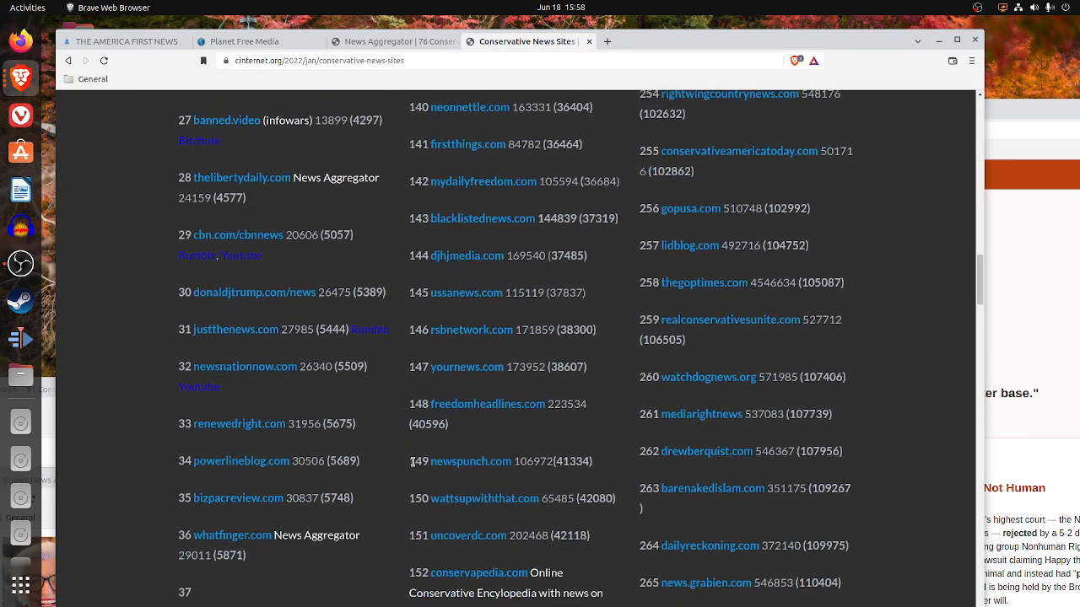
{"action": "scroll", "scroll_direction": "down", "scroll_amount": 3}
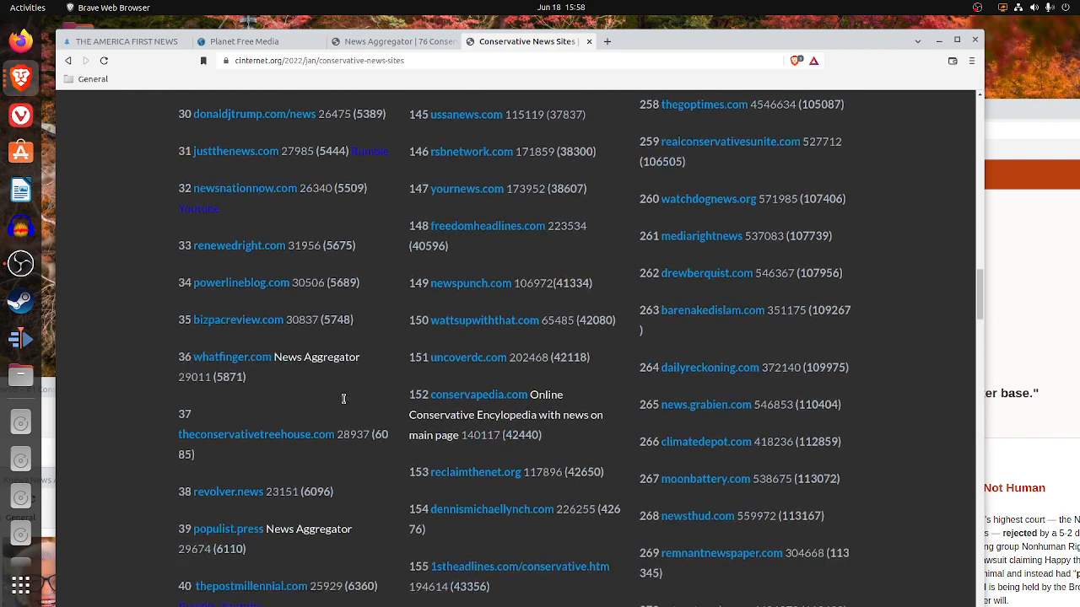
{"action": "scroll", "scroll_direction": "down", "scroll_amount": 3}
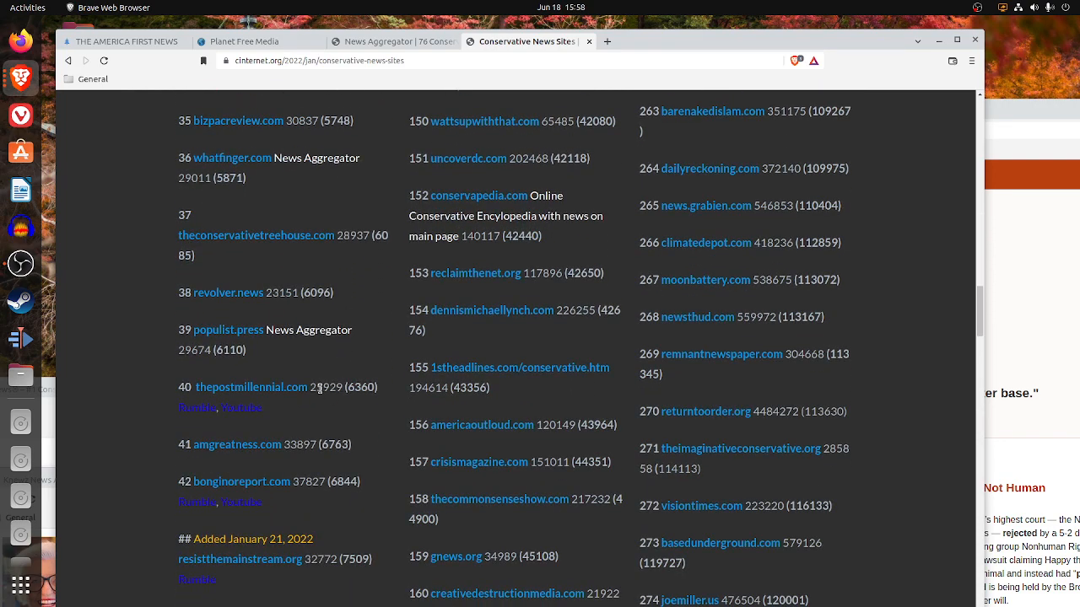
{"action": "scroll", "scroll_direction": "up", "scroll_amount": 3}
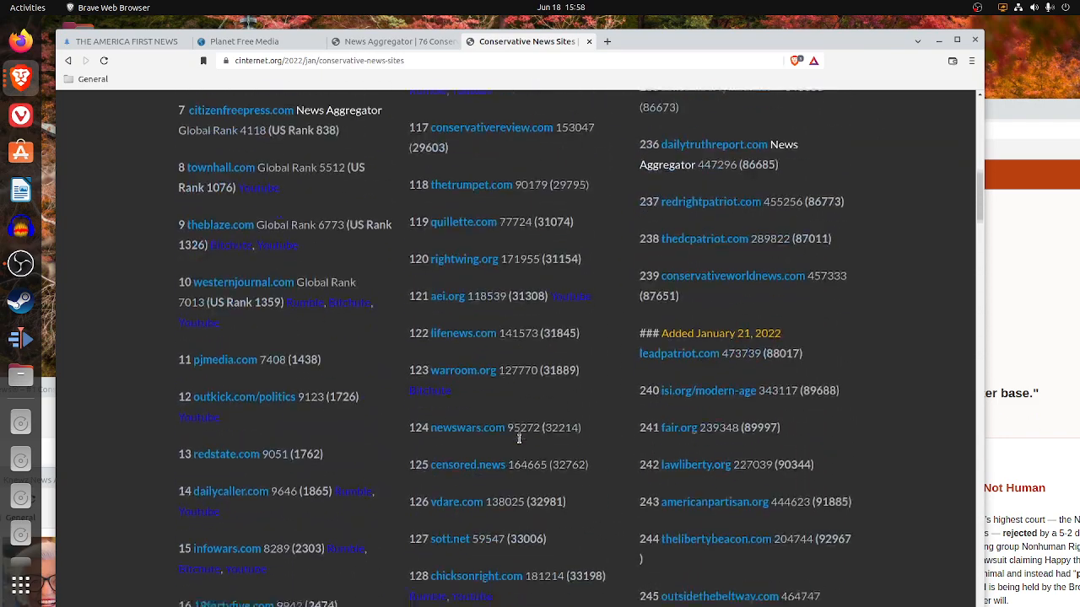
{"action": "scroll", "scroll_direction": "up", "scroll_amount": 3}
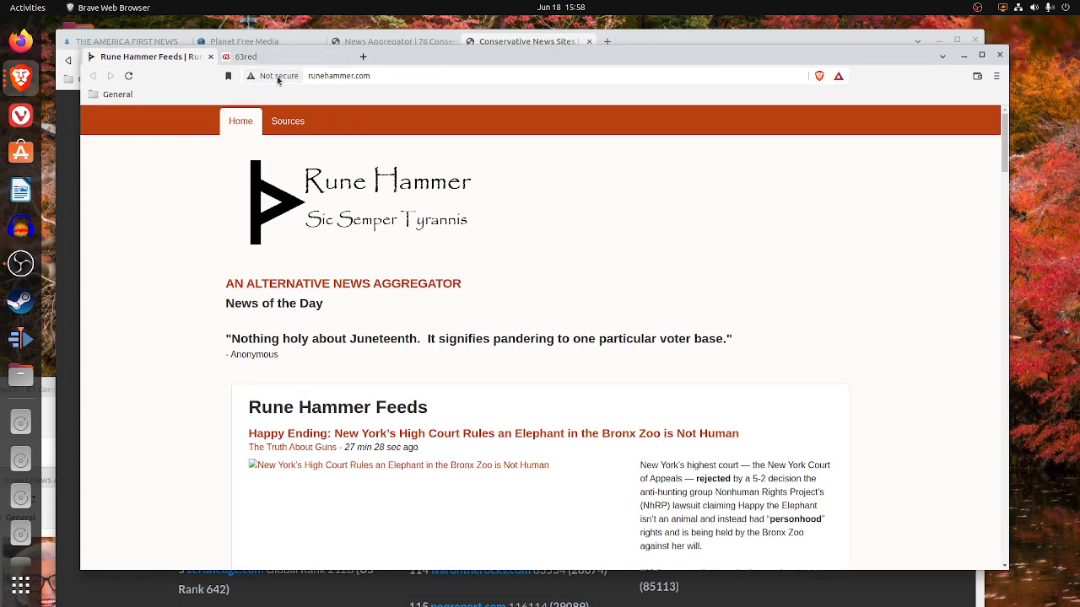
{"action": "mouse_move", "coordinate": [278, 76]}
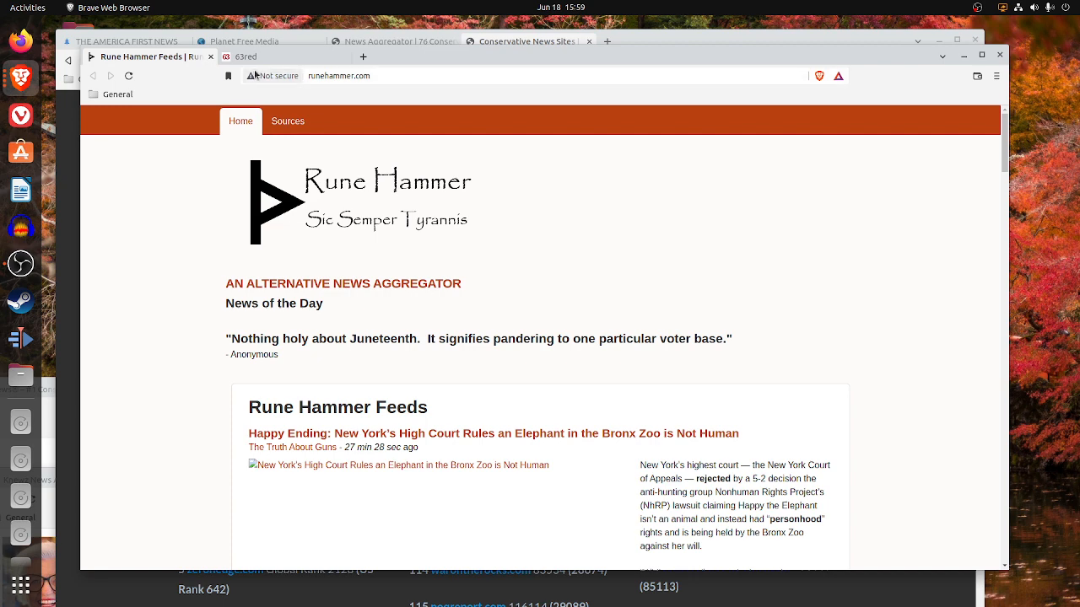
{"action": "mouse_move", "coordinate": [253, 76]}
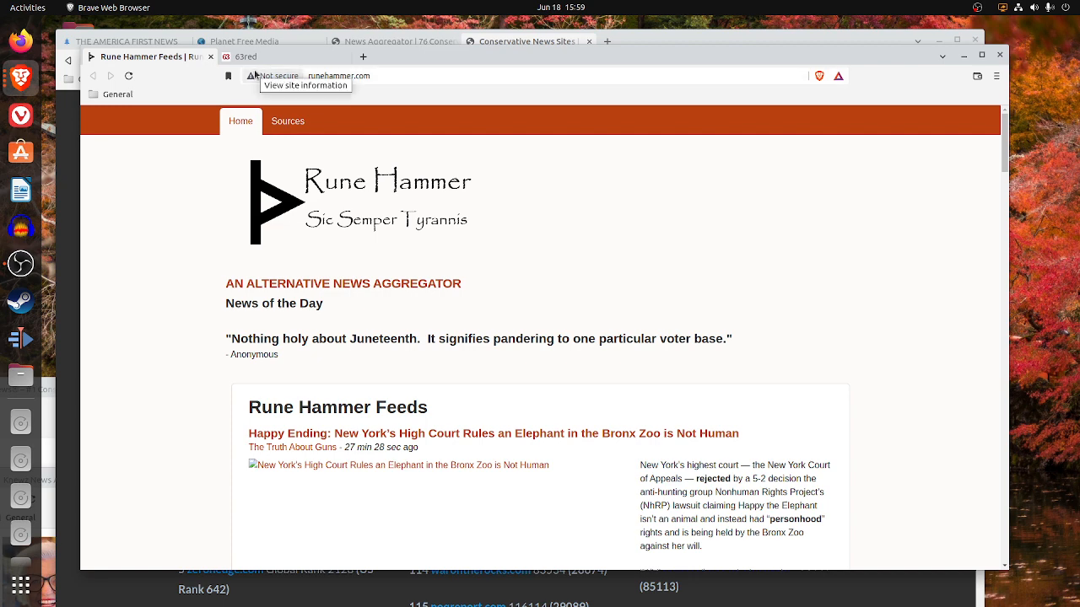
{"action": "scroll", "scroll_direction": "down", "scroll_amount": 3}
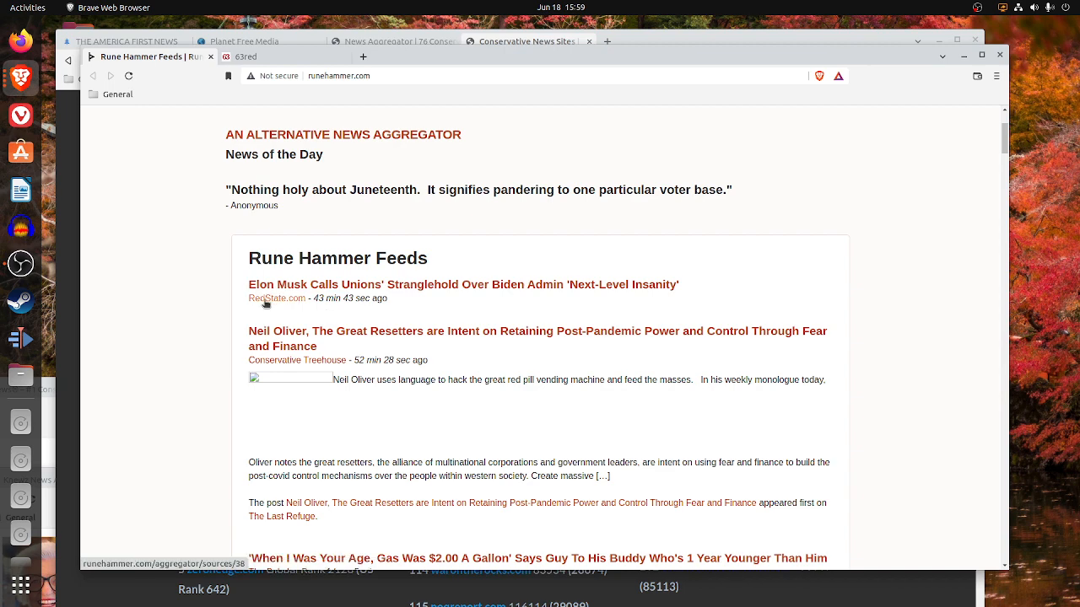
{"action": "mouse_move", "coordinate": [398, 322]}
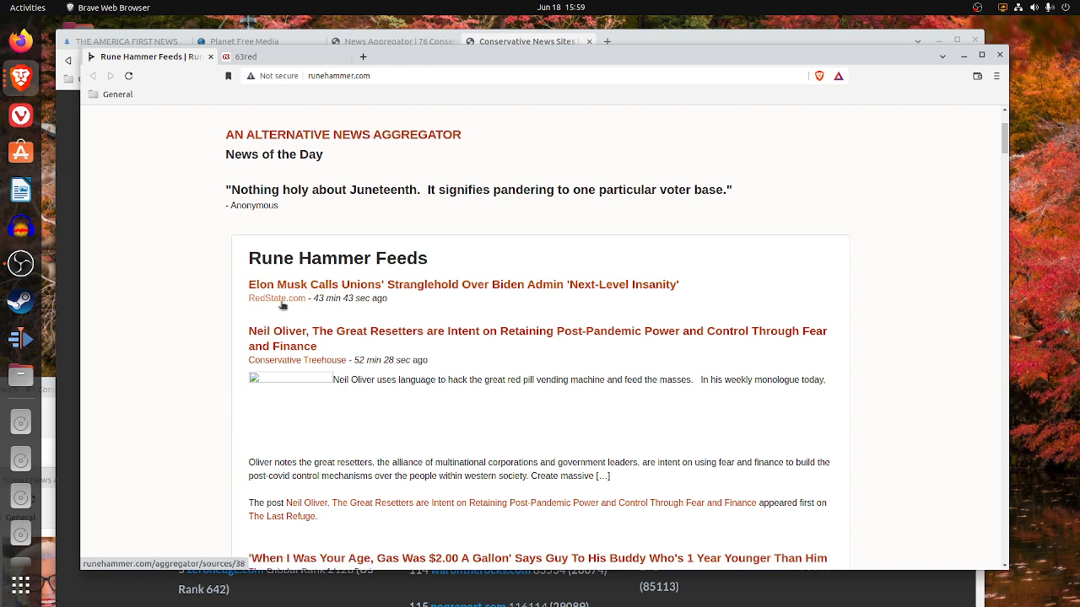
{"action": "mouse_move", "coordinate": [357, 300]}
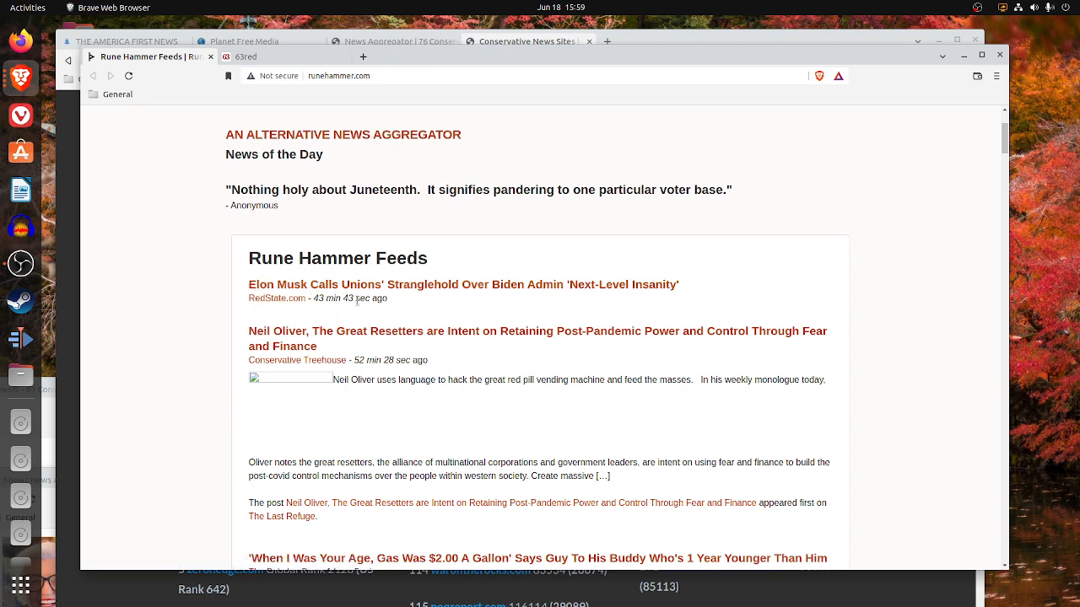
{"action": "scroll", "scroll_direction": "down", "scroll_amount": 3}
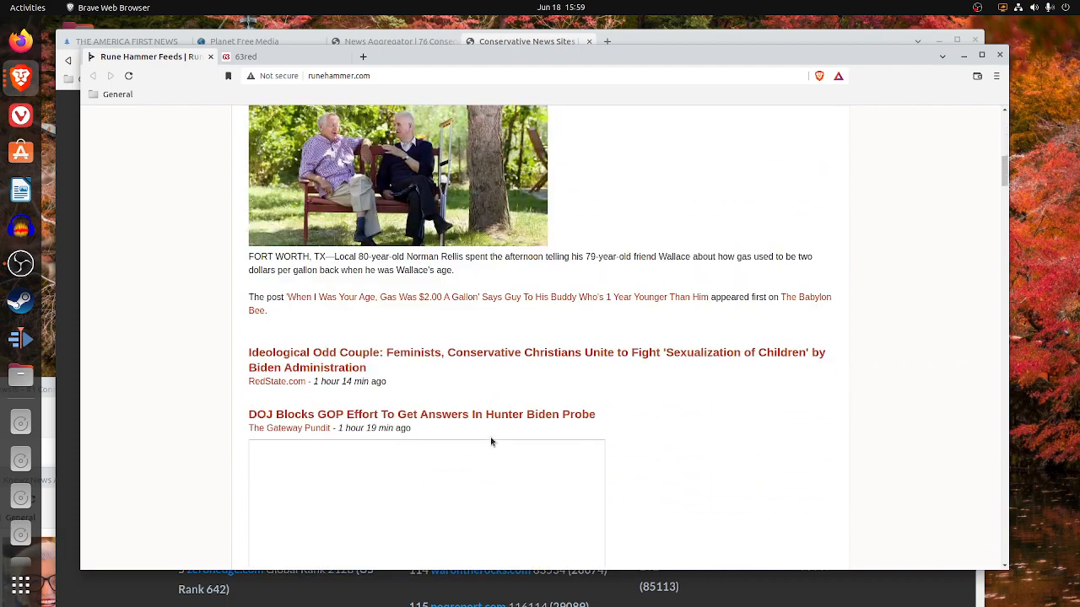
{"action": "scroll", "scroll_direction": "down", "scroll_amount": 3}
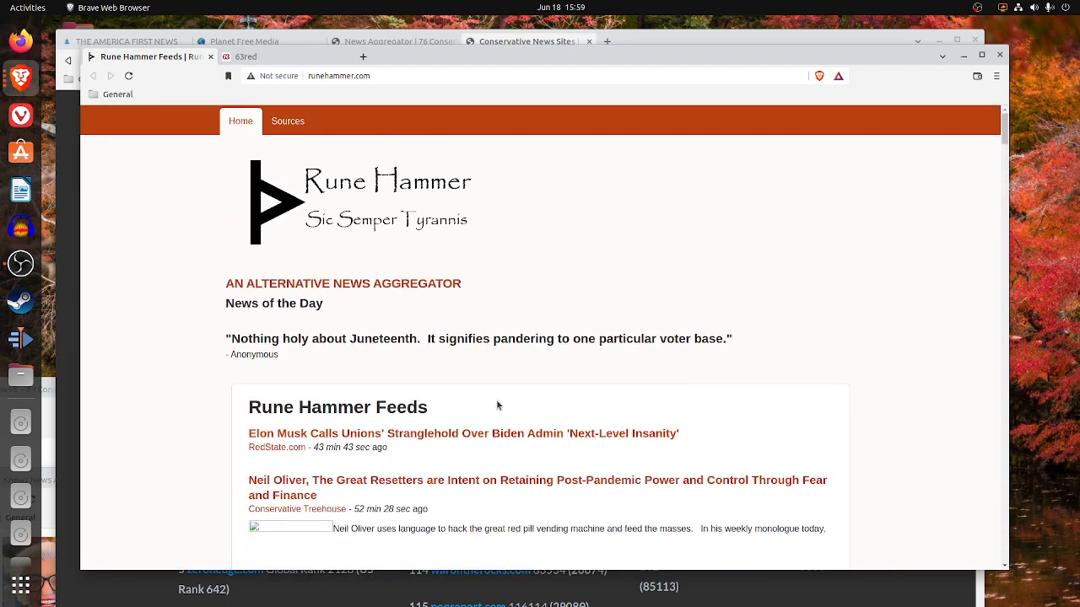
- Review Rune Hammer's Sources page down to Conservative Treehouse, then return to Home
{"action": "left_click", "coordinate": [287, 122]}
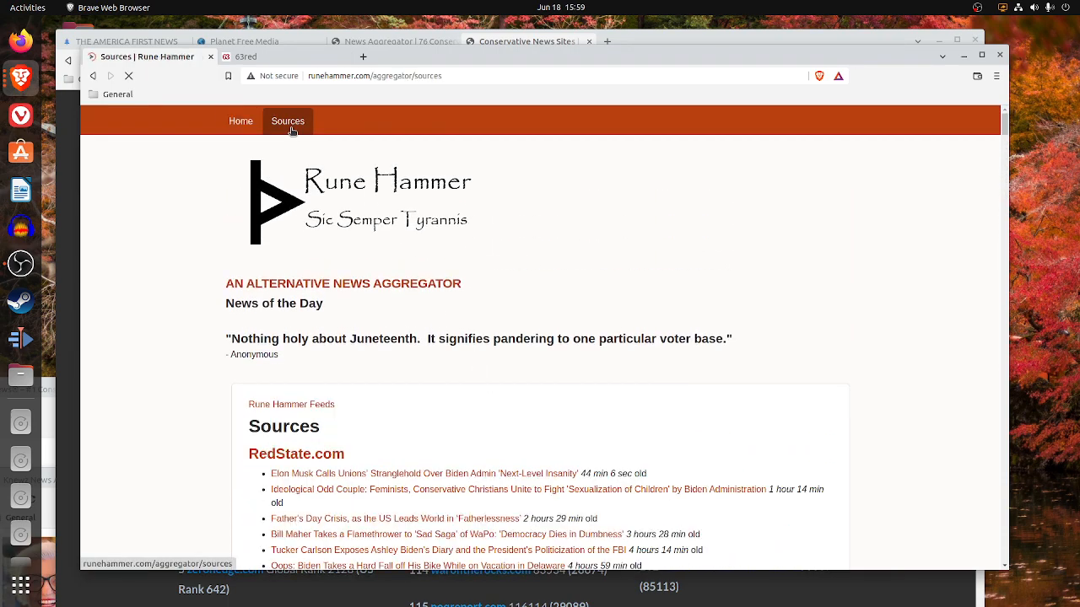
{"action": "scroll", "scroll_direction": "down", "scroll_amount": 3}
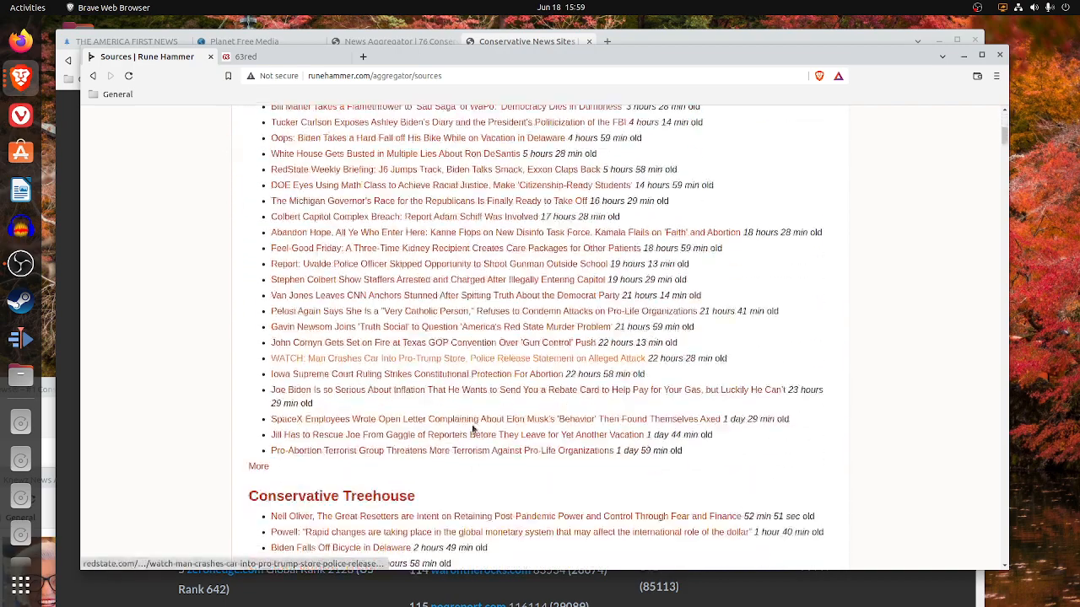
{"action": "scroll", "scroll_direction": "down", "scroll_amount": 3}
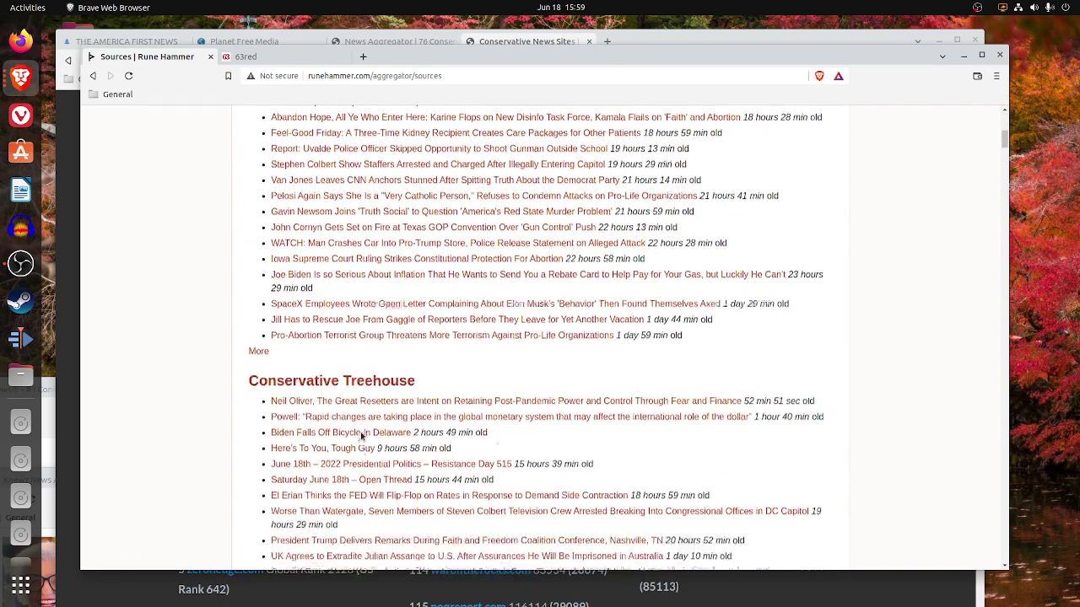
{"action": "scroll", "scroll_direction": "down", "scroll_amount": 3}
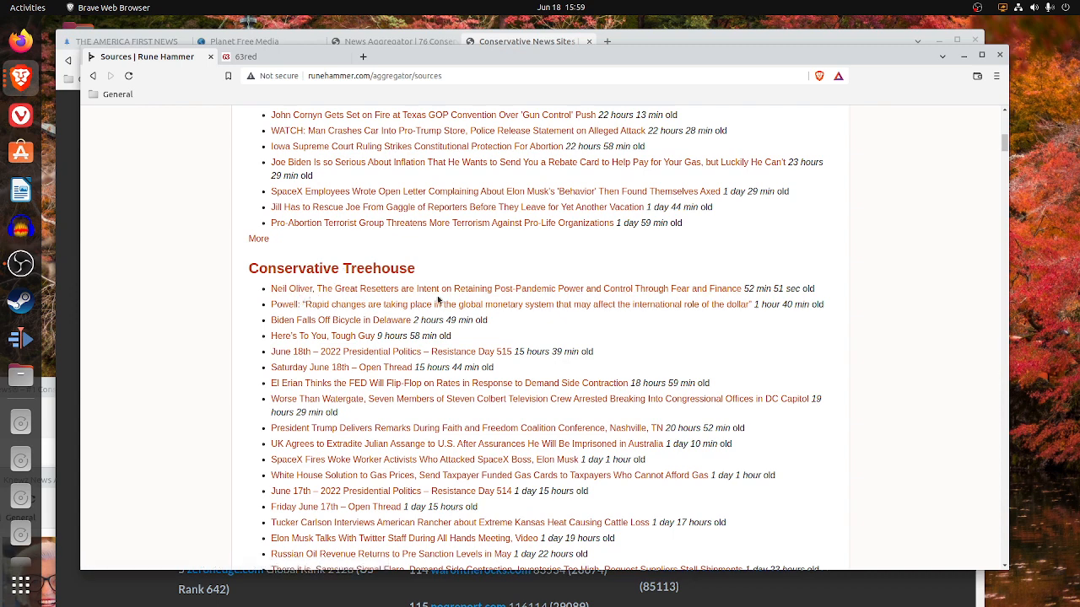
{"action": "mouse_move", "coordinate": [317, 305]}
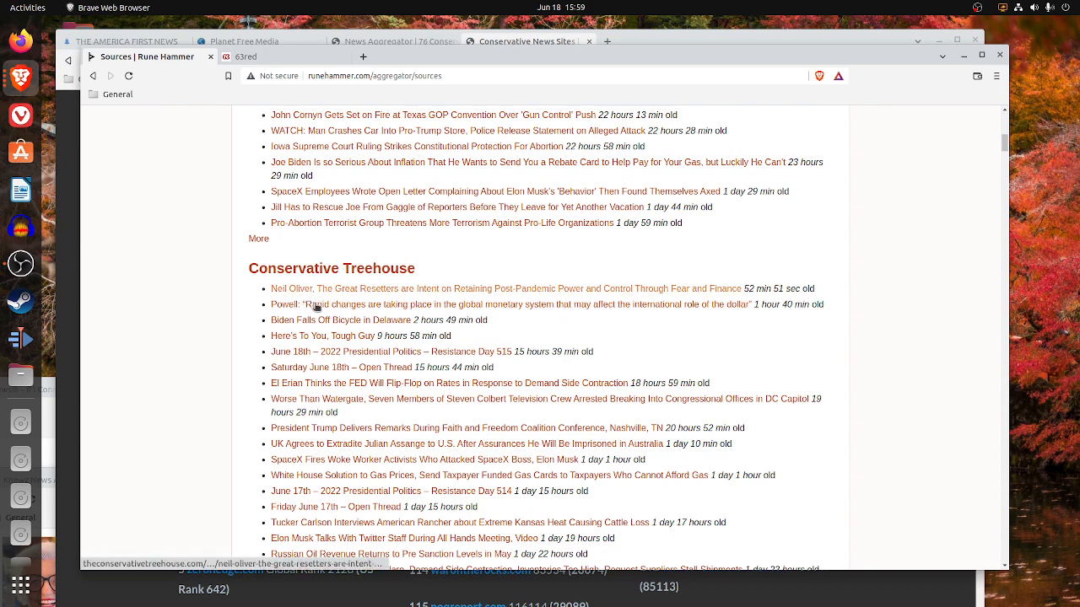
{"action": "mouse_move", "coordinate": [749, 297]}
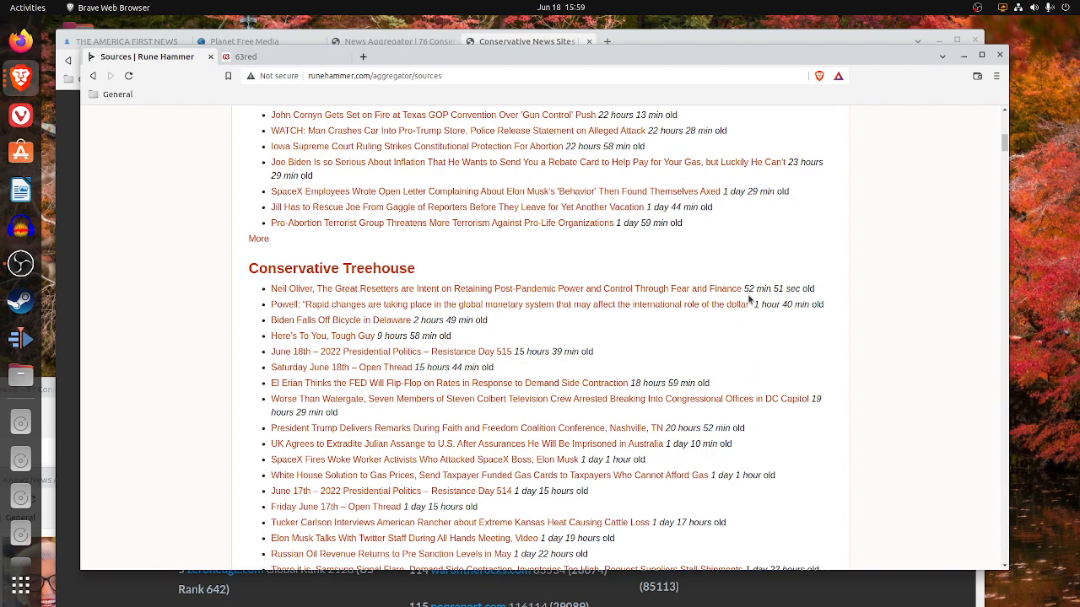
{"action": "mouse_move", "coordinate": [728, 398]}
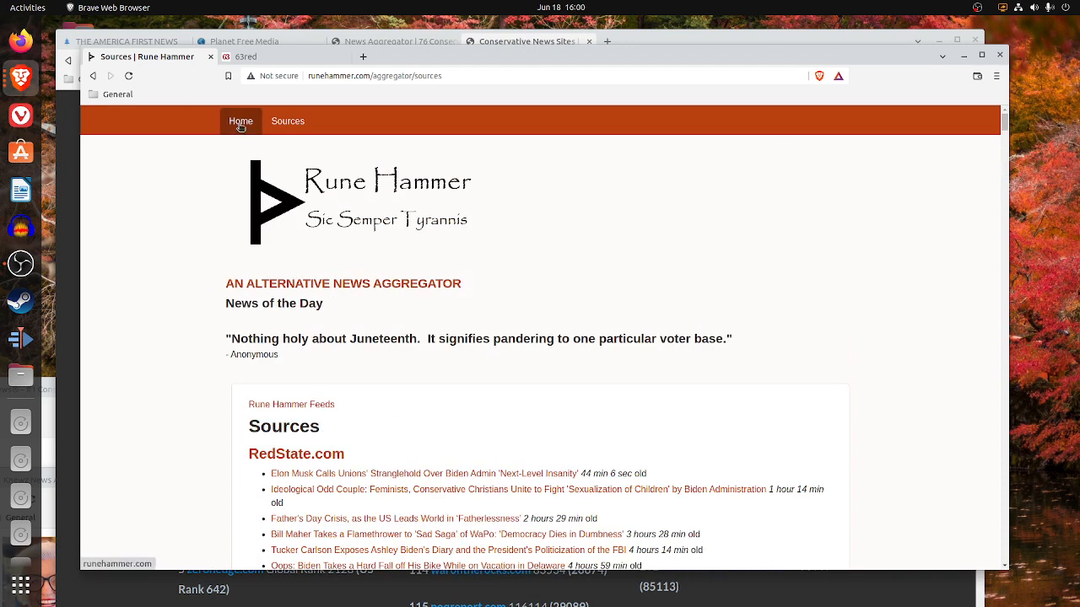
{"action": "left_click", "coordinate": [239, 121]}
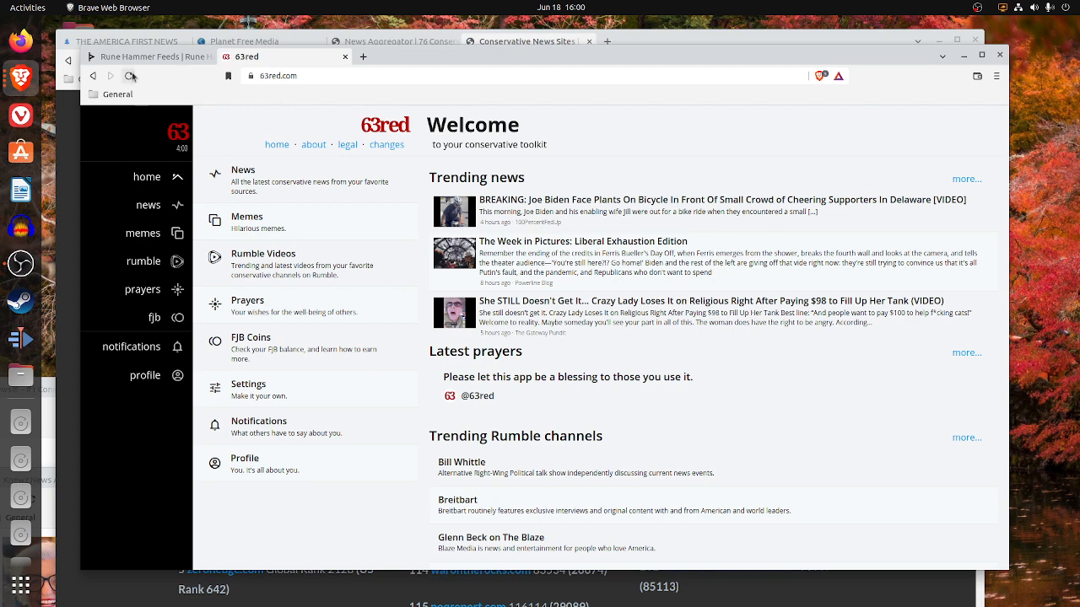
- Bring 63red's welcome dashboard with trending news and latest prayers into view
{"action": "left_click", "coordinate": [128, 76]}
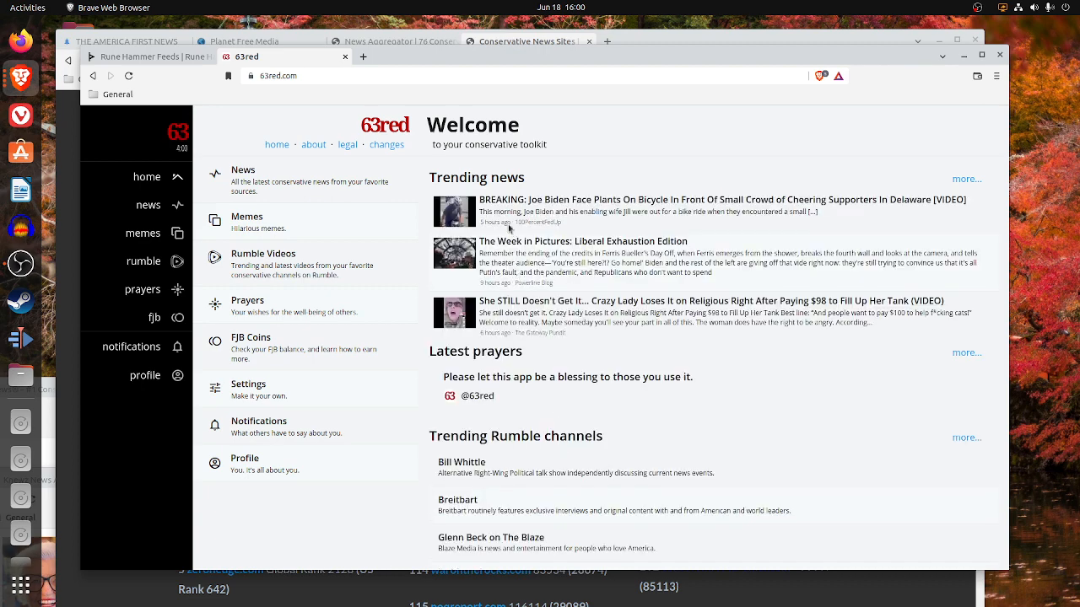
{"action": "mouse_move", "coordinate": [509, 317]}
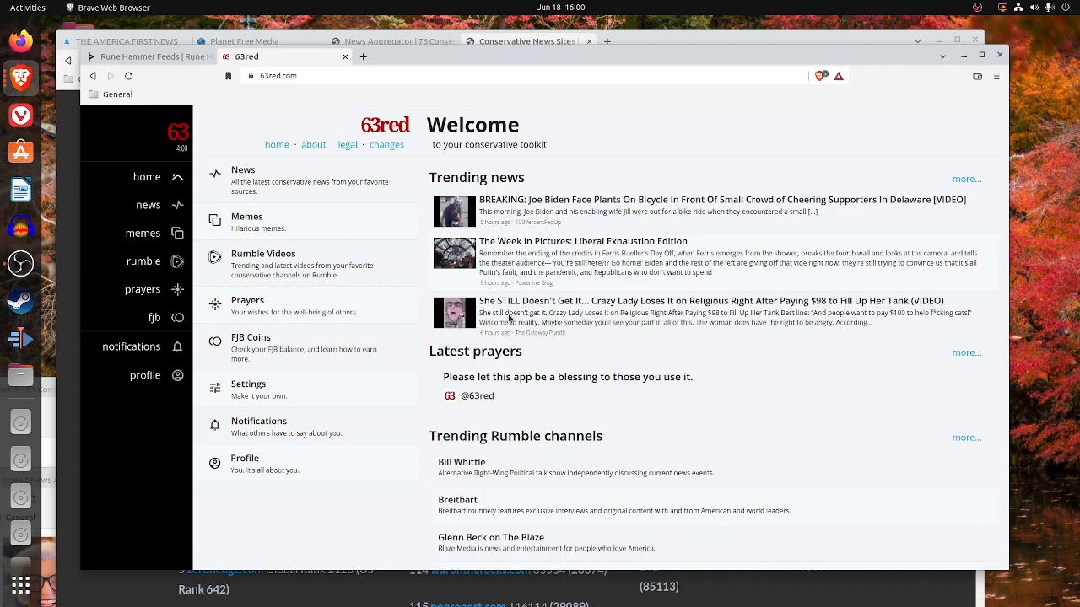
{"action": "mouse_move", "coordinate": [545, 340]}
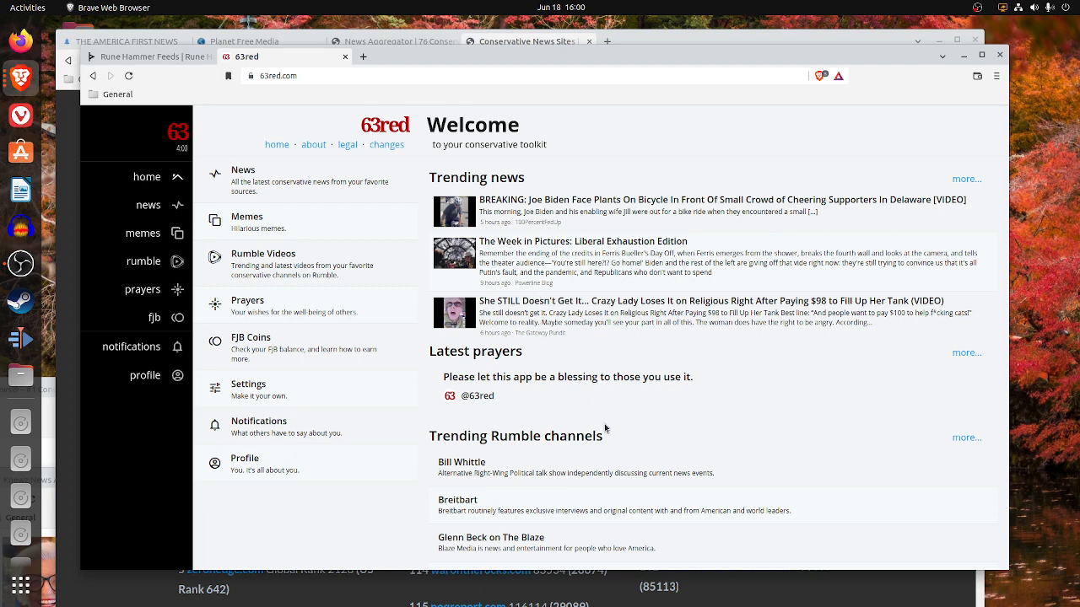
{"action": "mouse_move", "coordinate": [535, 382]}
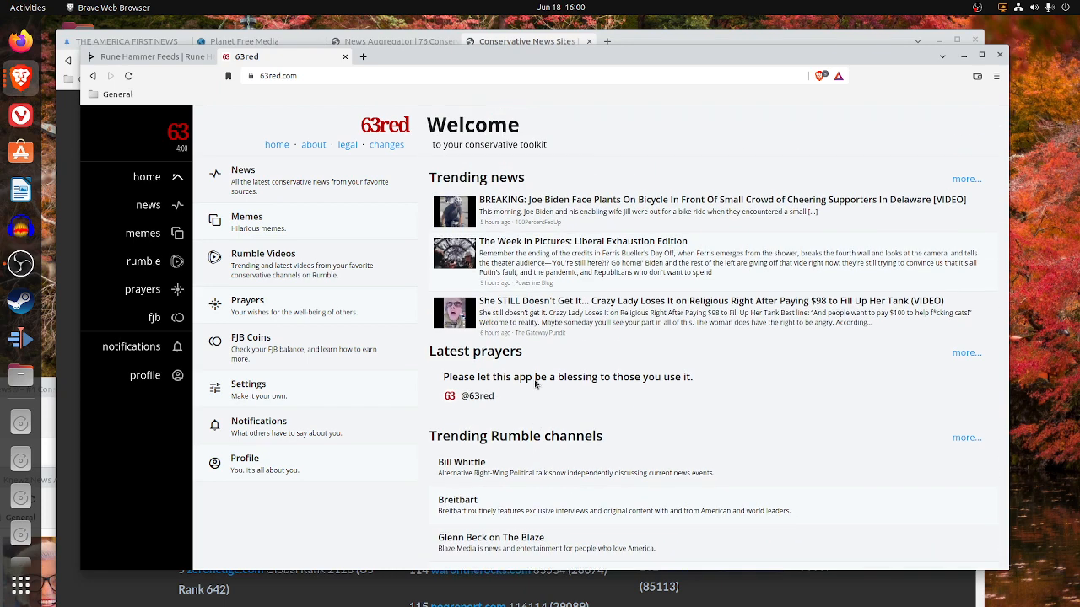
{"action": "mouse_move", "coordinate": [324, 371]}
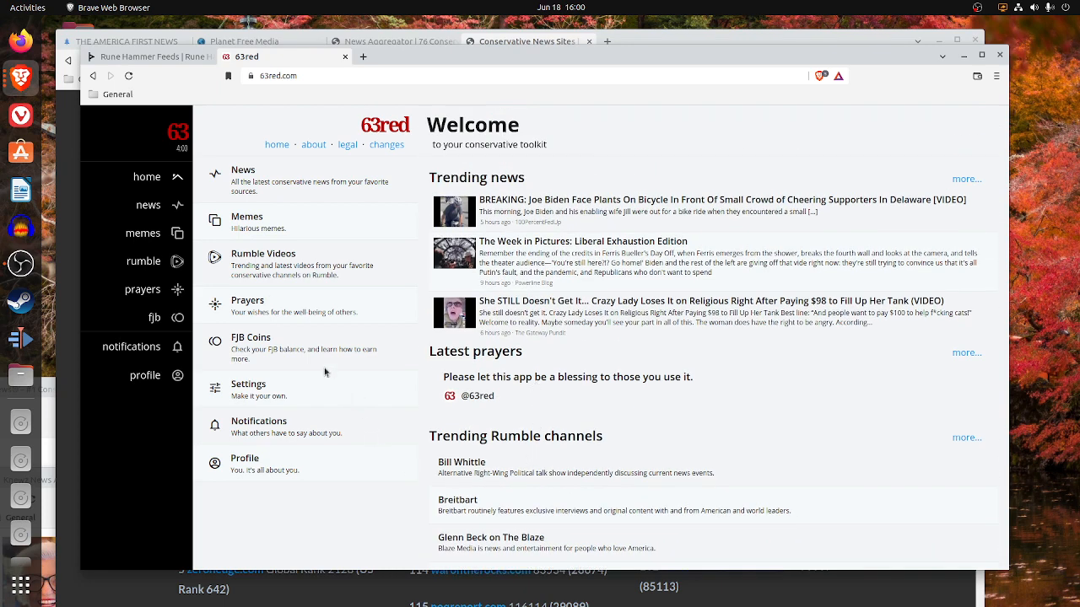
{"action": "mouse_move", "coordinate": [159, 246]}
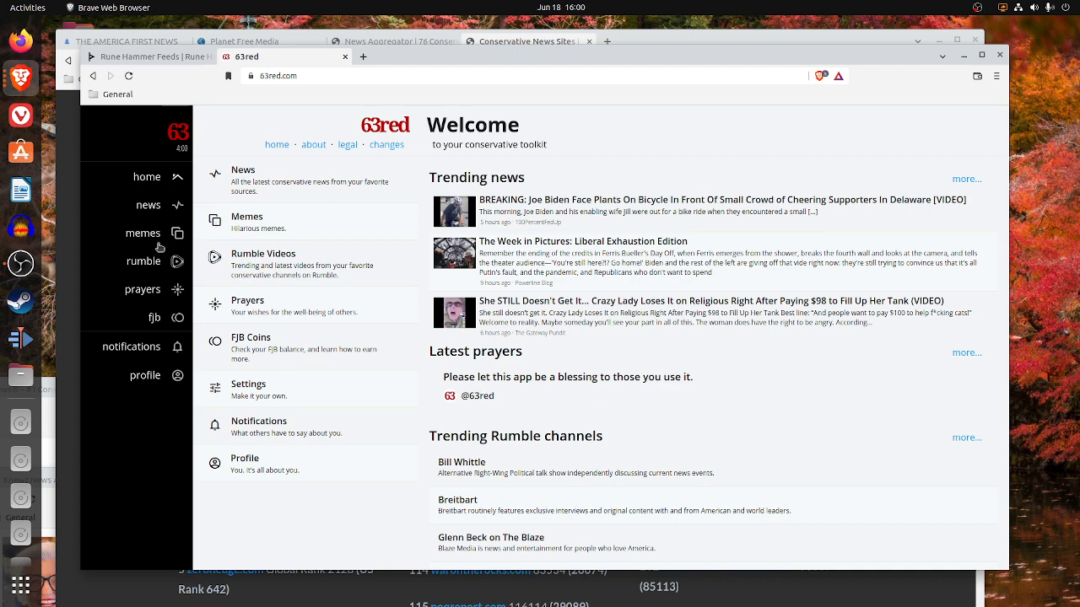
{"action": "mouse_move", "coordinate": [146, 241]}
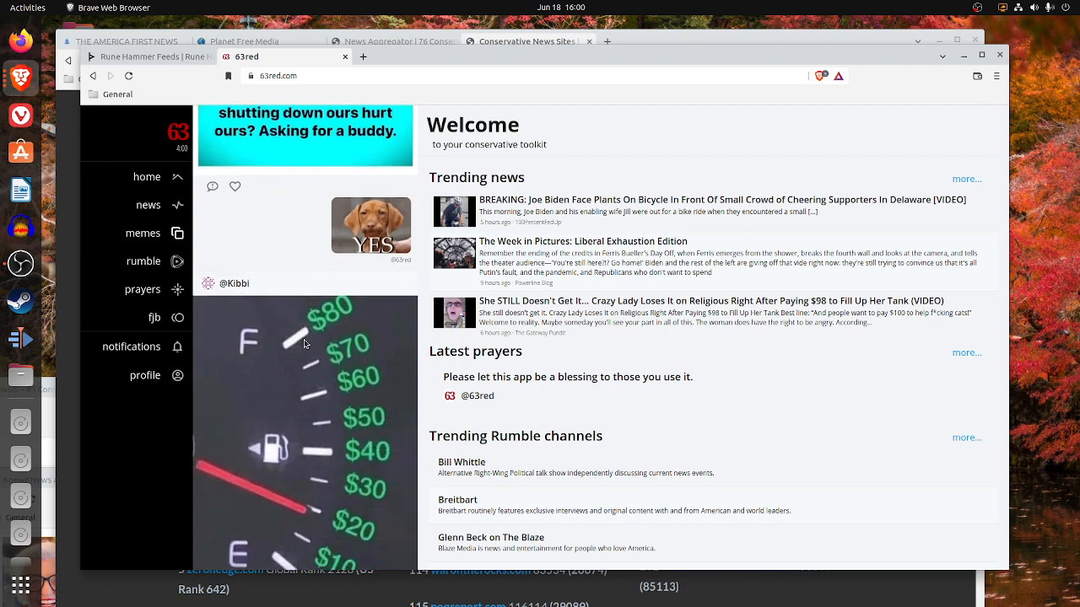
- Swap the memes feed for 63red's news panel and switch it to latest stories
{"action": "scroll", "scroll_direction": "down", "scroll_amount": 3}
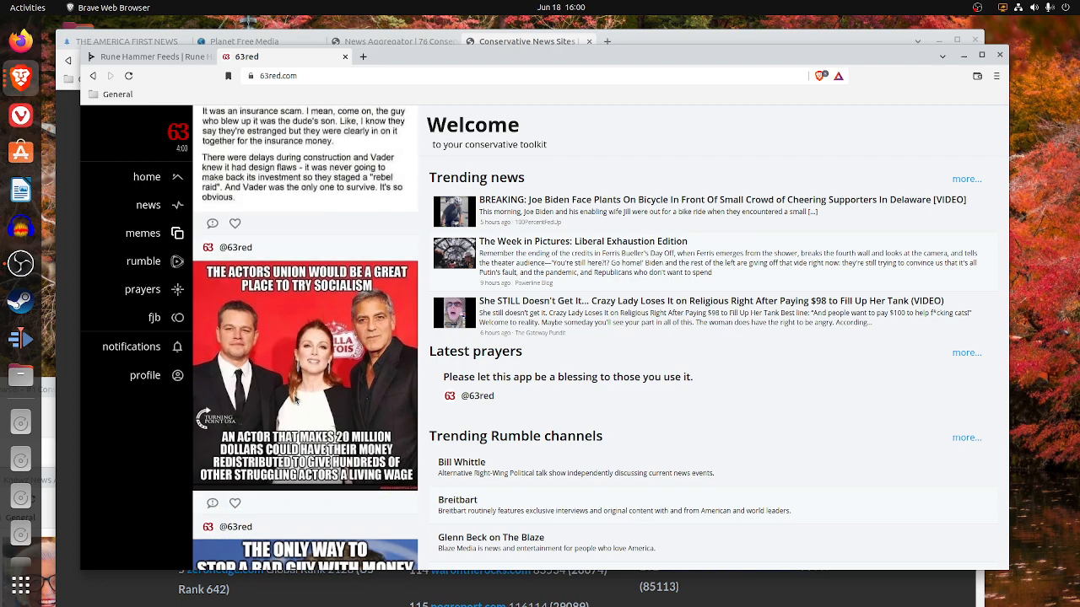
{"action": "left_click", "coordinate": [142, 233]}
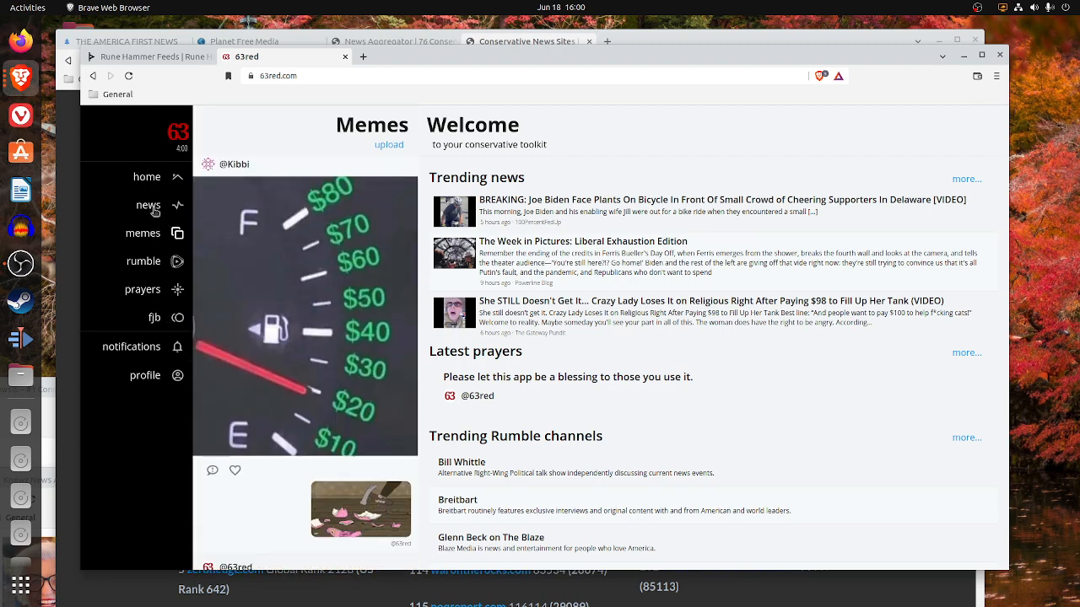
{"action": "left_click", "coordinate": [148, 206]}
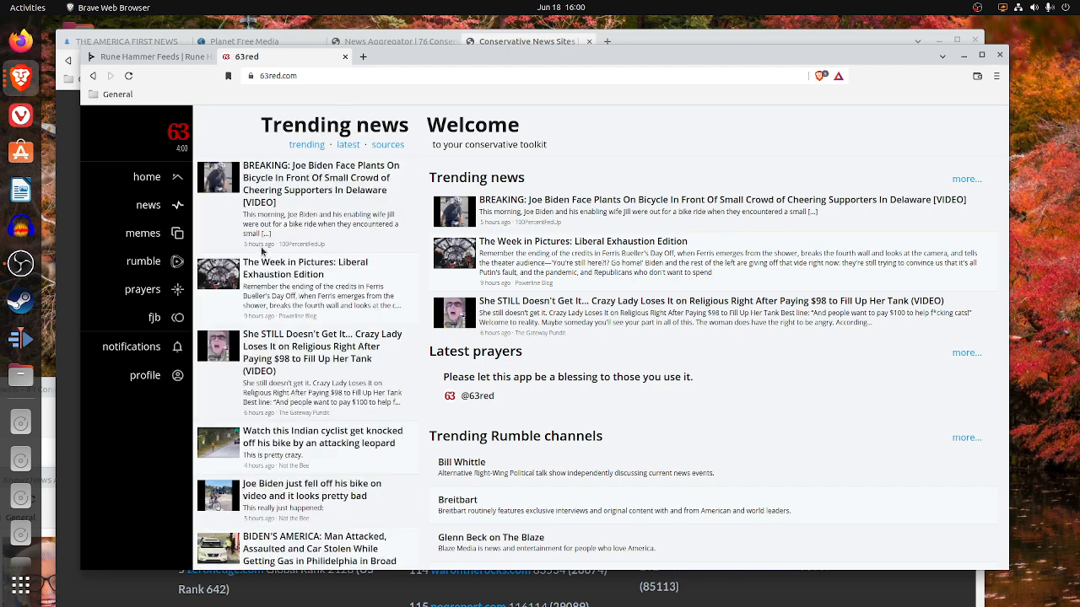
{"action": "scroll", "scroll_direction": "down", "scroll_amount": 3}
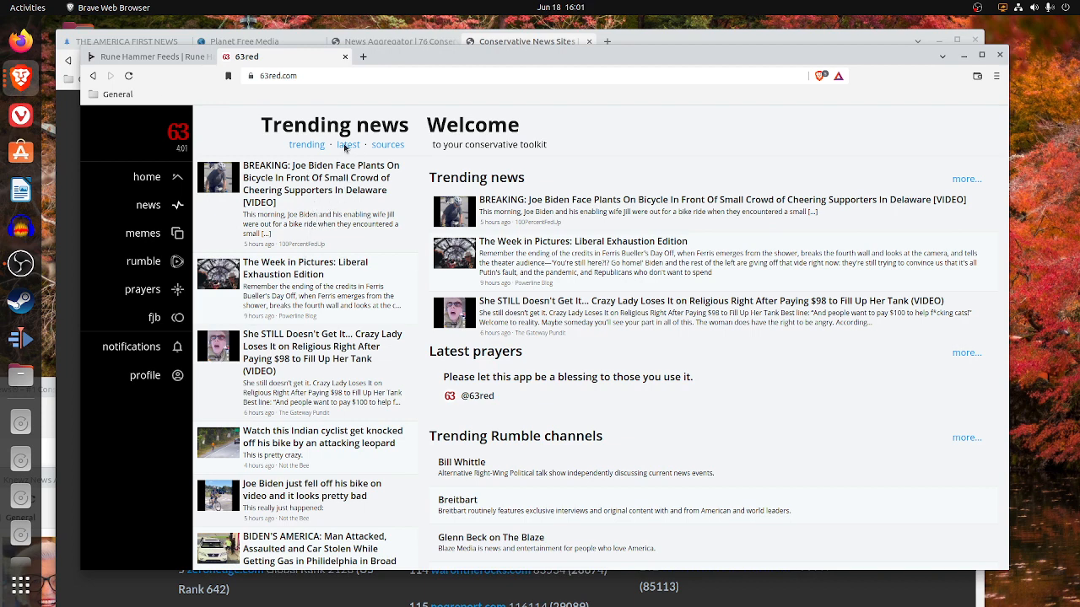
{"action": "left_click", "coordinate": [348, 145]}
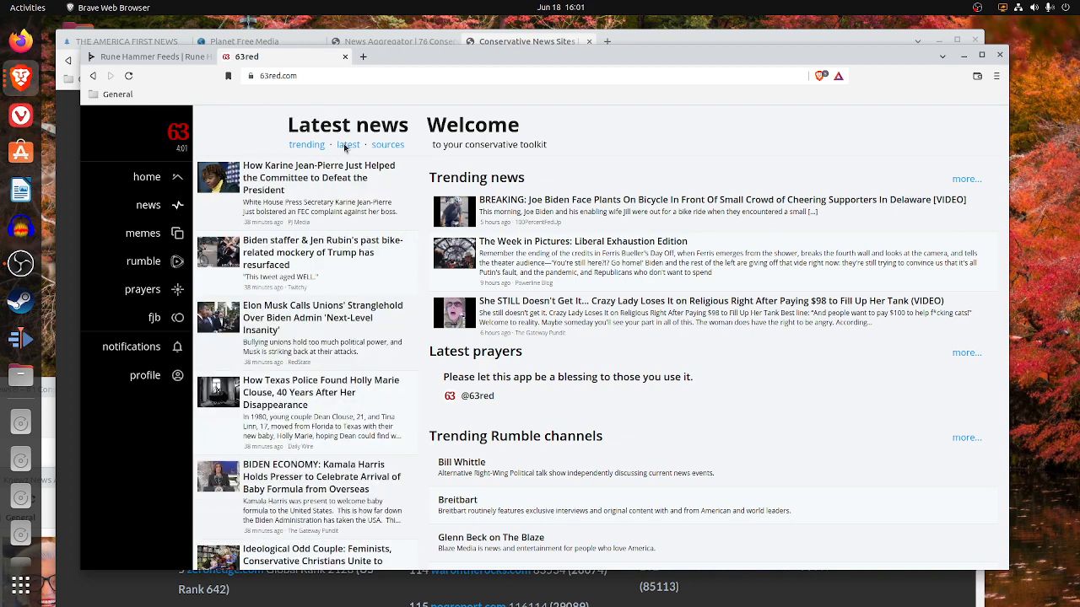
{"action": "mouse_move", "coordinate": [261, 232]}
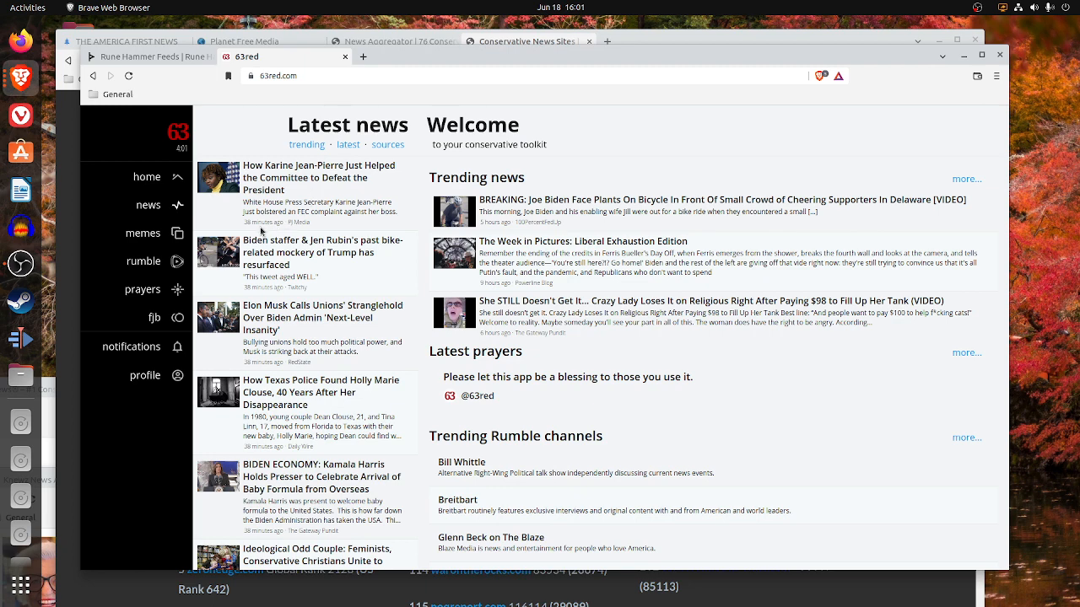
{"action": "mouse_move", "coordinate": [329, 410]}
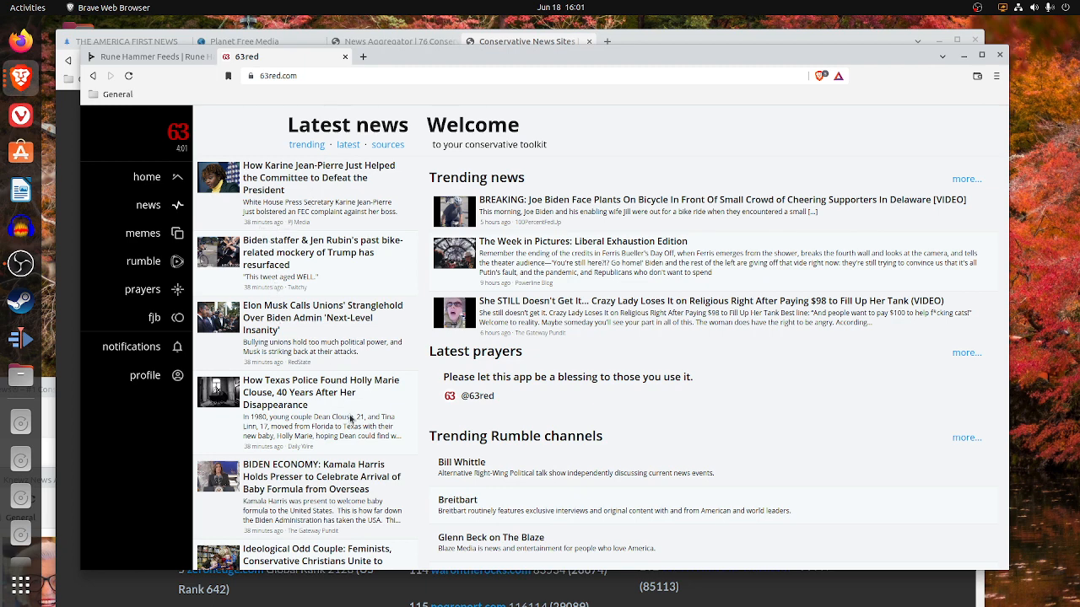
{"action": "mouse_move", "coordinate": [305, 223]}
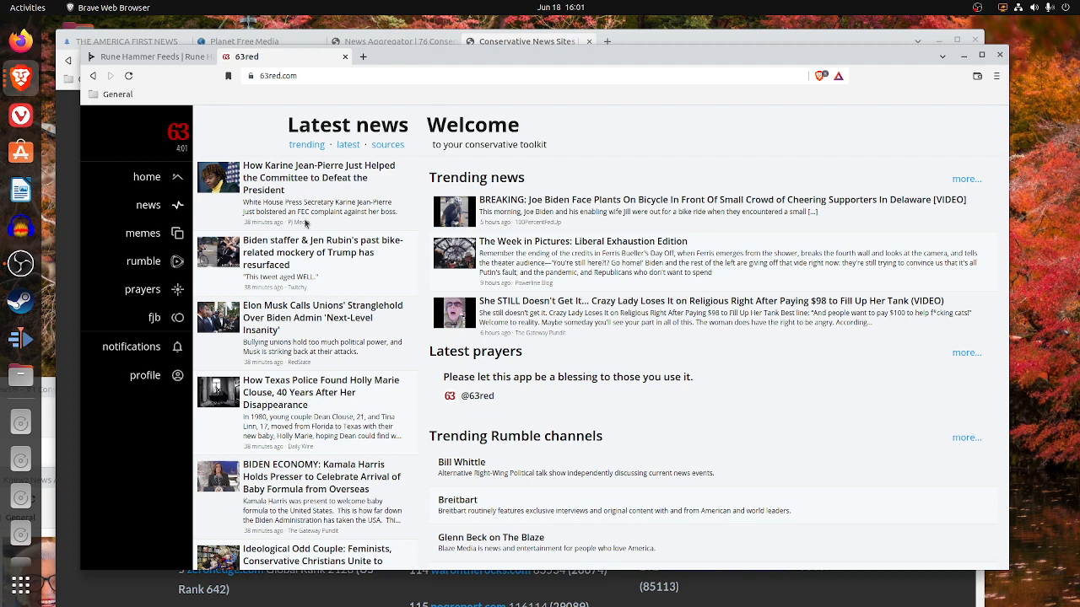
{"action": "mouse_move", "coordinate": [216, 124]}
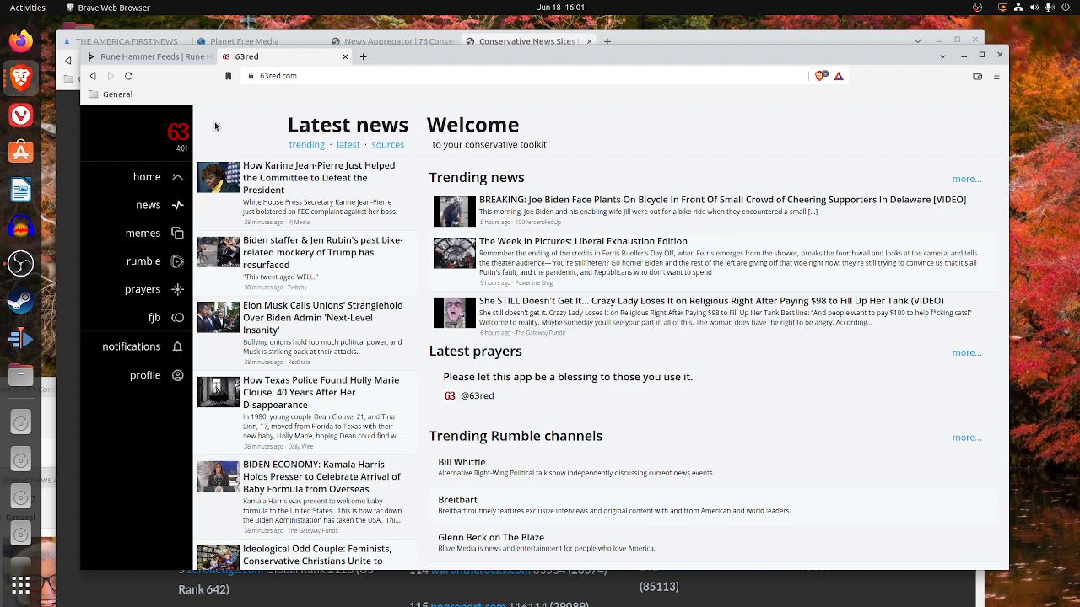
{"action": "mouse_move", "coordinate": [147, 177]}
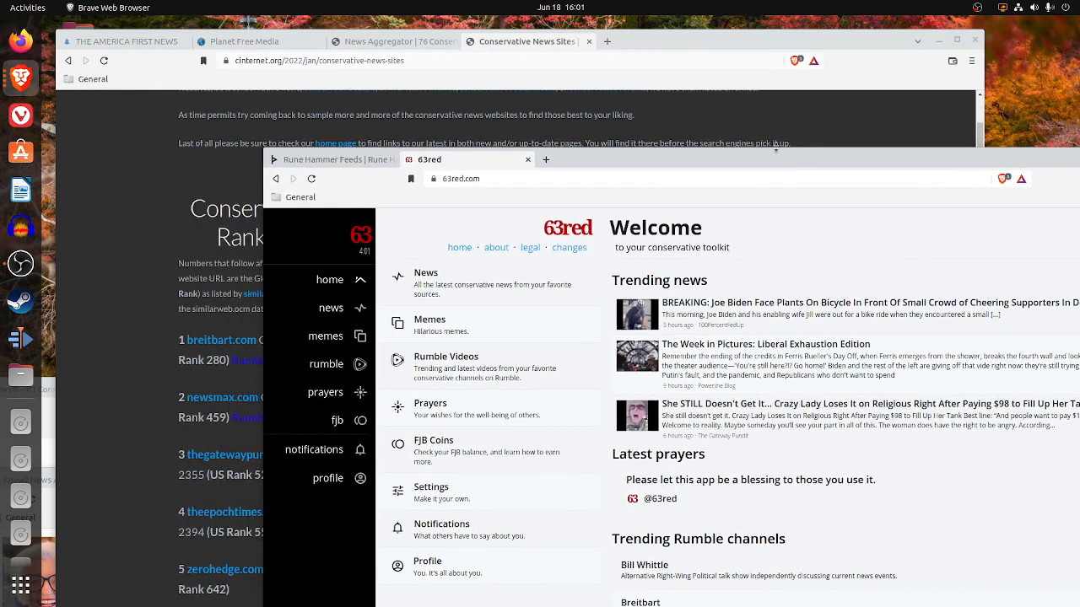
- Leave the 63red window so Lucianne.com sits in front of Bongino Report
{"action": "left_click", "coordinate": [526, 158]}
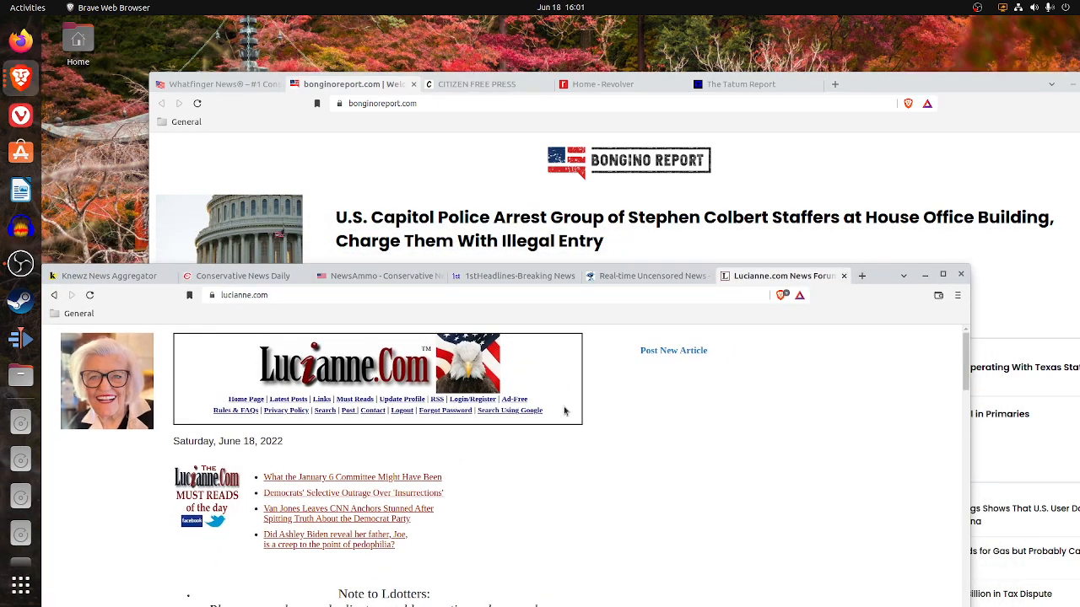
{"action": "mouse_move", "coordinate": [658, 342]}
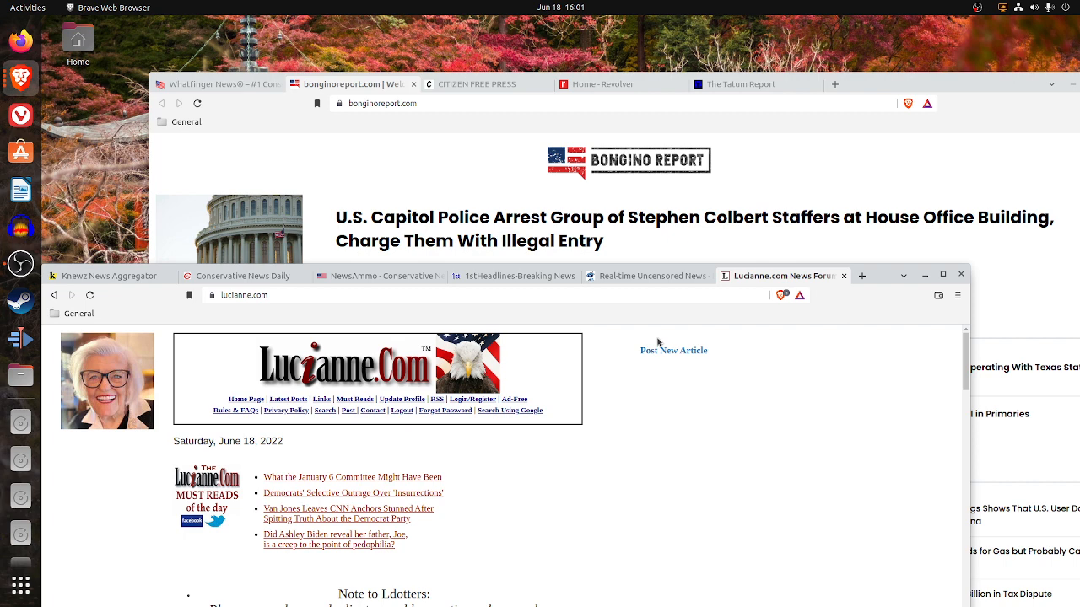
{"action": "mouse_move", "coordinate": [654, 341]}
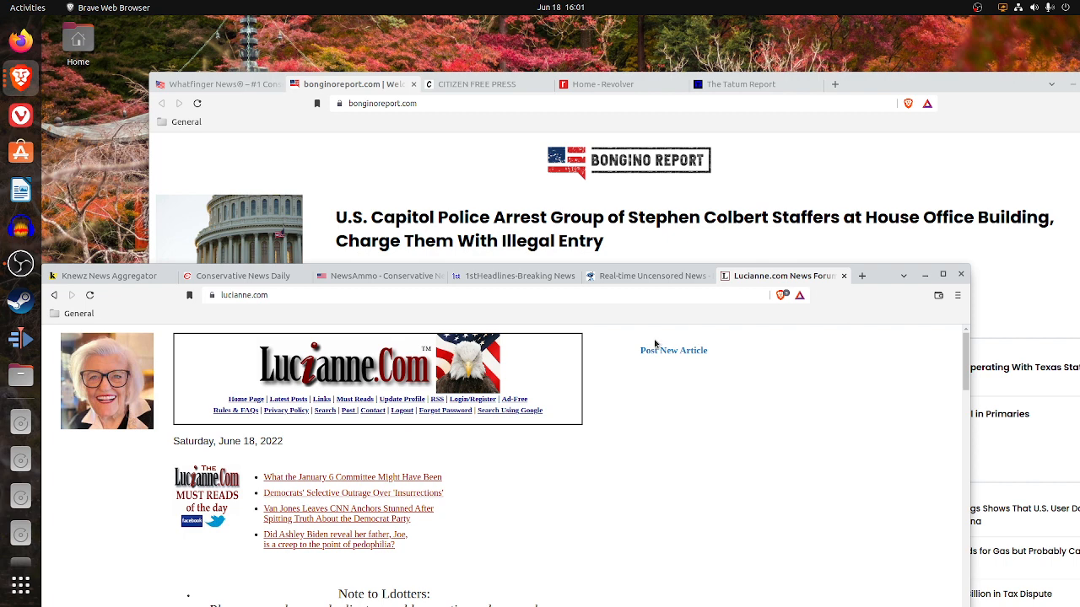
{"action": "mouse_move", "coordinate": [696, 206]}
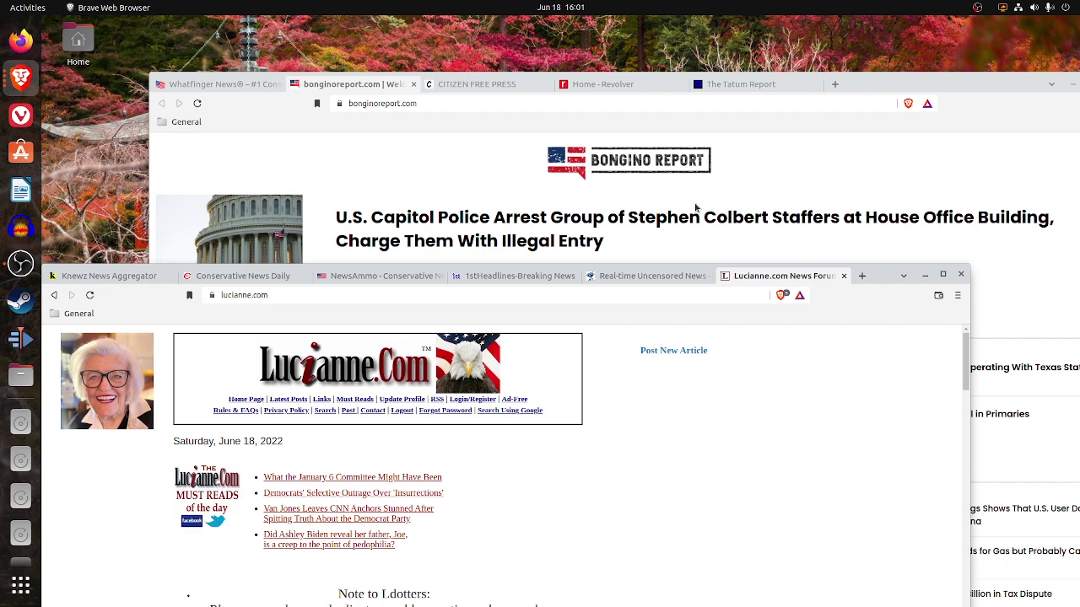
{"action": "mouse_move", "coordinate": [965, 34]}
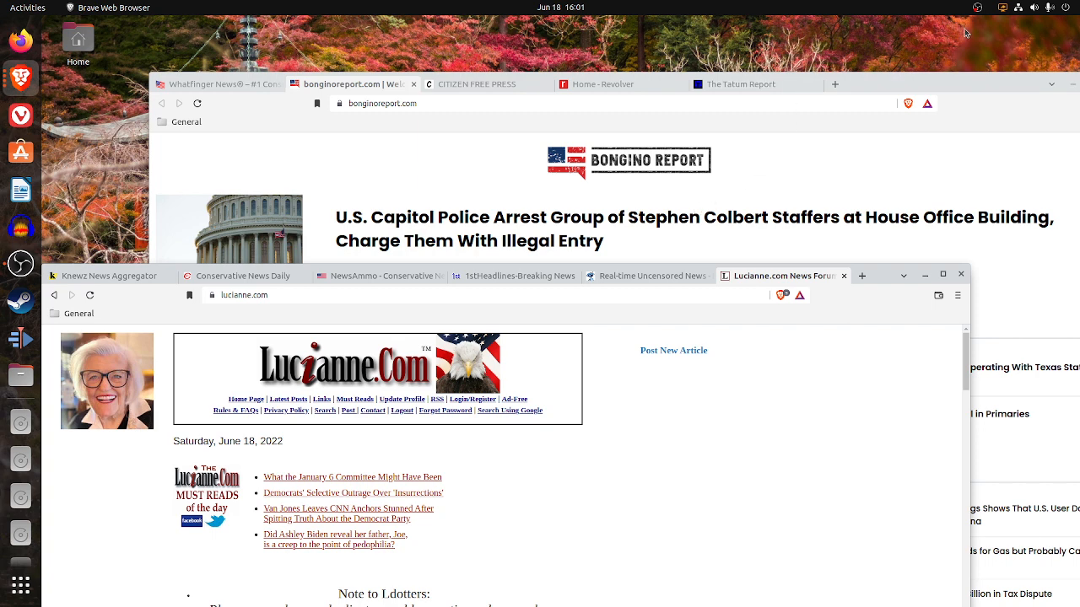
{"action": "mouse_move", "coordinate": [980, 7]}
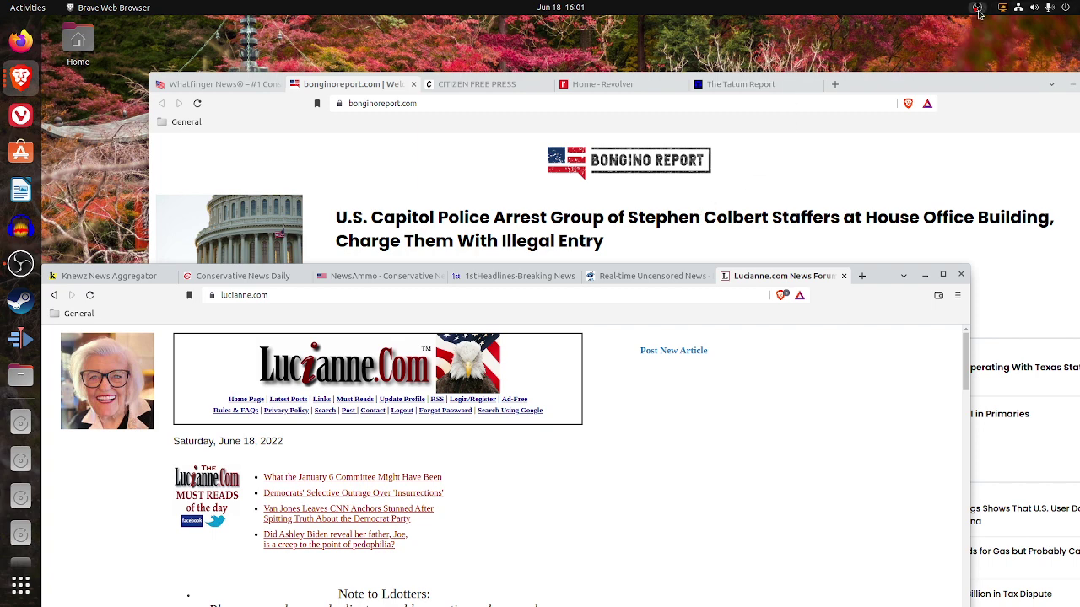